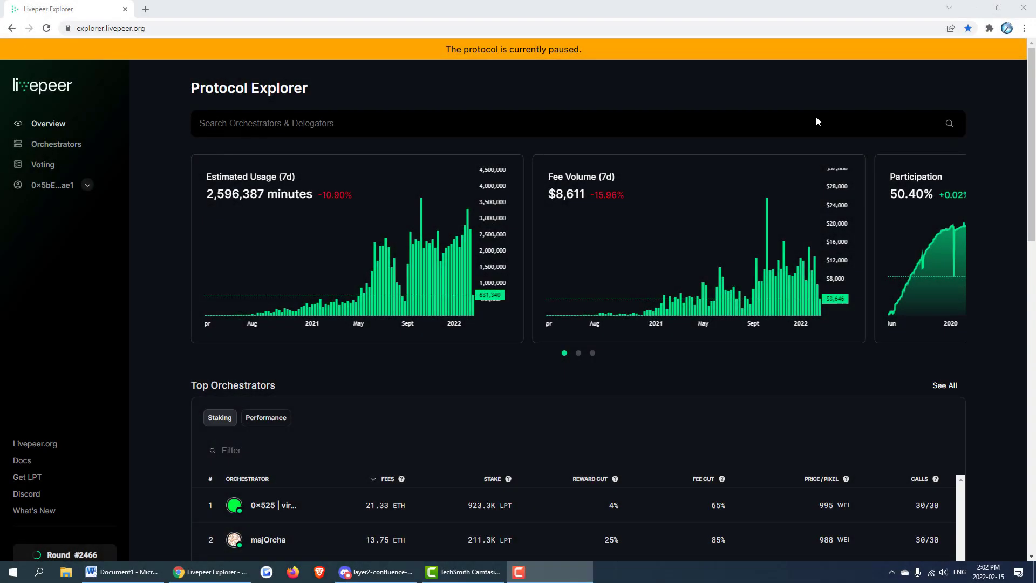
pyautogui.moveTo(610, 97)
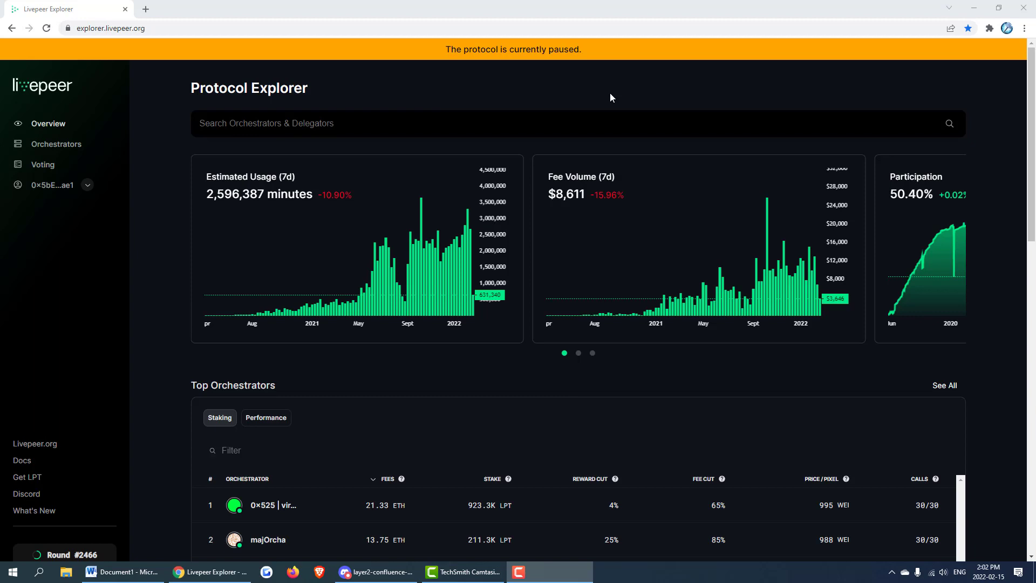
pyautogui.moveTo(181, 530)
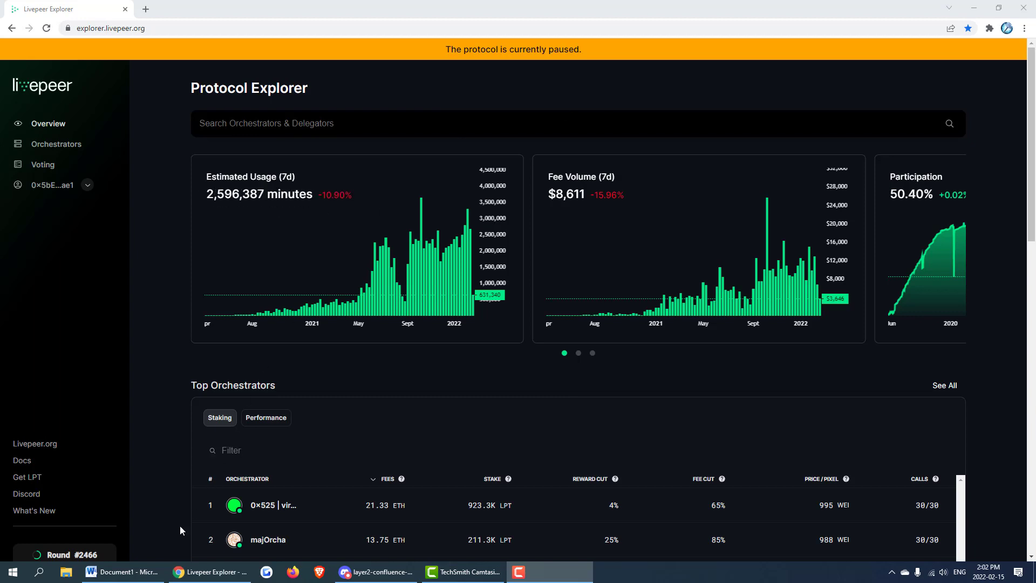
# Switch from the Livepeer protocol overview to bridge.arbitrum.io in the same Chrome tab.
pyautogui.click(121, 571)
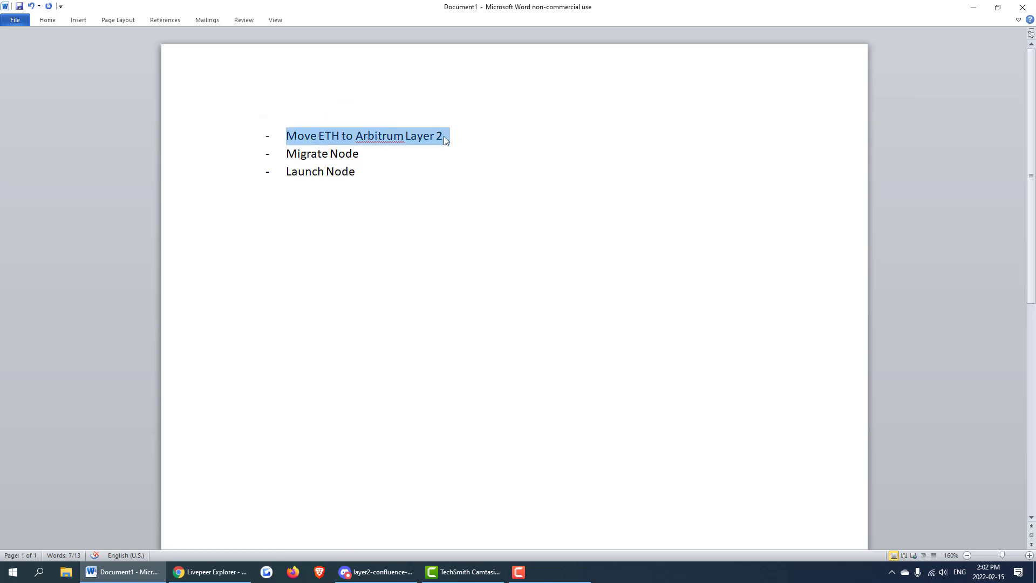
pyautogui.click(443, 136)
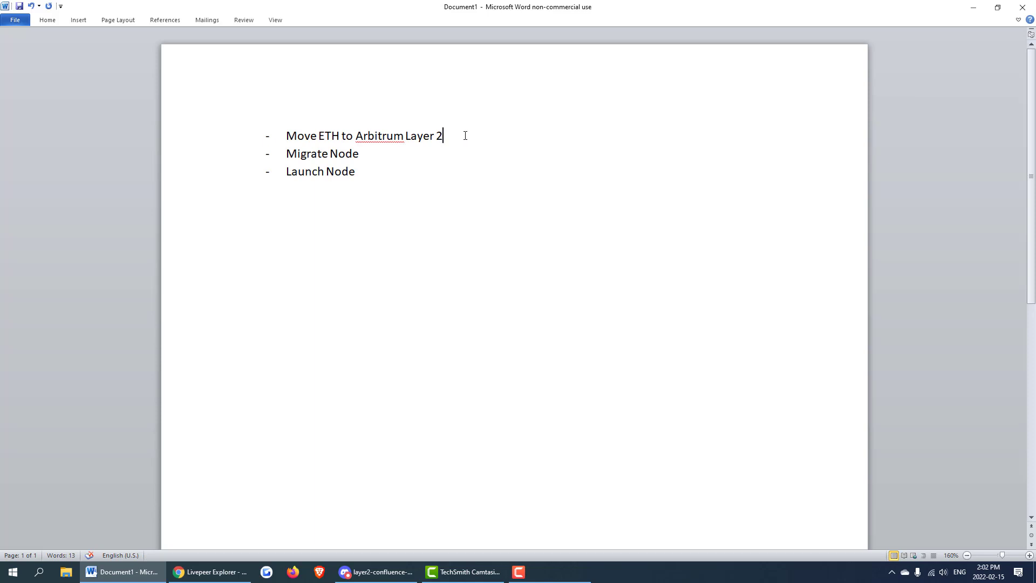
pyautogui.moveTo(481, 138)
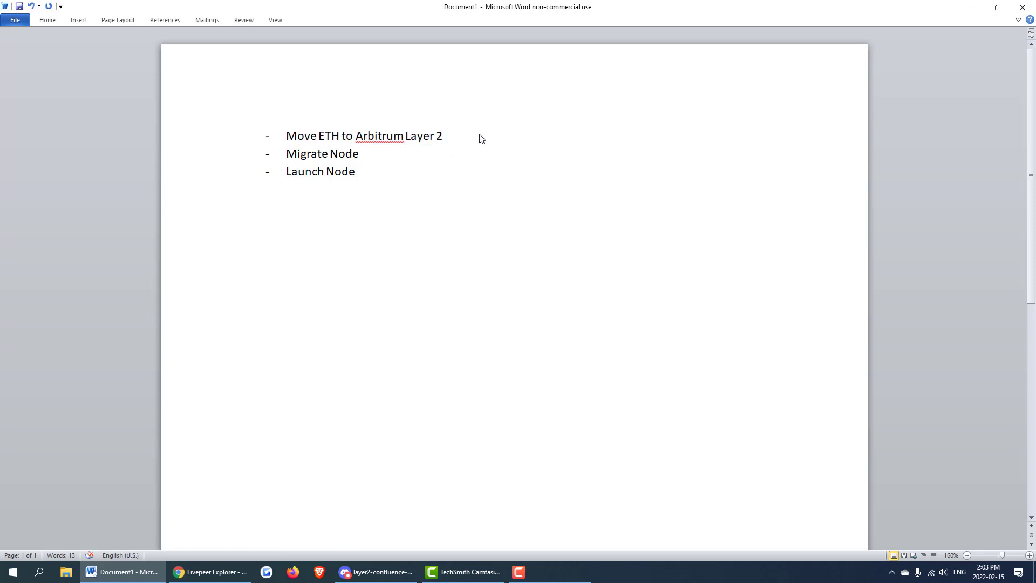
pyautogui.click(442, 135)
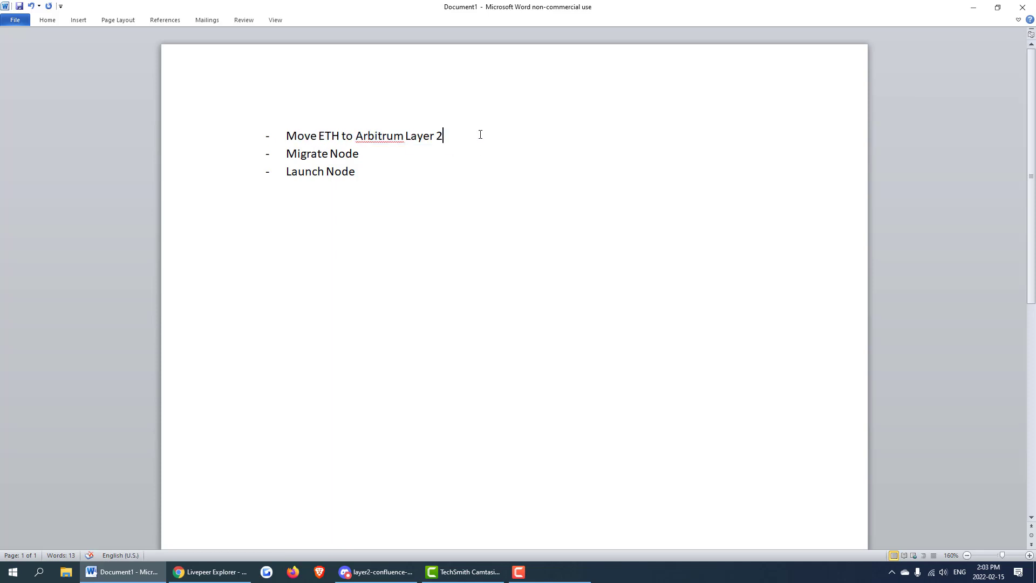
pyautogui.moveTo(473, 133)
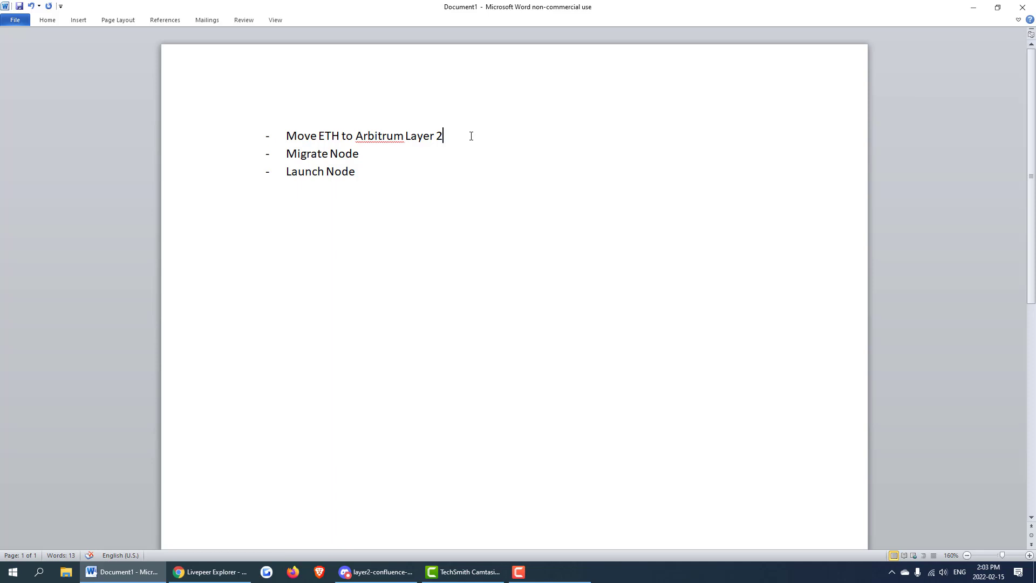
pyautogui.click(361, 154)
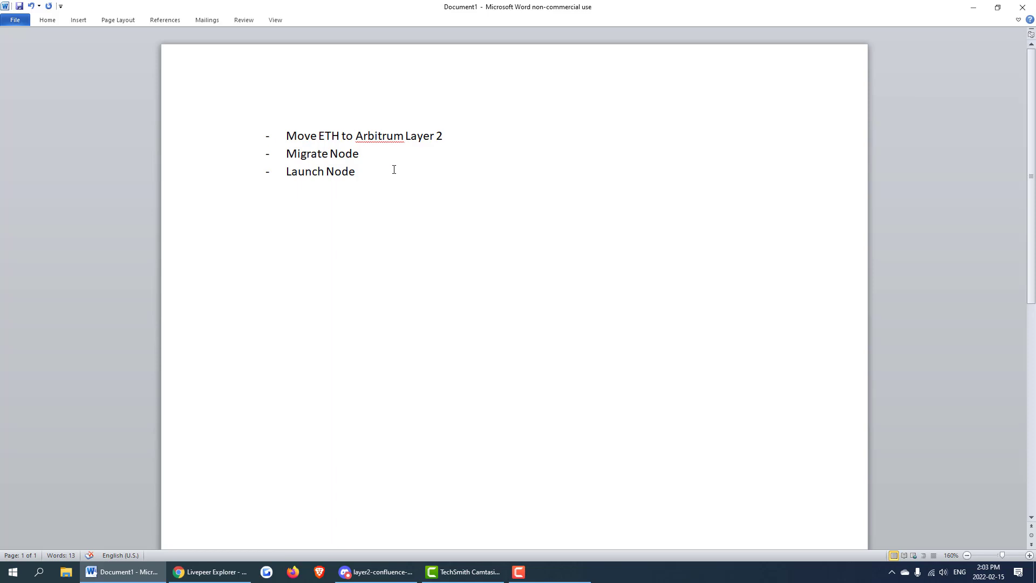
pyautogui.moveTo(432, 170)
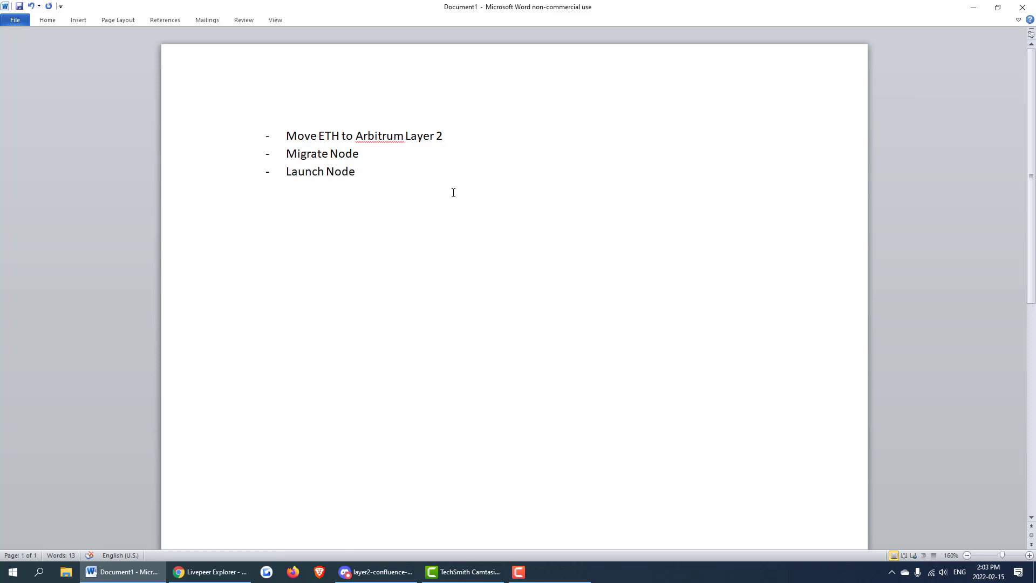
pyautogui.click(355, 171)
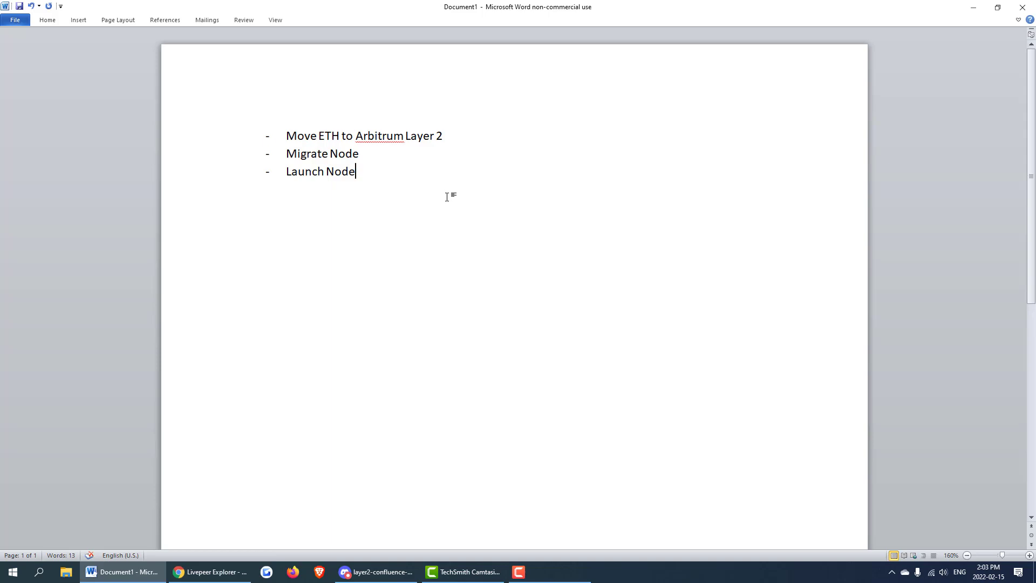
pyautogui.click(209, 571)
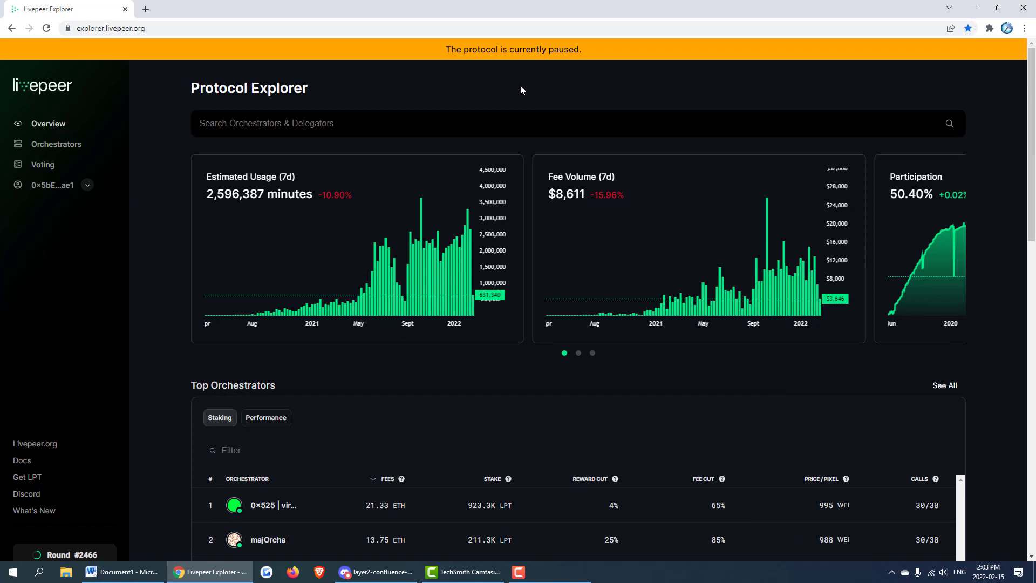
pyautogui.click(110, 28)
pyautogui.write('bridge.arbitrum.io')
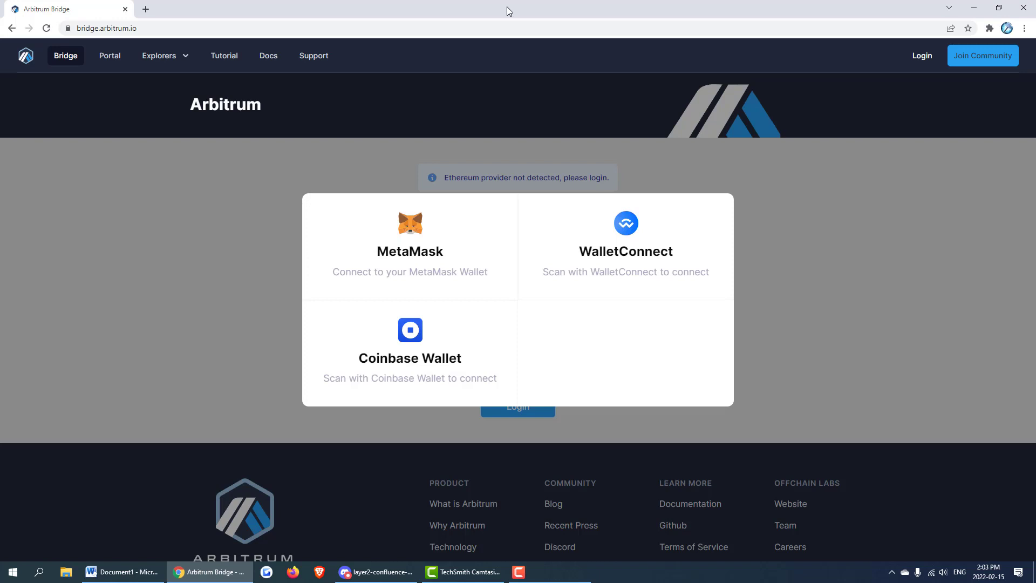
# Log in with MetaMask, keeping the funded account checked, and approve the connection.
pyautogui.click(410, 245)
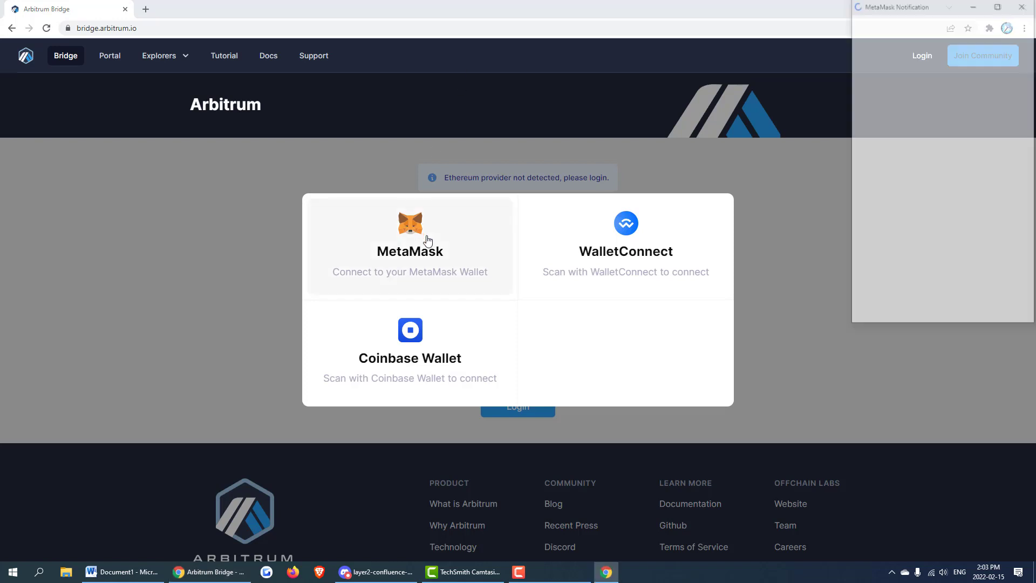
pyautogui.click(409, 238)
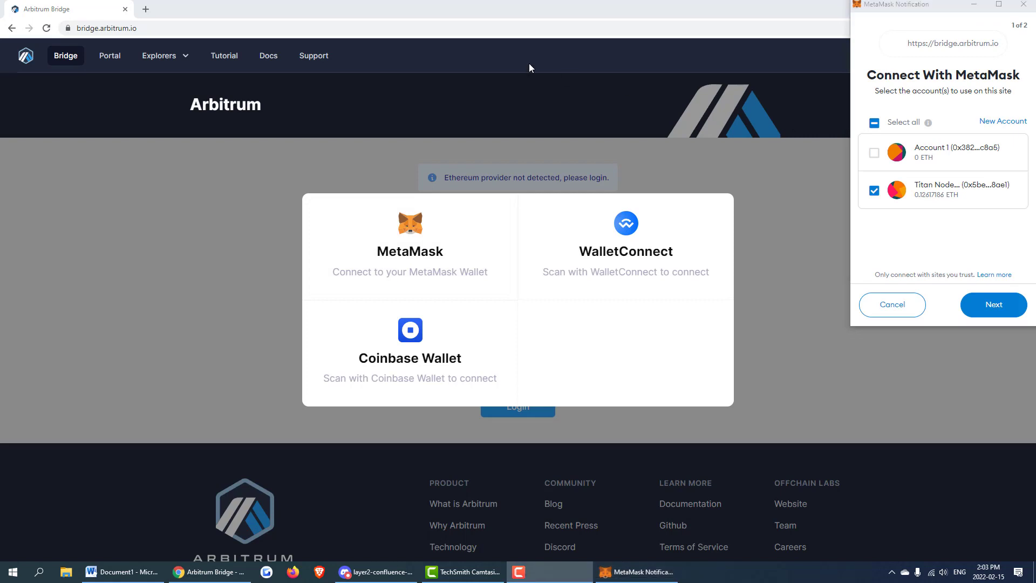
pyautogui.moveTo(958, 197)
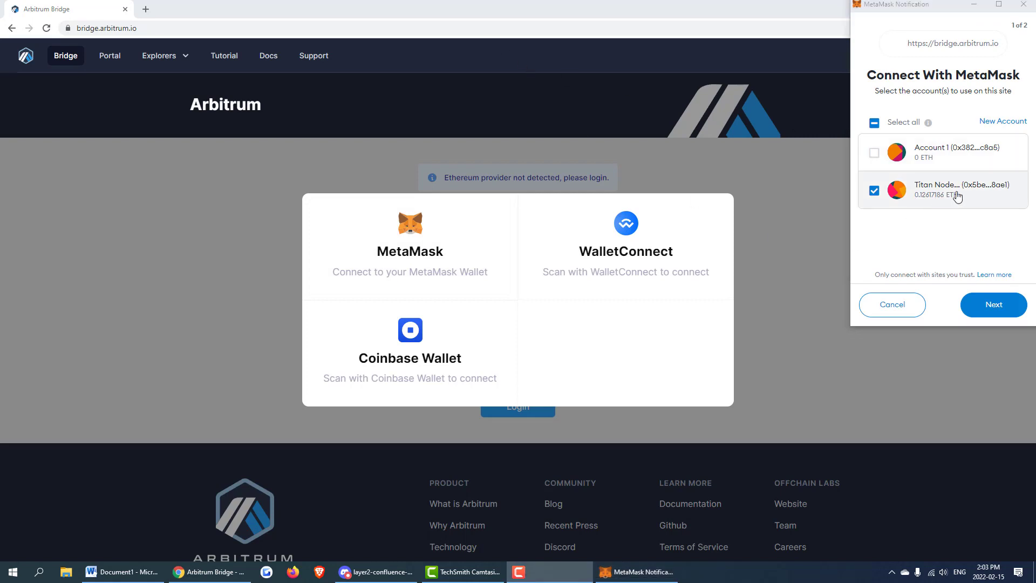
pyautogui.click(992, 305)
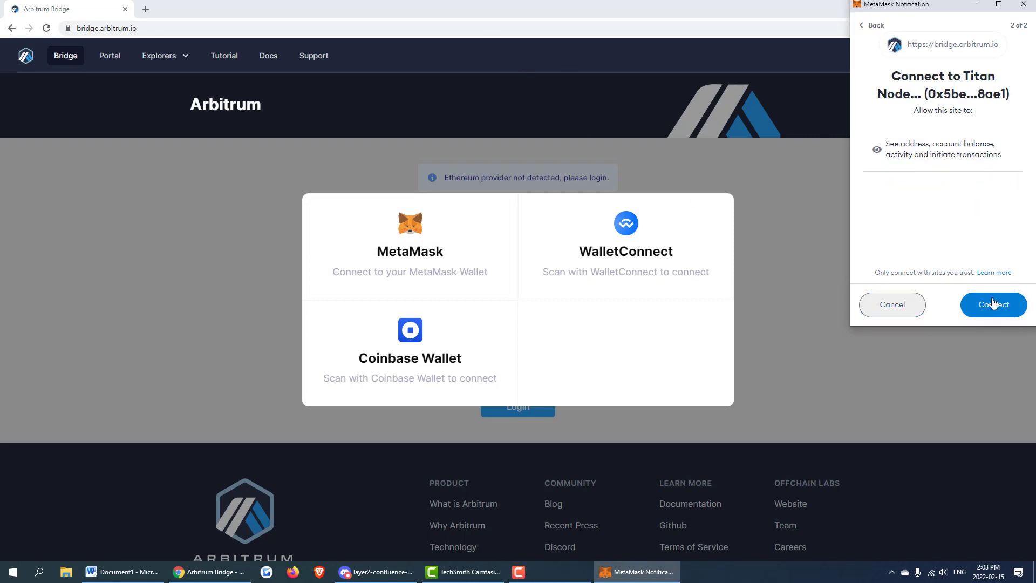
pyautogui.click(992, 304)
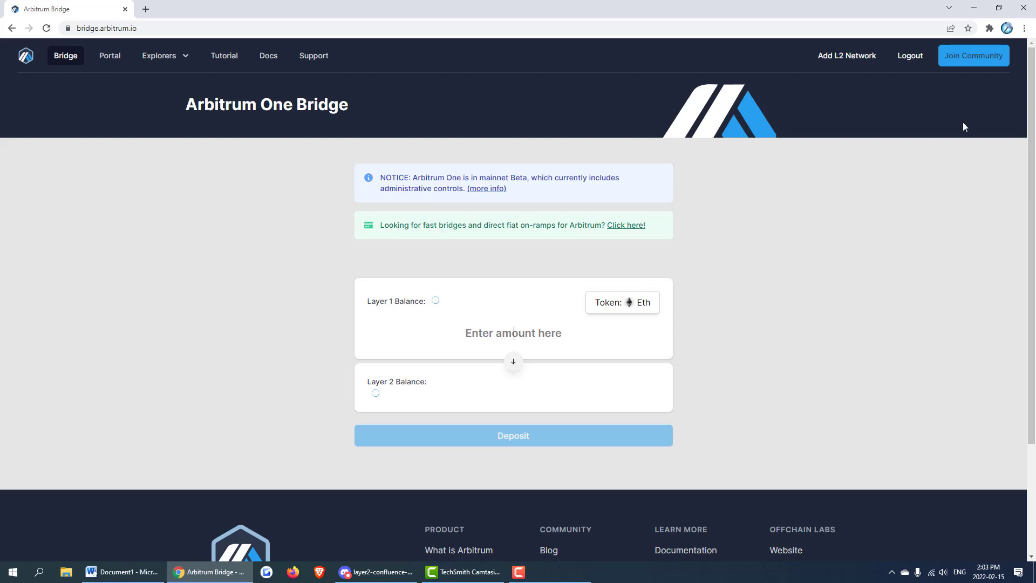
pyautogui.moveTo(530, 337)
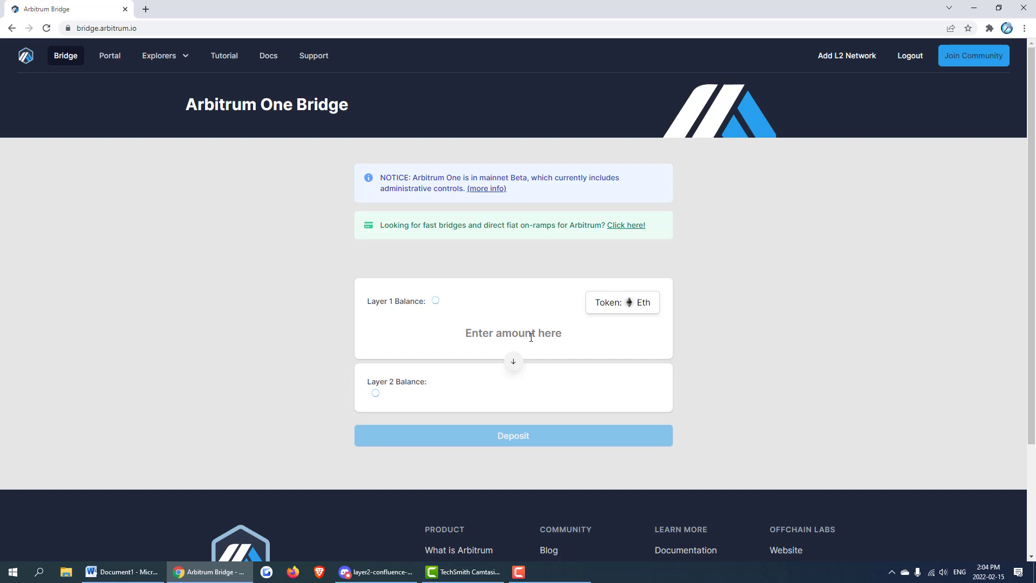
# Enter 0.05 ETH as the deposit amount and start the deposit.
pyautogui.write('0.5')
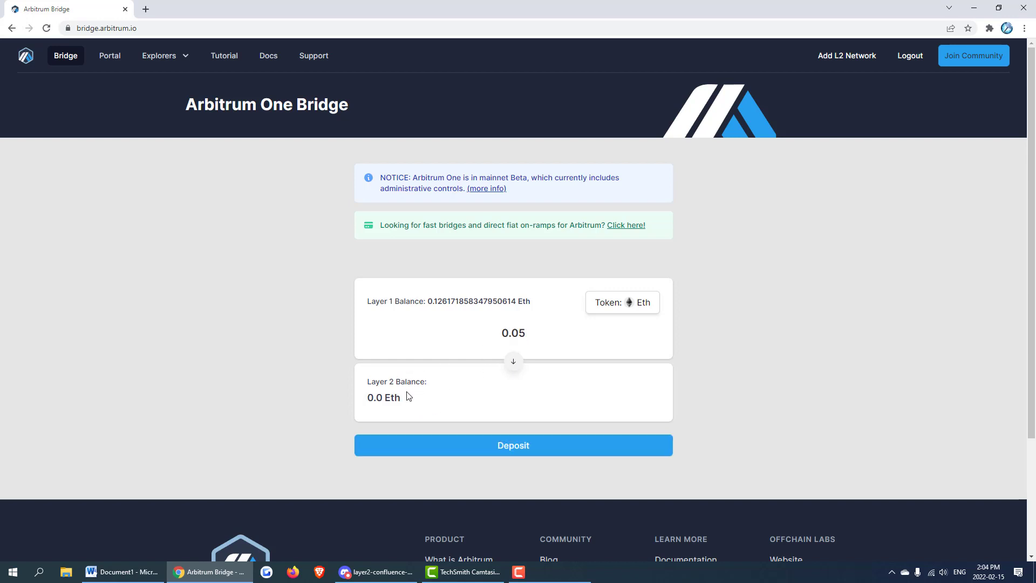
pyautogui.moveTo(587, 328)
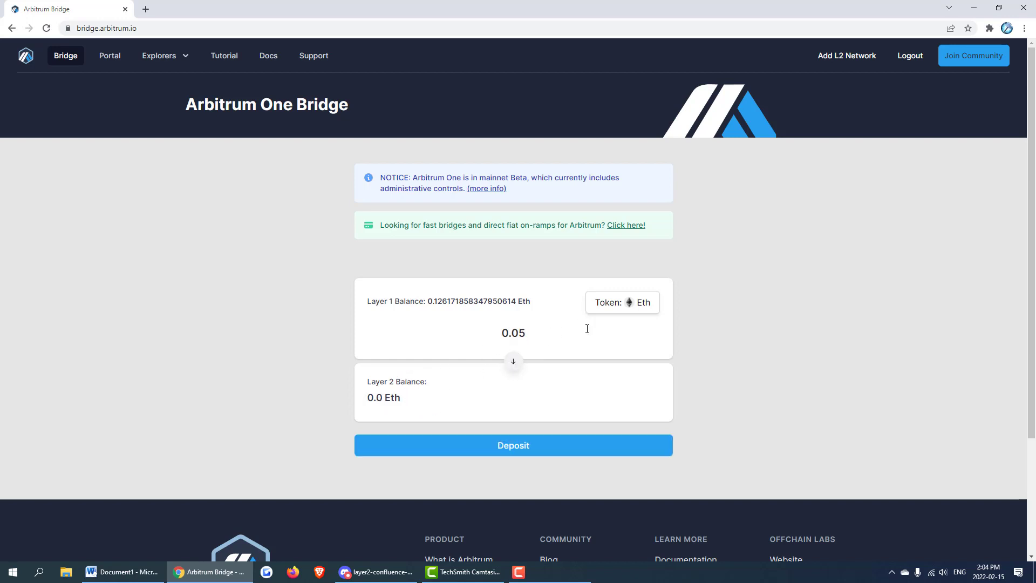
pyautogui.moveTo(735, 302)
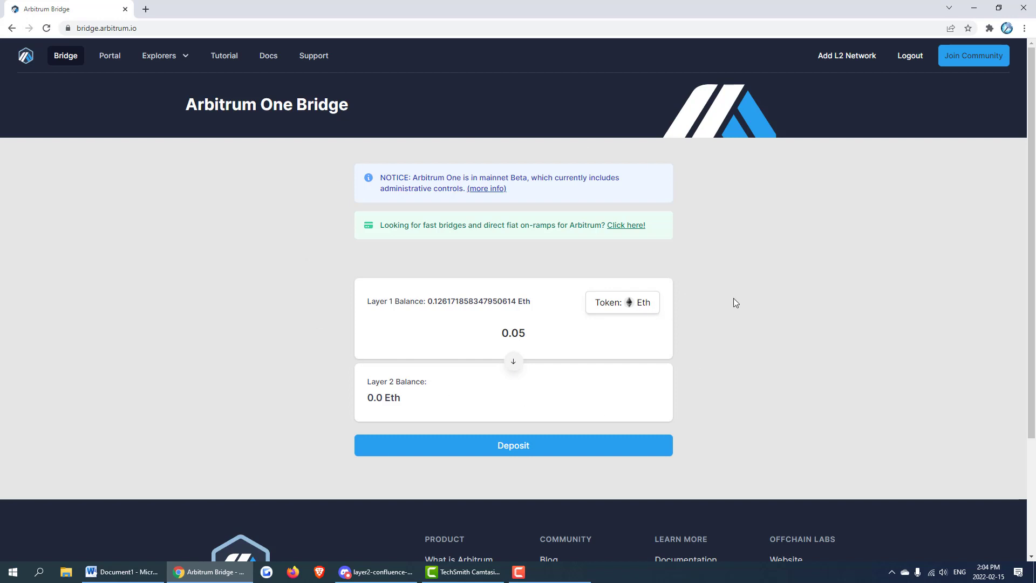
pyautogui.moveTo(741, 297)
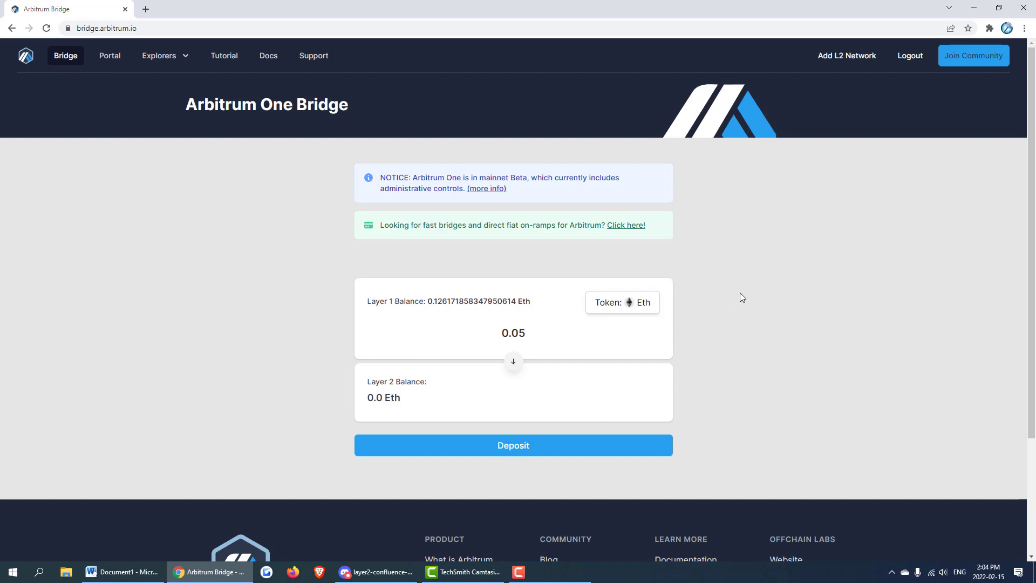
pyautogui.click(513, 445)
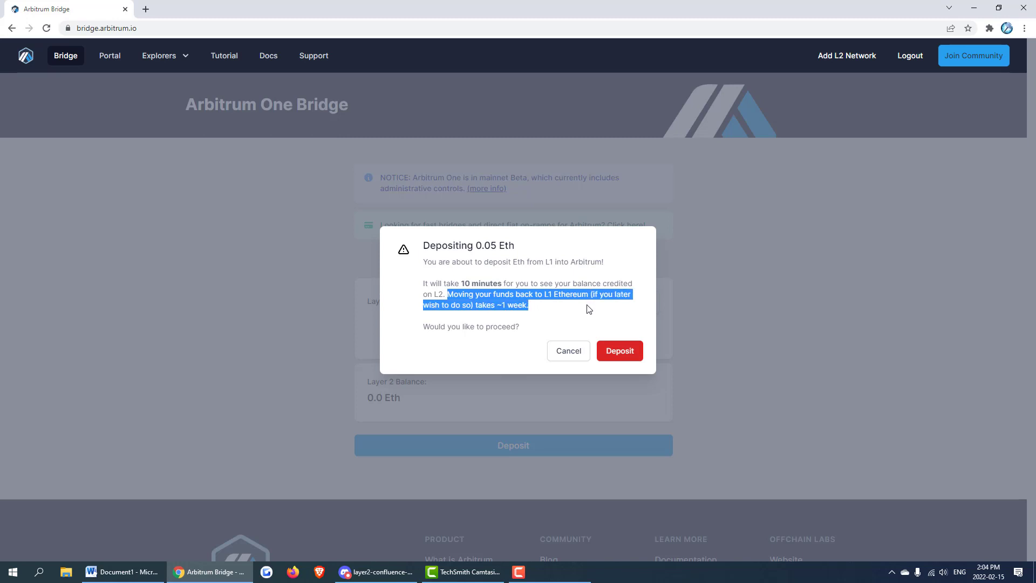
# Acknowledge the 'Depositing 0.05 Eth' warning and confirm the deposit.
pyautogui.click(536, 311)
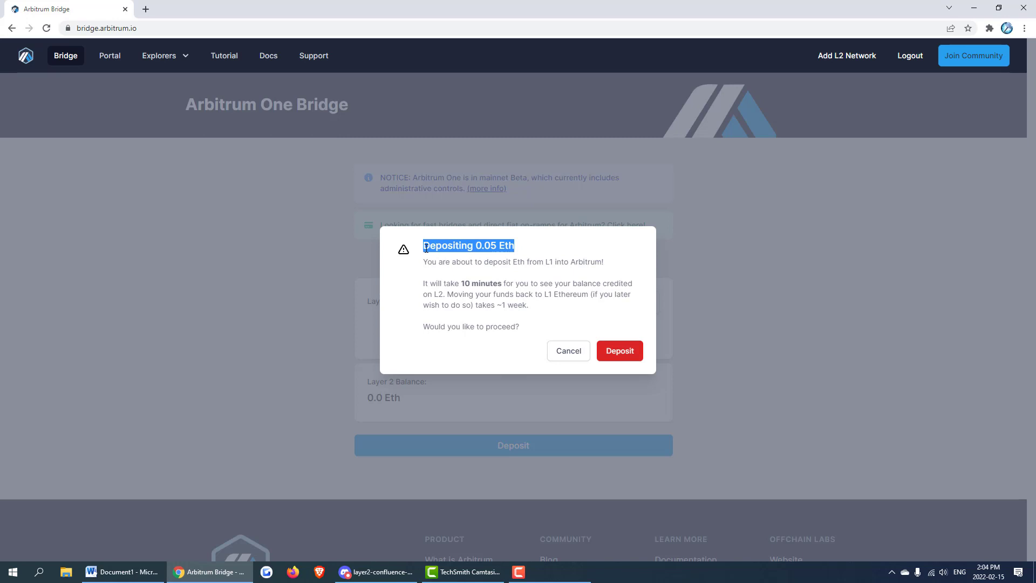
pyautogui.moveTo(469, 271)
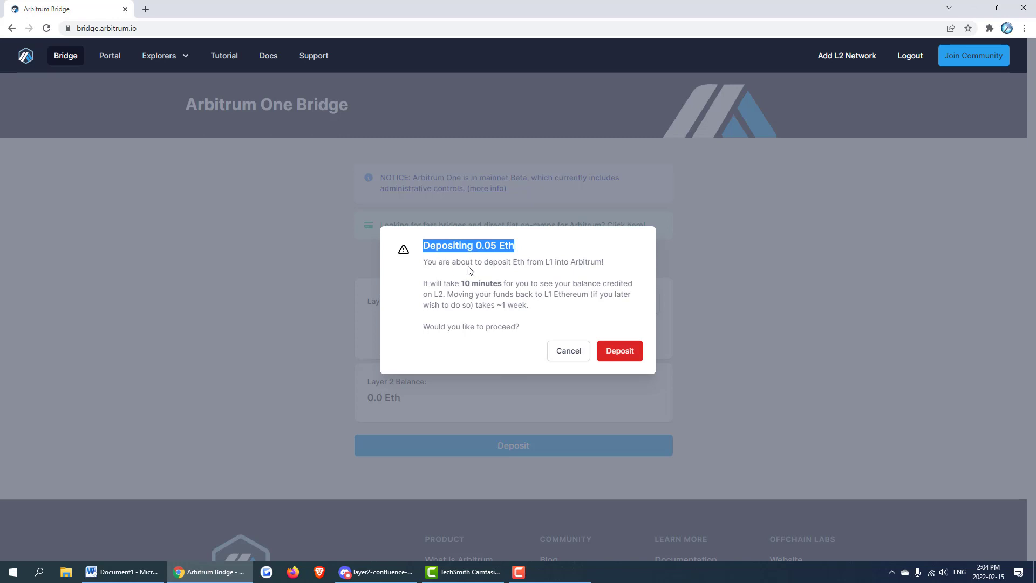
pyautogui.moveTo(532, 248)
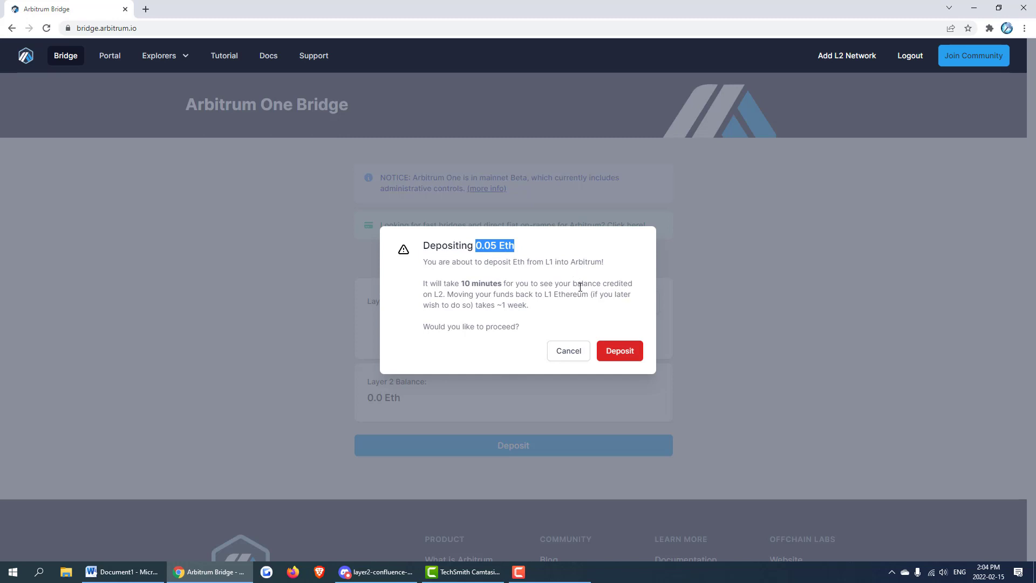
pyautogui.moveTo(517, 273)
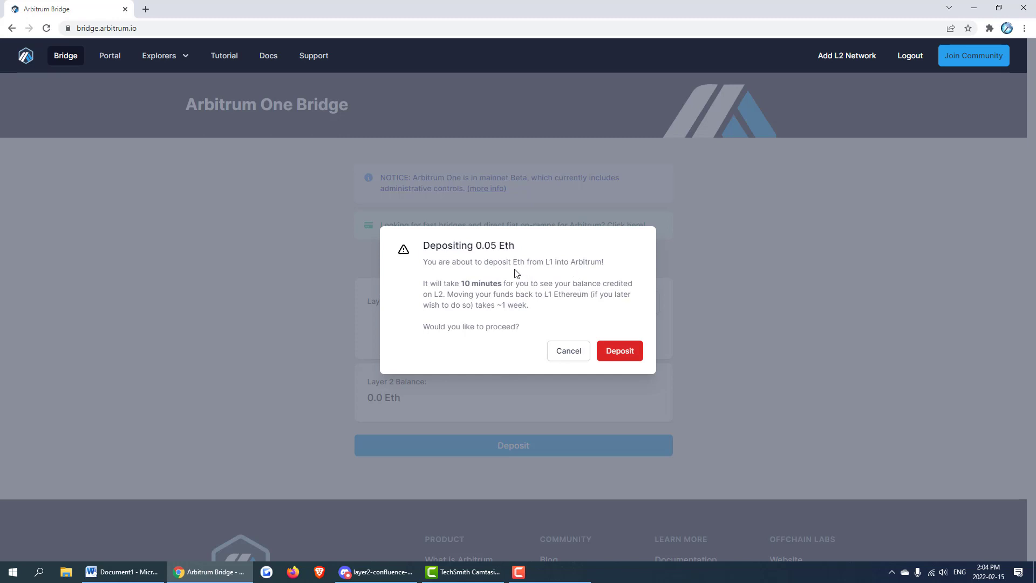
pyautogui.moveTo(491, 249)
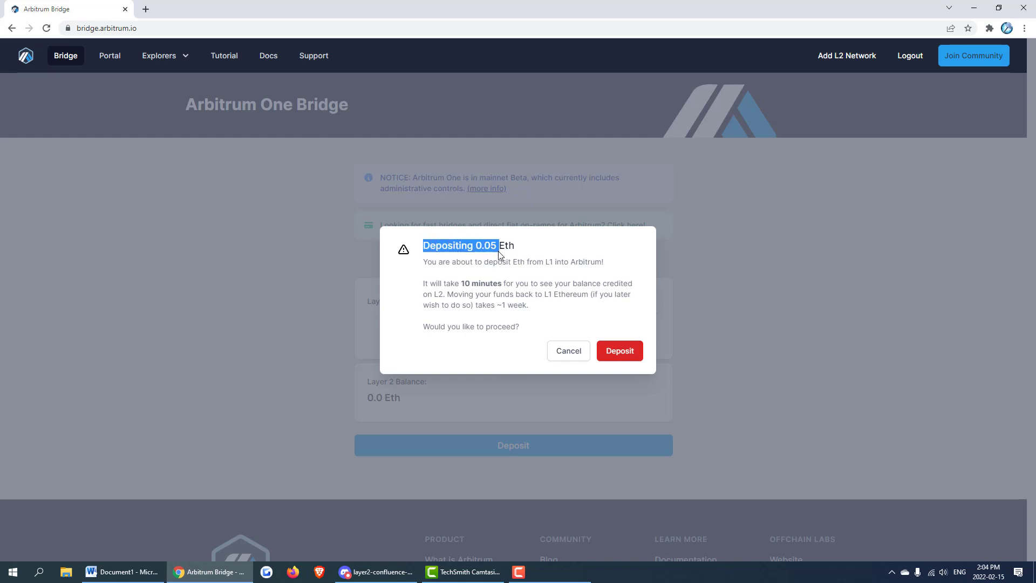
pyautogui.click(618, 350)
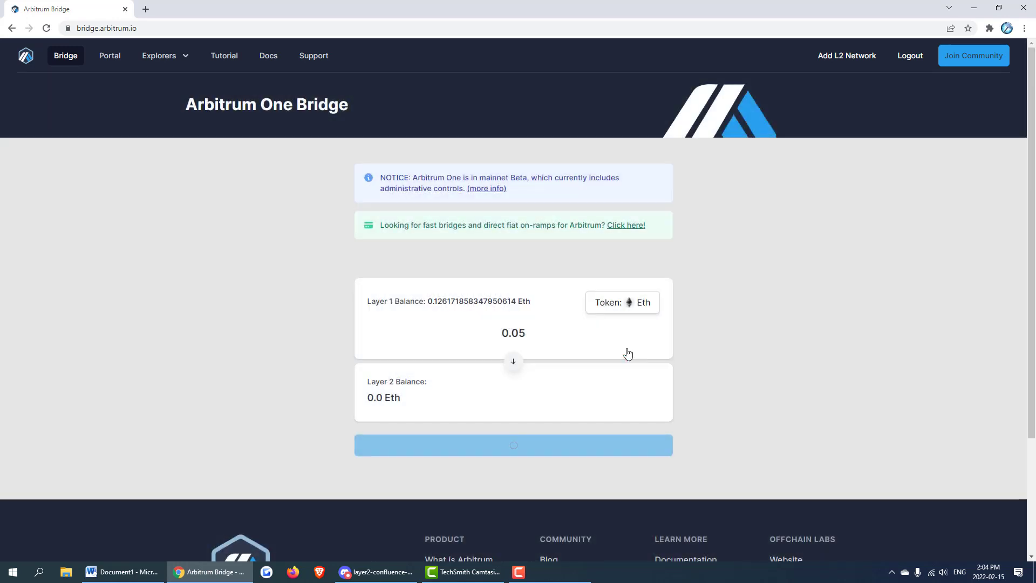
pyautogui.click(512, 445)
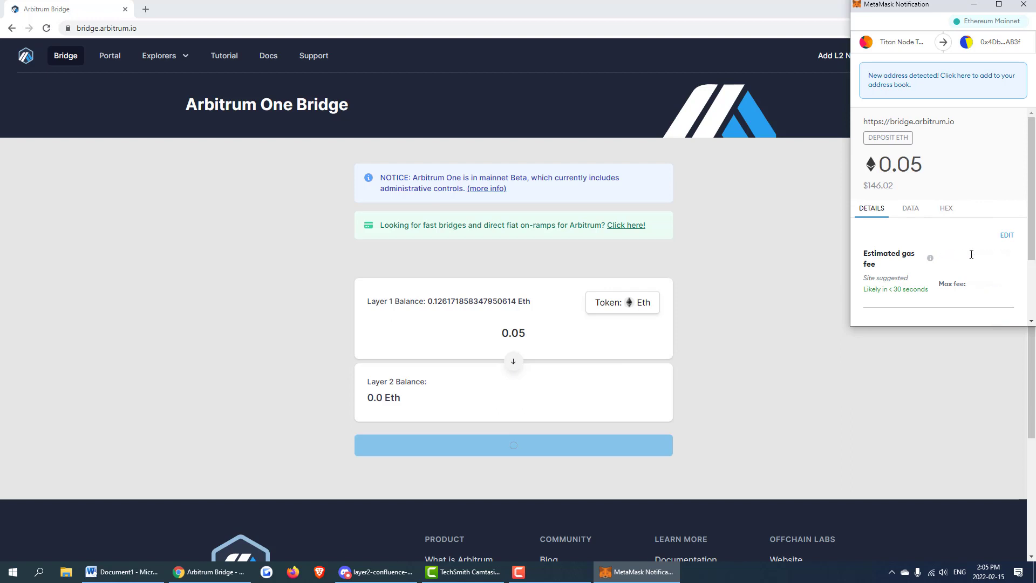
# Review the MetaMask gas fee details and confirm the 0.05 ETH deposit transaction.
pyautogui.scroll(-3)
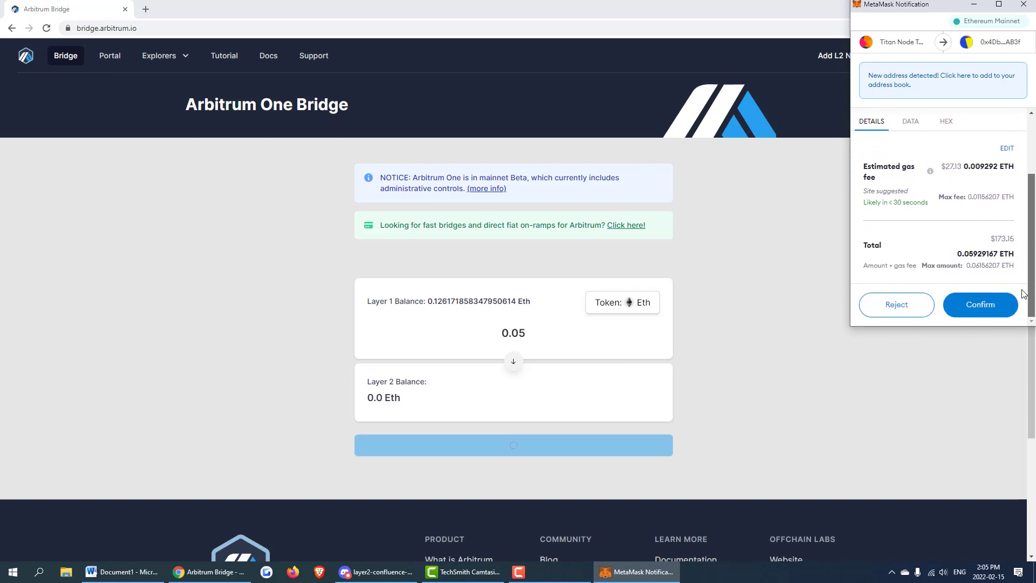
pyautogui.scroll(3)
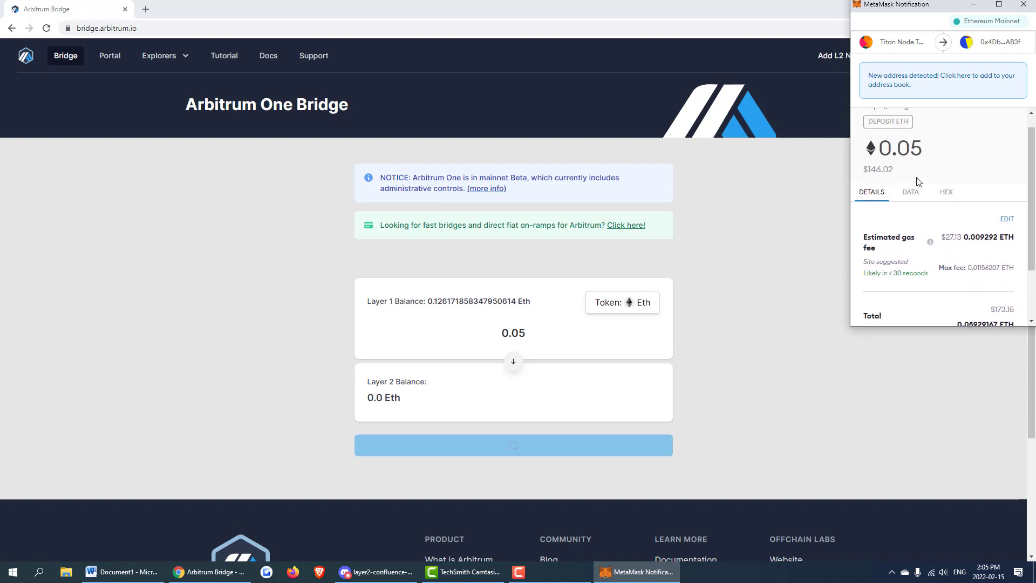
pyautogui.moveTo(944, 234)
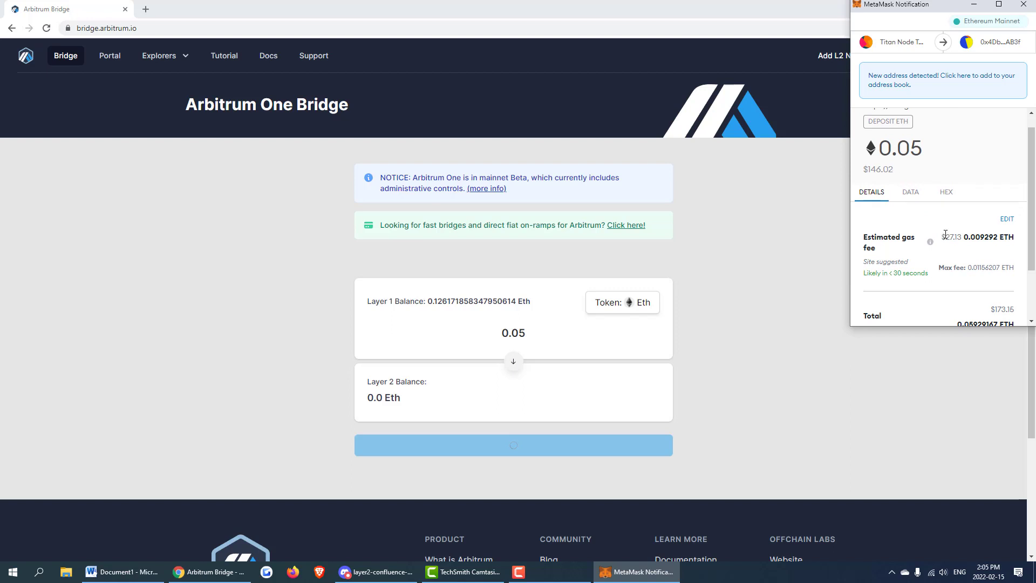
pyautogui.doubleClick(951, 236)
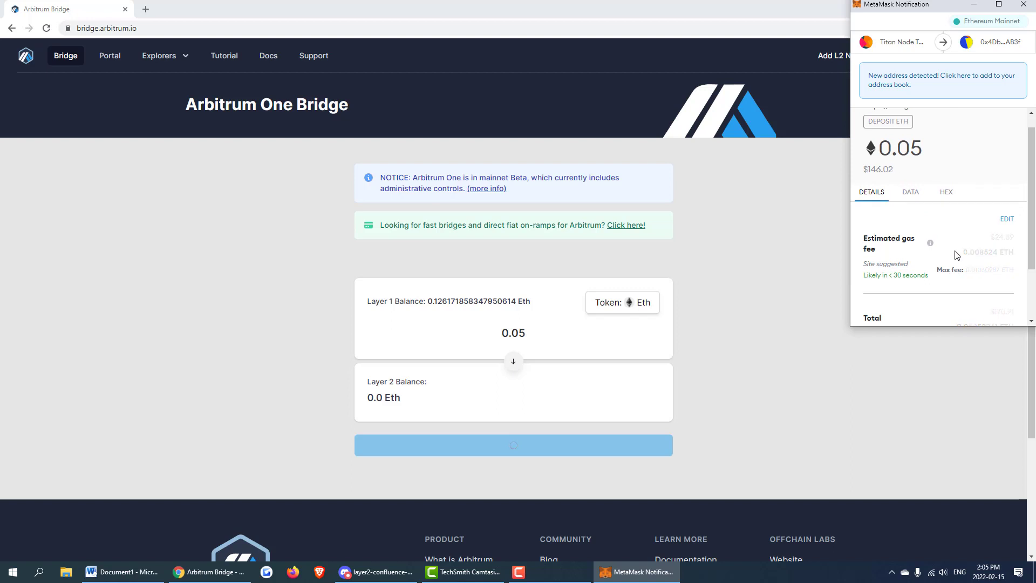
pyautogui.scroll(-3)
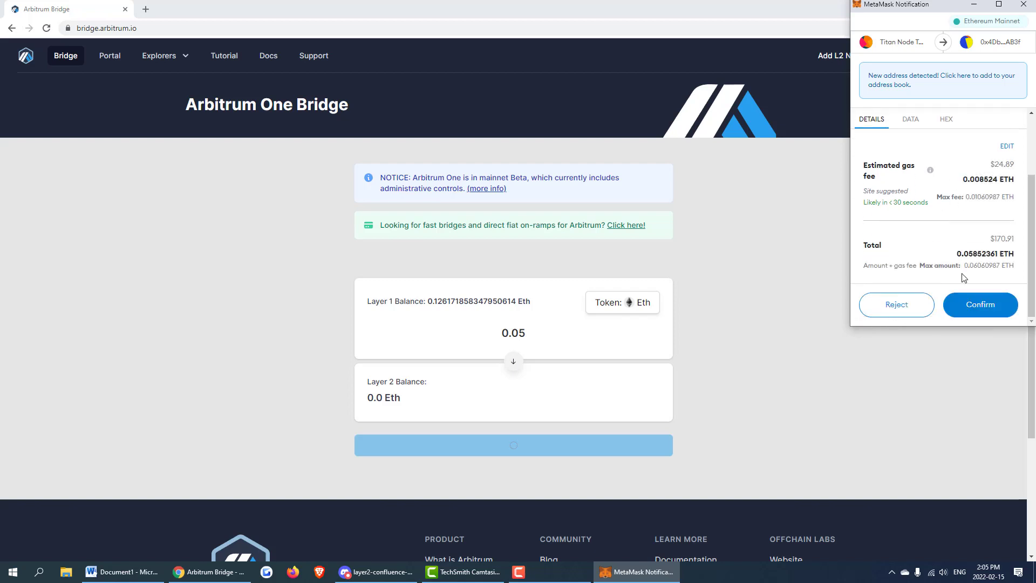
pyautogui.moveTo(980, 304)
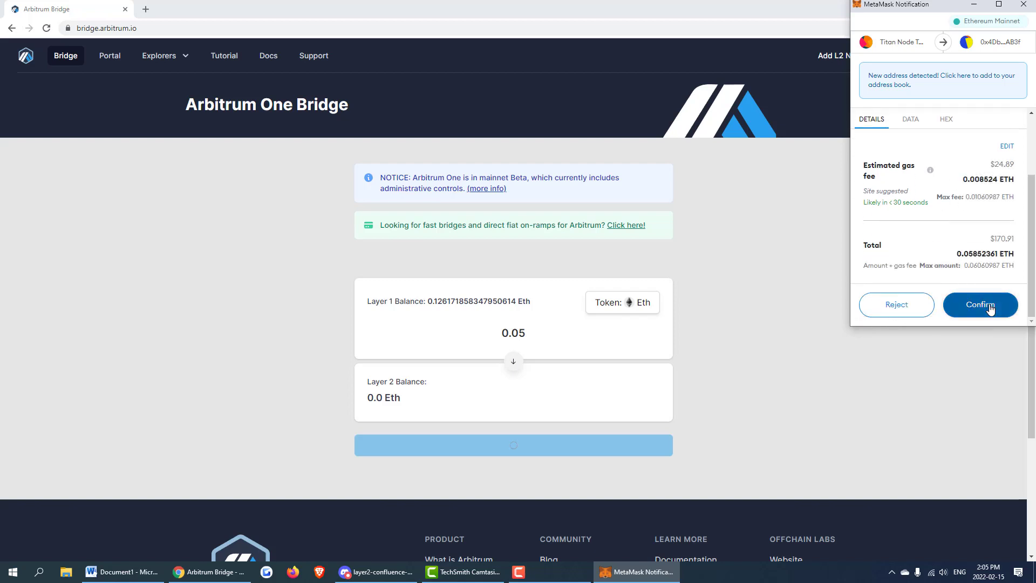
pyautogui.click(980, 304)
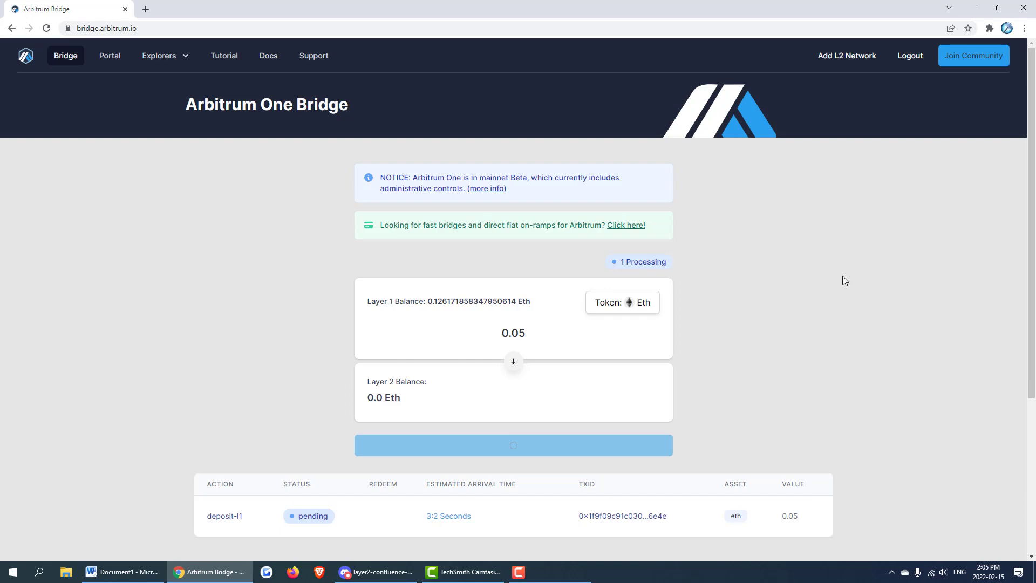
pyautogui.scroll(-3)
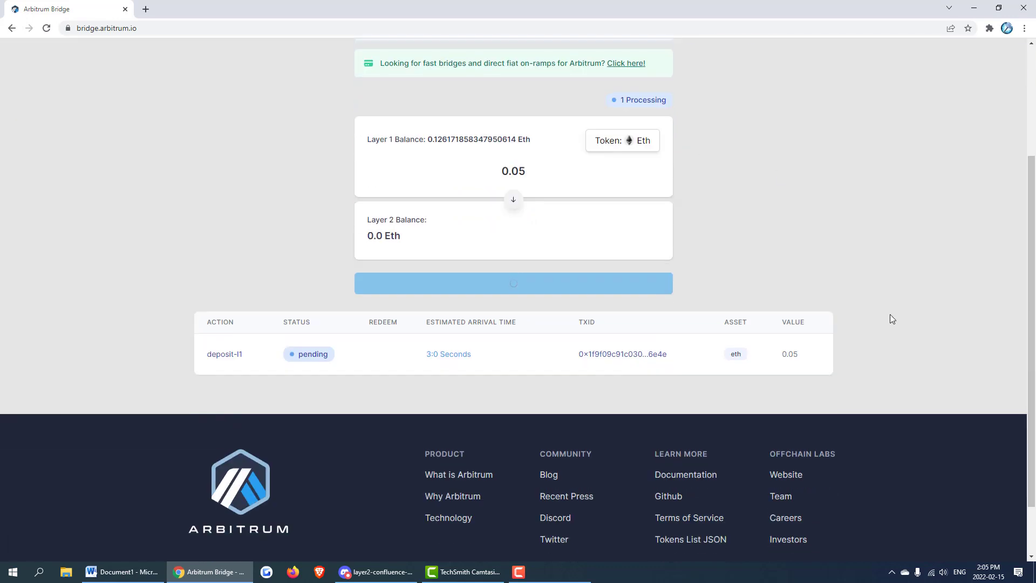
pyautogui.scroll(3)
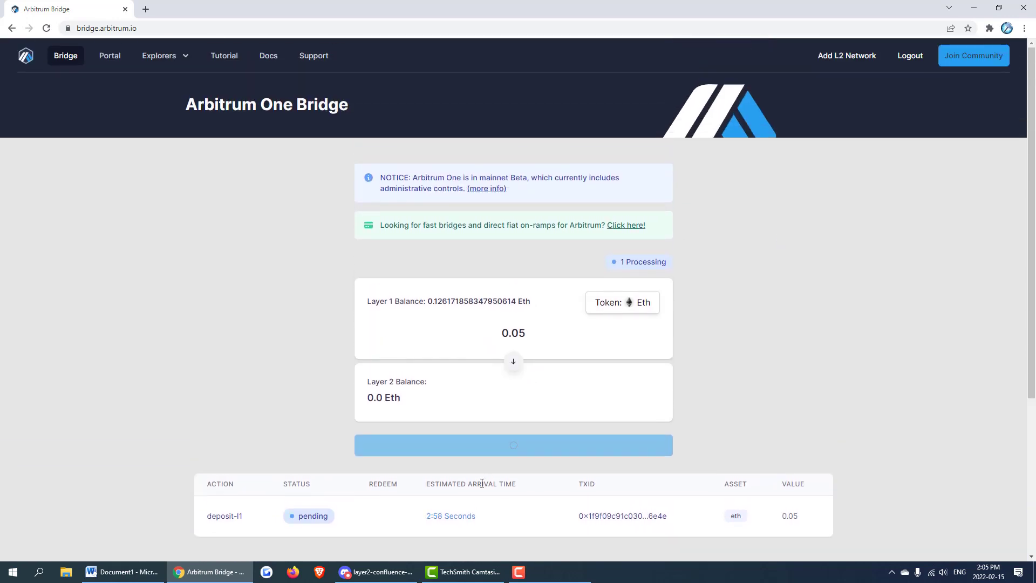
pyautogui.doubleClick(450, 516)
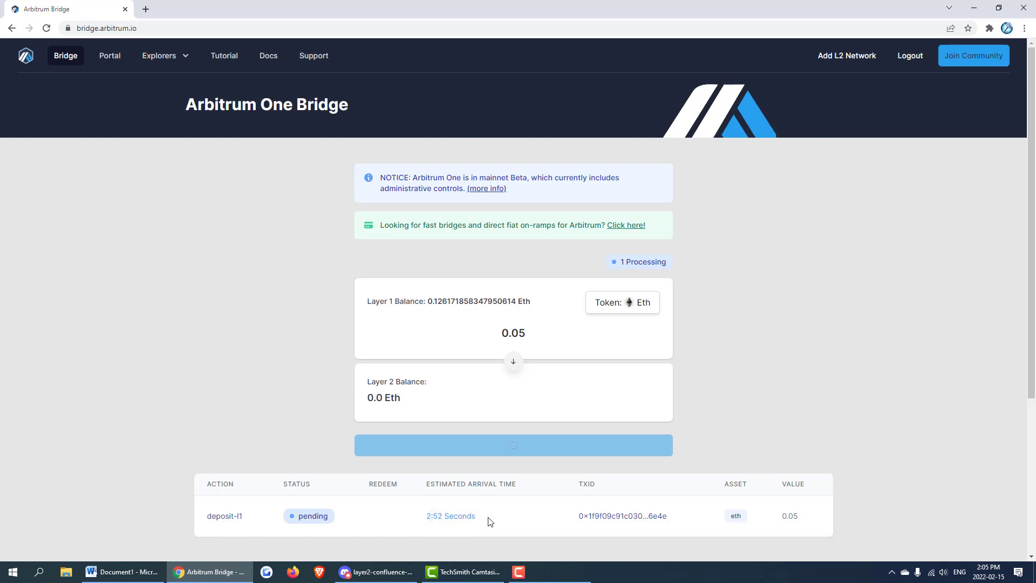
pyautogui.moveTo(371, 519)
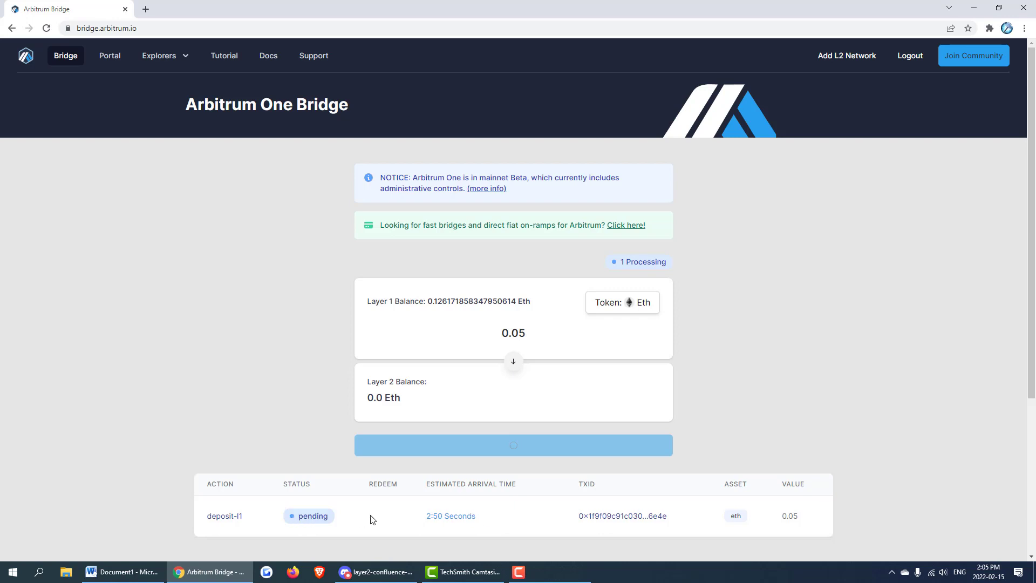
pyautogui.moveTo(666, 52)
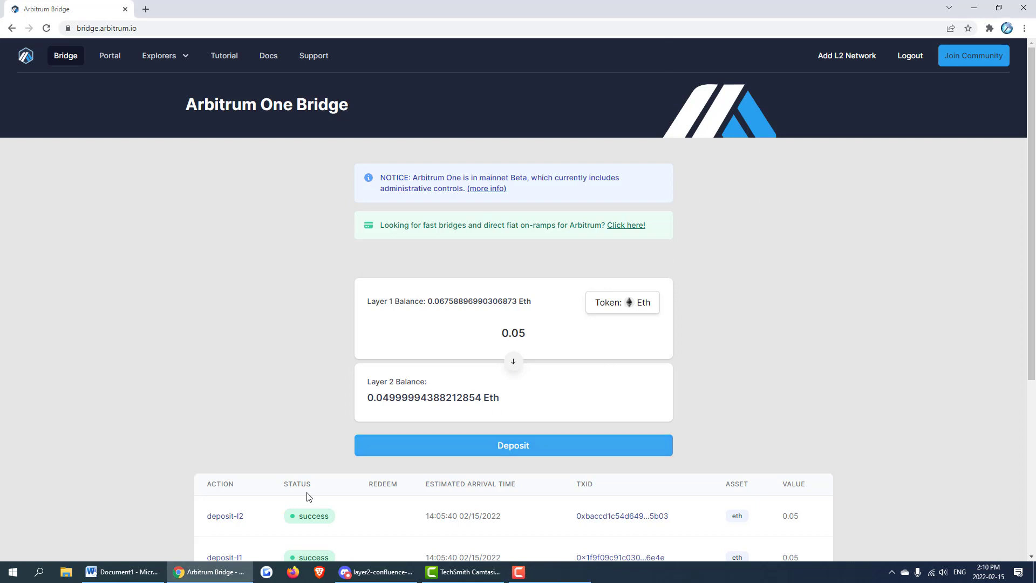
# Scroll the transaction table to see both 0.05 ETH deposits marked successful.
pyautogui.scroll(-3)
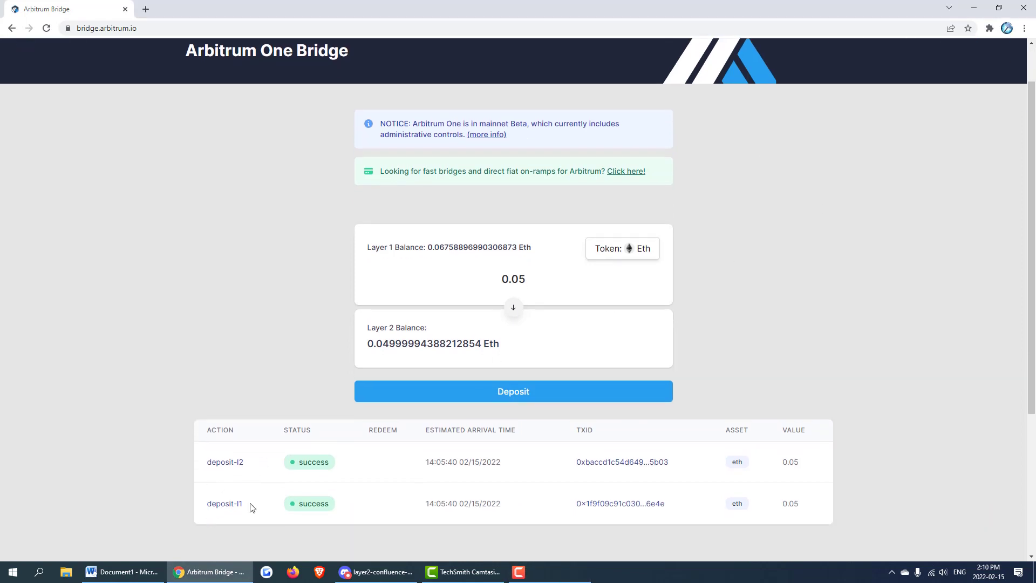
pyautogui.moveTo(557, 471)
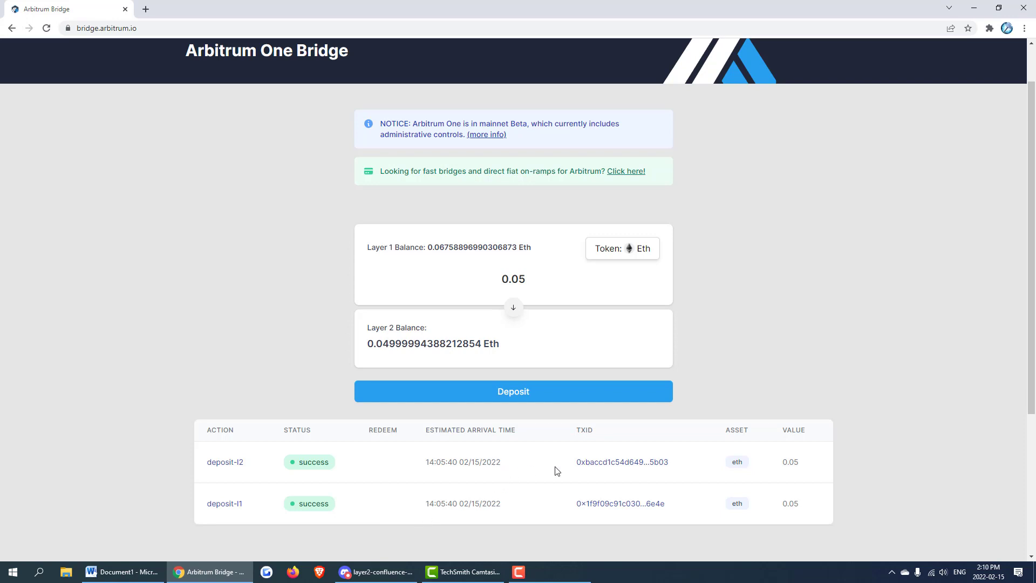
pyautogui.moveTo(249, 466)
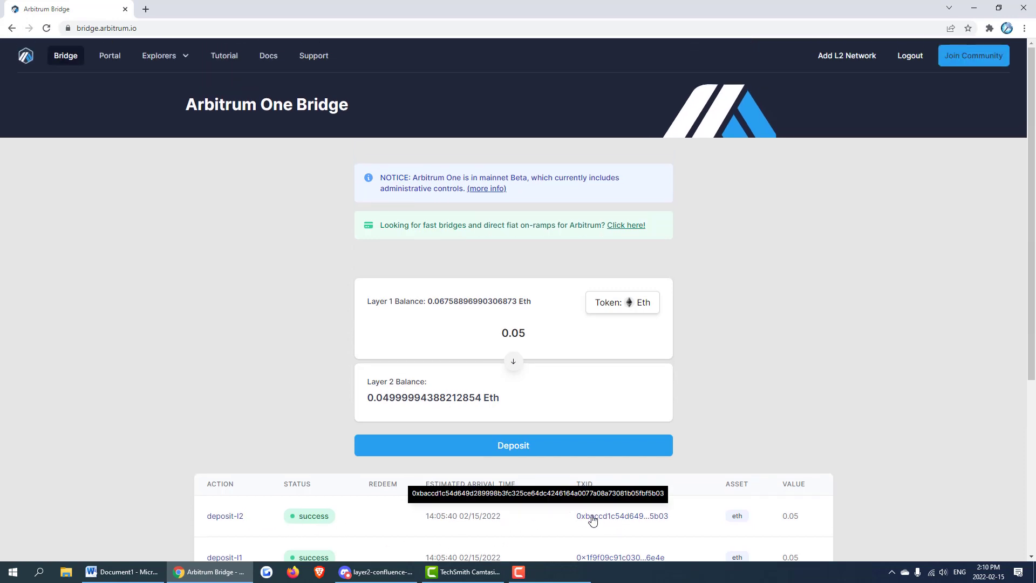
# Open the deposit on Arbiscan, then the sending address holding about 0.05 ETH.
pyautogui.click(620, 516)
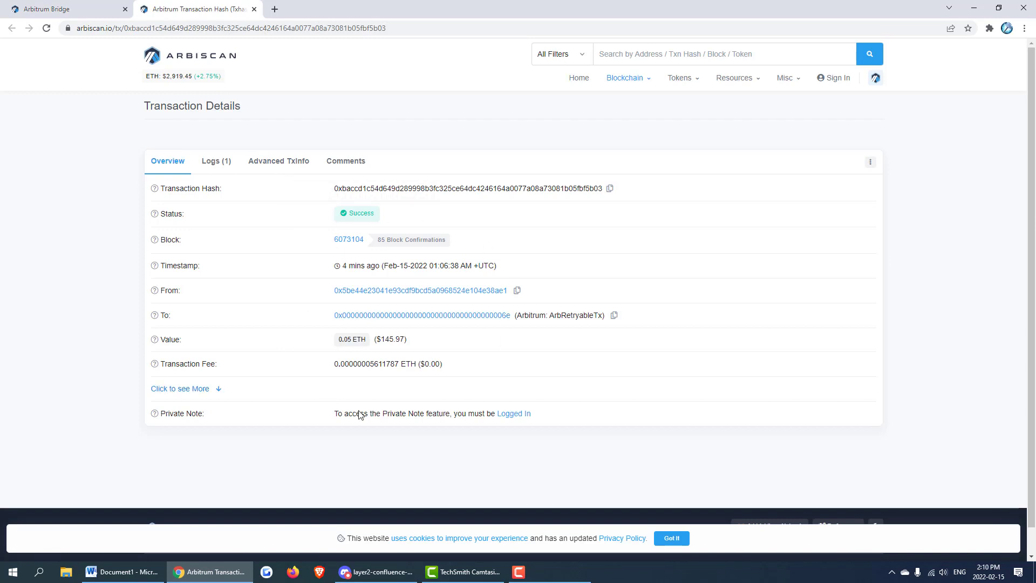
pyautogui.moveTo(500, 307)
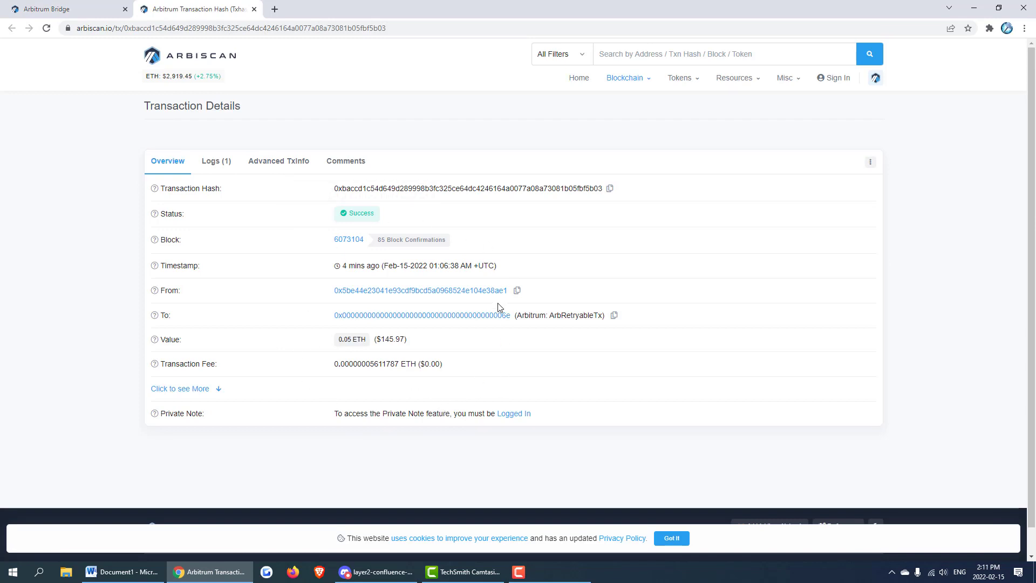
pyautogui.click(418, 290)
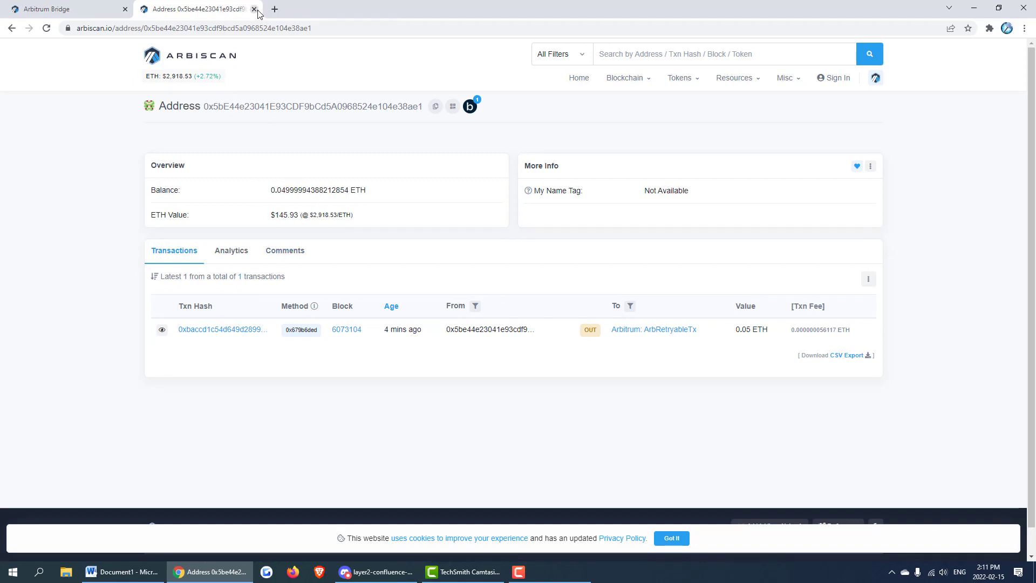
# Close the Arbiscan tab and return to Arbitrum Bridge showing about 0.05 Eth on Layer 2.
pyautogui.click(254, 9)
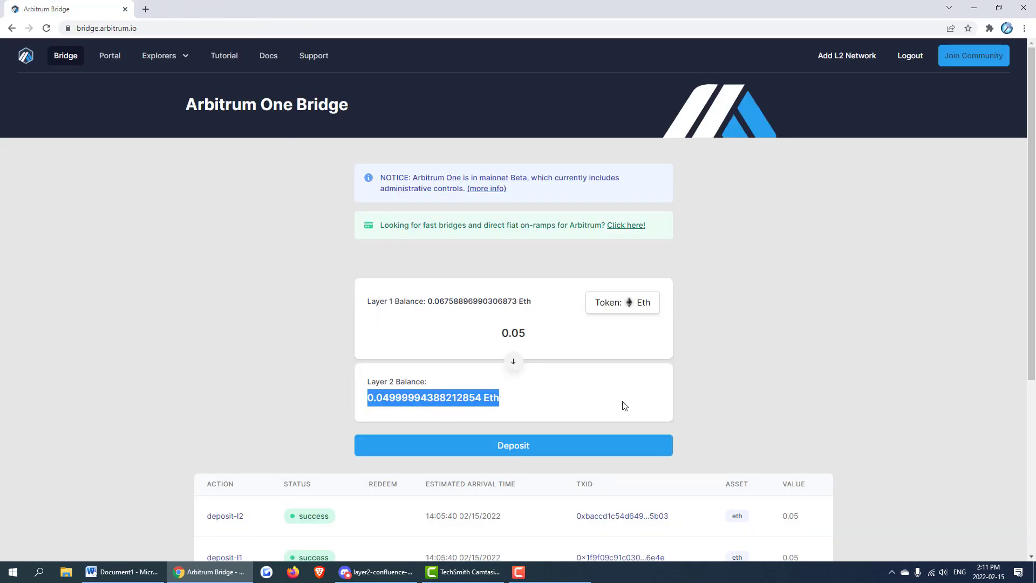
pyautogui.click(751, 369)
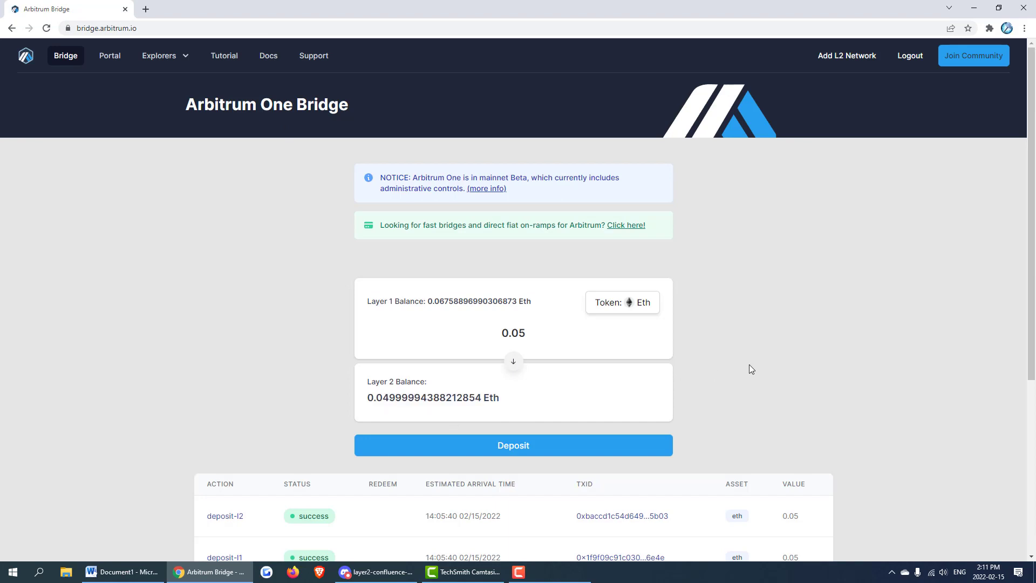
pyautogui.moveTo(758, 353)
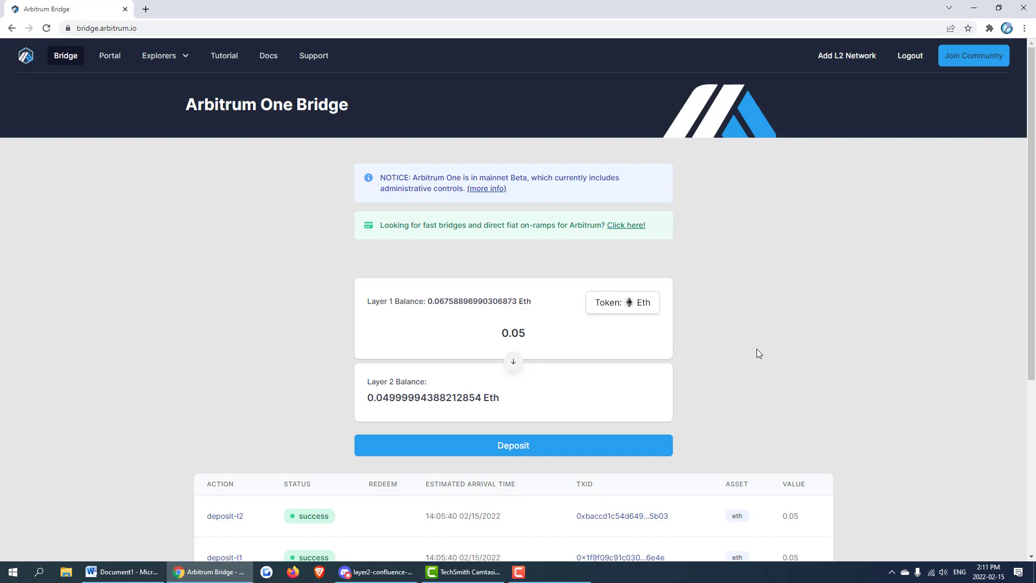
pyautogui.click(513, 445)
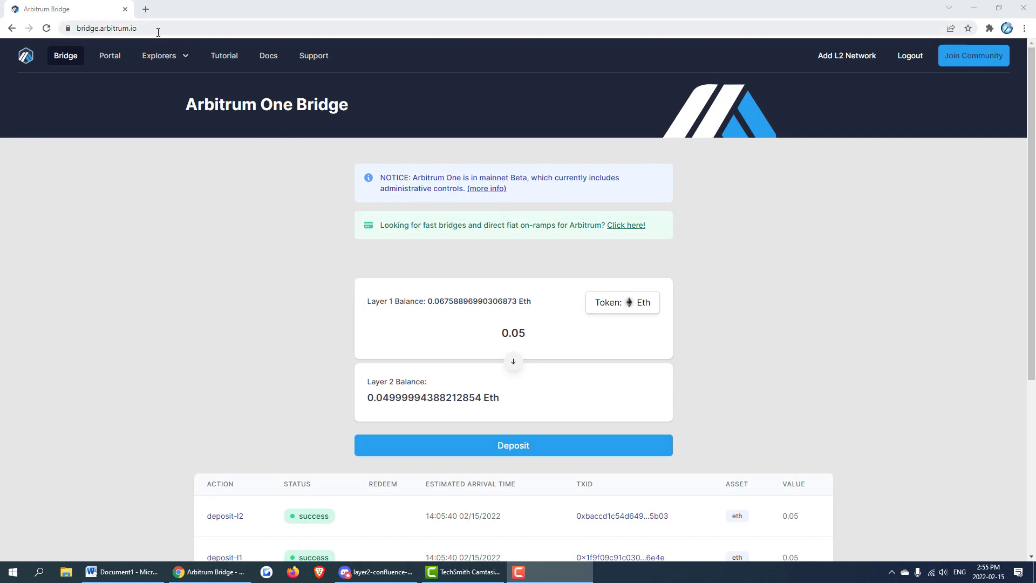
# Go to explorer.livepeer.org, which warns to switch from Ethereum Mainnet to Arbitrum.
pyautogui.write('explorer.livepeer.org')
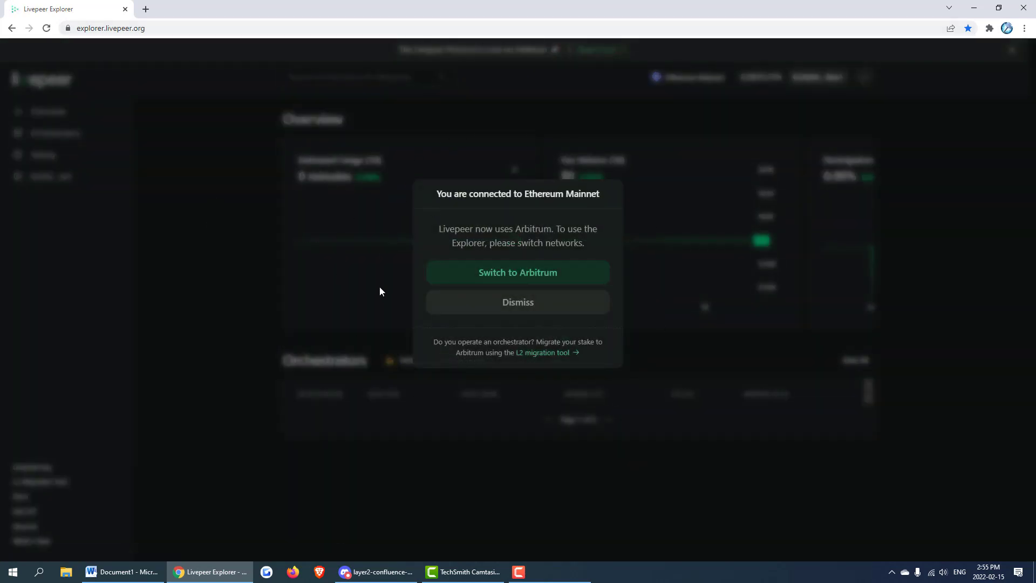
pyautogui.moveTo(469, 120)
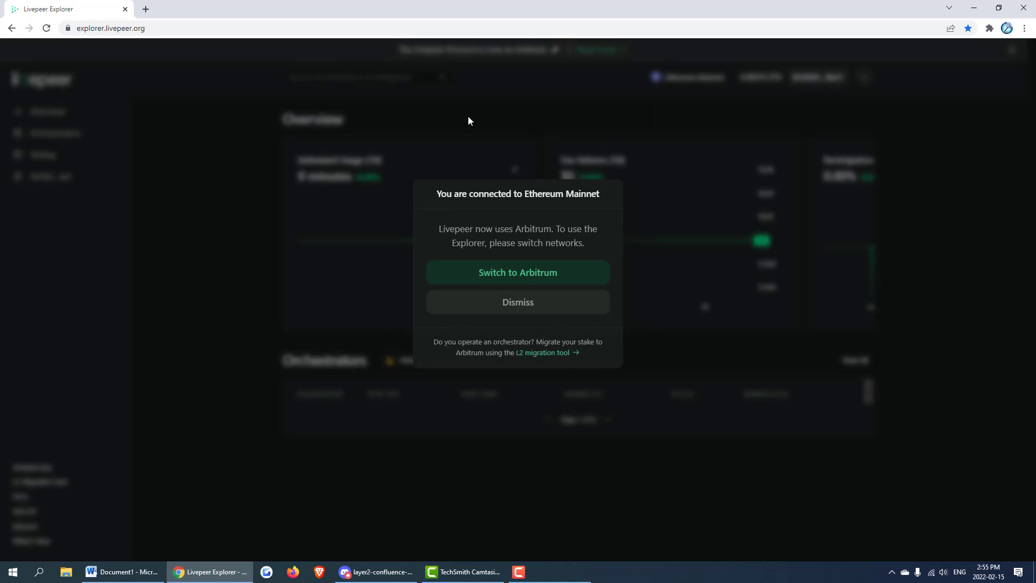
pyautogui.moveTo(518, 272)
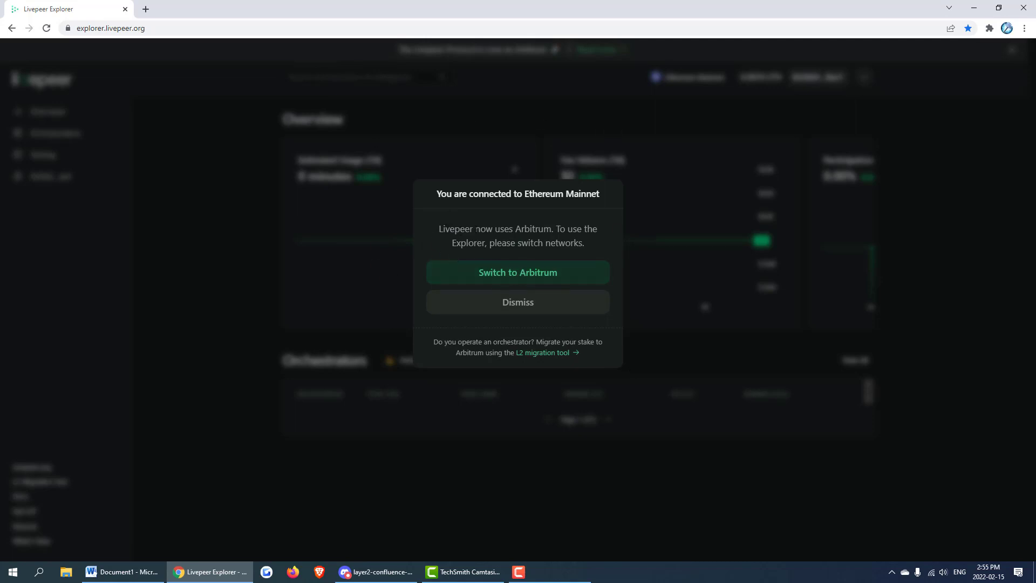
pyautogui.moveTo(479, 280)
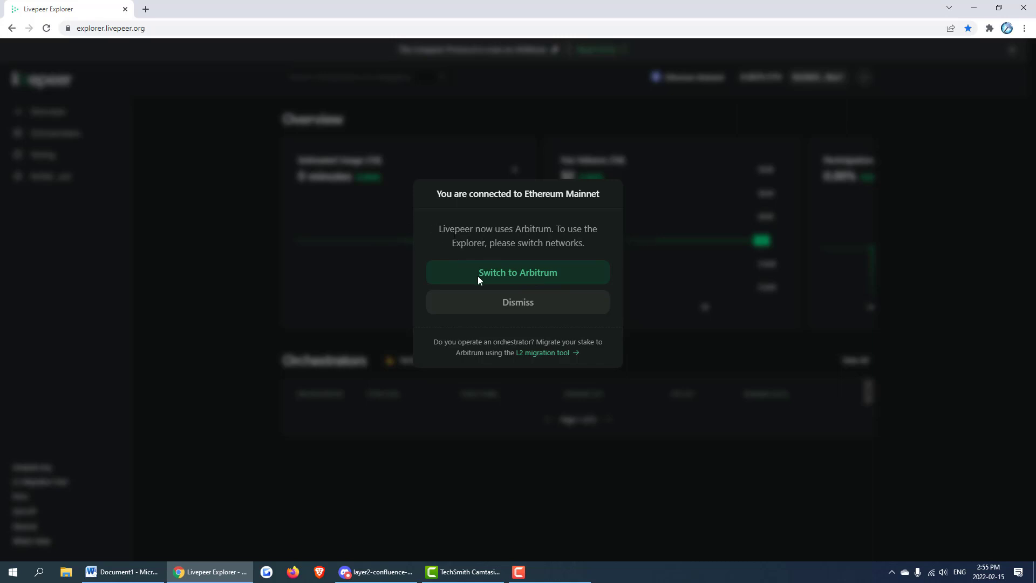
pyautogui.moveTo(523, 282)
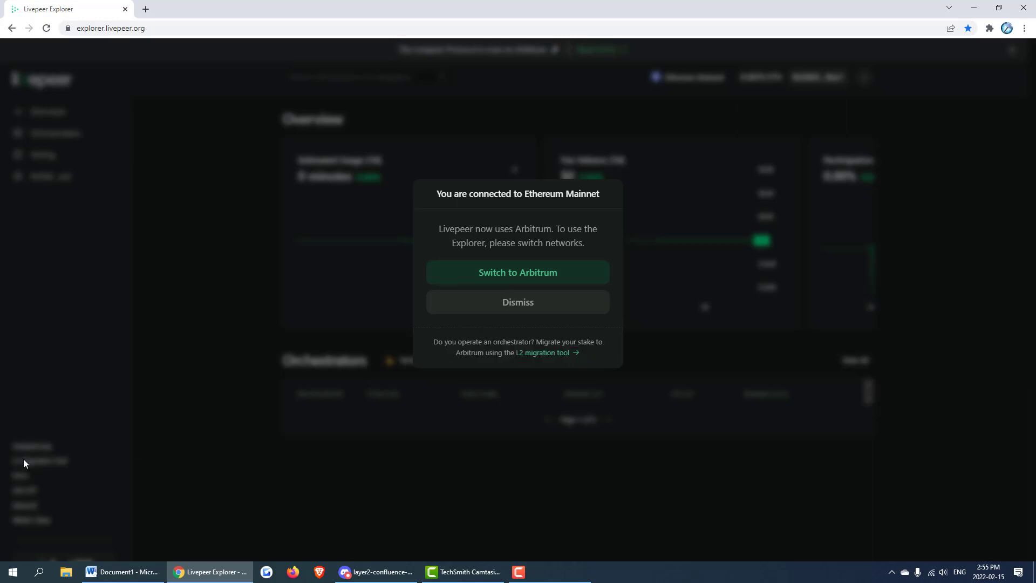
pyautogui.moveTo(562, 356)
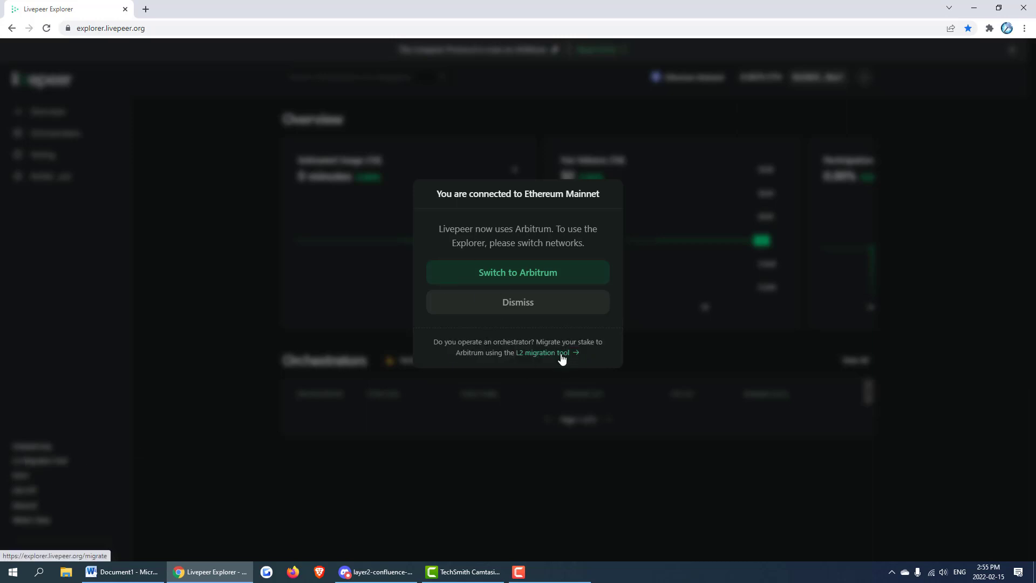
pyautogui.click(532, 353)
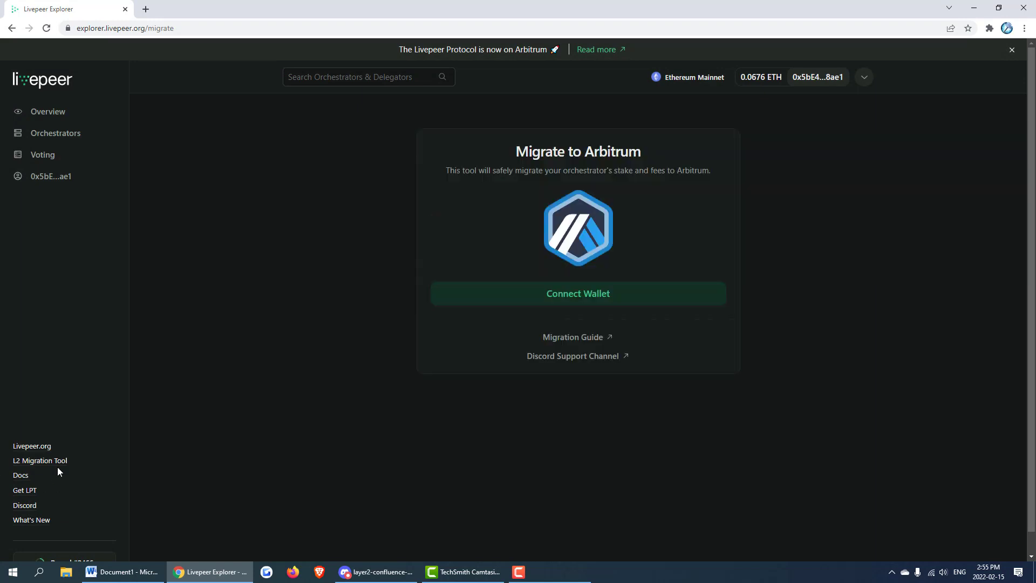
pyautogui.moveTo(39, 460)
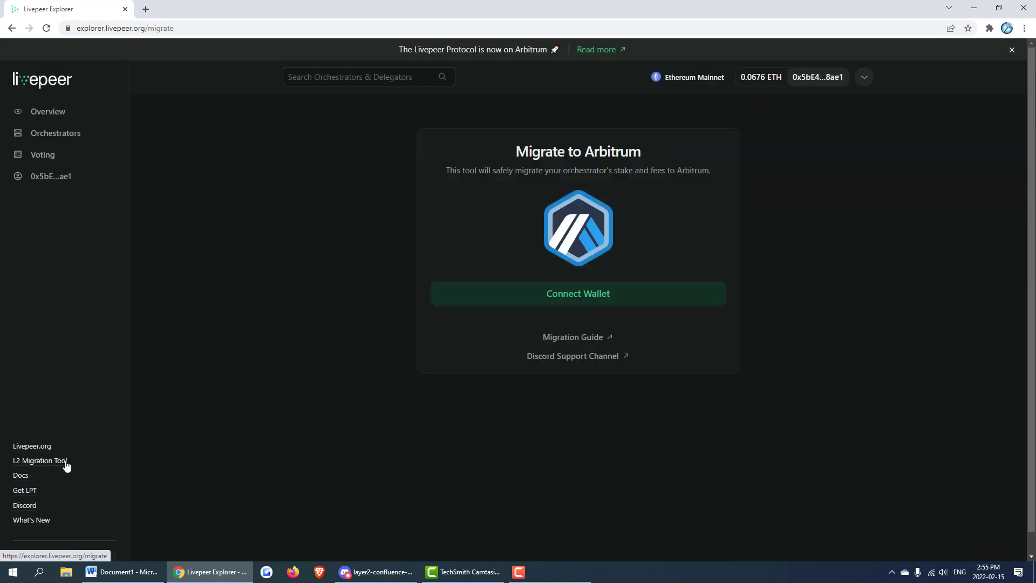
pyautogui.click(577, 293)
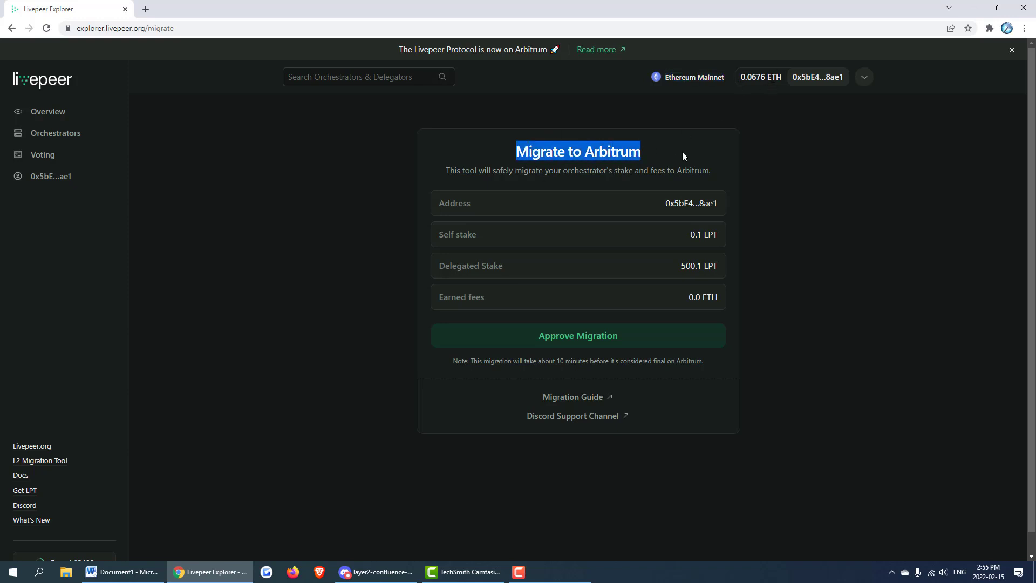
pyautogui.moveTo(423, 293)
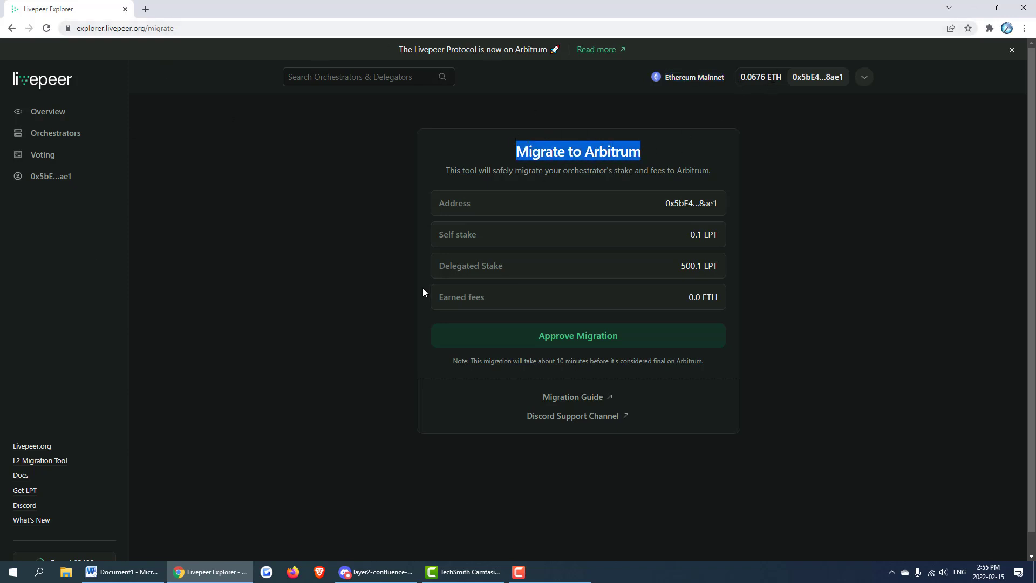
pyautogui.moveTo(746, 345)
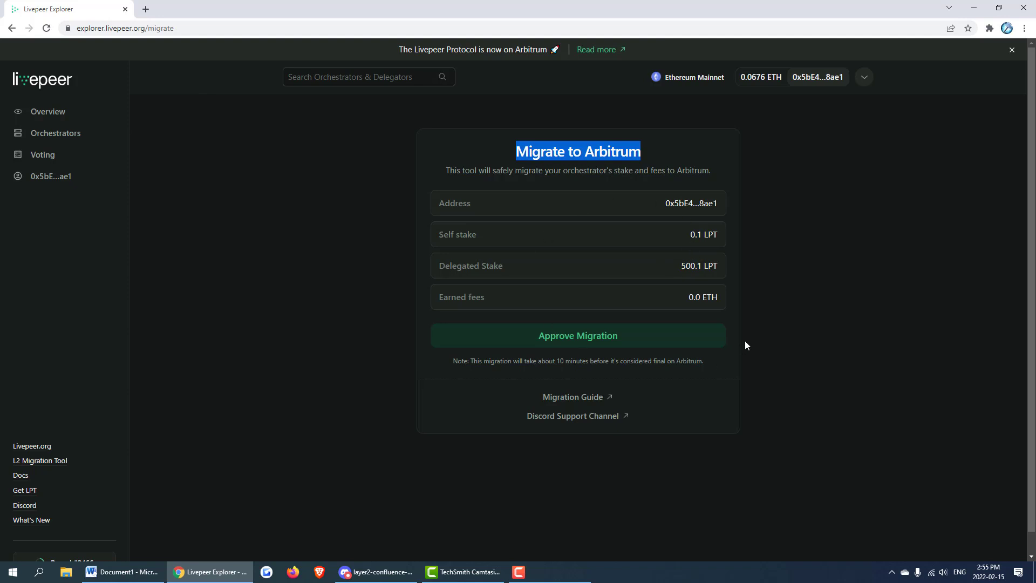
pyautogui.moveTo(607, 339)
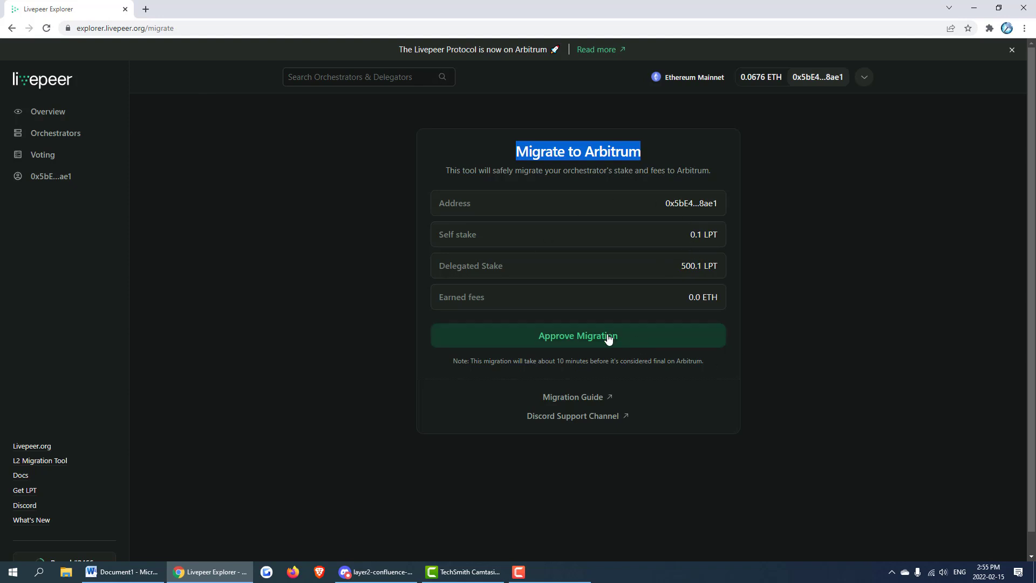
# Approve the orchestrator stake migration to Arbitrum, triggering a MetaMask confirmation.
pyautogui.click(576, 335)
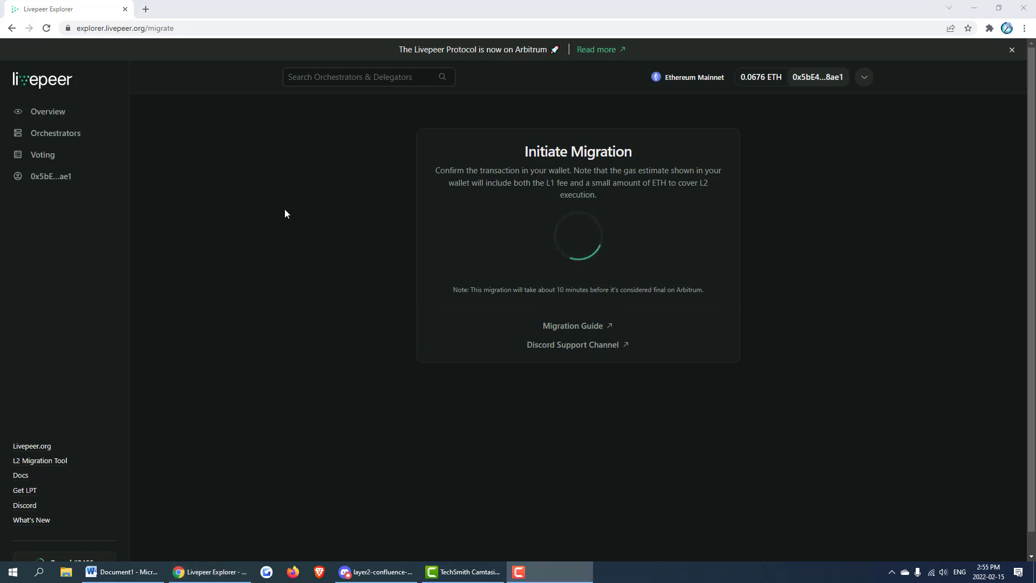
pyautogui.moveTo(860, 270)
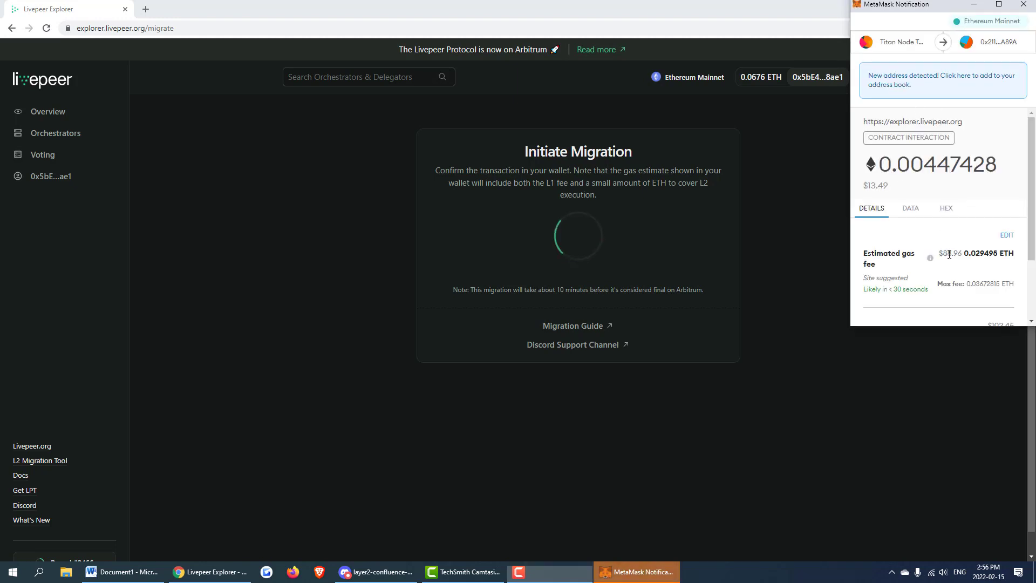
# Lower the migration transaction's max fee to 70 GWEI in MetaMask's advanced gas options.
pyautogui.scroll(-3)
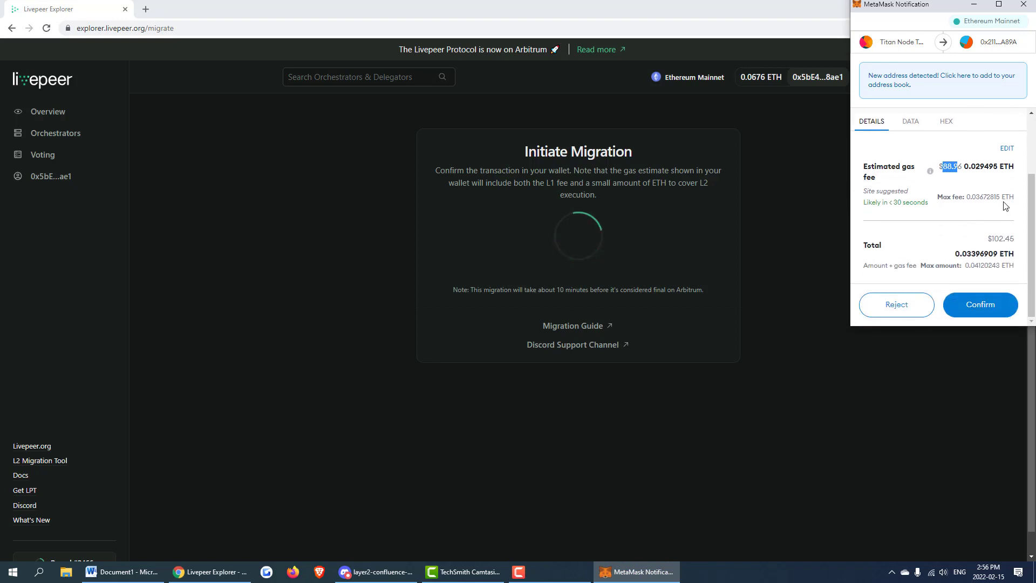
pyautogui.click(1006, 148)
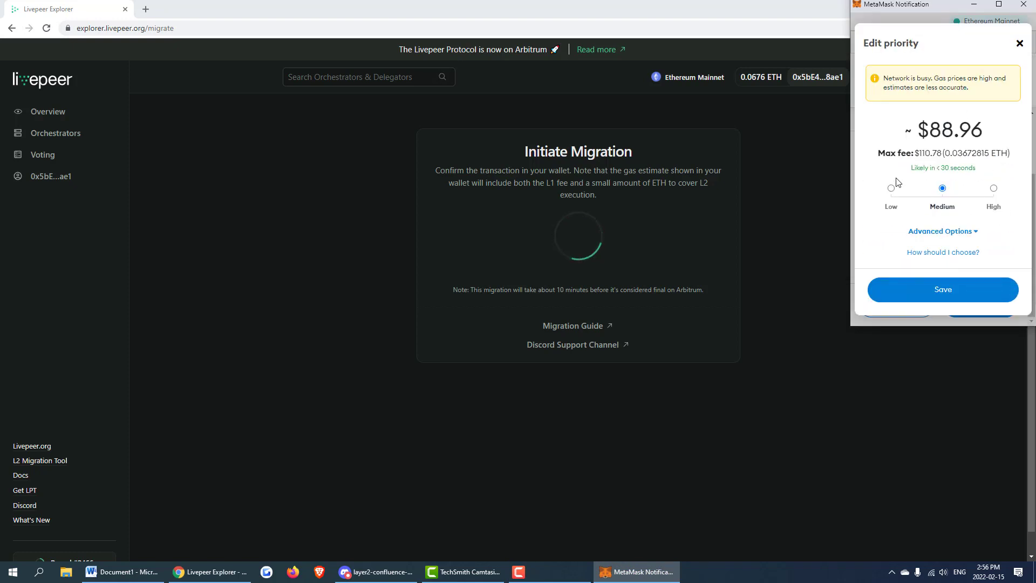
pyautogui.click(942, 230)
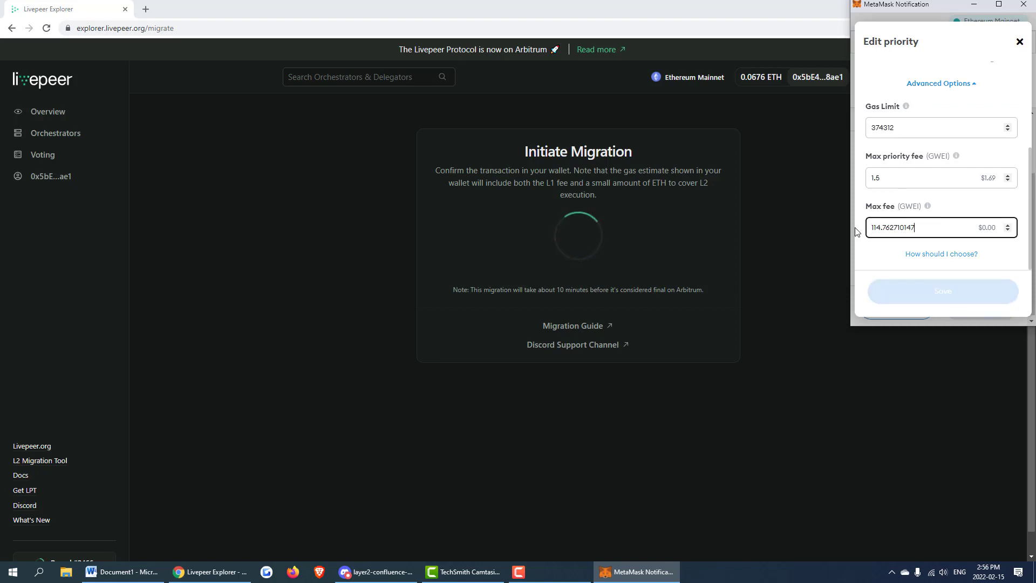
pyautogui.tripleClick(925, 227)
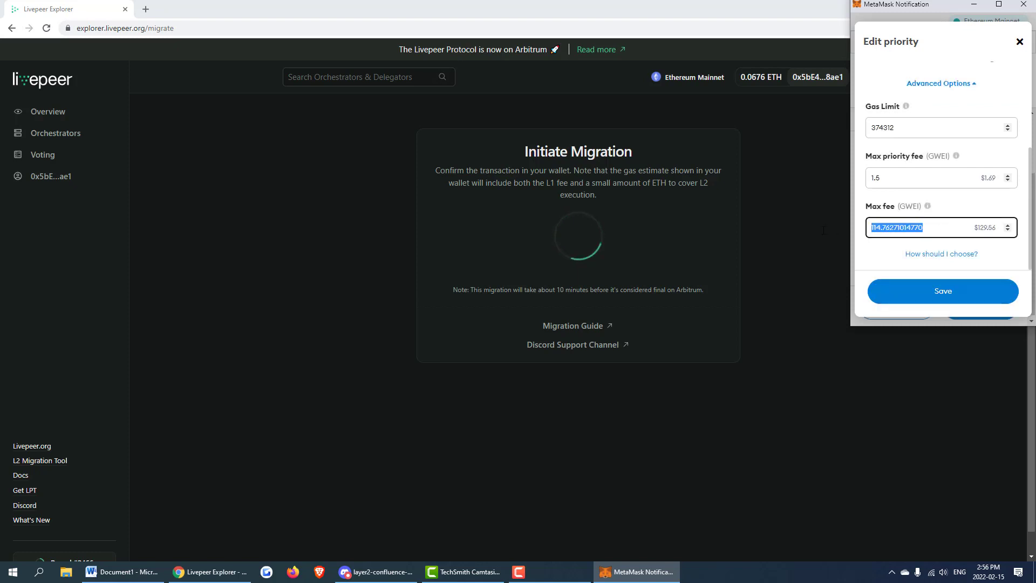
pyautogui.write('70')
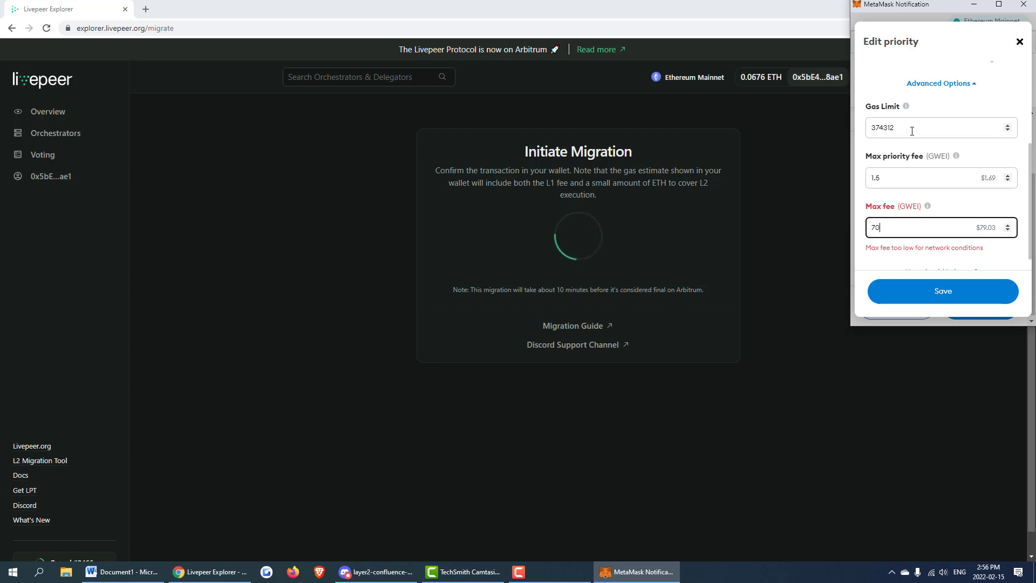
pyautogui.click(942, 291)
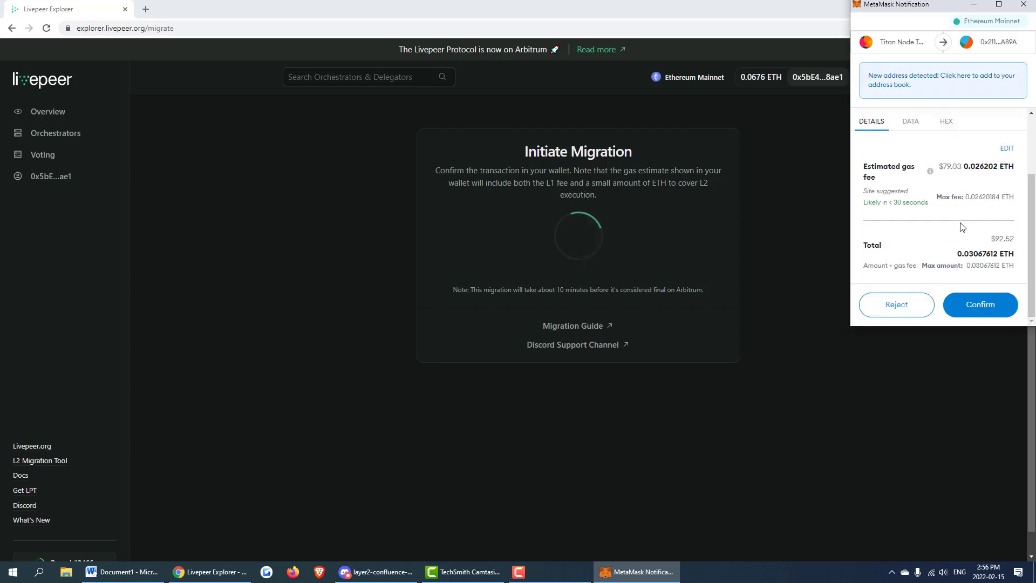
pyautogui.moveTo(969, 250)
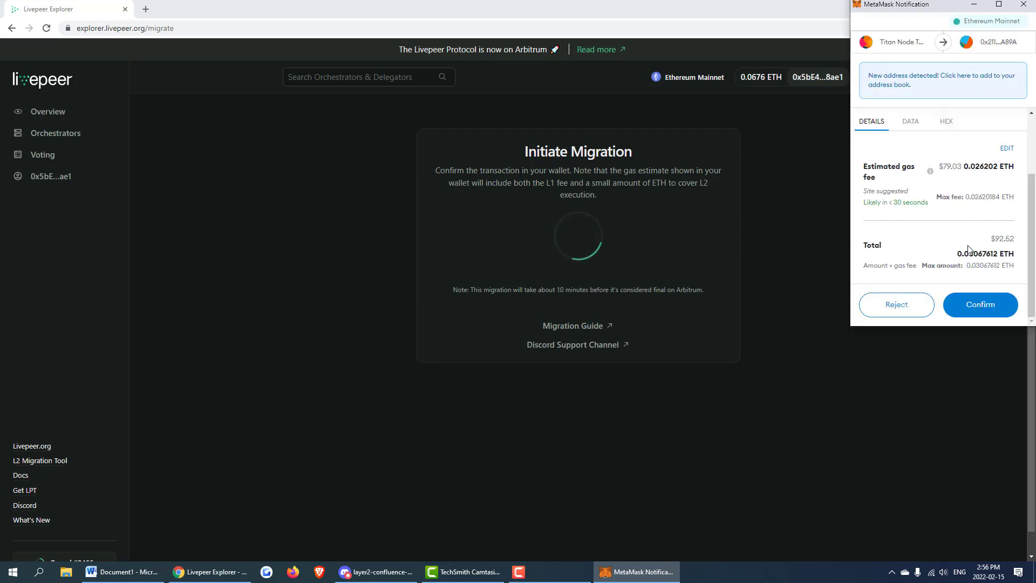
pyautogui.moveTo(841, 144)
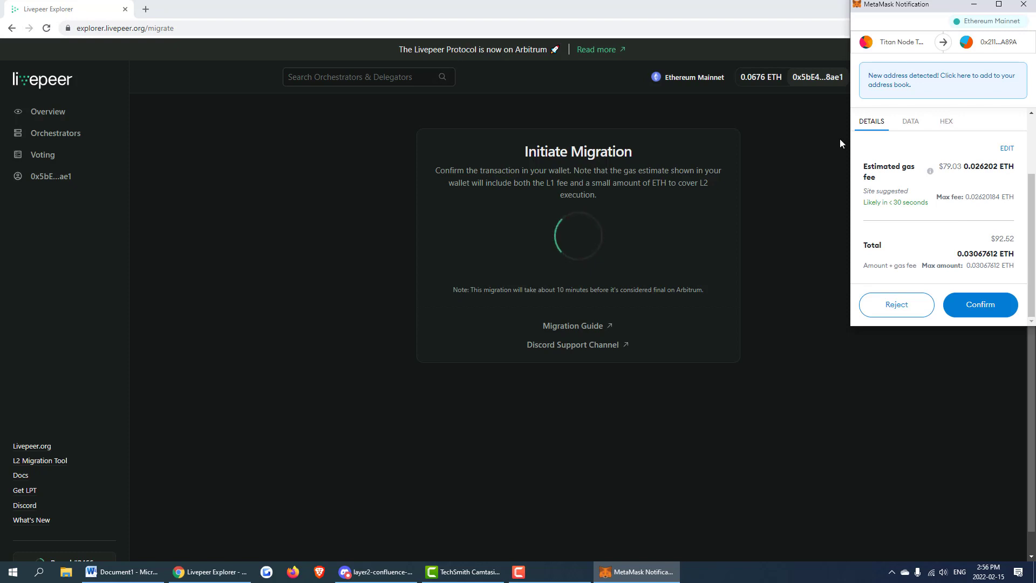
pyautogui.moveTo(971, 210)
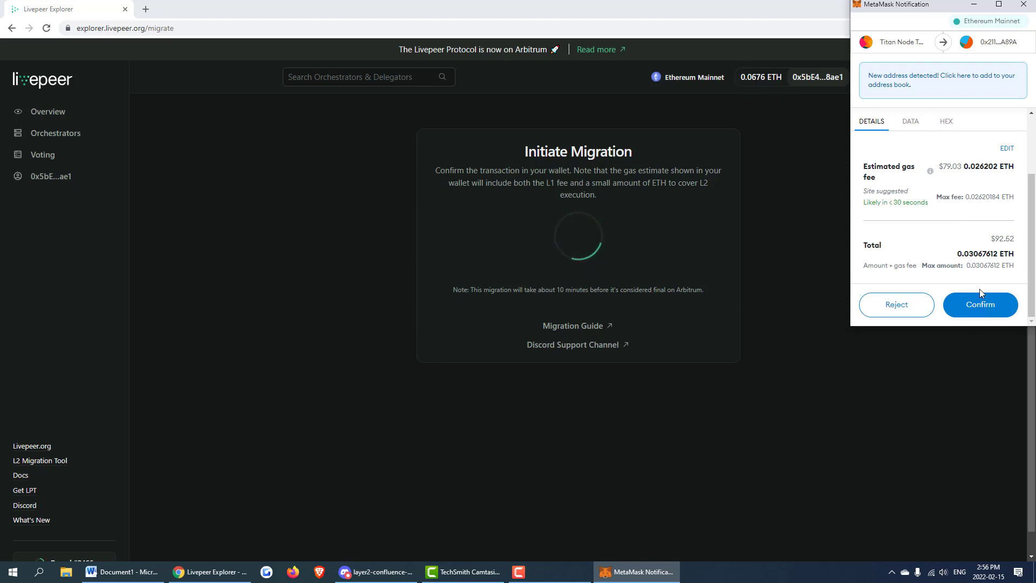
pyautogui.moveTo(1007, 162)
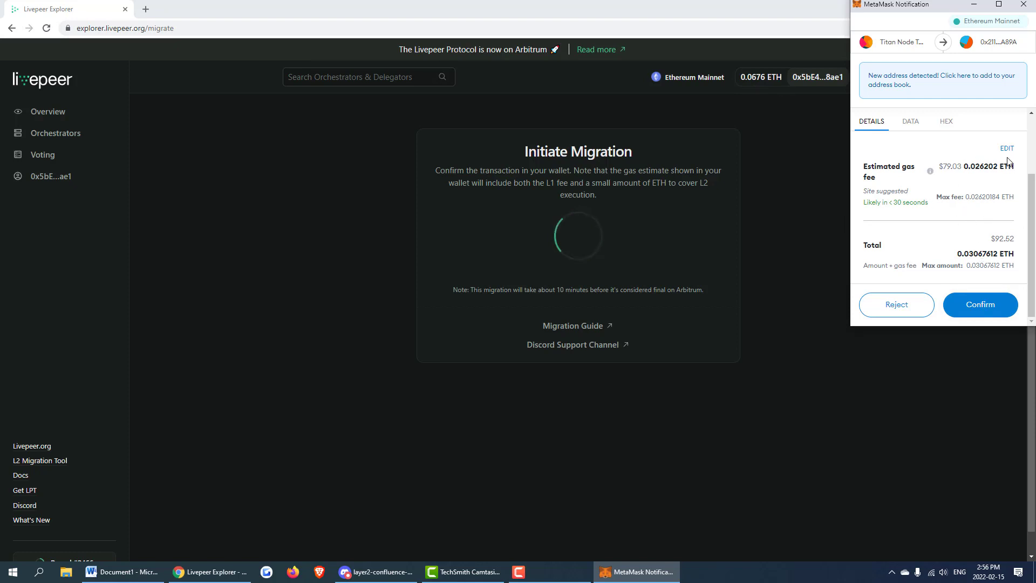
# Recheck the 70 GWEI max fee is kept and confirm the migration transaction.
pyautogui.click(1007, 148)
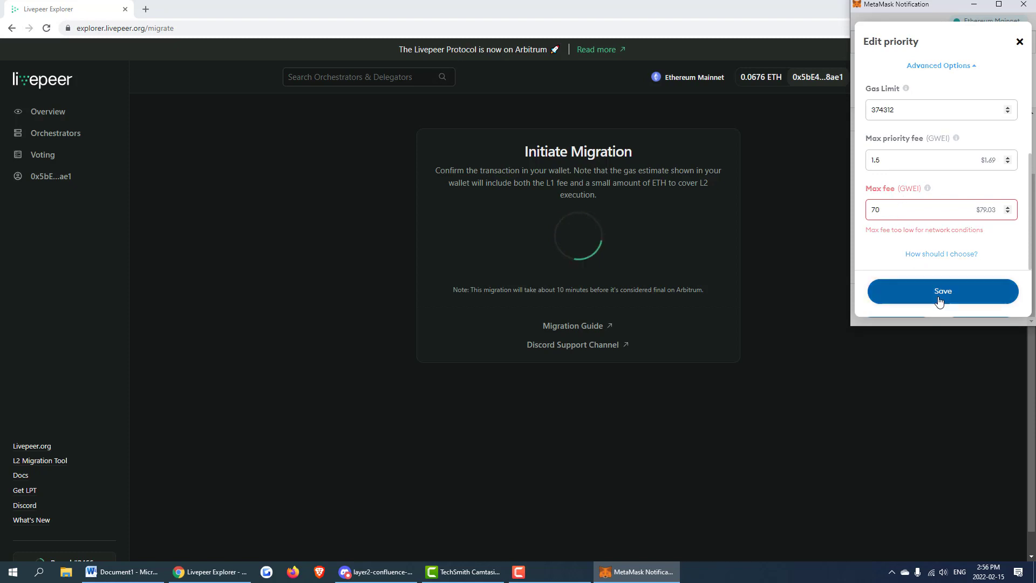
pyautogui.click(942, 291)
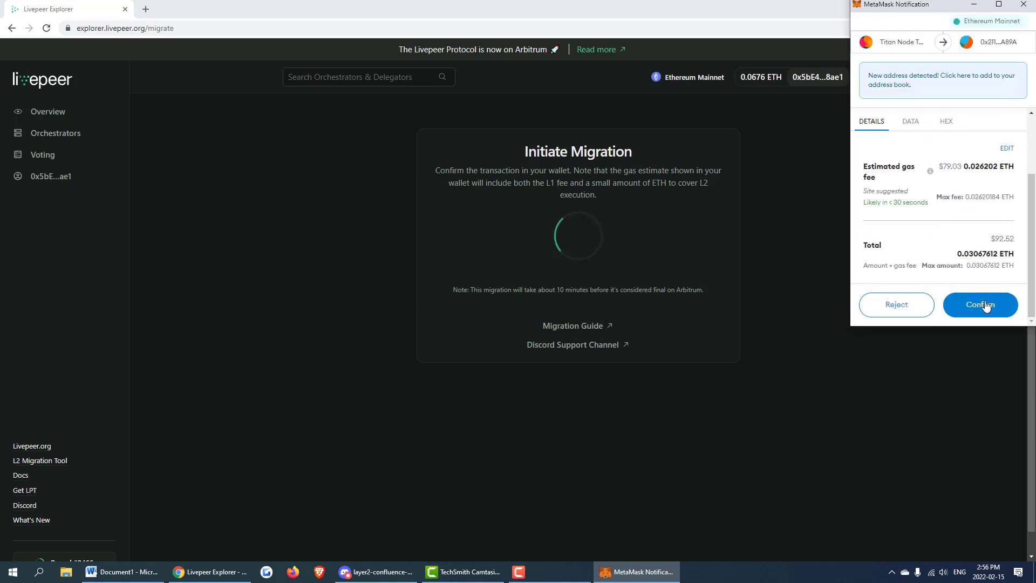
pyautogui.click(980, 304)
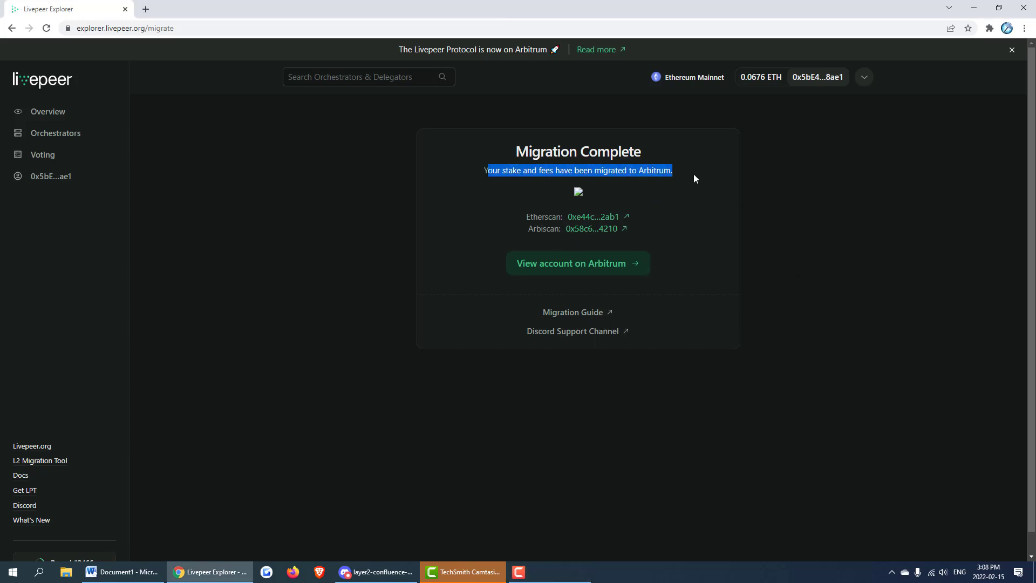
# View the migrated account on Arbitrum and request switching the wallet to Arbitrum.
pyautogui.click(576, 263)
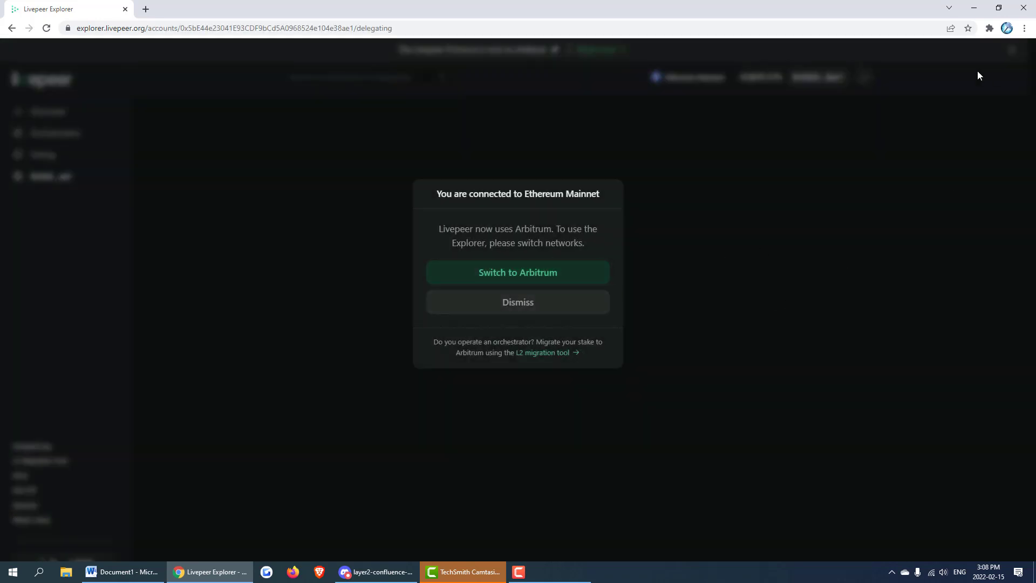
pyautogui.click(517, 272)
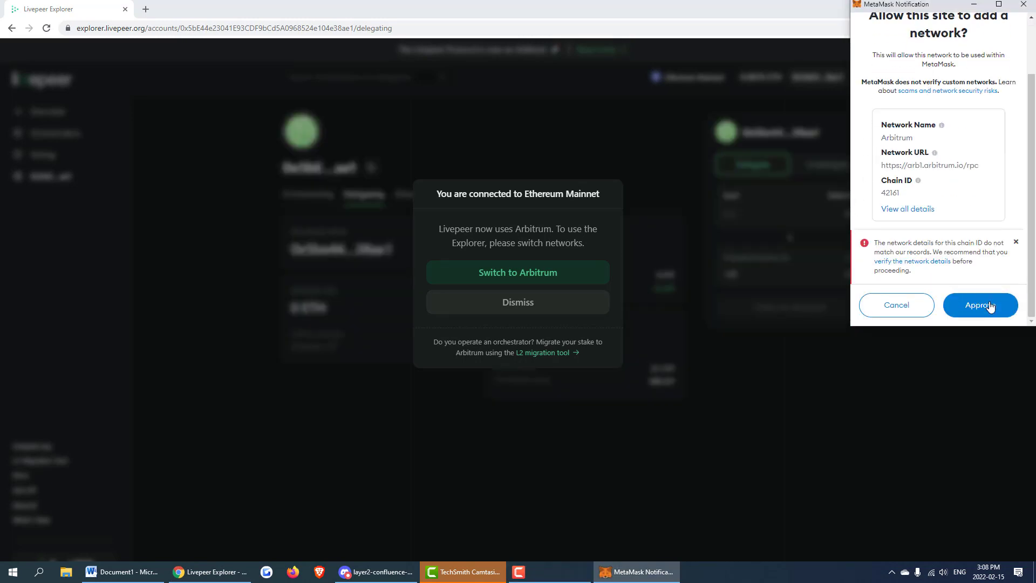
# Approve and switch to Arbitrum, then view Titan Node test's Orchestrating details.
pyautogui.click(980, 304)
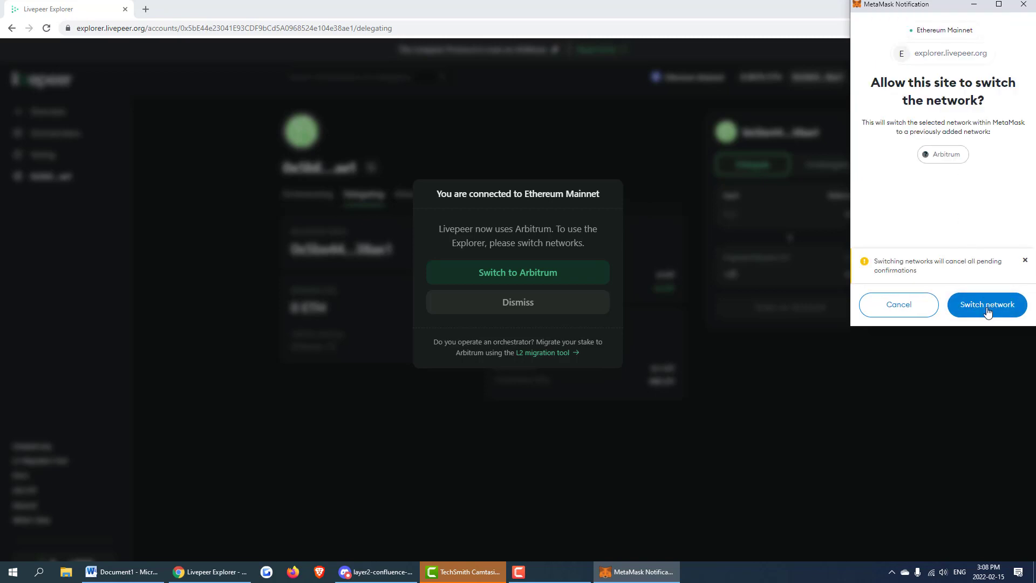
pyautogui.click(987, 305)
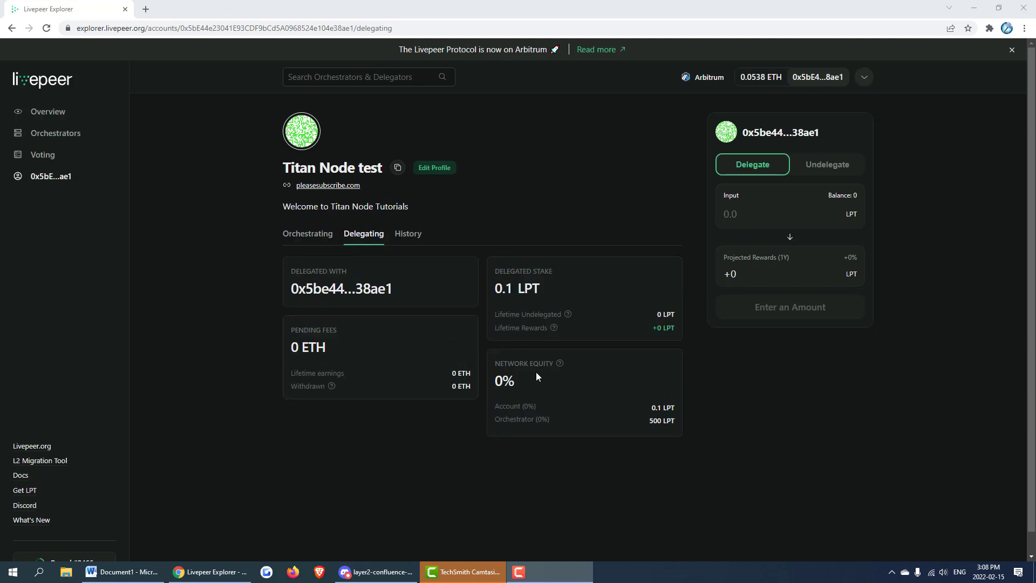
pyautogui.click(396, 168)
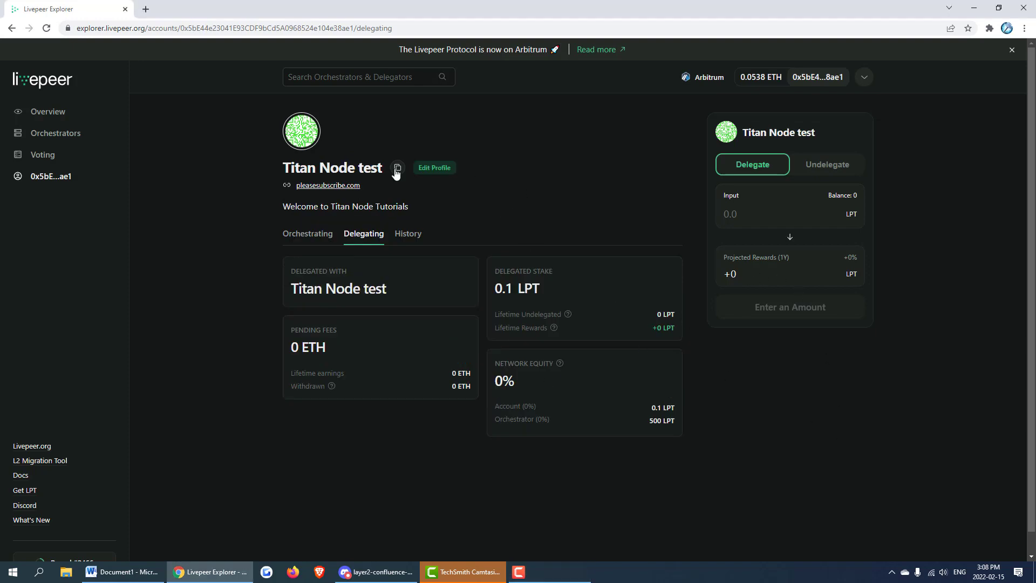
pyautogui.doubleClick(332, 167)
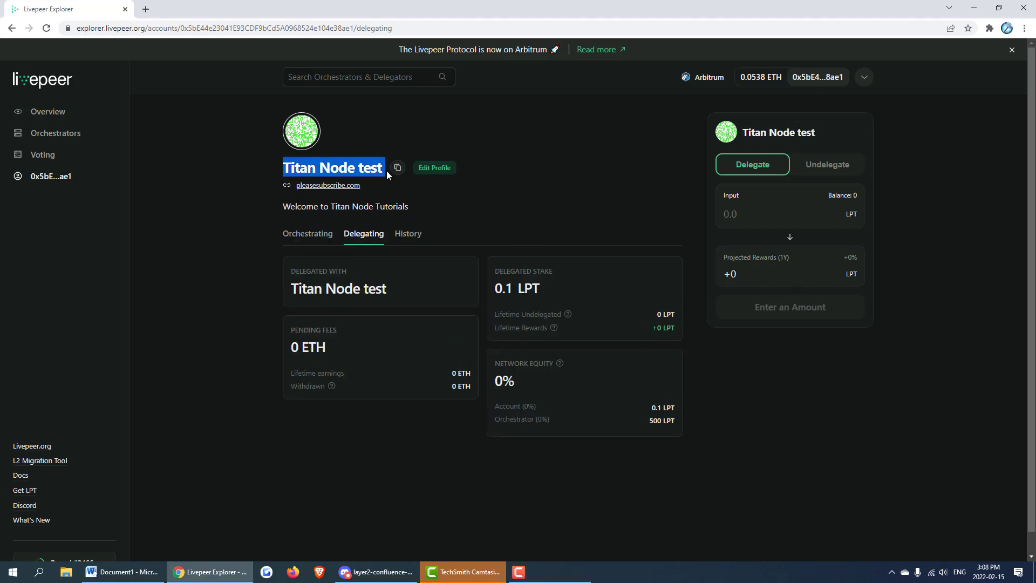
pyautogui.click(397, 167)
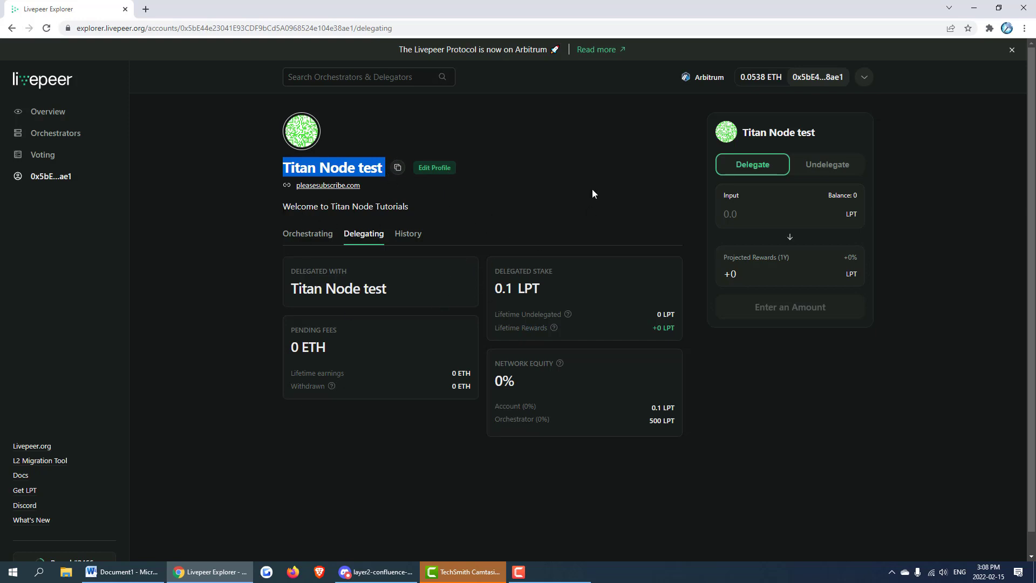
pyautogui.moveTo(478, 191)
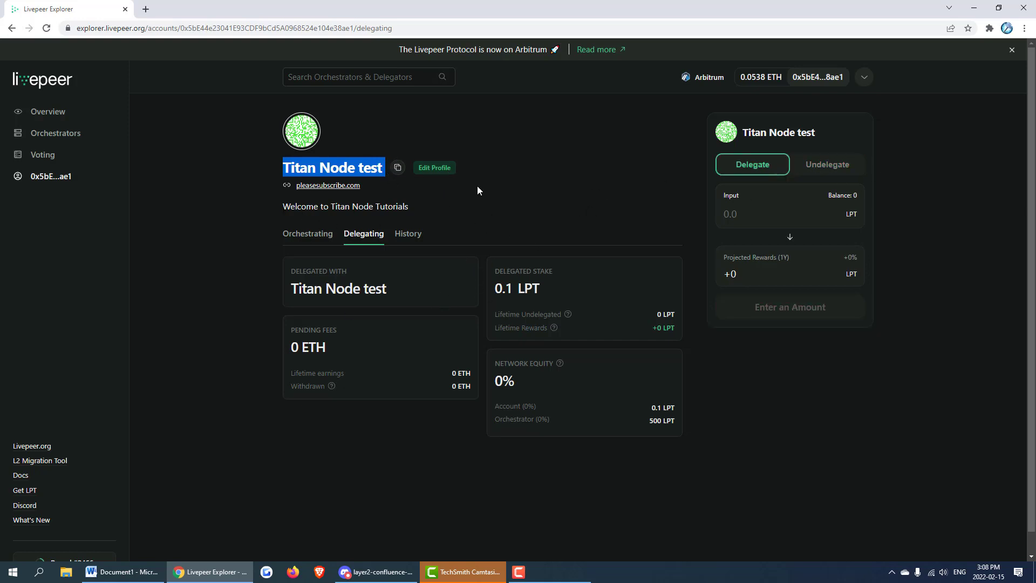
pyautogui.click(307, 233)
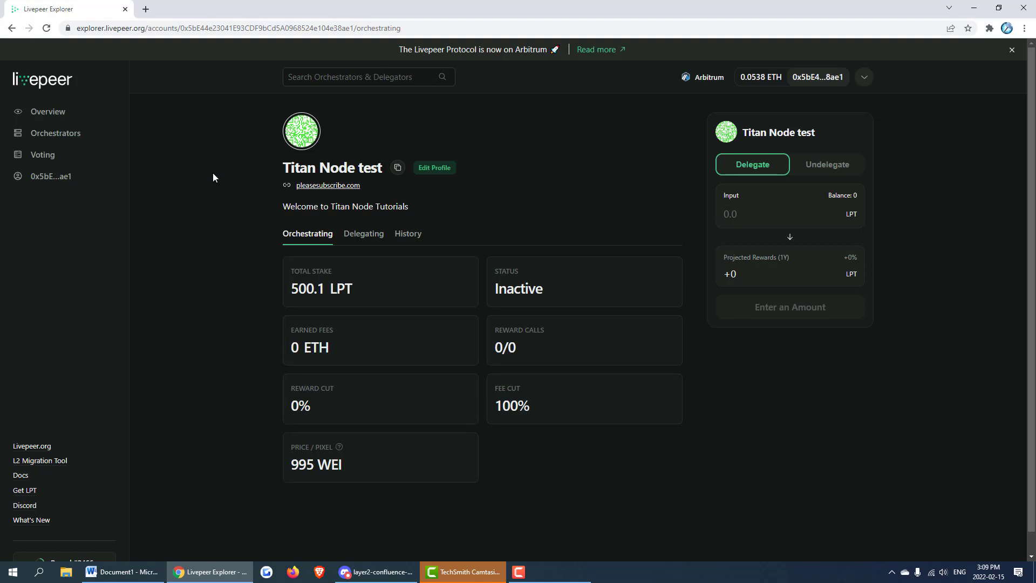
pyautogui.moveTo(544, 300)
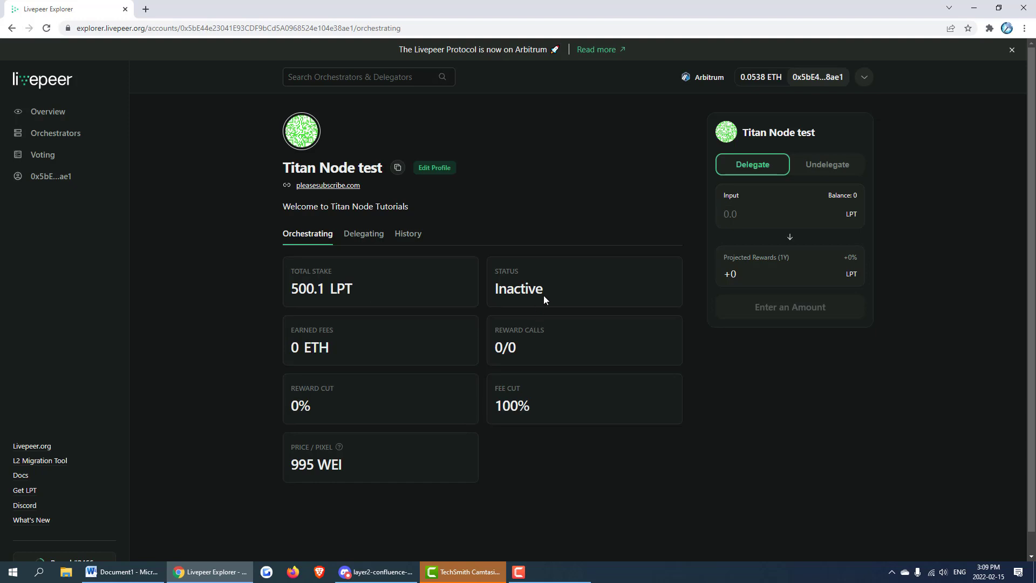
pyautogui.moveTo(452, 285)
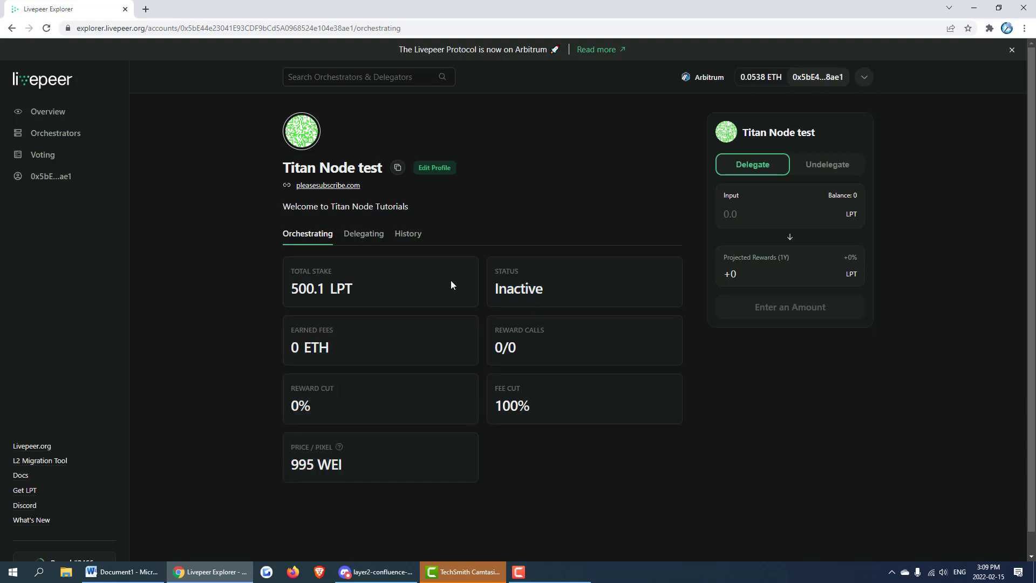
pyautogui.doubleClick(518, 288)
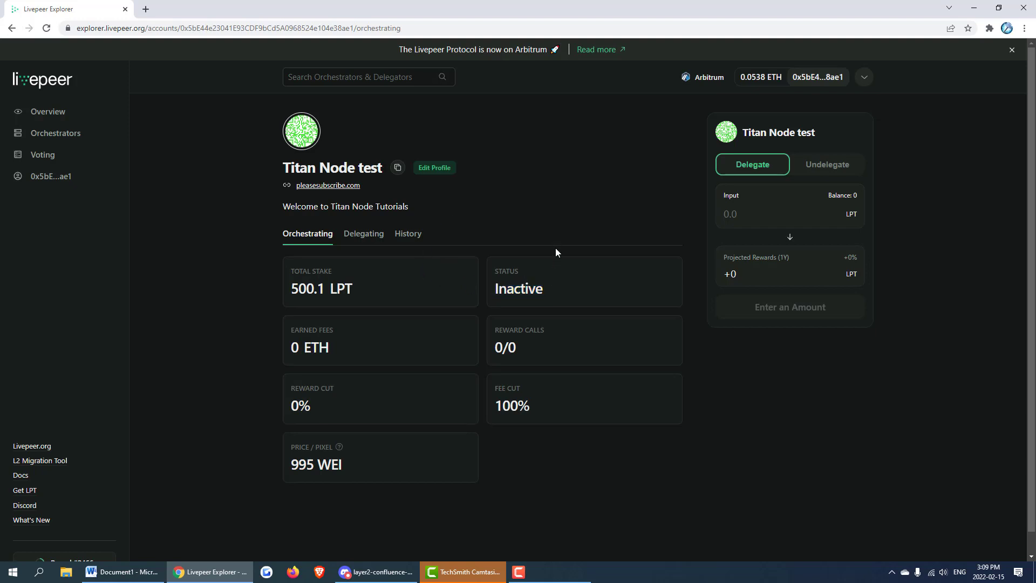
pyautogui.moveTo(528, 271)
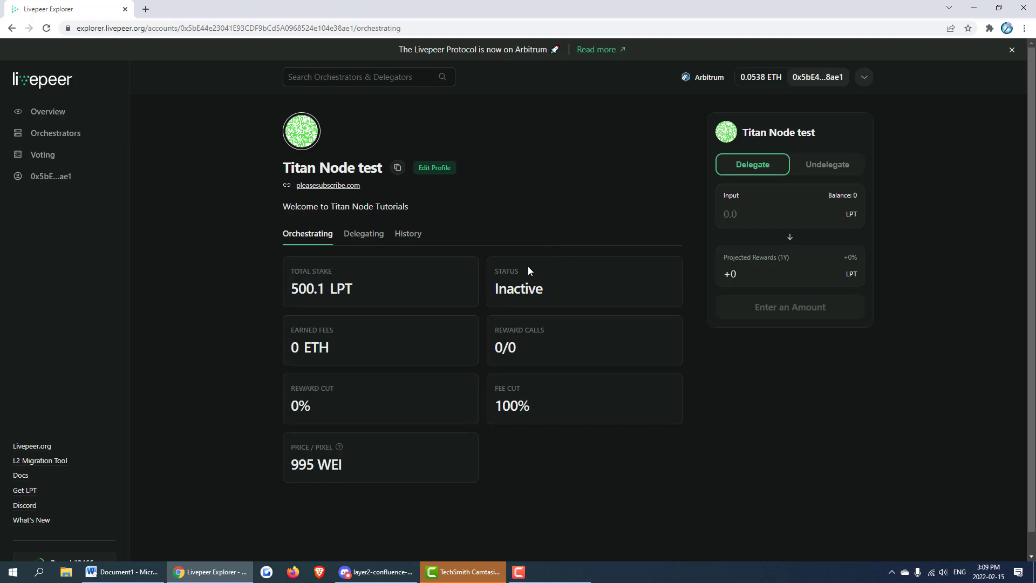
pyautogui.moveTo(535, 276)
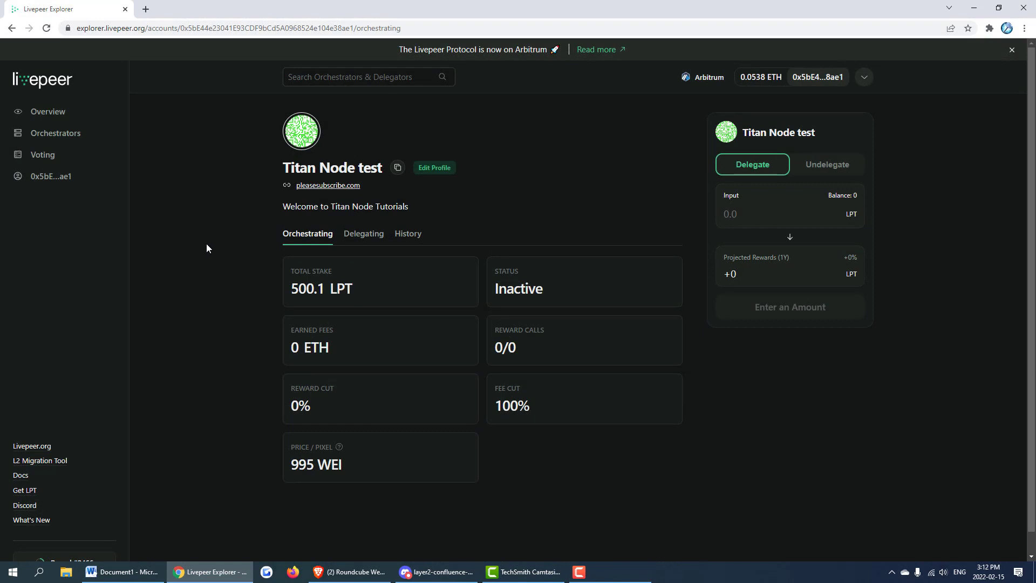
pyautogui.moveTo(215, 238)
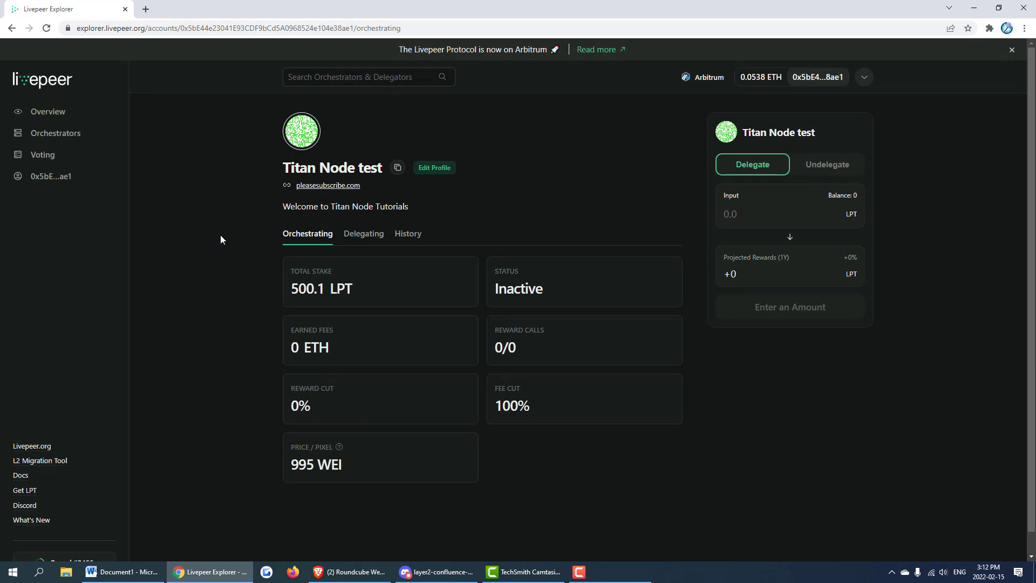
# Open the alchemy.com homepage in a new Chrome tab.
pyautogui.click(145, 9)
pyautogui.write('alc')
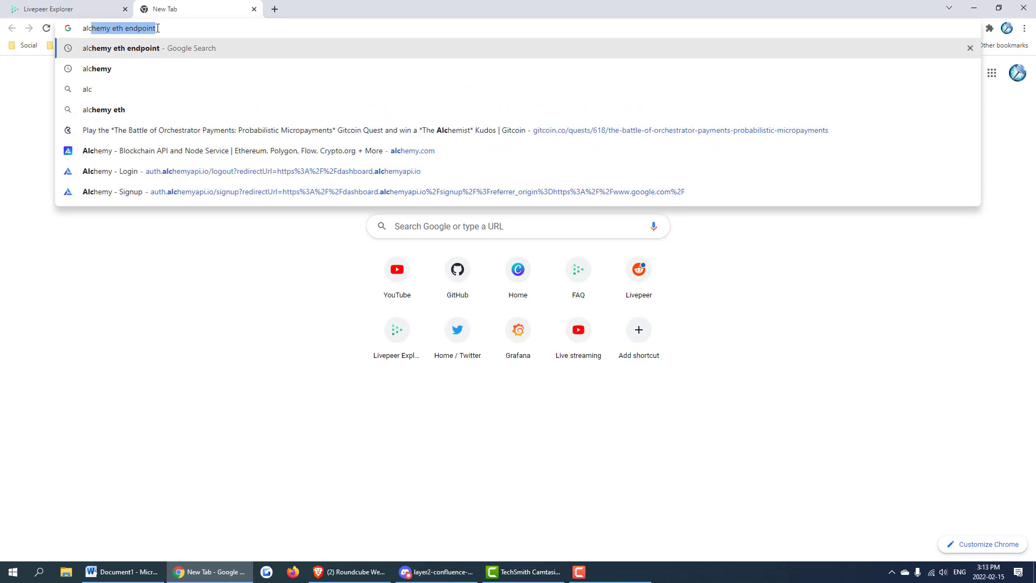
pyautogui.press('Backspace')
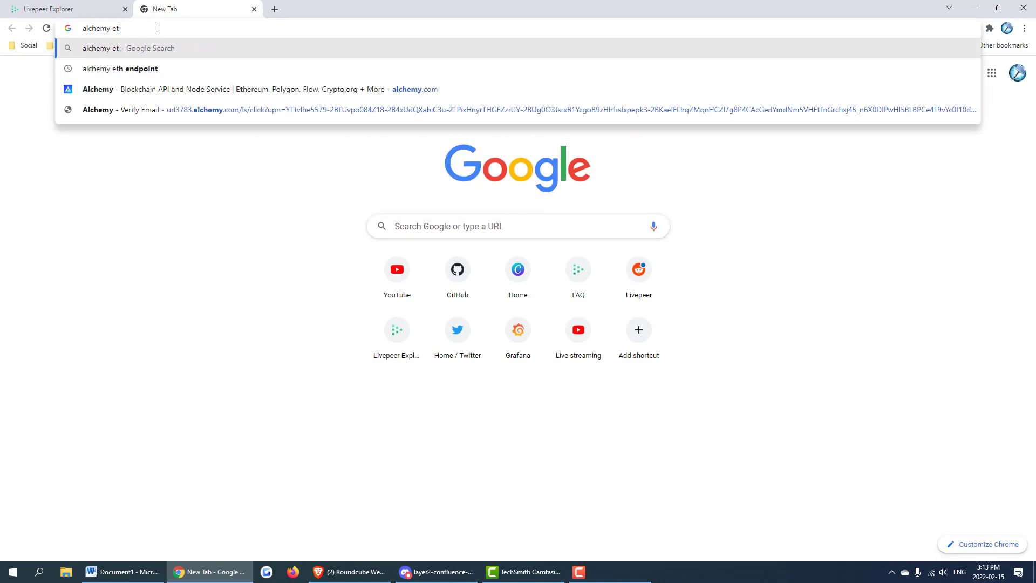
pyautogui.write('.')
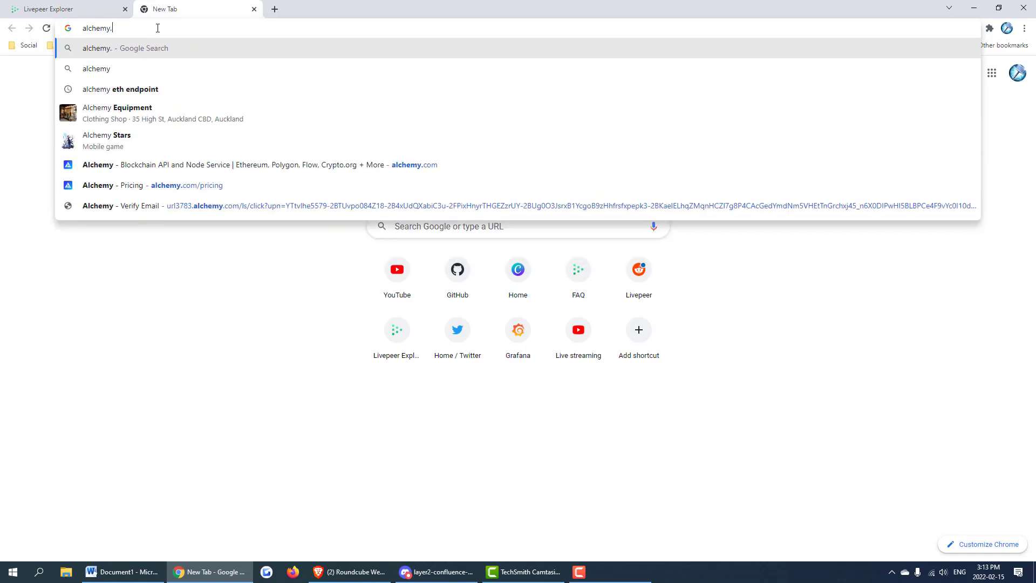
pyautogui.click(250, 165)
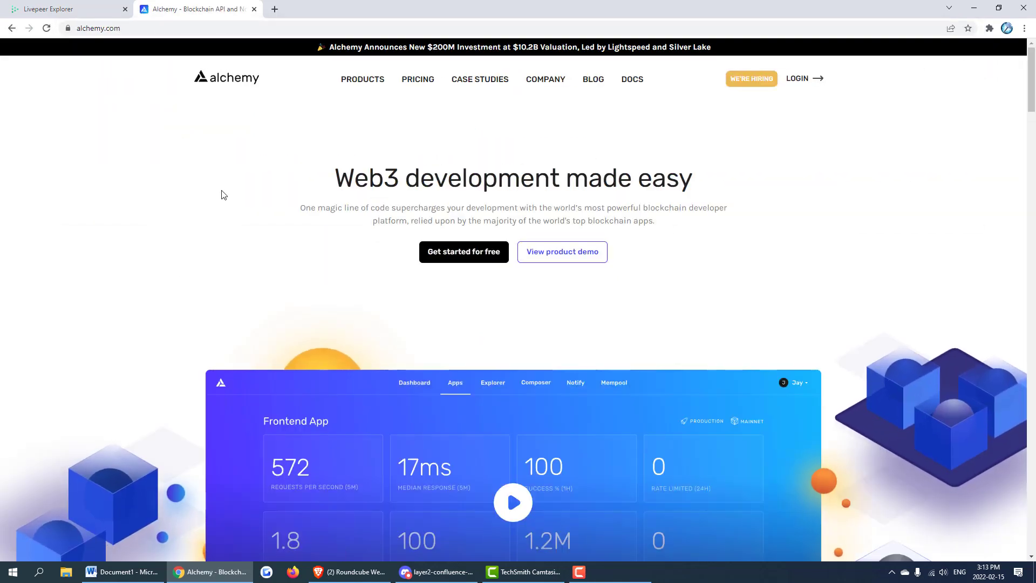
# Start the free Alchemy signup and keep Ethereum as the selected ecosystem.
pyautogui.click(462, 251)
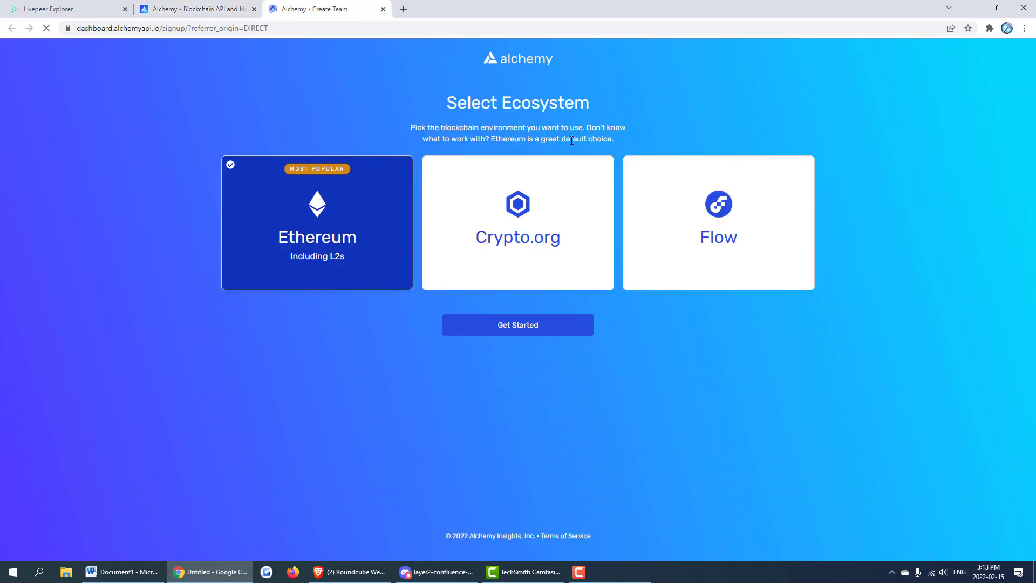
pyautogui.click(517, 324)
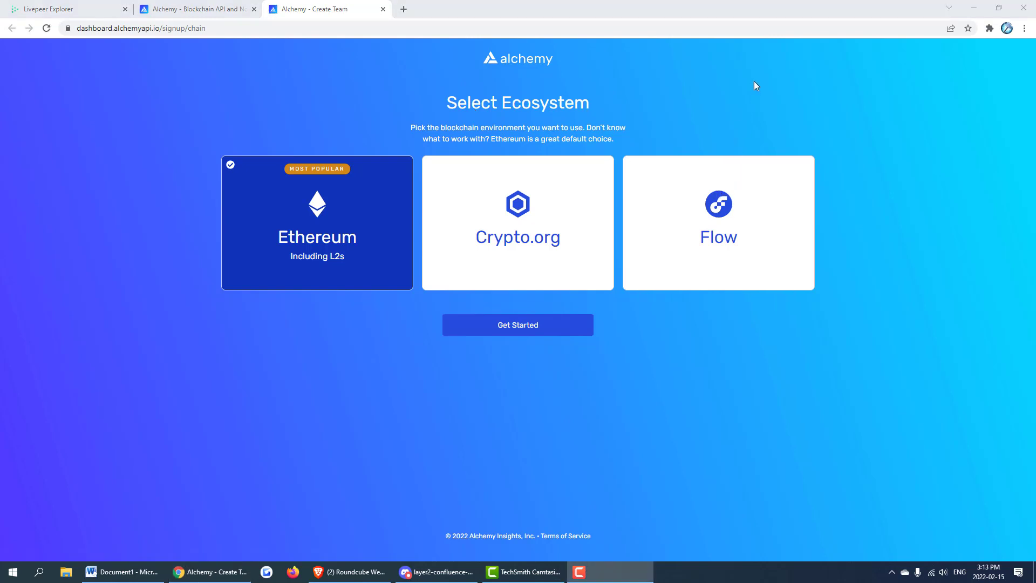
pyautogui.moveTo(403, 99)
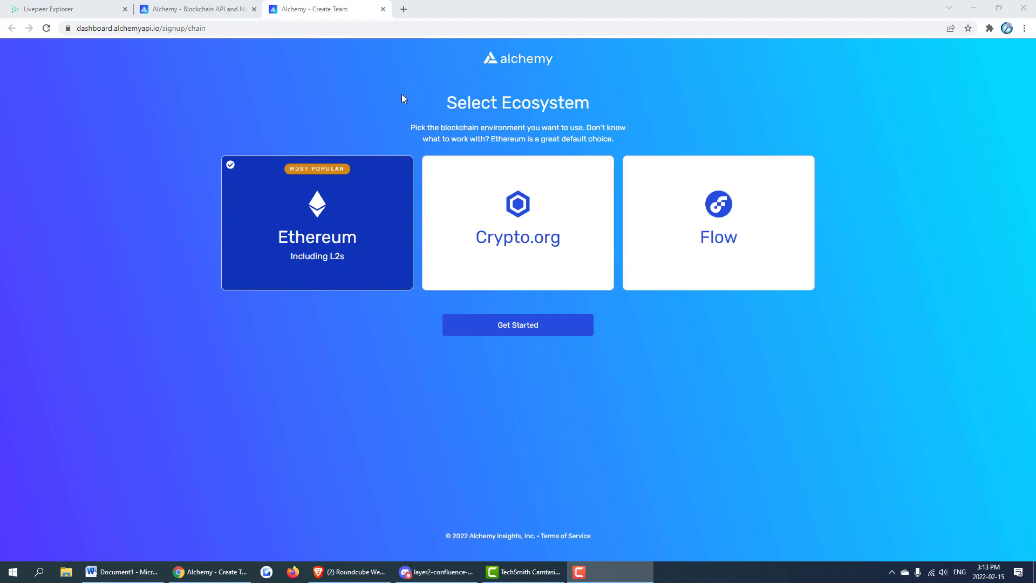
pyautogui.moveTo(448, 106)
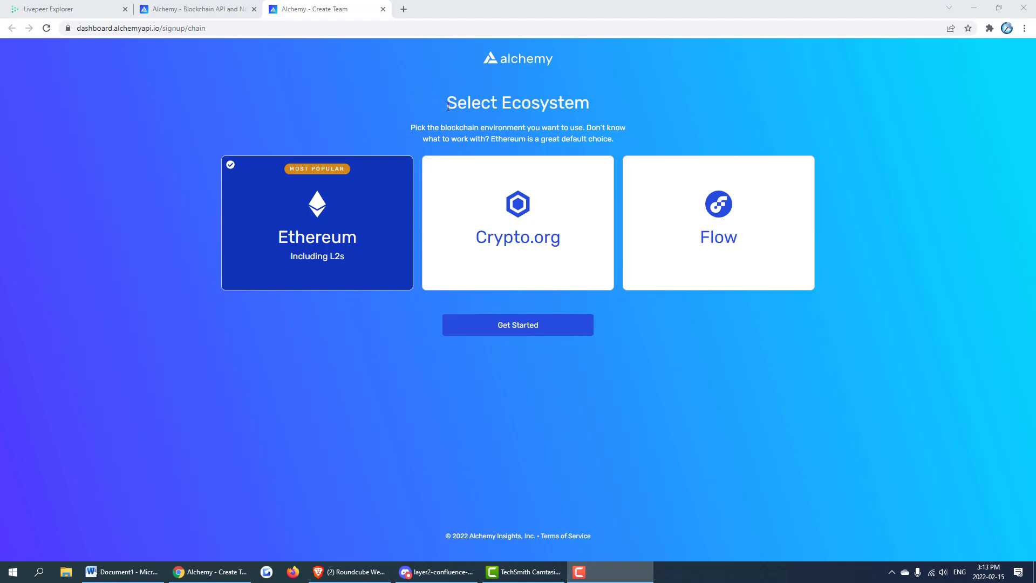
pyautogui.moveTo(291, 16)
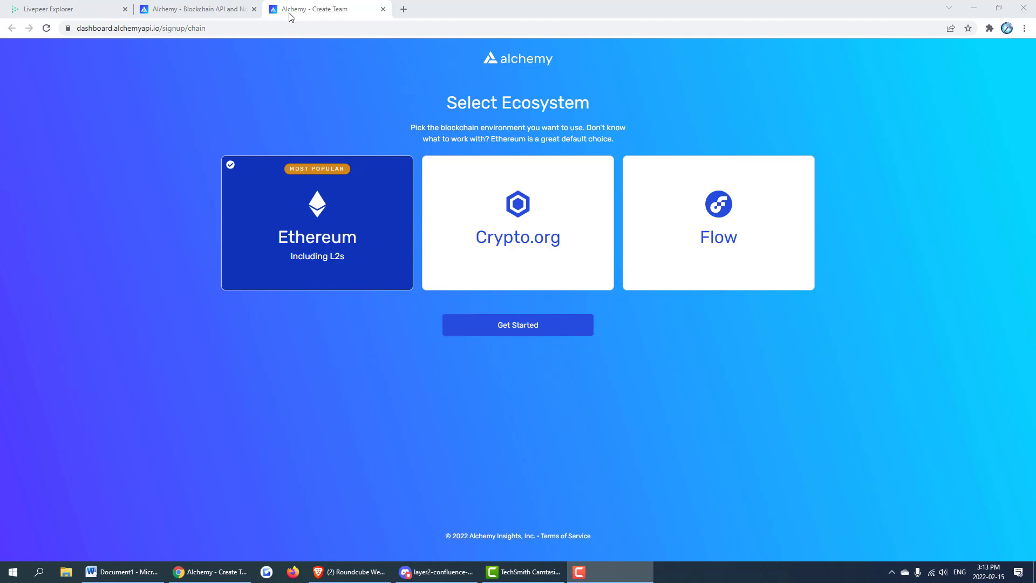
pyautogui.moveTo(373, 127)
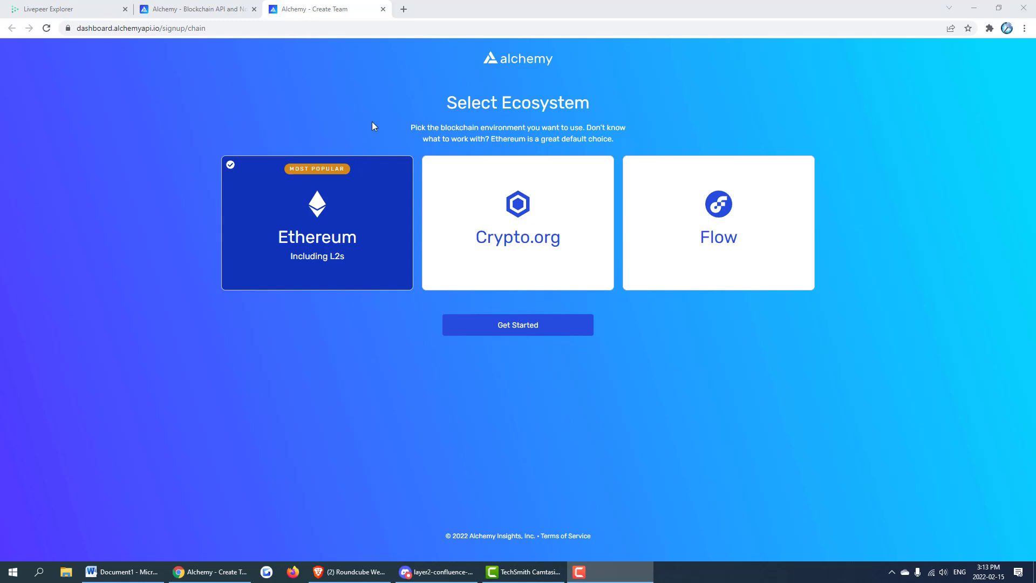
pyautogui.moveTo(287, 137)
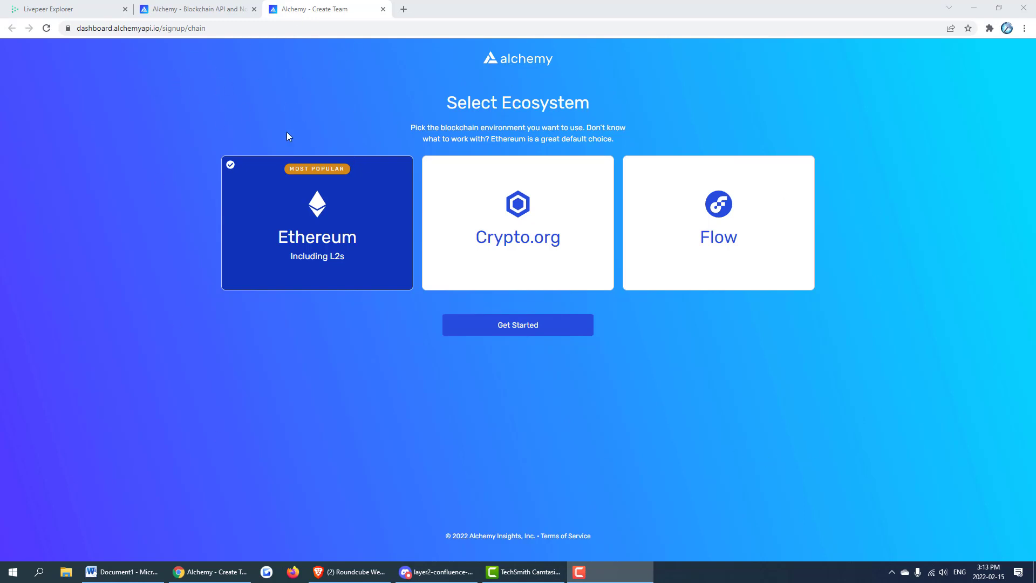
pyautogui.moveTo(304, 243)
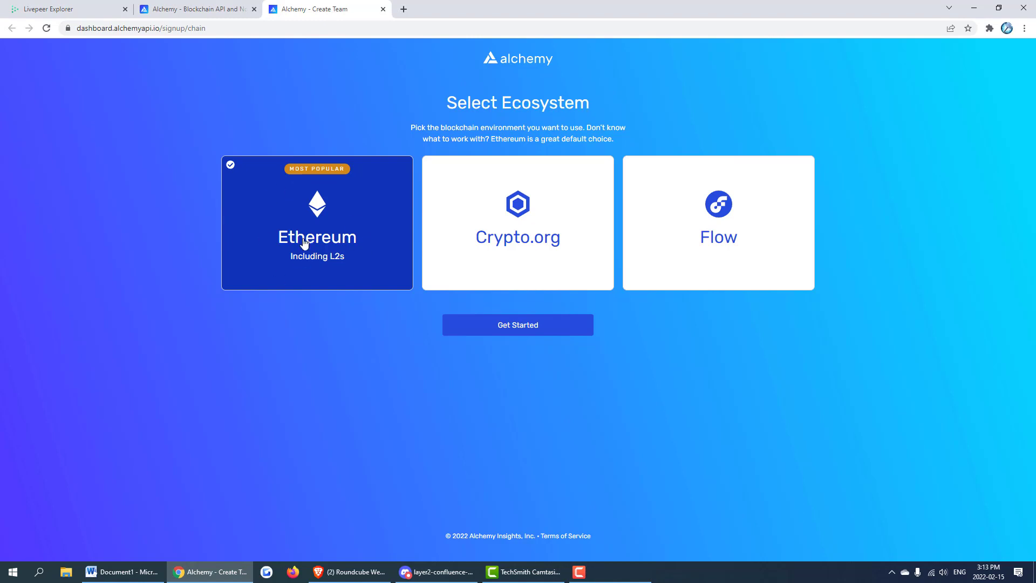
pyautogui.moveTo(321, 238)
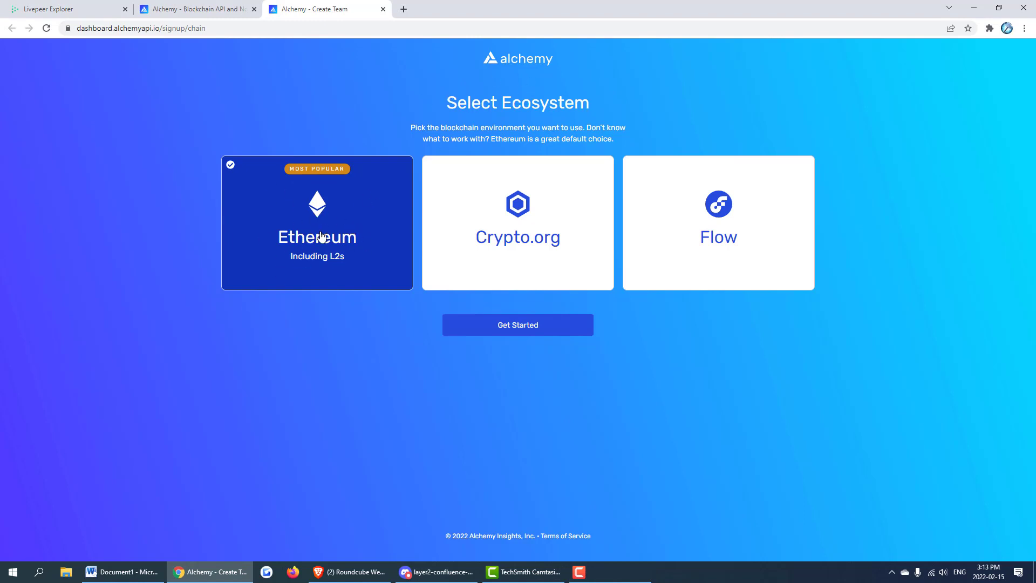
pyautogui.moveTo(328, 280)
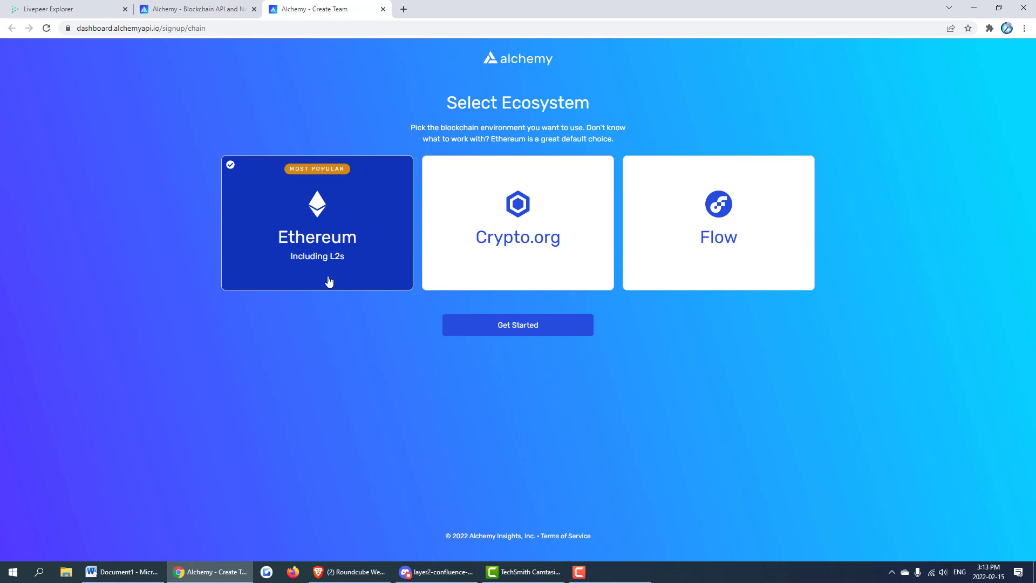
# Name the team and app 'Titan Node Test' and choose the Arbitrum Mainnet network.
pyautogui.click(517, 324)
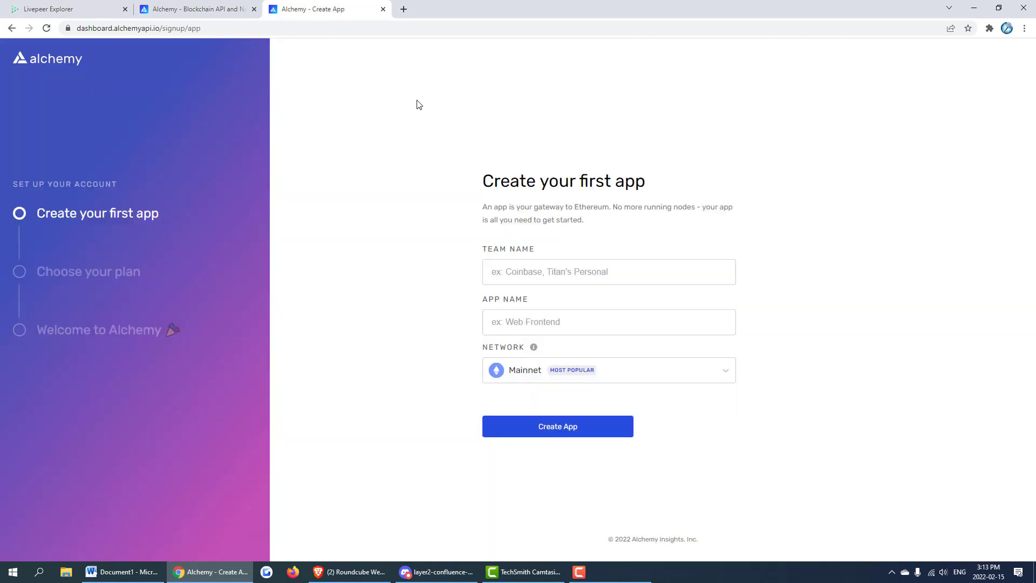
pyautogui.click(608, 271)
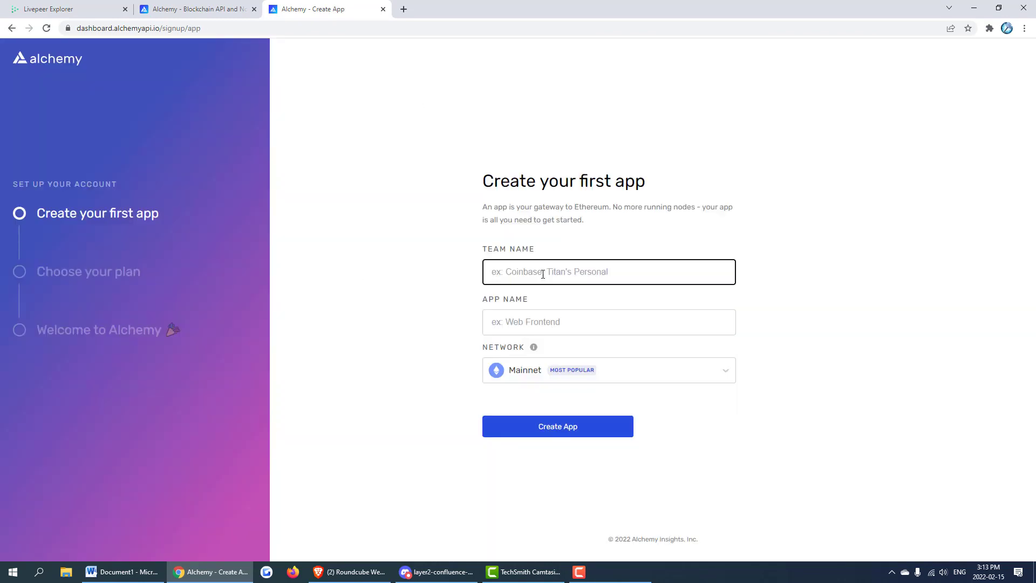
pyautogui.write('Titan Node Test')
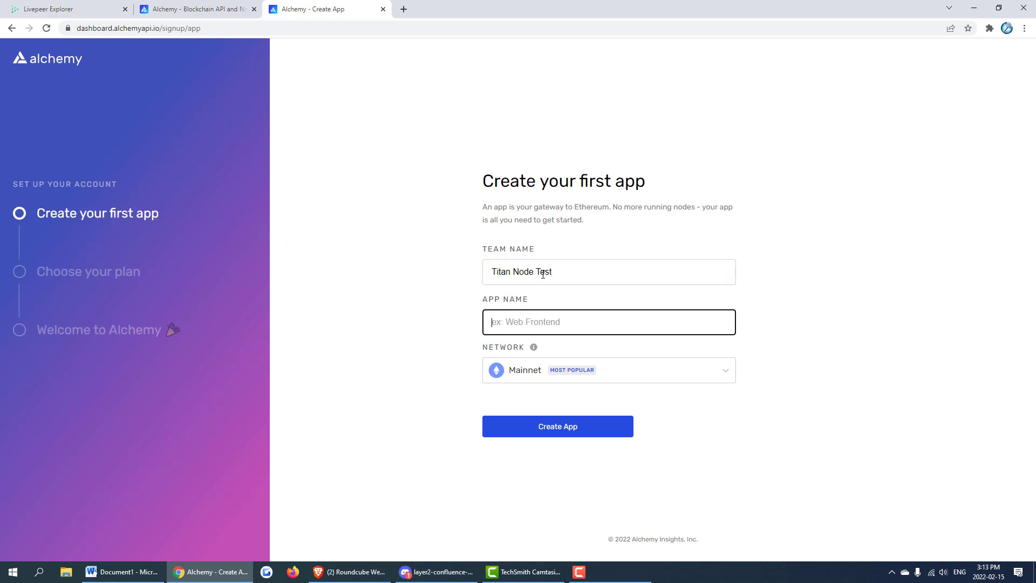
pyautogui.write('Titan Node Y')
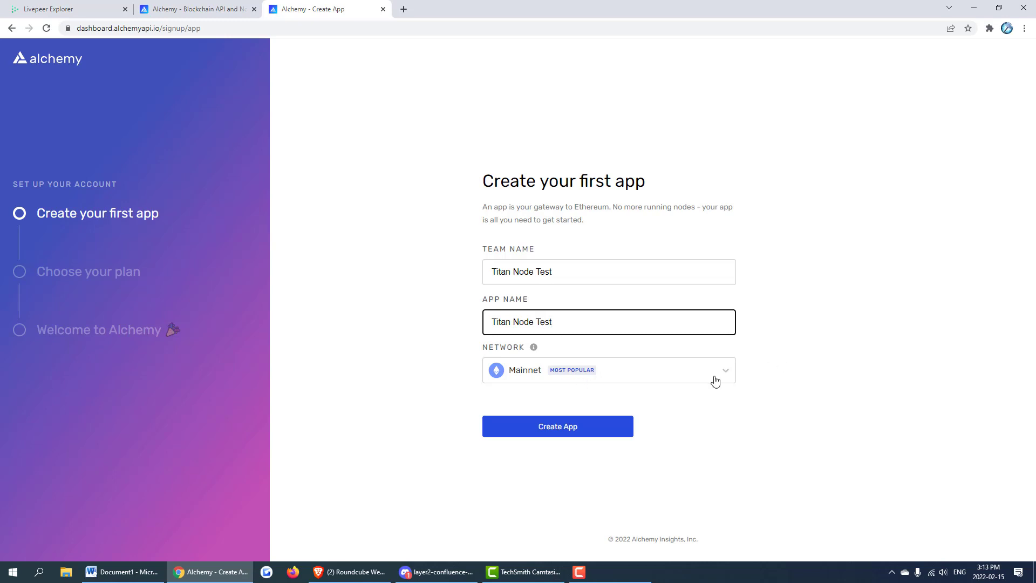
pyautogui.click(716, 370)
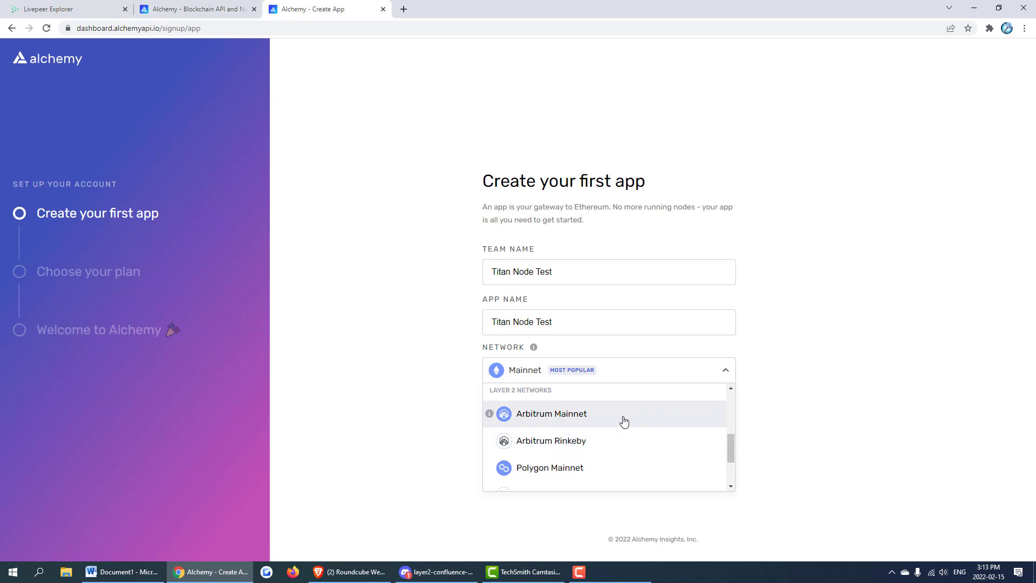
pyautogui.click(553, 414)
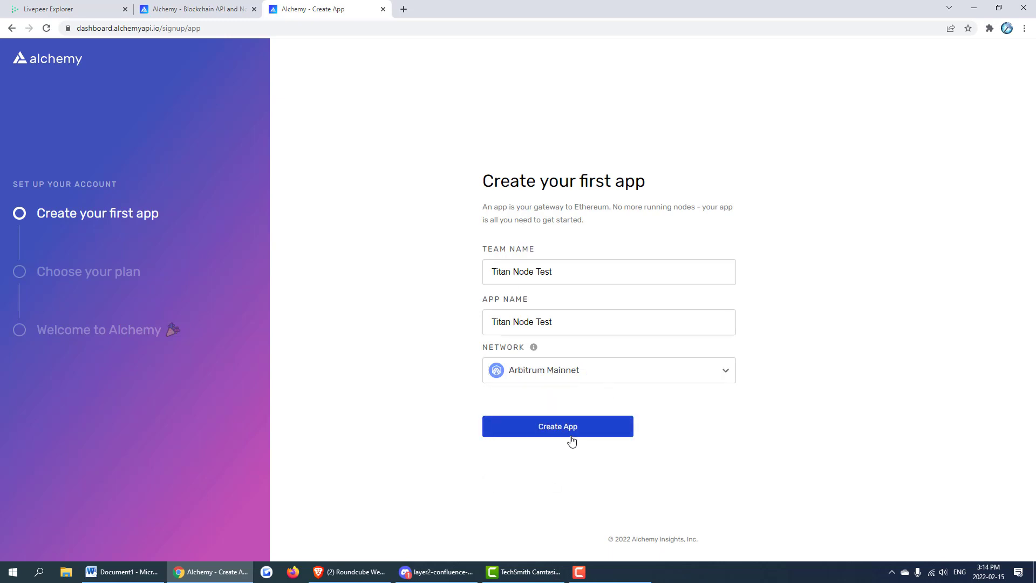
# Create the app, continue on the free plan, accept Capped Capacity, and finish the feedback page.
pyautogui.click(557, 426)
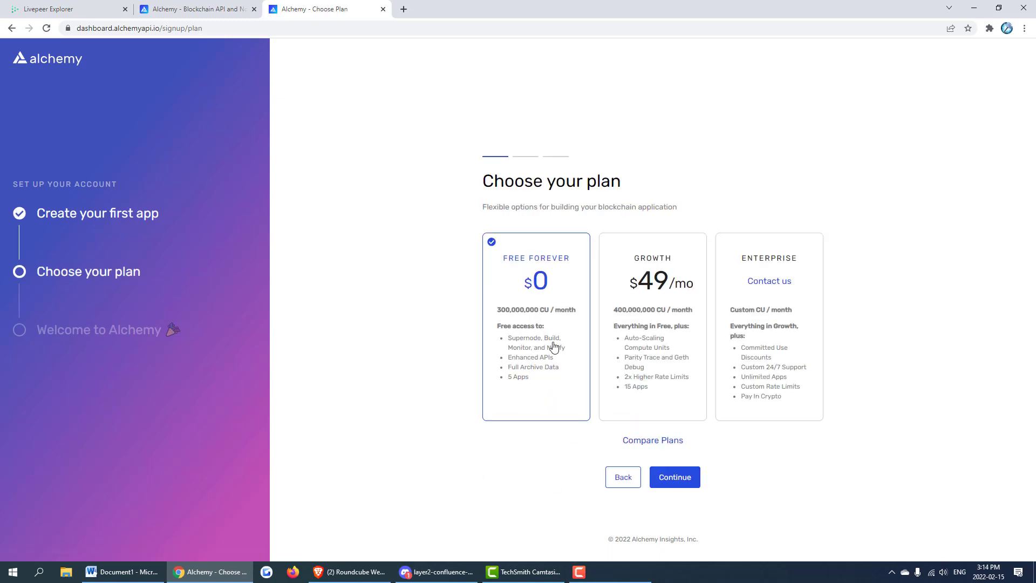
pyautogui.moveTo(504, 317)
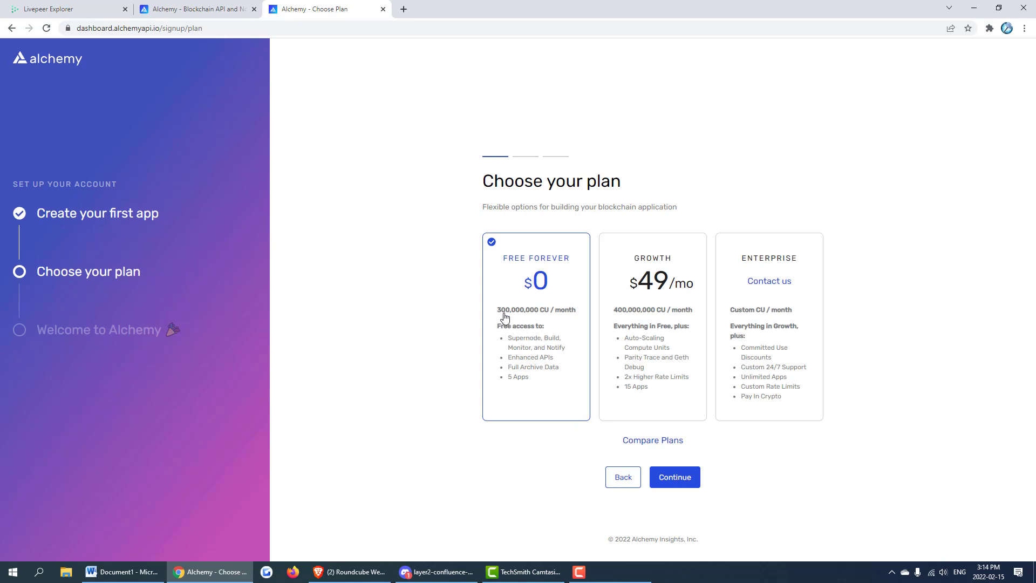
pyautogui.moveTo(551, 318)
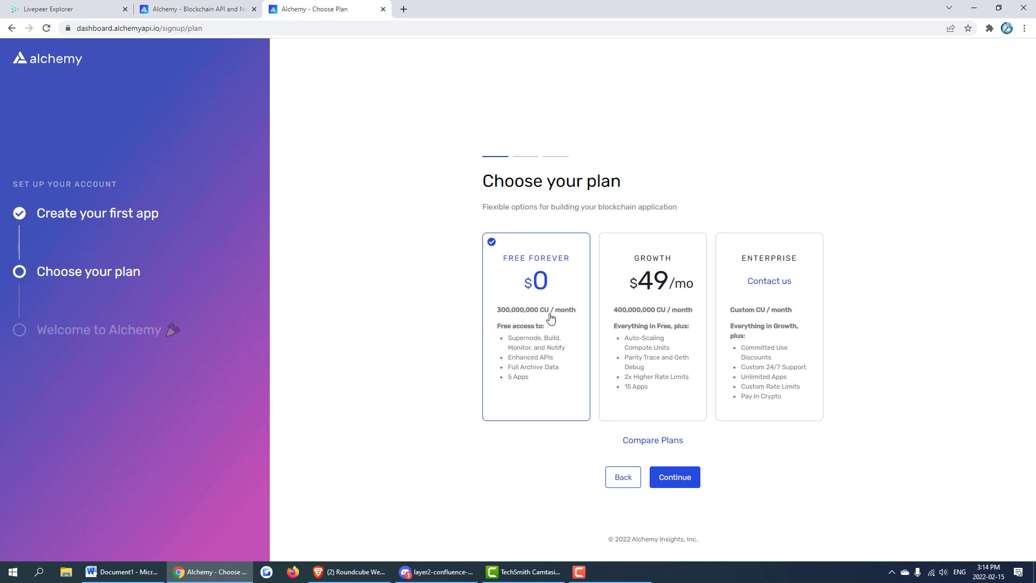
pyautogui.moveTo(547, 311)
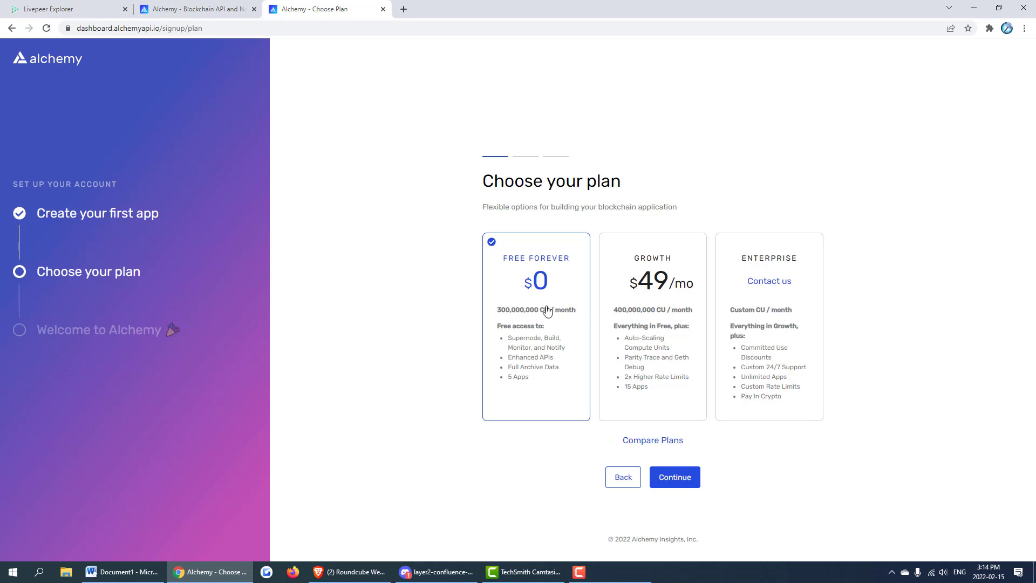
pyautogui.moveTo(509, 338)
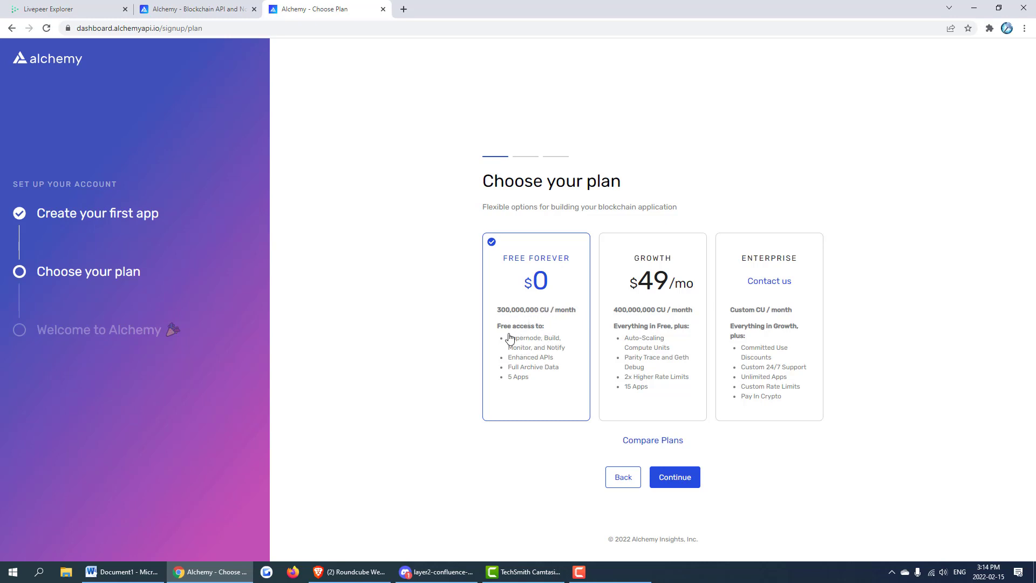
pyautogui.moveTo(542, 389)
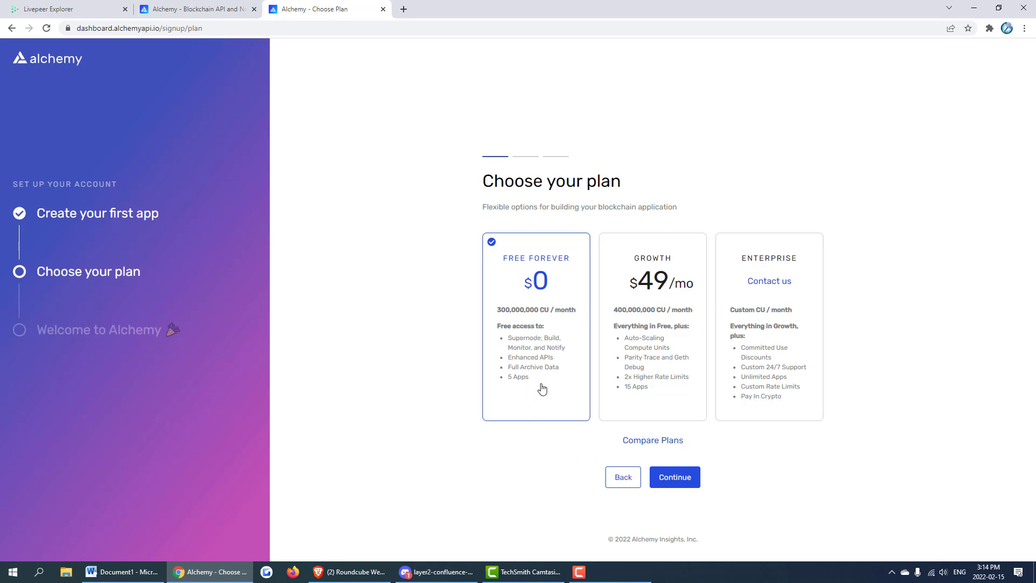
pyautogui.click(674, 476)
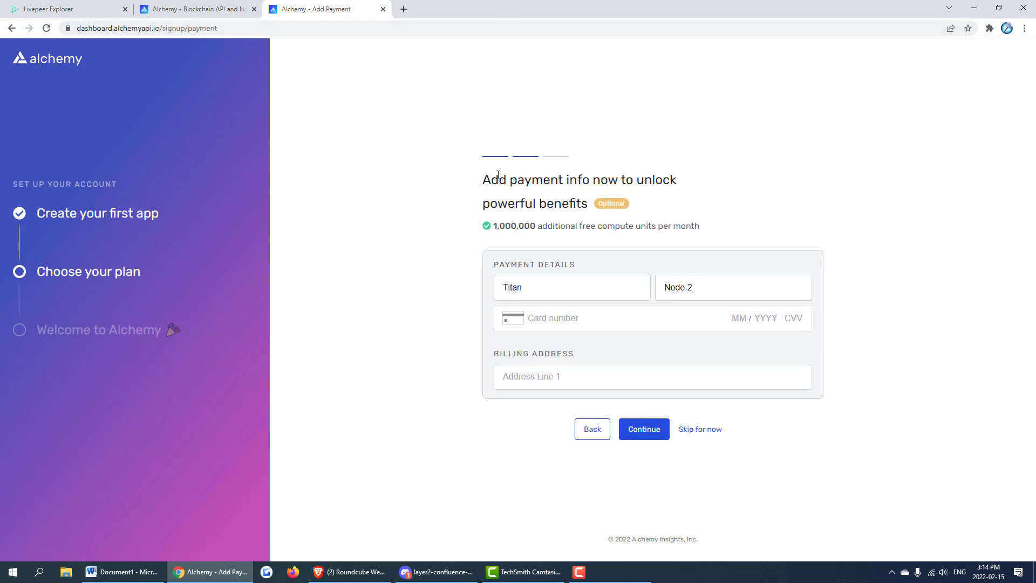
pyautogui.moveTo(576, 224)
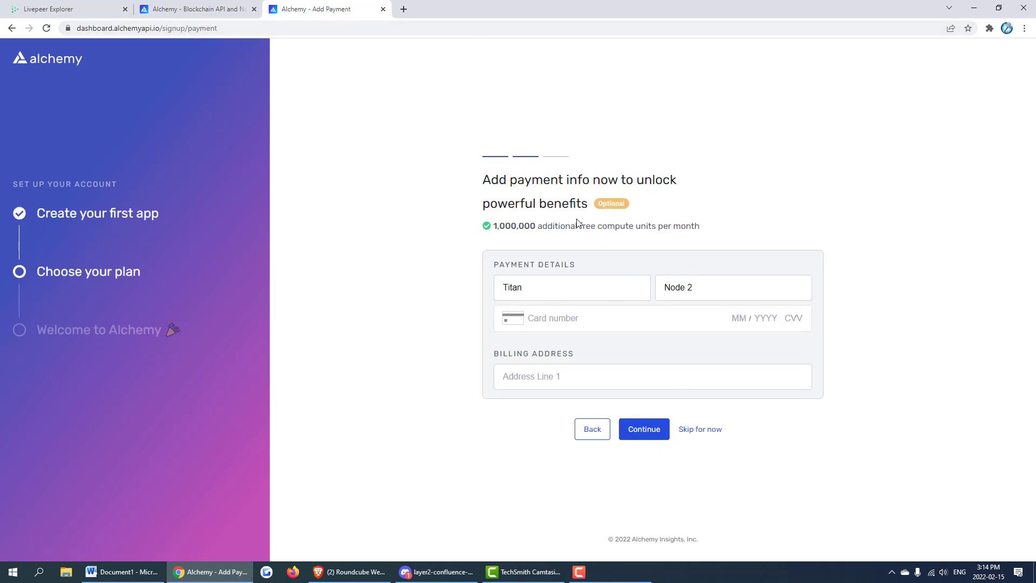
pyautogui.moveTo(496, 236)
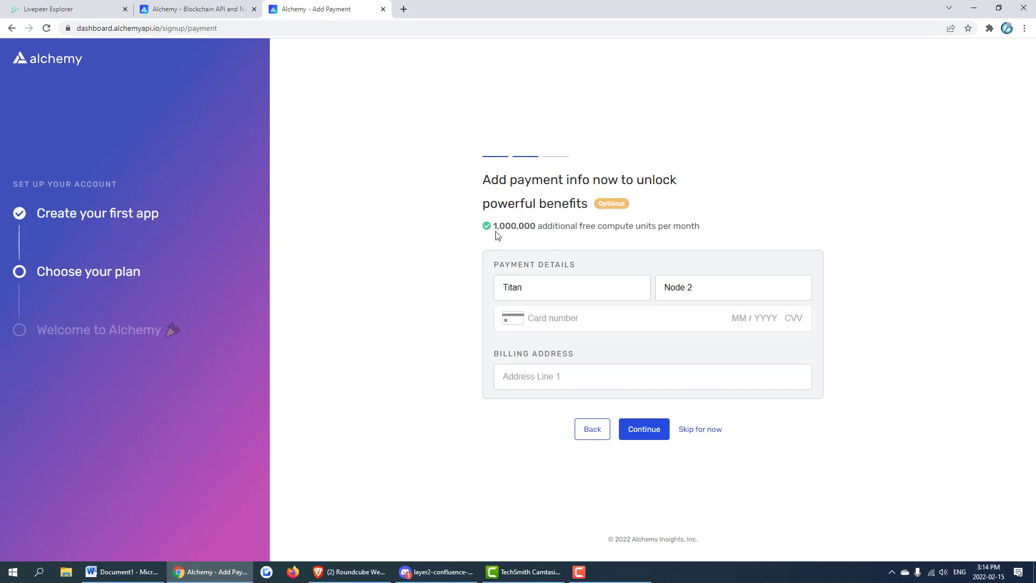
pyautogui.moveTo(595, 370)
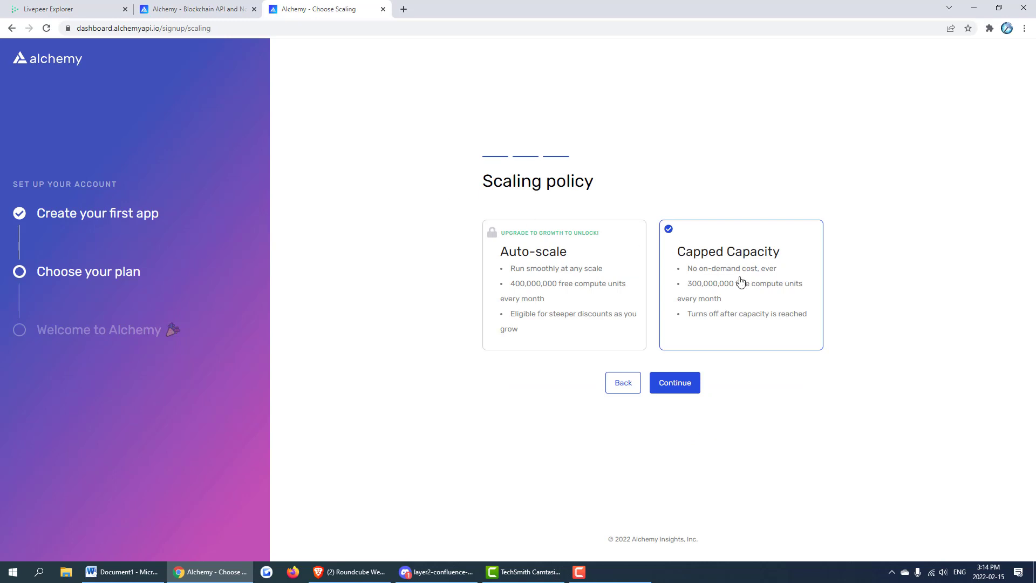
pyautogui.moveTo(674, 383)
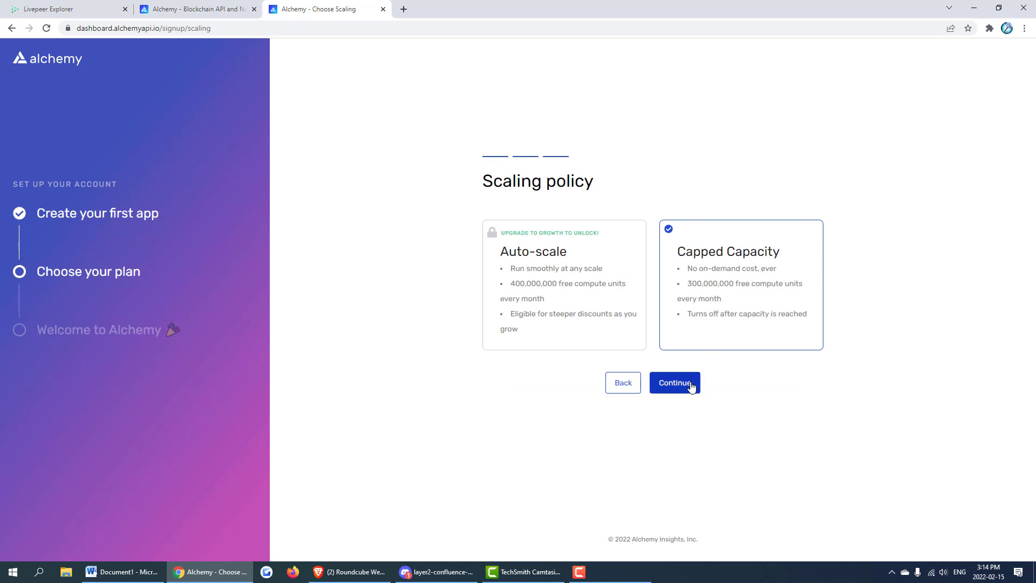
pyautogui.click(674, 383)
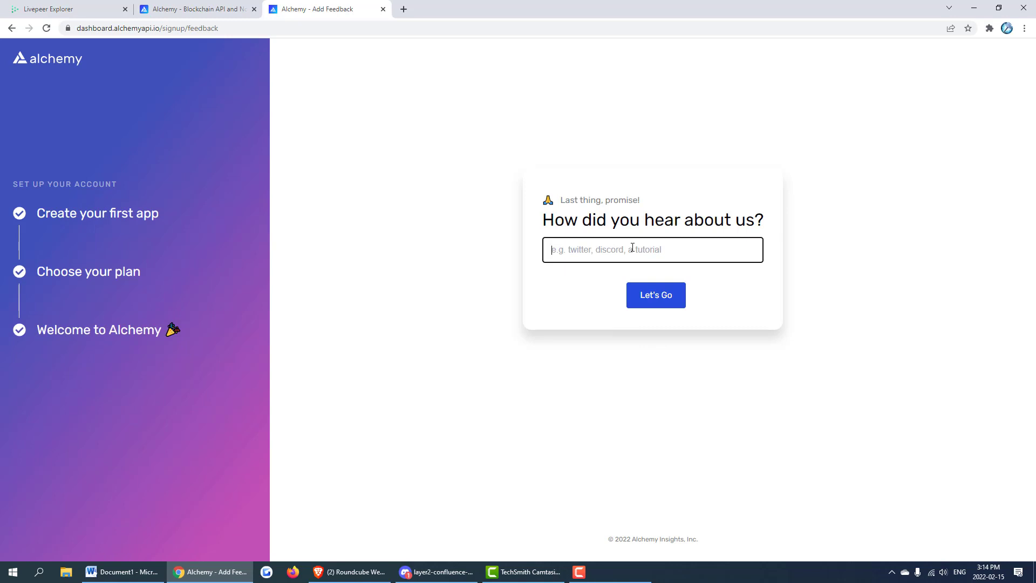
pyautogui.click(654, 294)
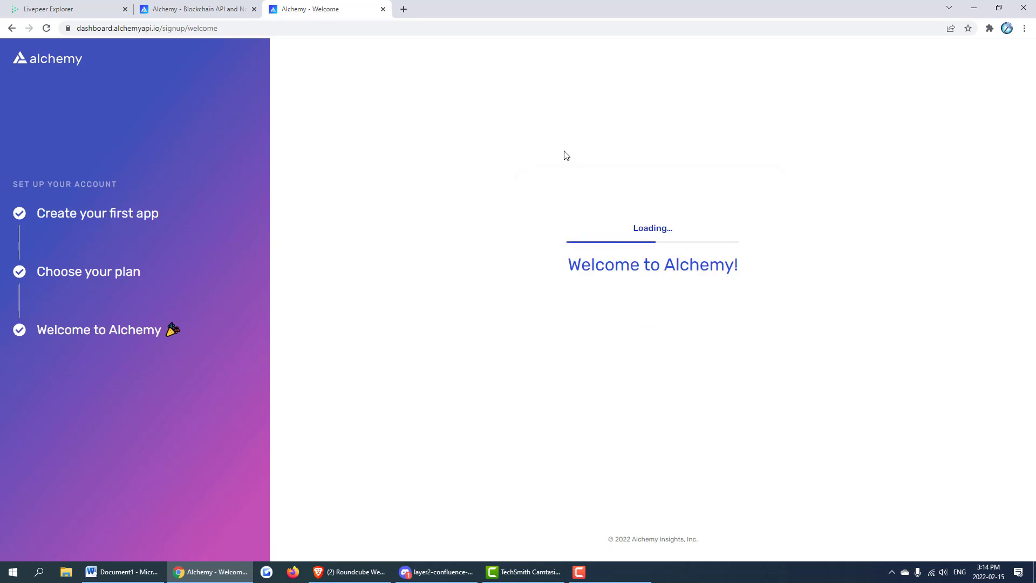
pyautogui.moveTo(892, 318)
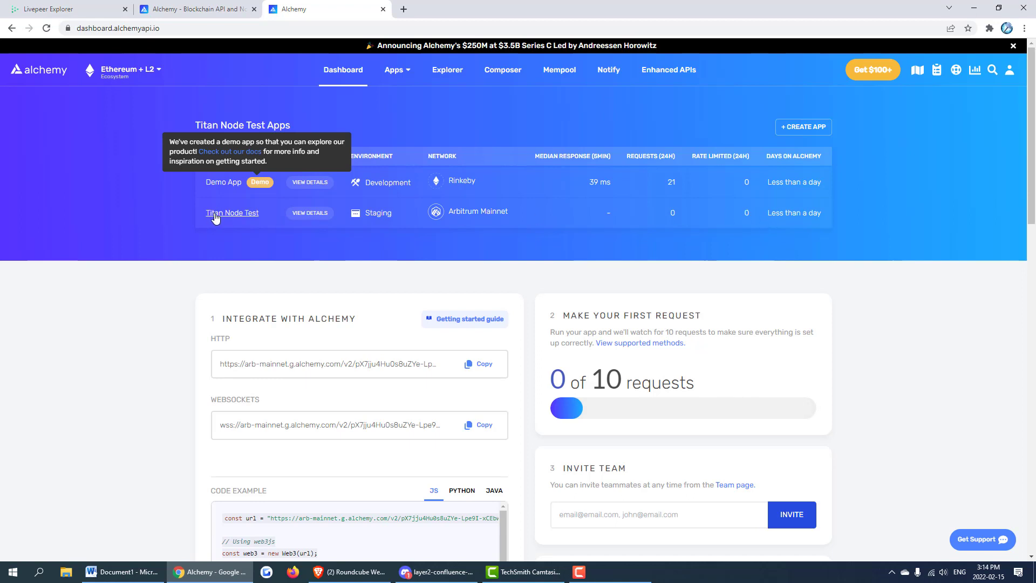
# Copy the Titan Node Test app's Arbitrum Mainnet HTTP endpoint URL from its key view.
pyautogui.click(232, 212)
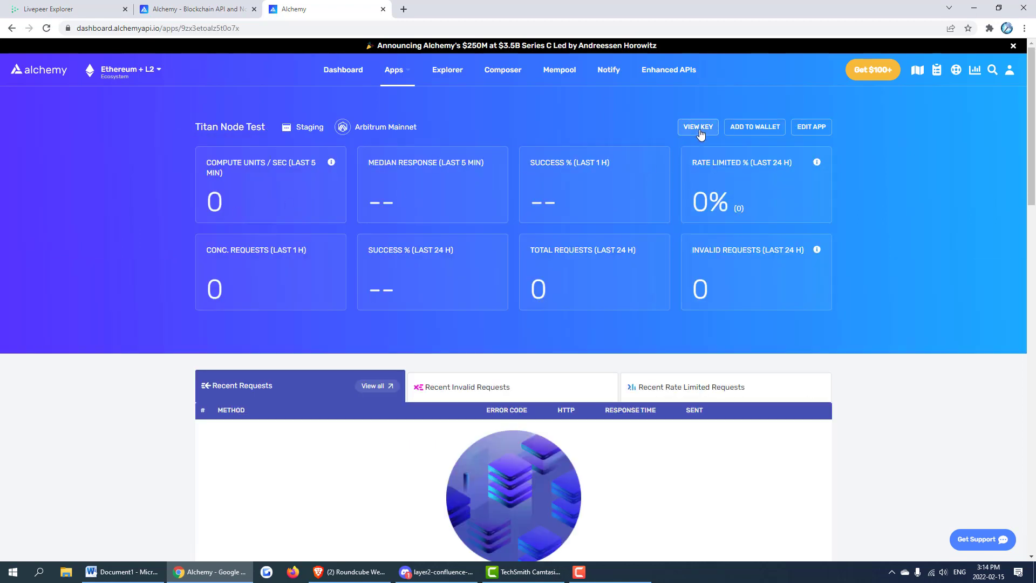
pyautogui.click(697, 126)
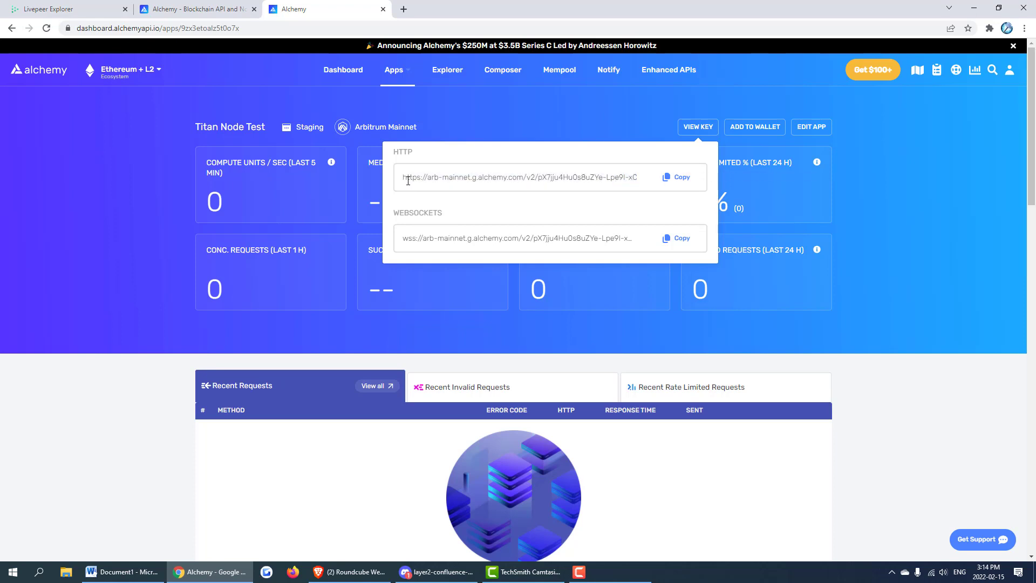
pyautogui.tripleClick(519, 177)
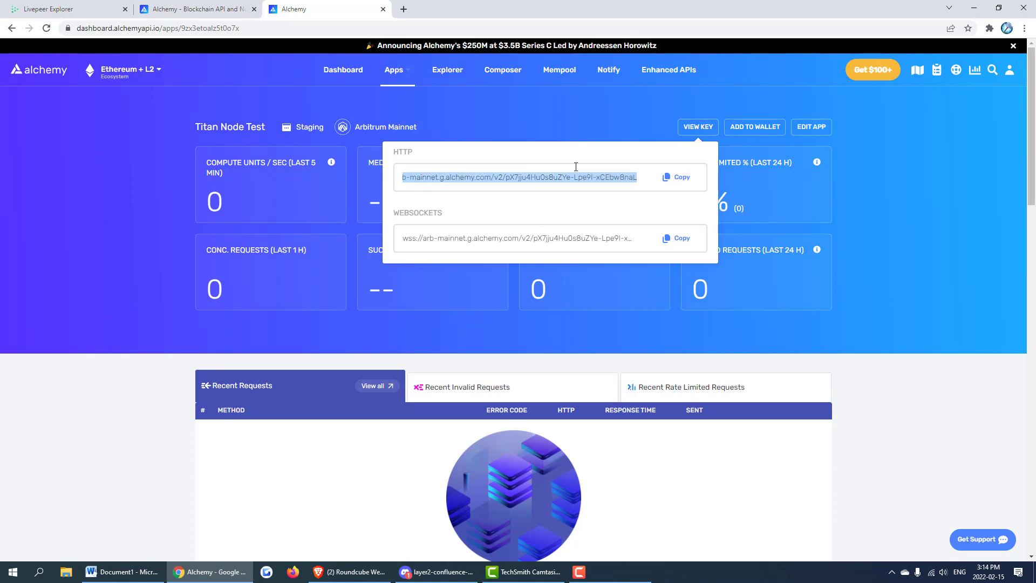
pyautogui.click(677, 177)
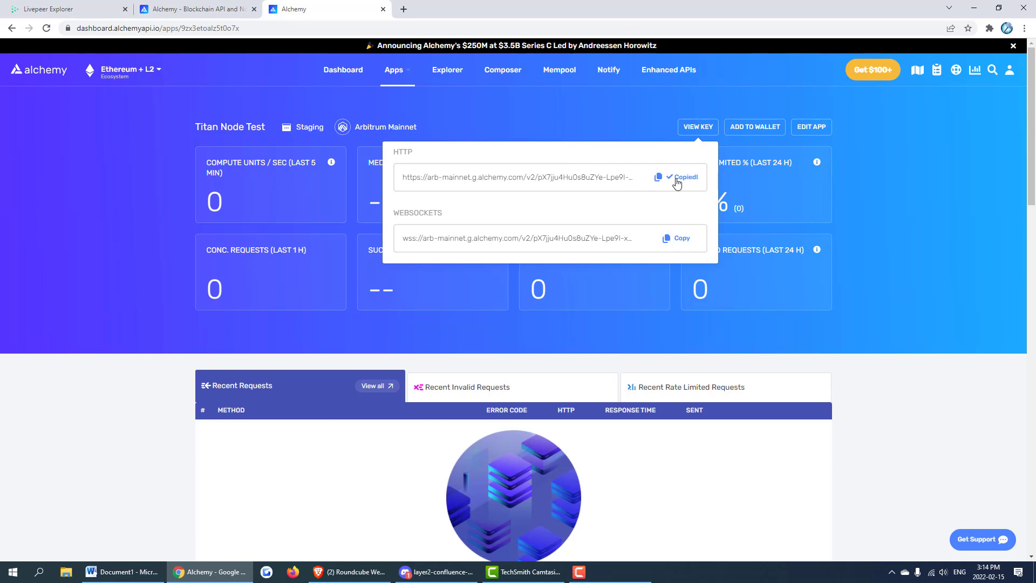
pyautogui.click(12, 571)
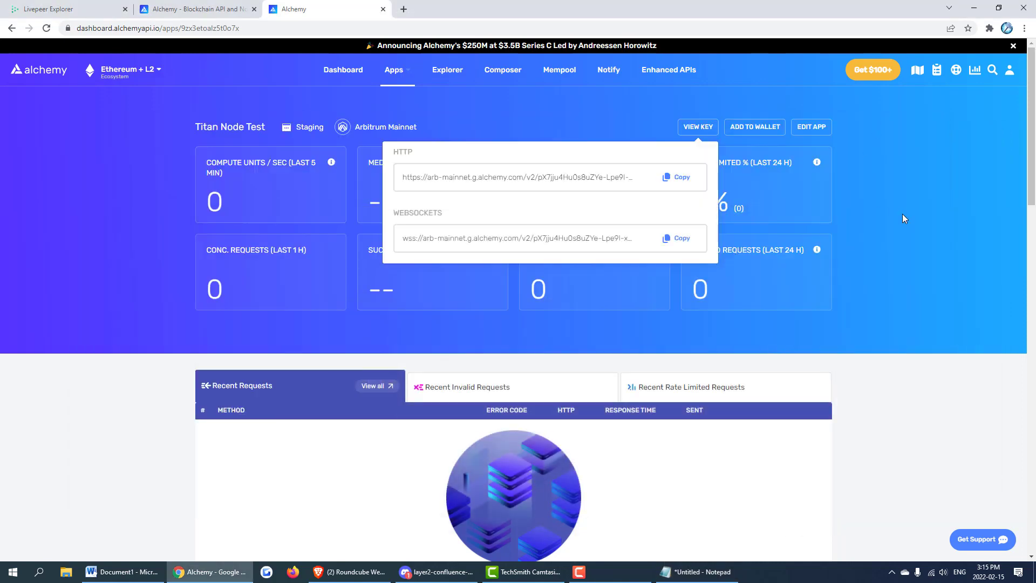
pyautogui.moveTo(907, 250)
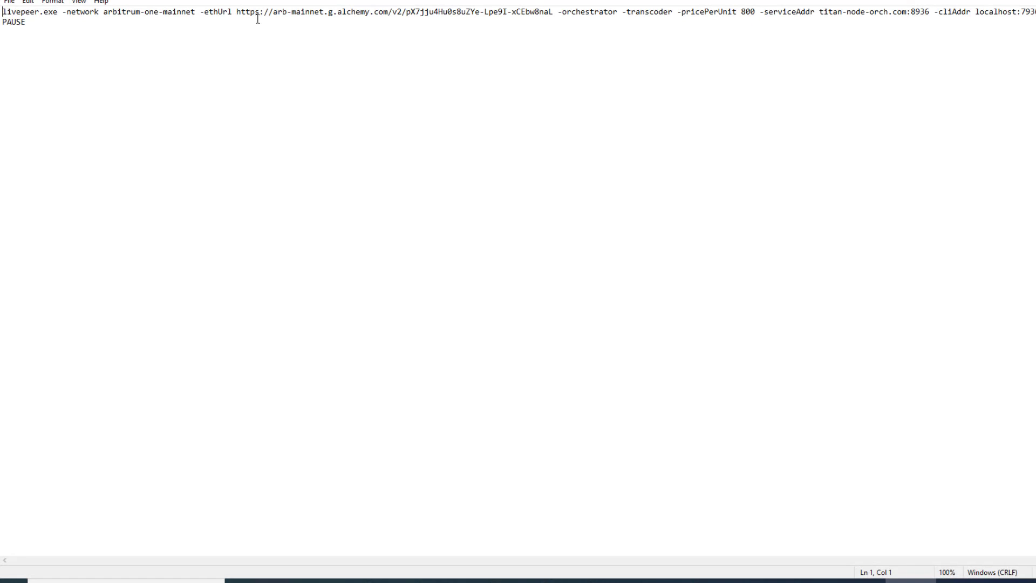
pyautogui.moveTo(473, 171)
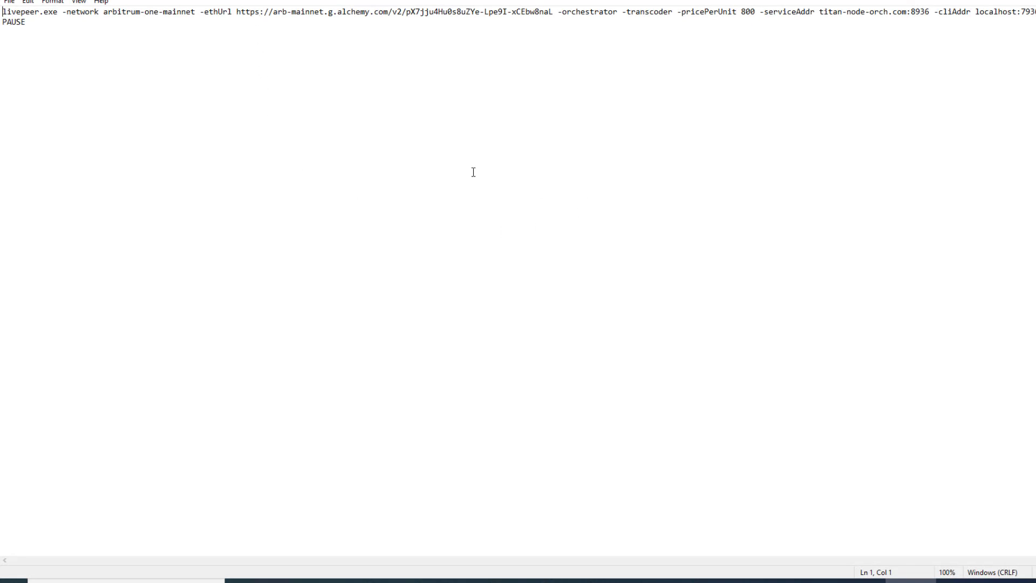
pyautogui.moveTo(67, 23)
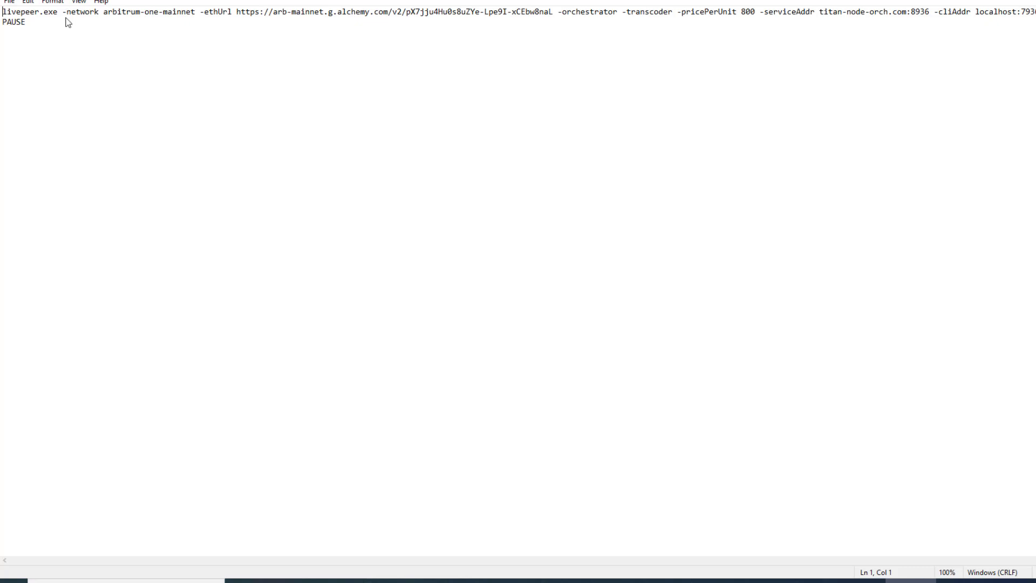
pyautogui.moveTo(299, 59)
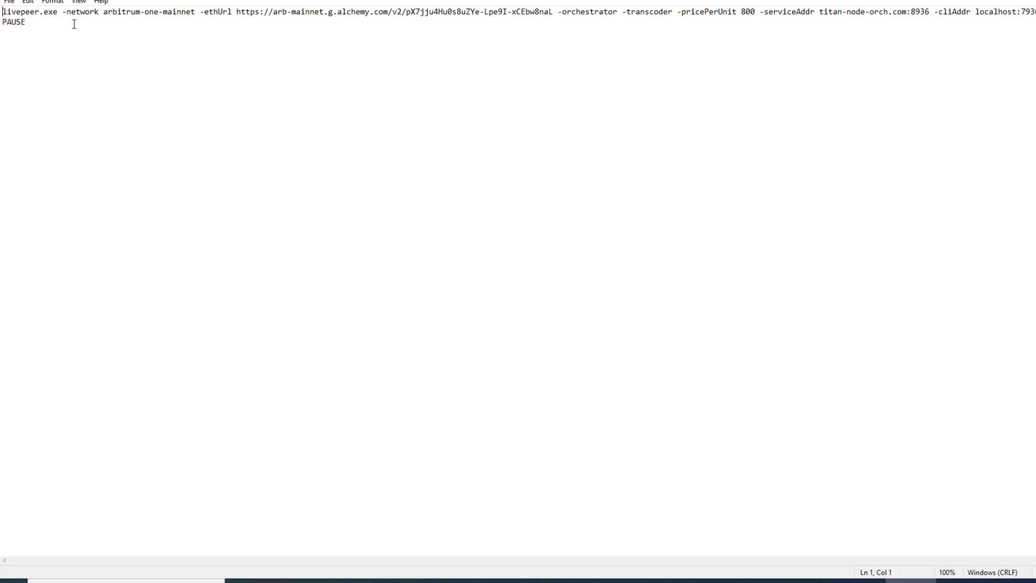
pyautogui.doubleClick(80, 12)
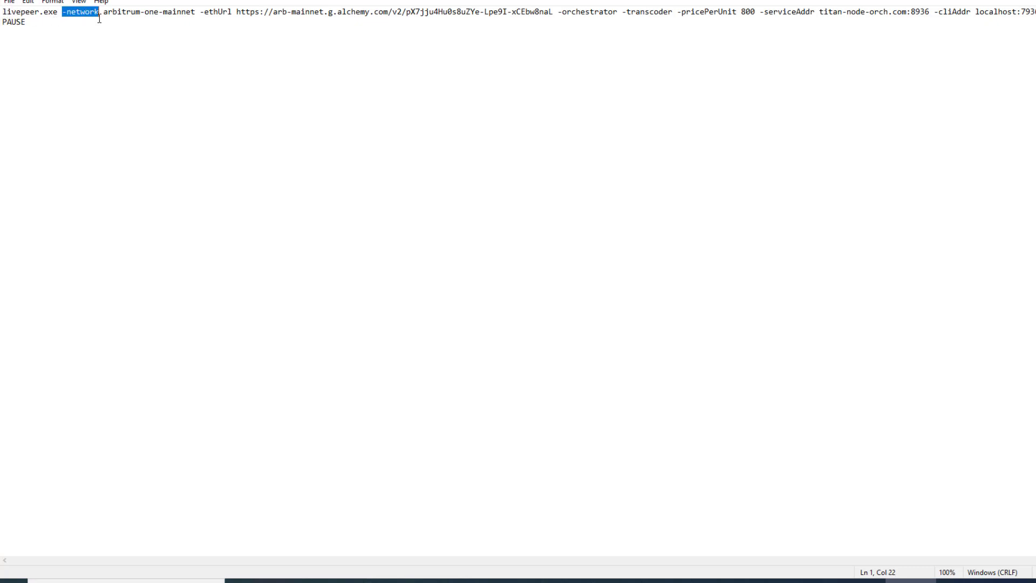
pyautogui.click(103, 12)
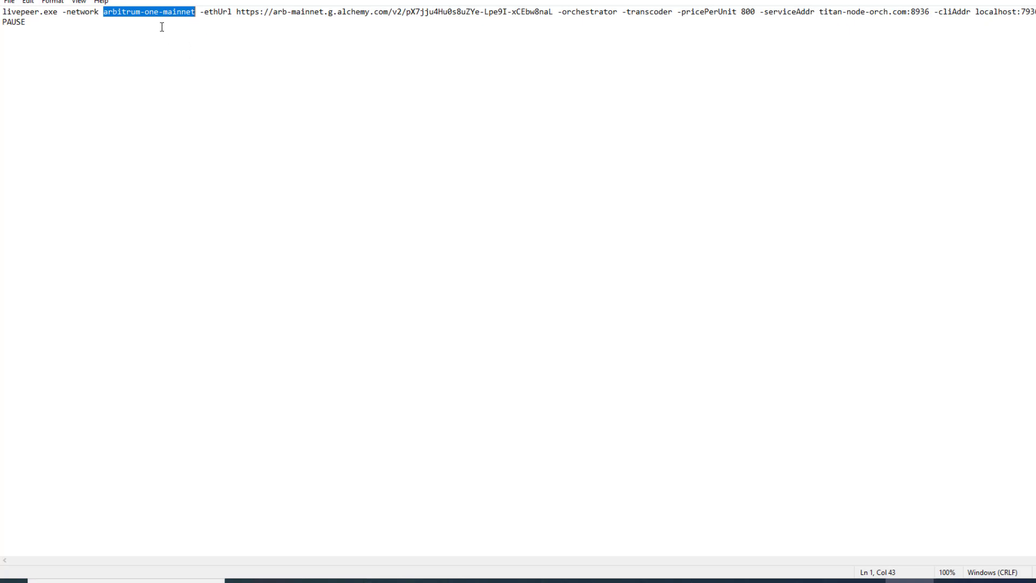
pyautogui.doubleClick(150, 11)
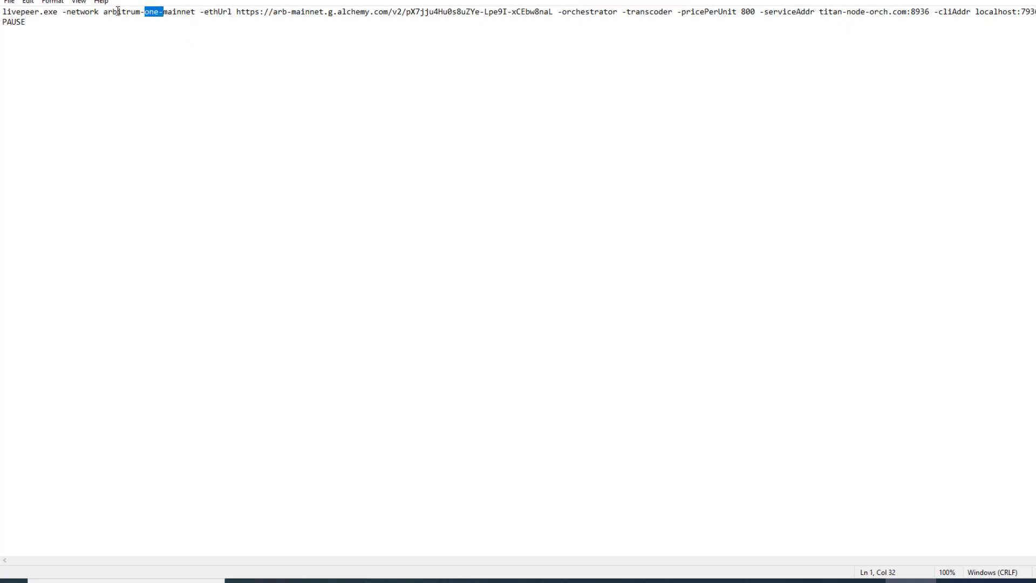
pyautogui.moveTo(162, 12); pyautogui.dragTo(103, 11)
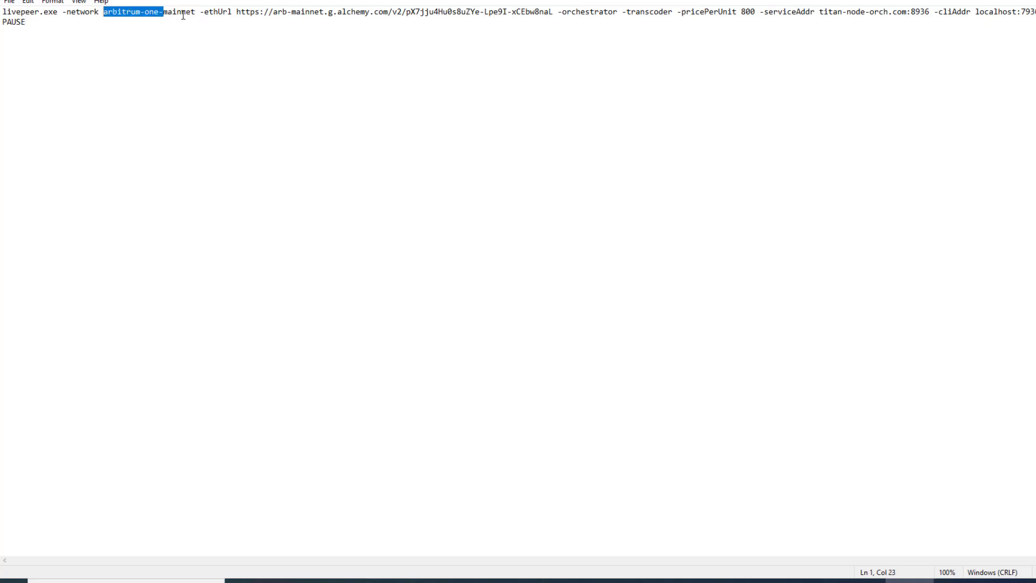
pyautogui.click(108, 12)
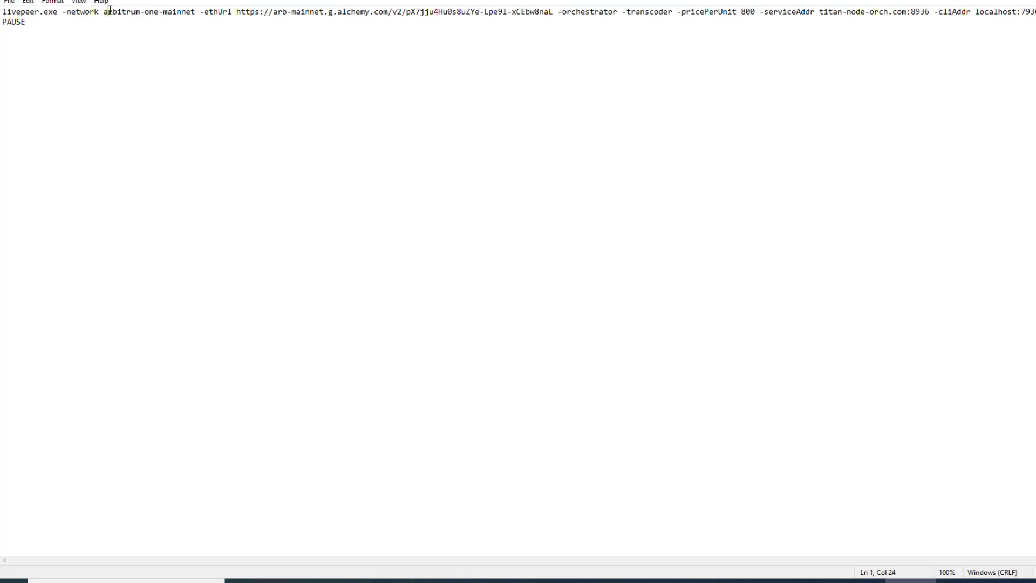
pyautogui.doubleClick(79, 12)
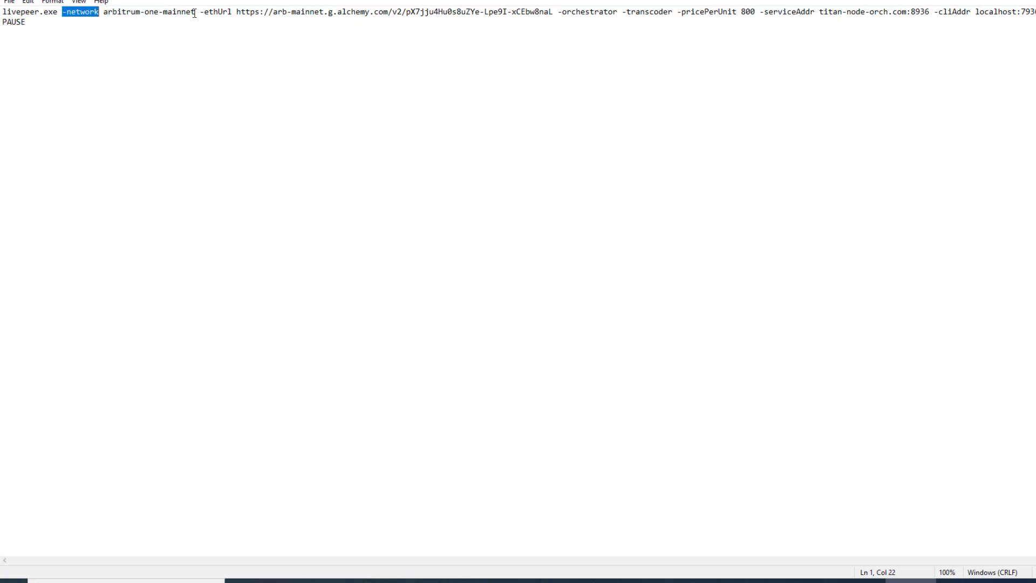
pyautogui.moveTo(98, 12); pyautogui.dragTo(195, 12)
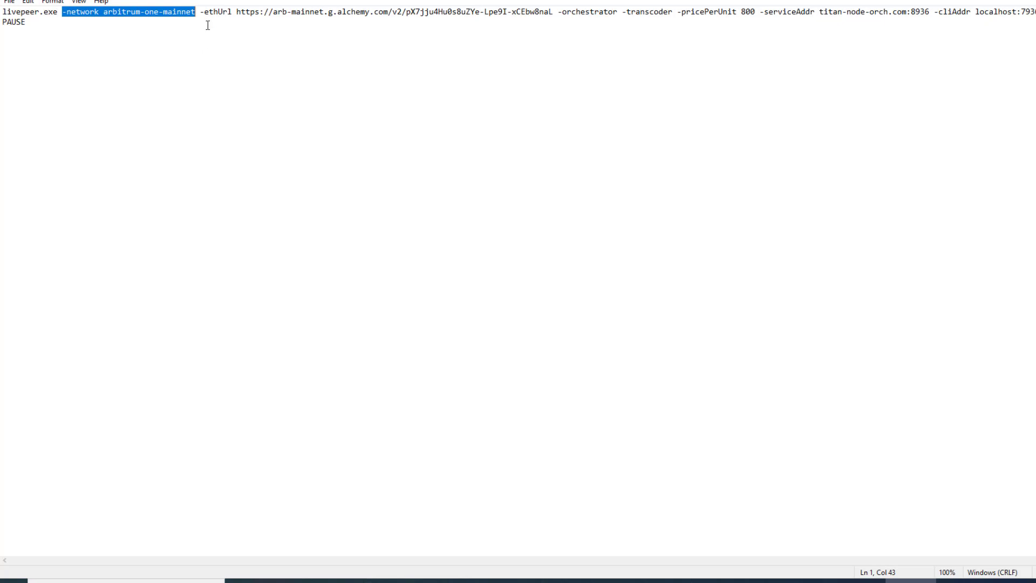
pyautogui.click(203, 11)
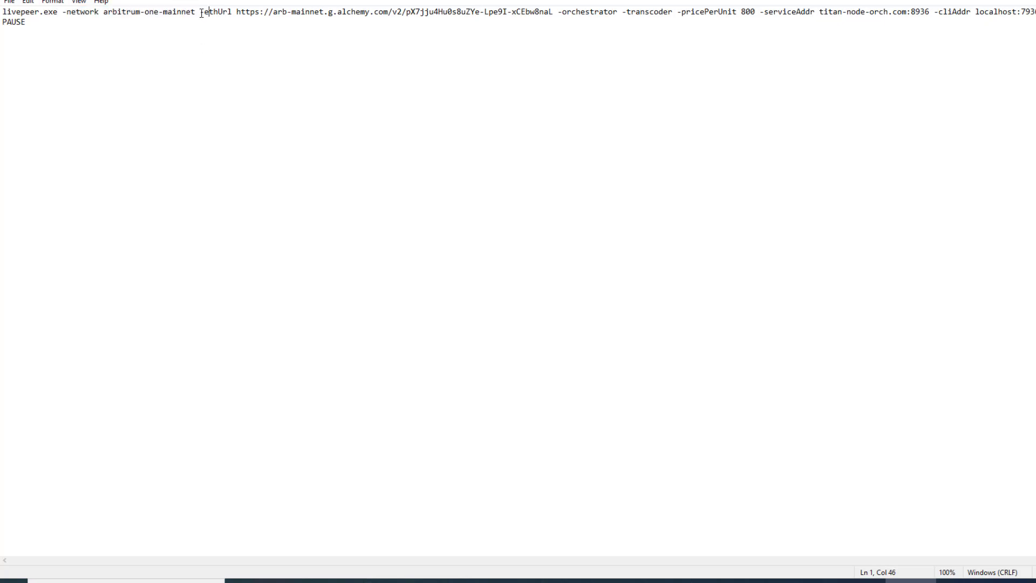
pyautogui.doubleClick(215, 11)
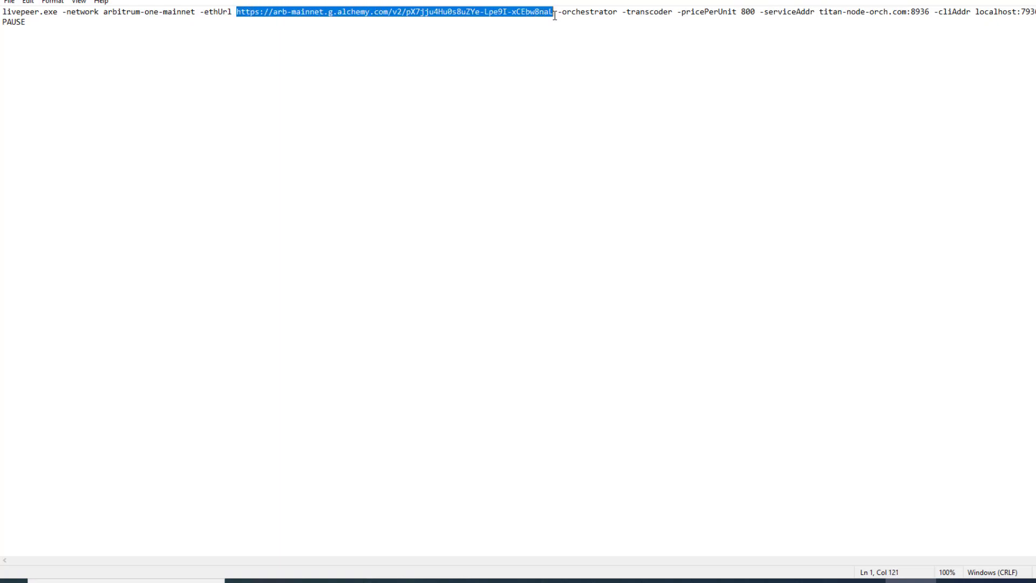
pyautogui.moveTo(552, 25)
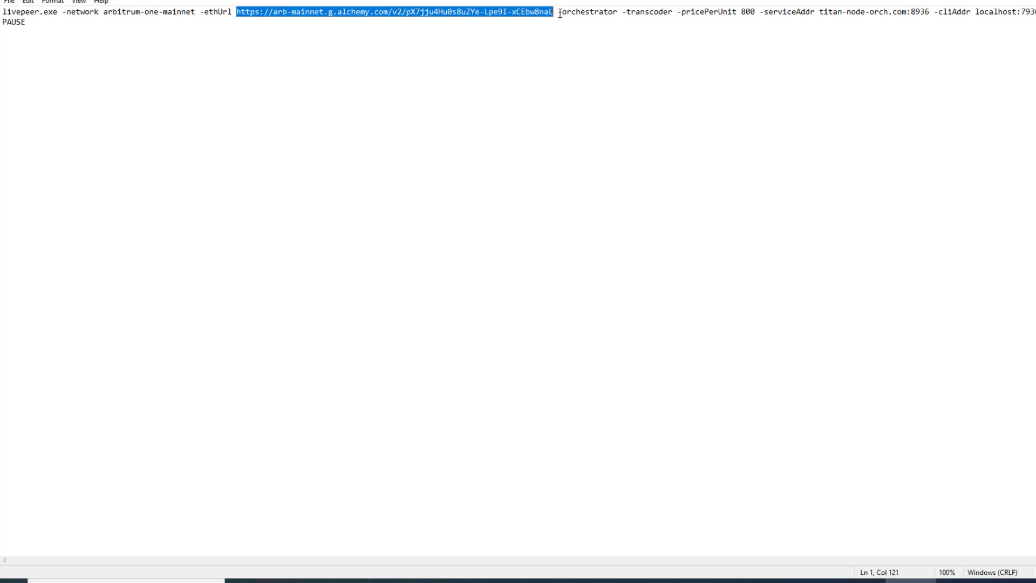
pyautogui.click(559, 12)
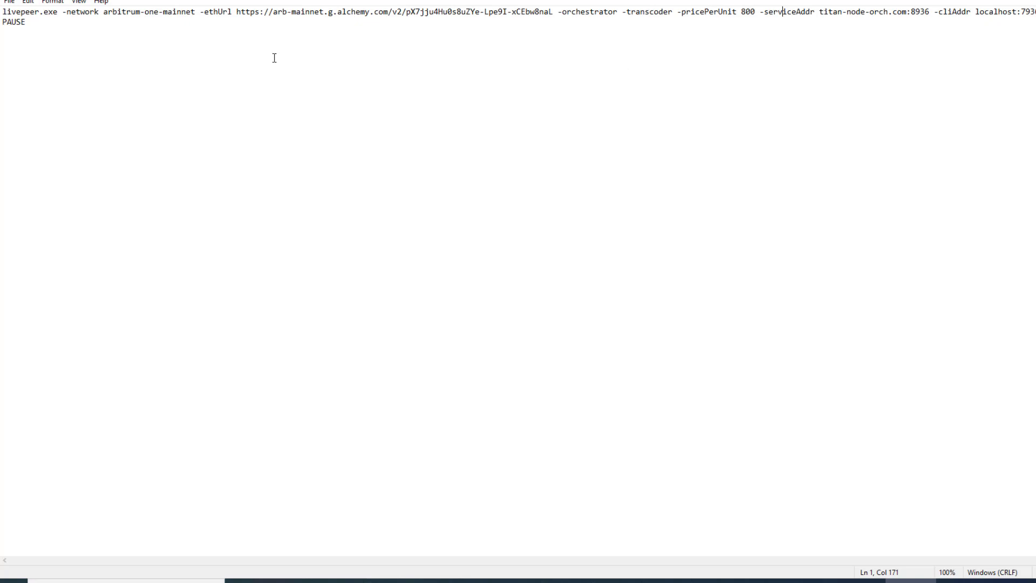
pyautogui.click(9, 2)
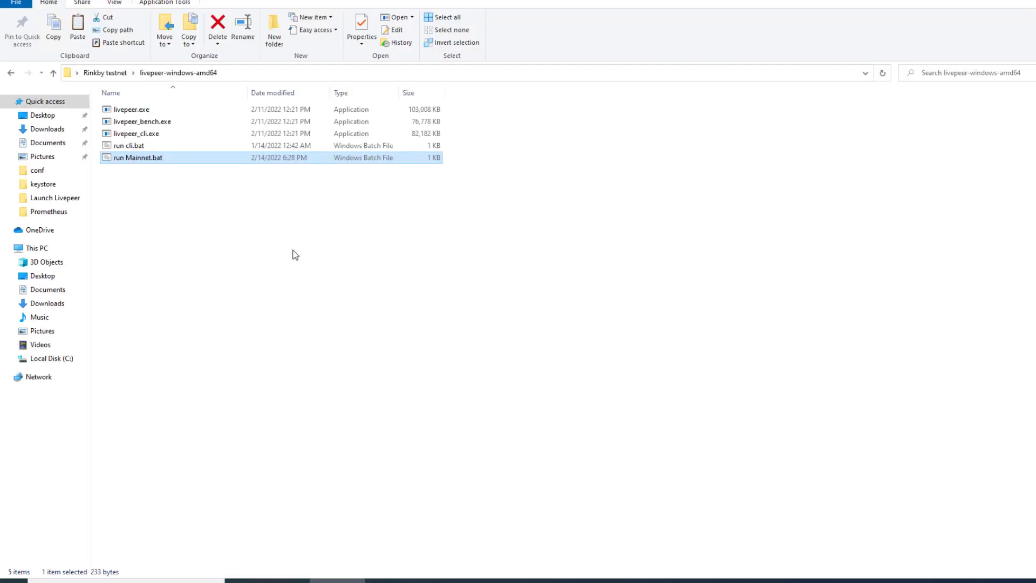
pyautogui.moveTo(240, 245)
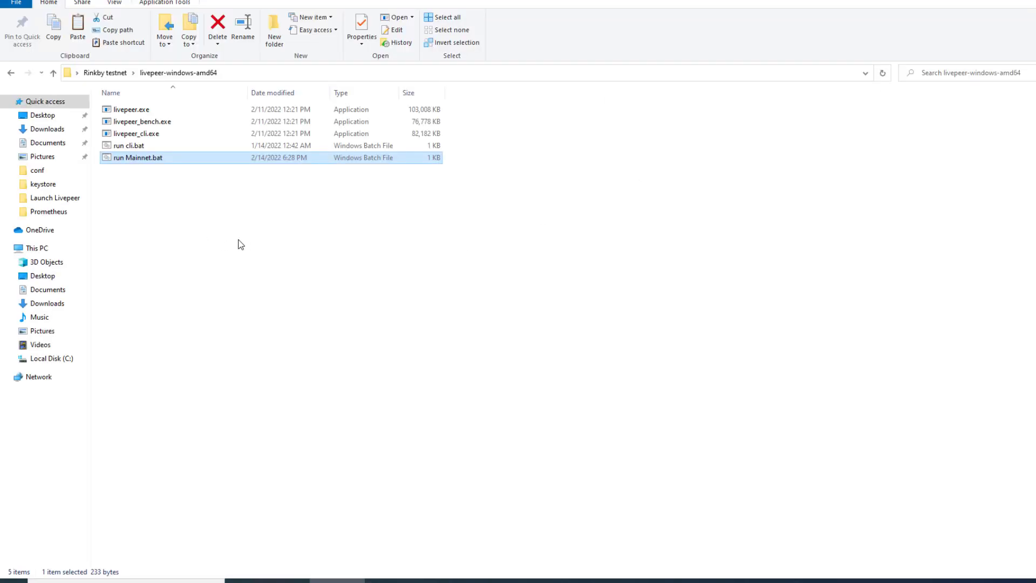
pyautogui.moveTo(278, 261)
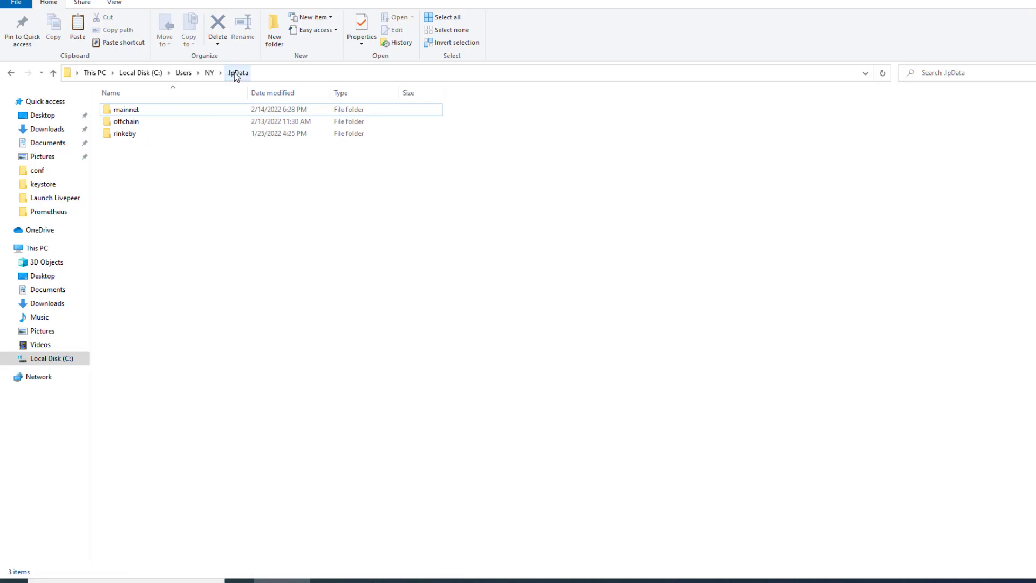
pyautogui.moveTo(200, 106)
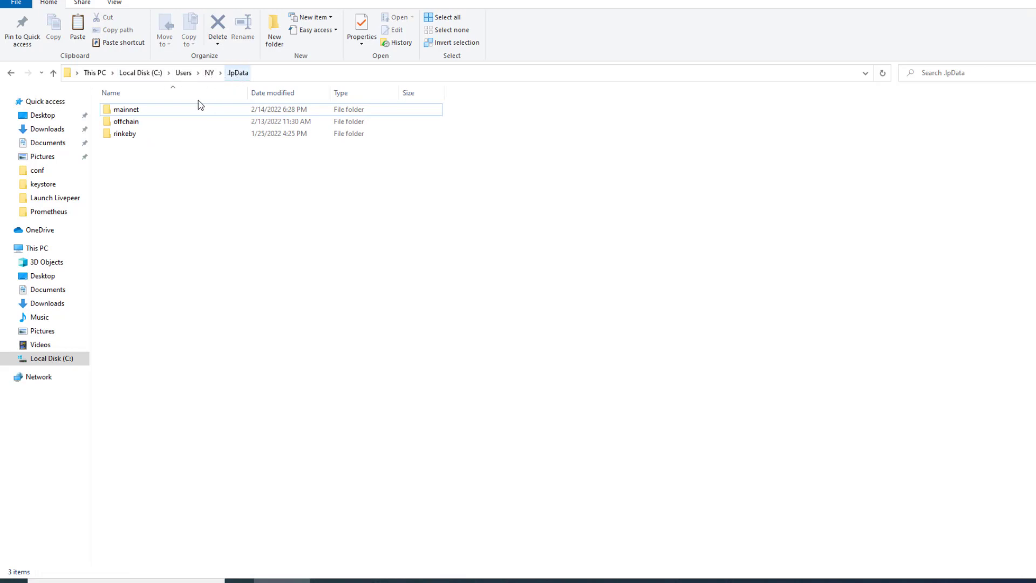
# Browse the mainnet and rinkeby data folders inside .lpData without changing anything.
pyautogui.click(126, 109)
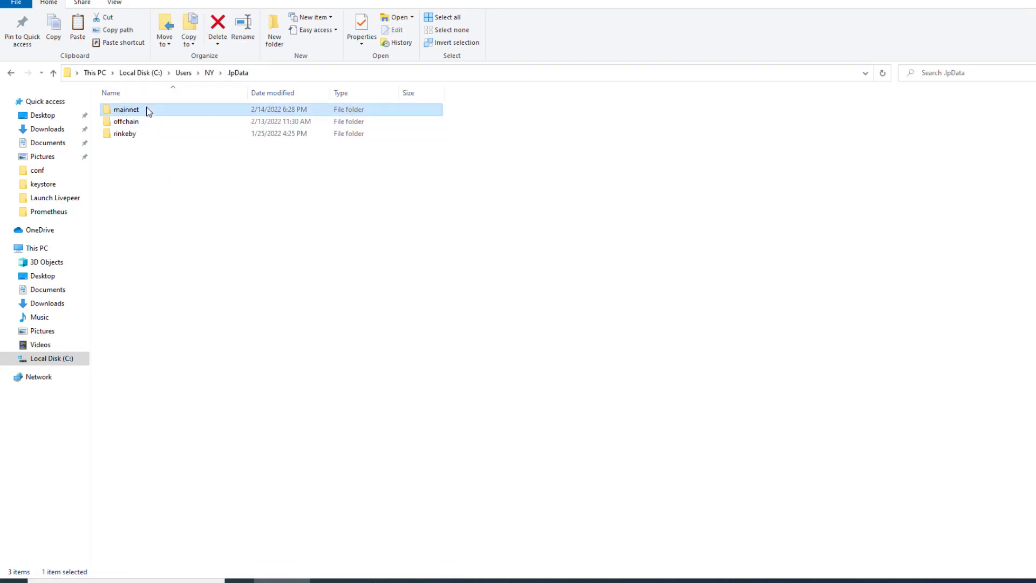
pyautogui.click(126, 121)
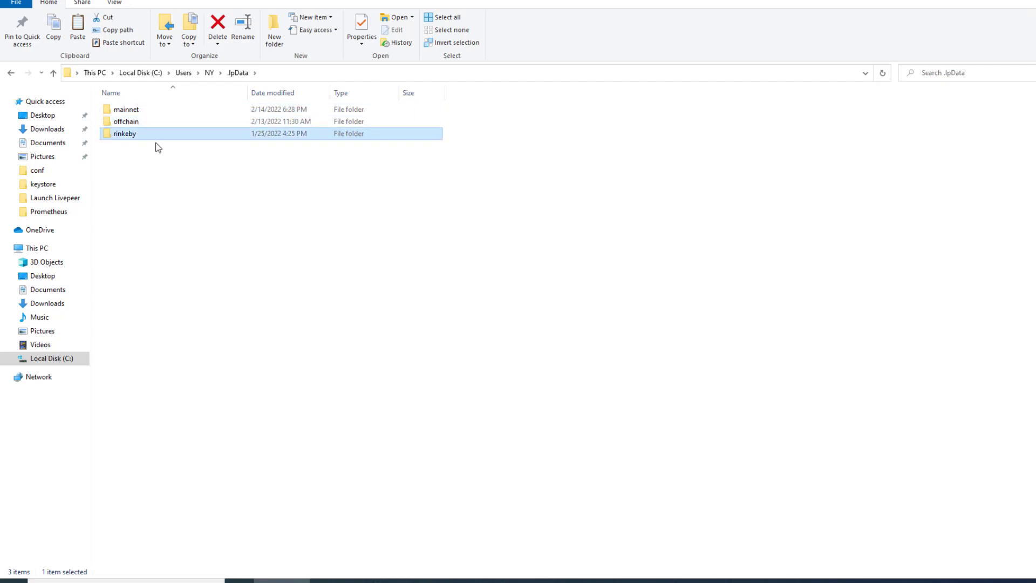
pyautogui.moveTo(145, 145)
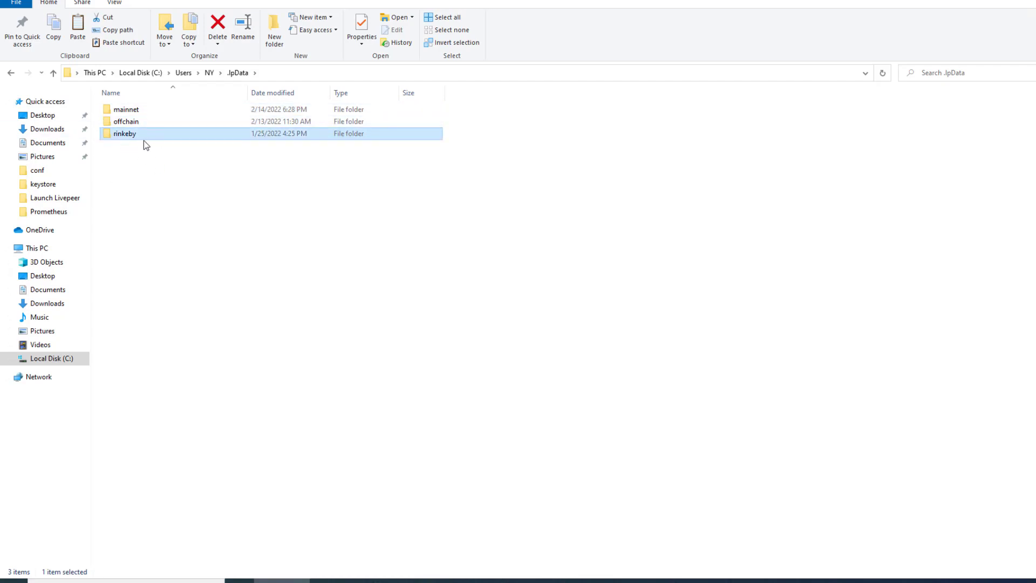
pyautogui.moveTo(121, 150)
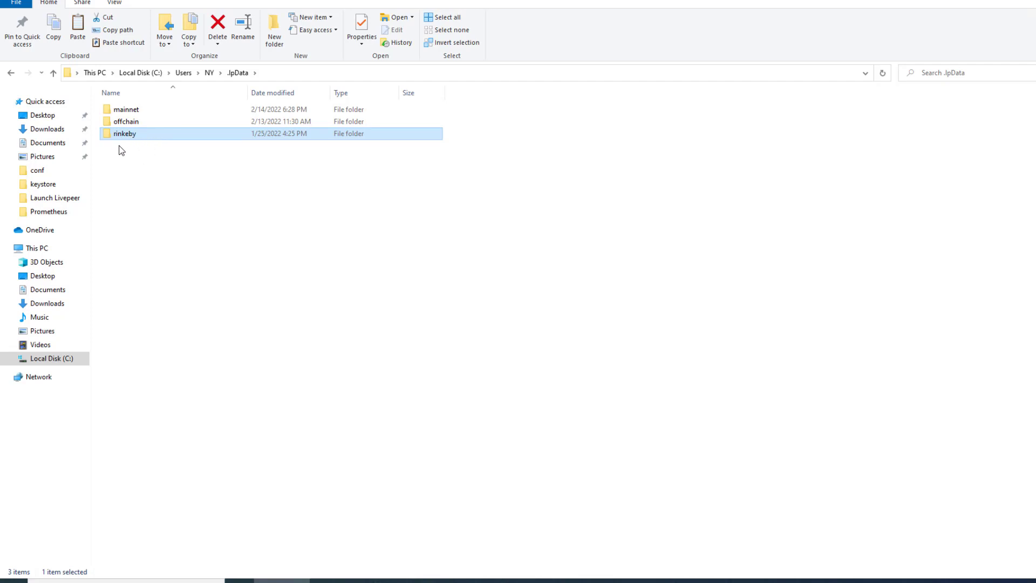
pyautogui.moveTo(126, 121)
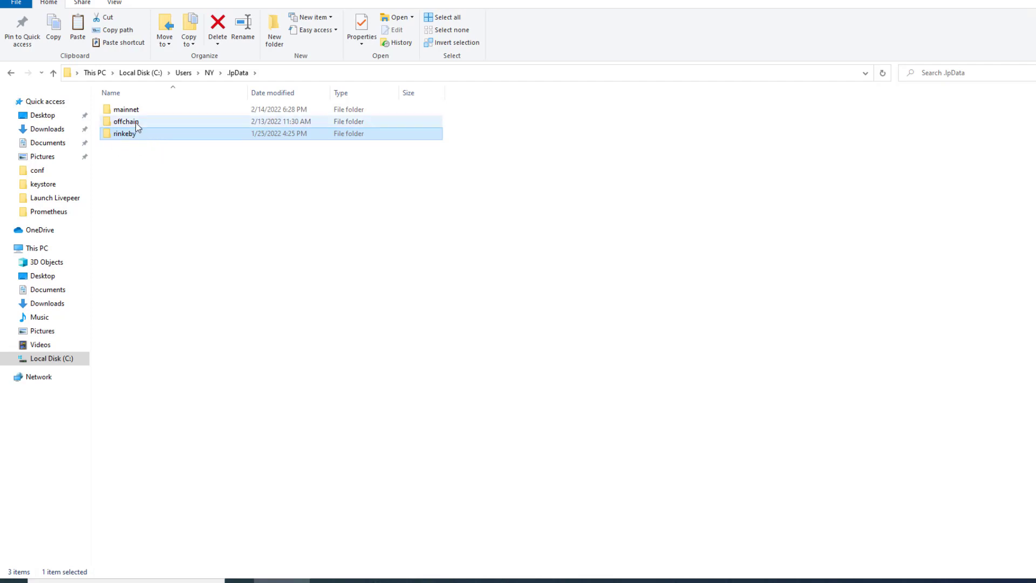
pyautogui.click(126, 109)
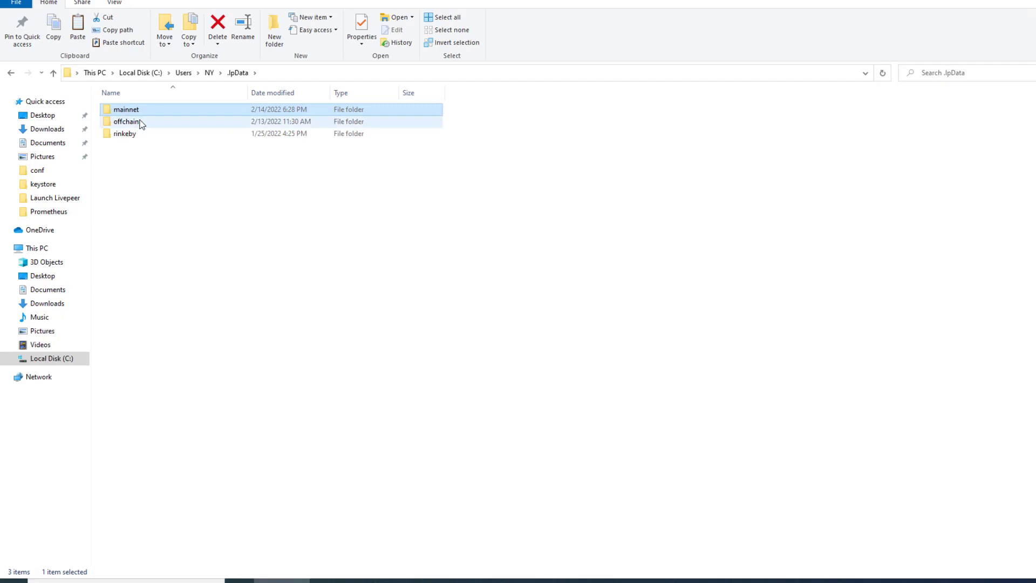
pyautogui.click(192, 213)
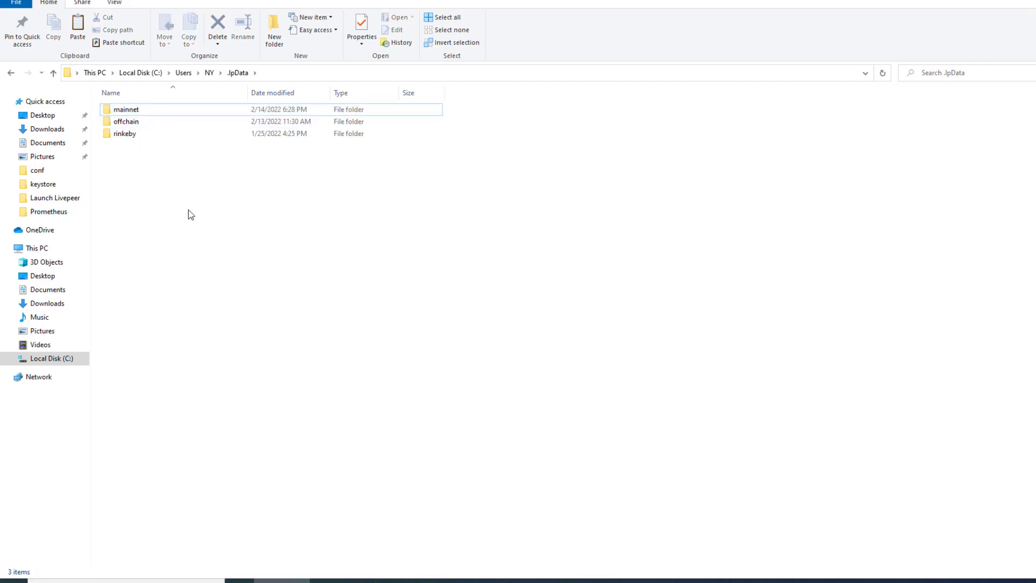
pyautogui.moveTo(189, 208)
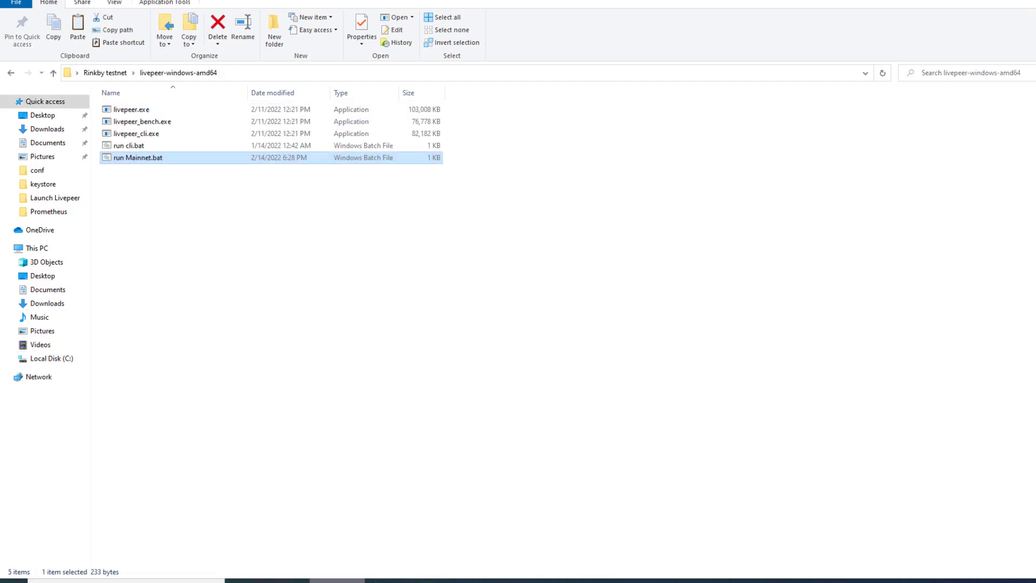
pyautogui.moveTo(139, 170)
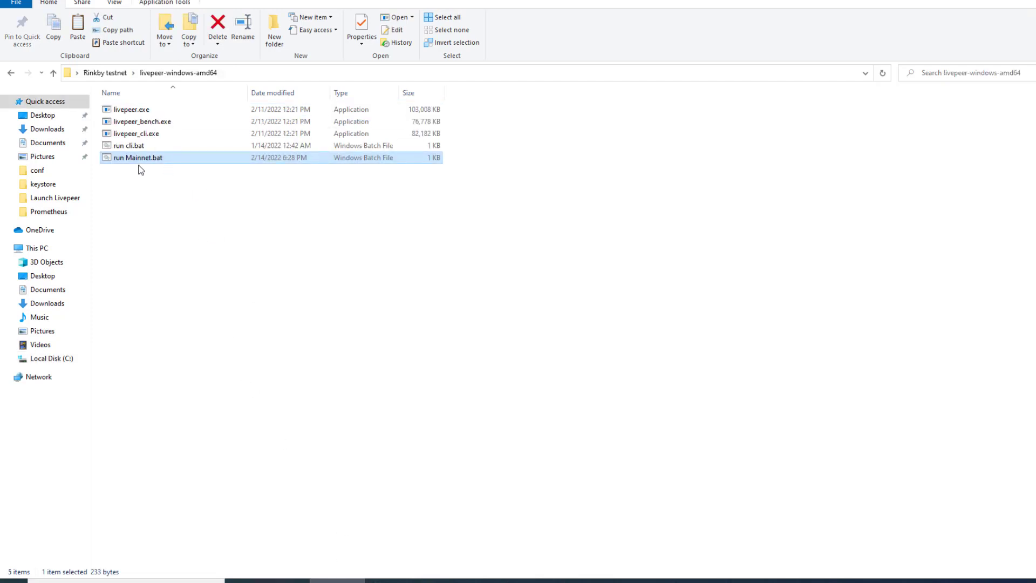
pyautogui.moveTo(165, 165)
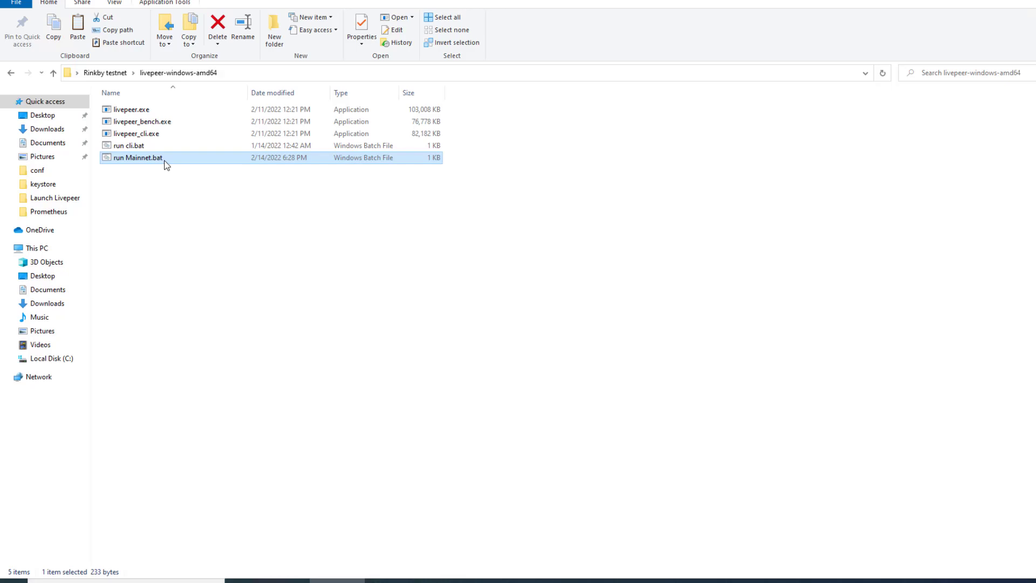
# Run the 'run Mainnet.bat' script from the livepeer-windows-amd64 folder.
pyautogui.doubleClick(138, 157)
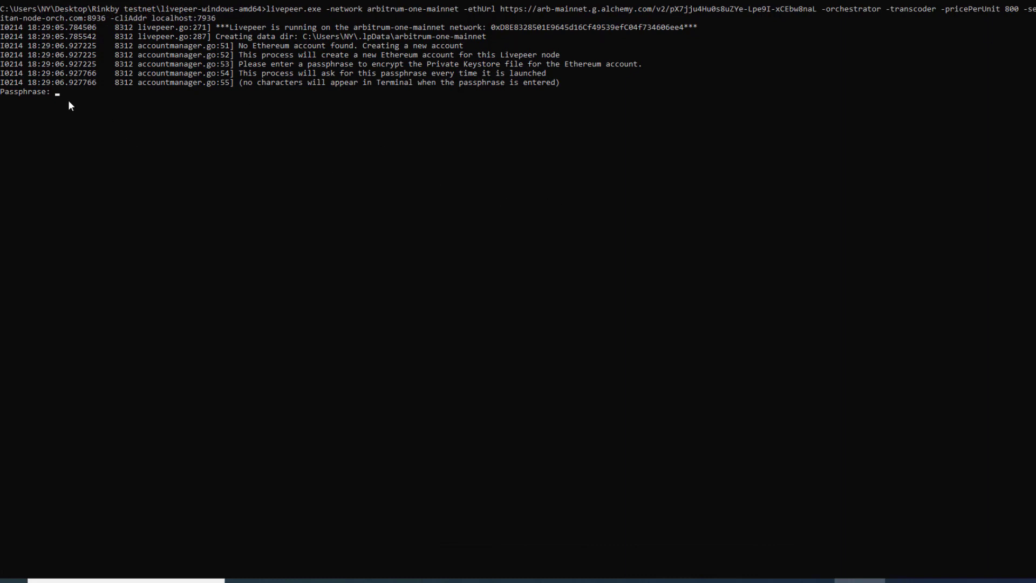
pyautogui.moveTo(375, 53)
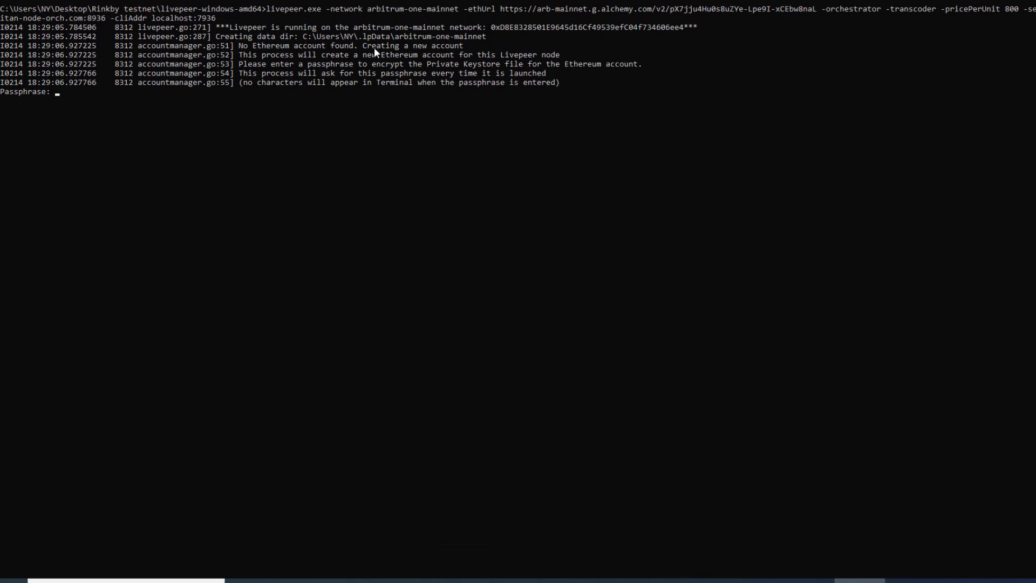
pyautogui.moveTo(447, 97)
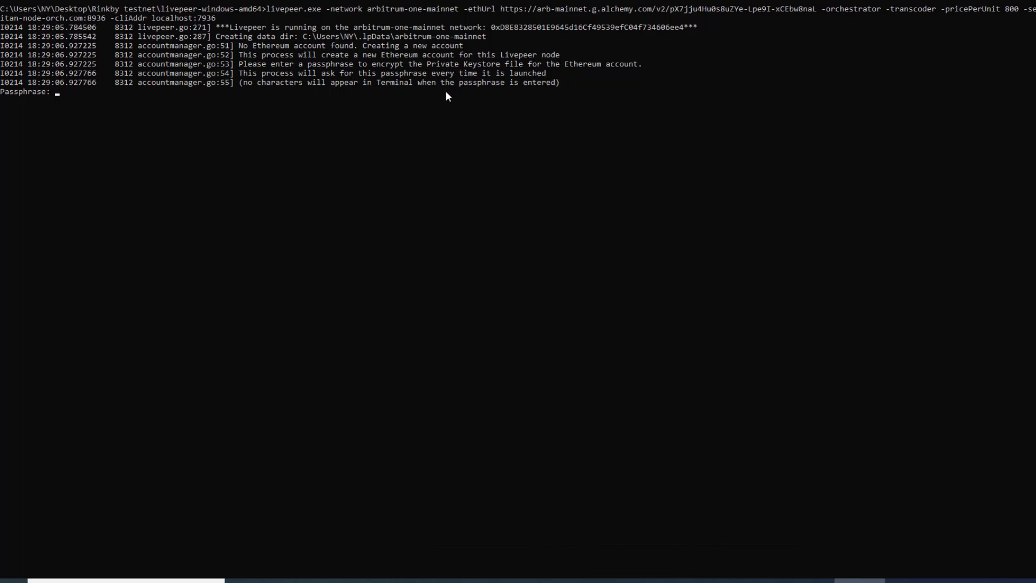
pyautogui.moveTo(168, 109)
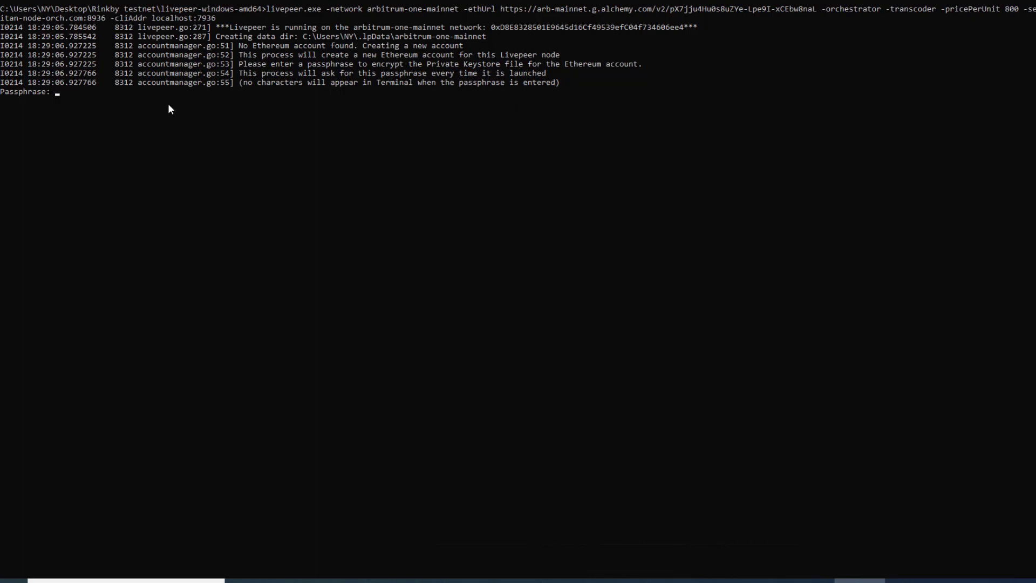
# Enter the passphrase and repeat it so livepeer creates and unlocks a new Ethereum account.
pyautogui.press('Return')
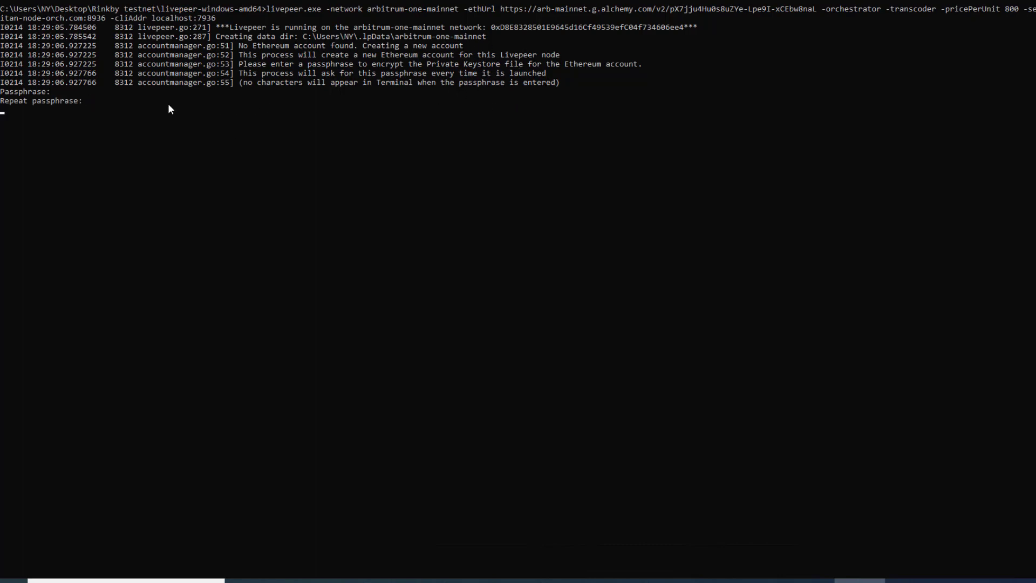
pyautogui.press('Return')
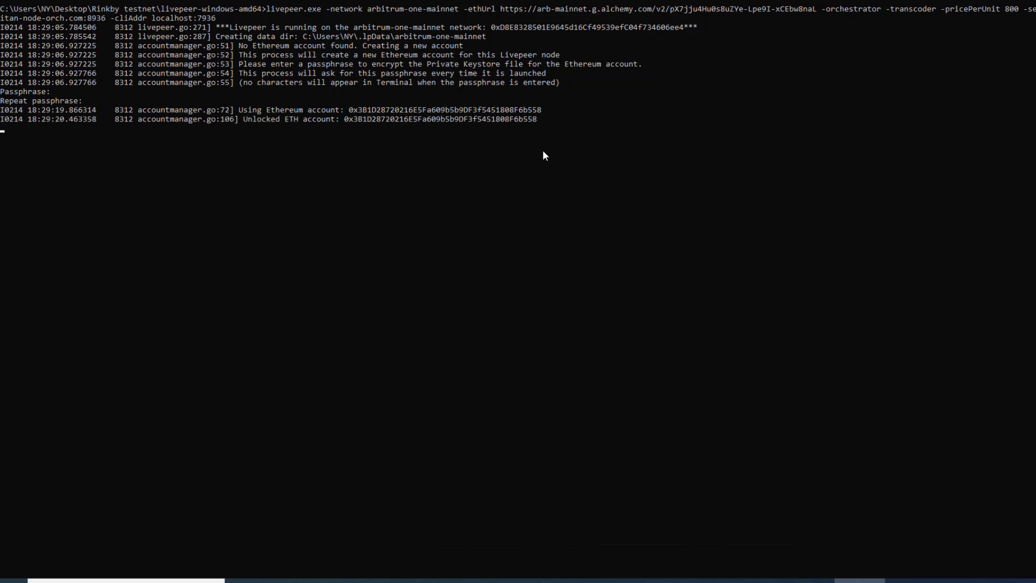
pyautogui.moveTo(473, 276)
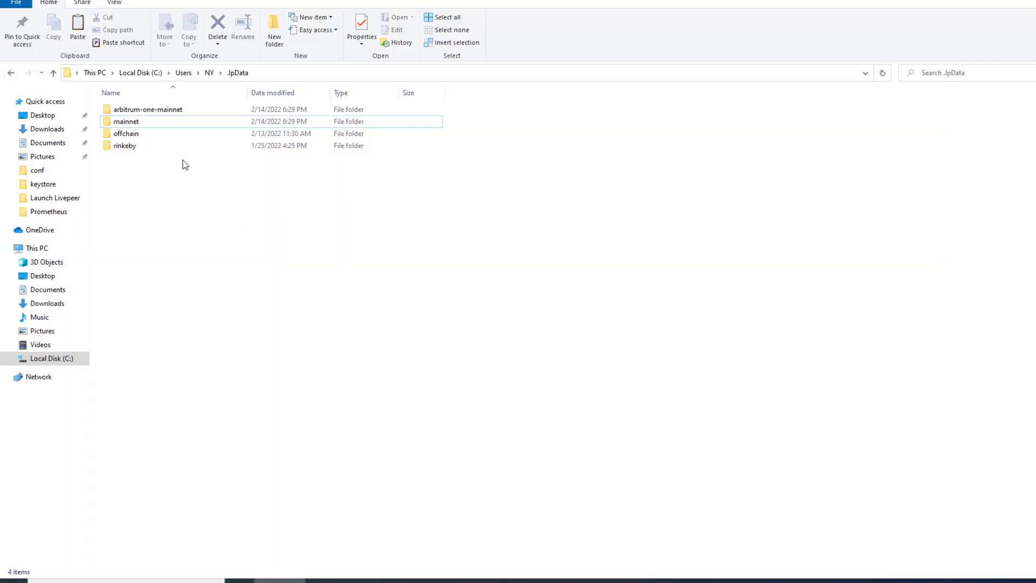
# Browse into the new arbitrum-one-mainnet folder and its keystore, then return to .lpData.
pyautogui.click(147, 109)
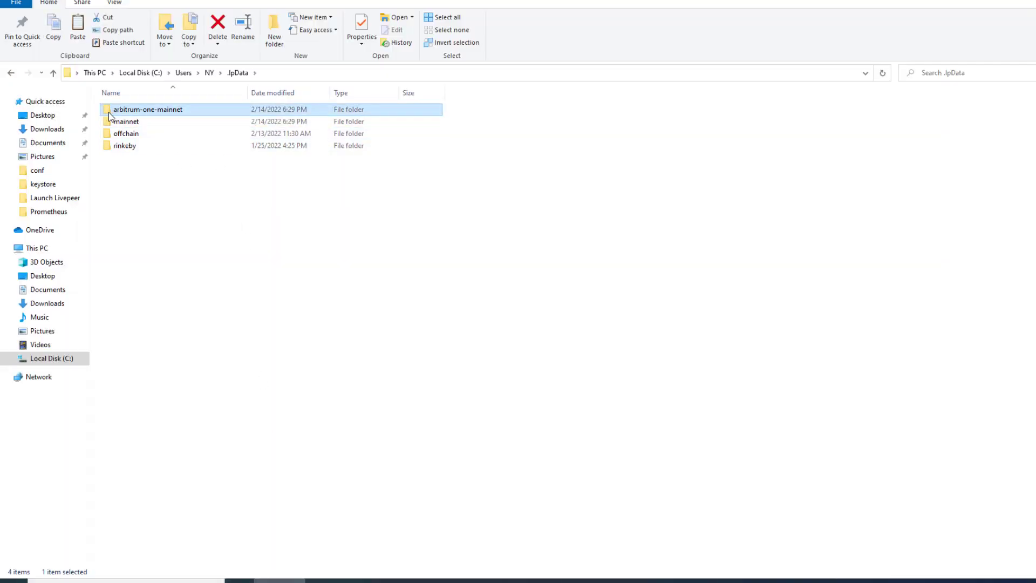
pyautogui.moveTo(185, 110)
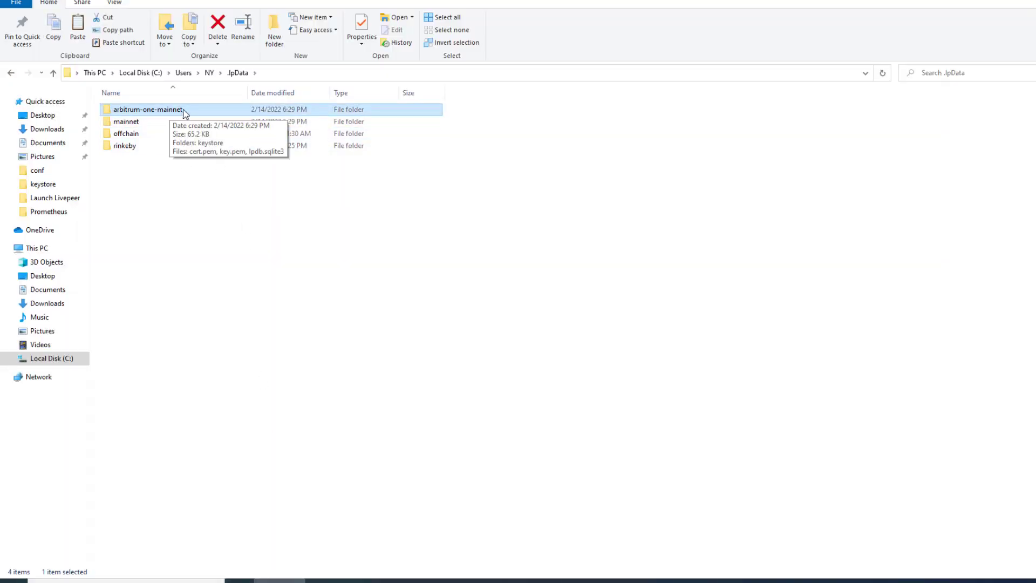
pyautogui.moveTo(194, 113)
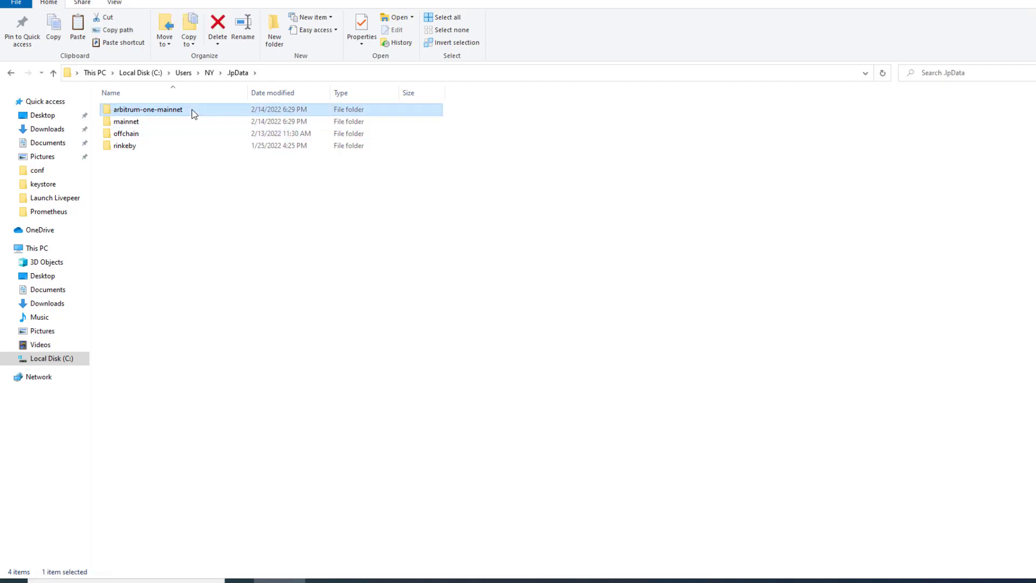
pyautogui.doubleClick(147, 109)
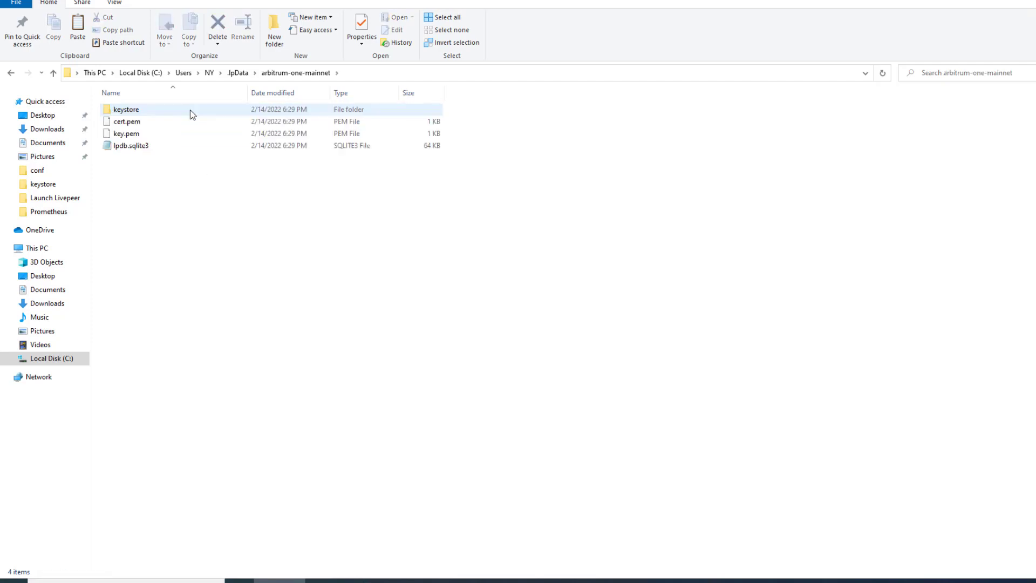
pyautogui.doubleClick(126, 109)
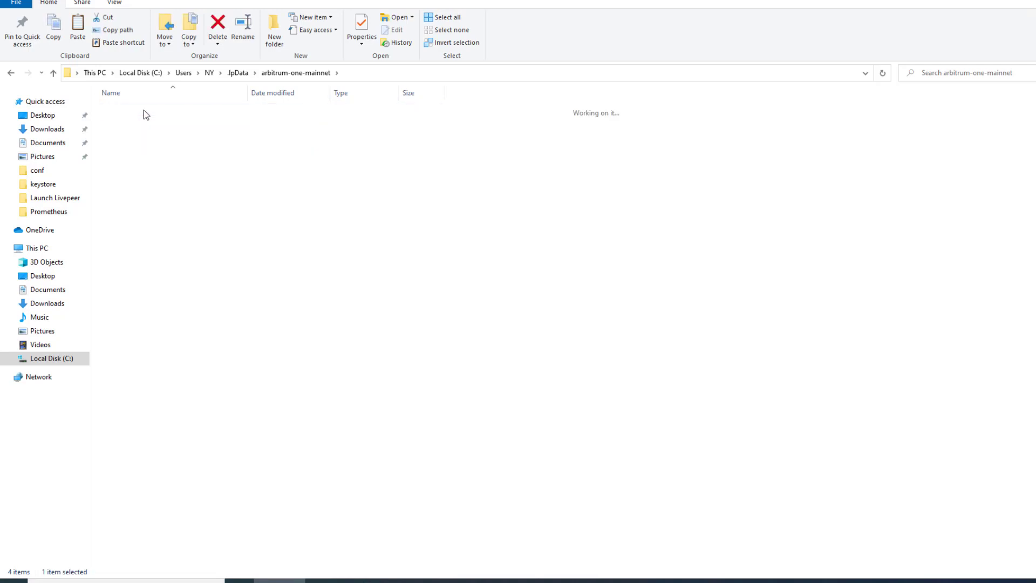
pyautogui.doubleClick(42, 184)
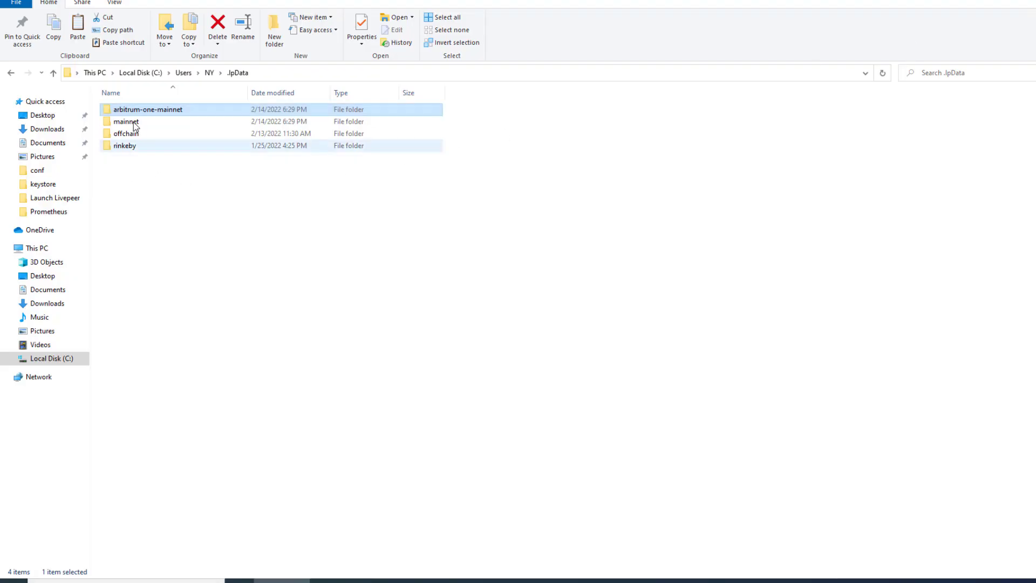
# Open mainnet > keystore and select the 6/19/2021 UTC key file.
pyautogui.doubleClick(126, 121)
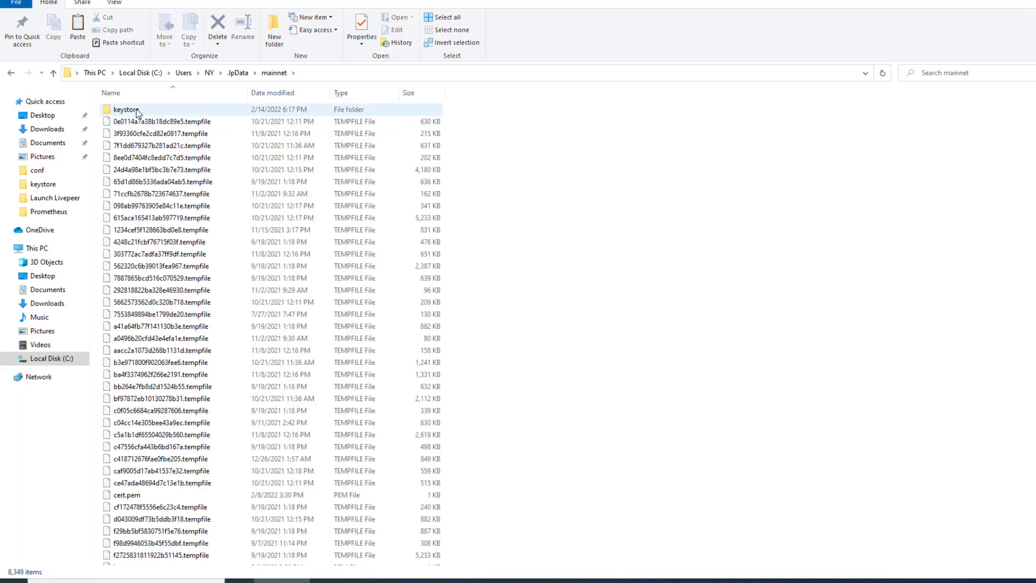
pyautogui.doubleClick(125, 109)
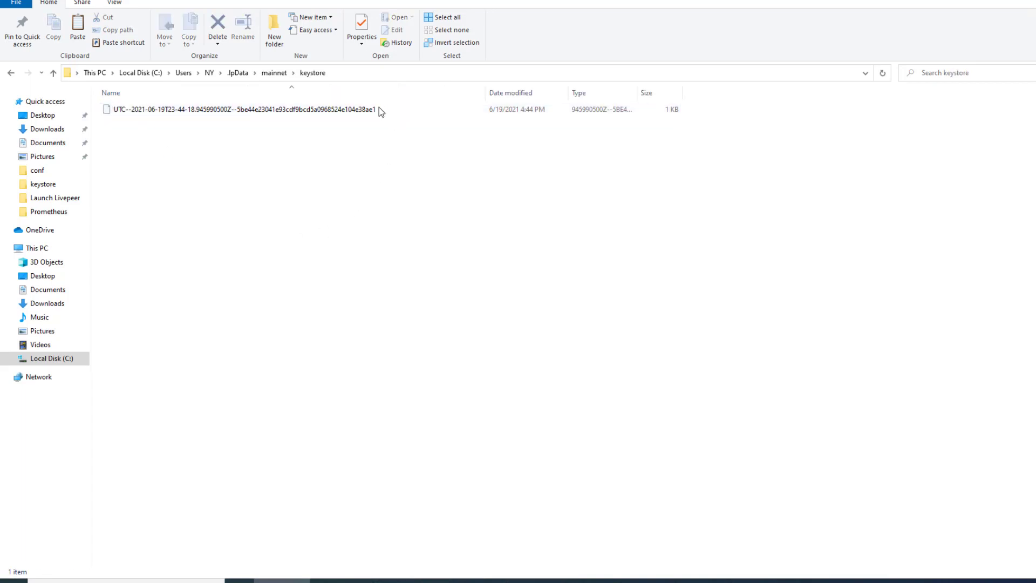
pyautogui.click(245, 109)
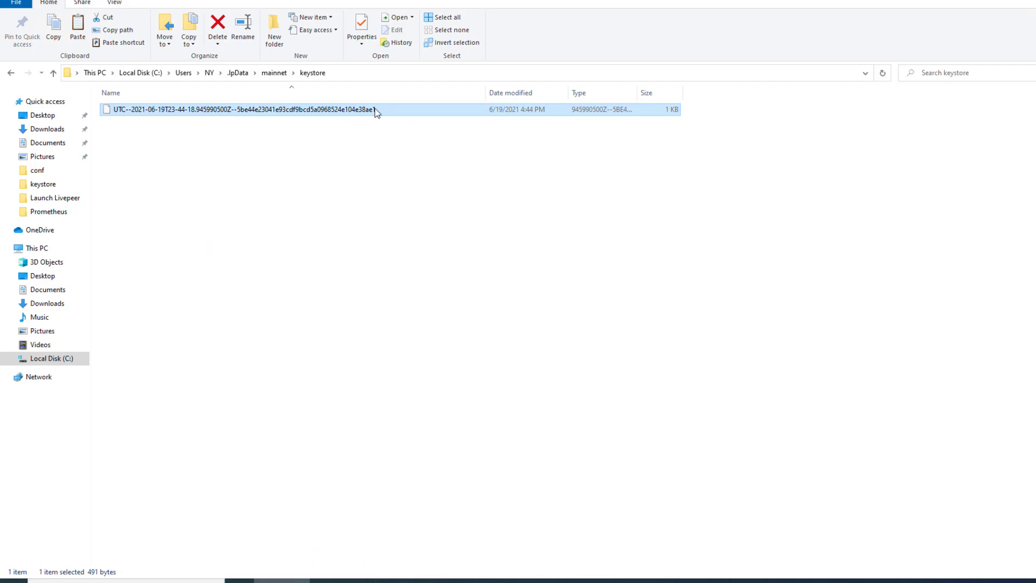
pyautogui.moveTo(279, 124)
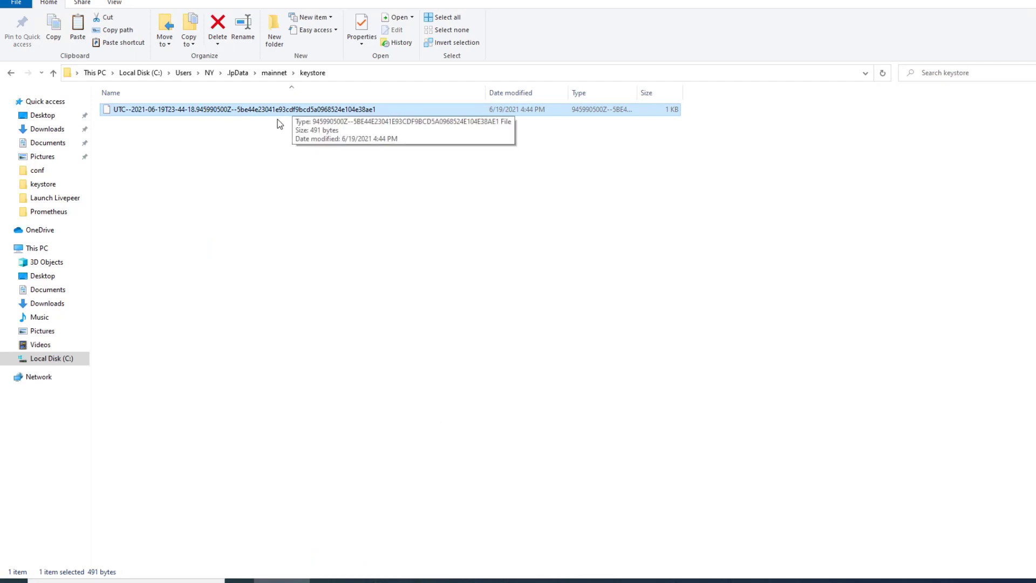
pyautogui.moveTo(368, 119)
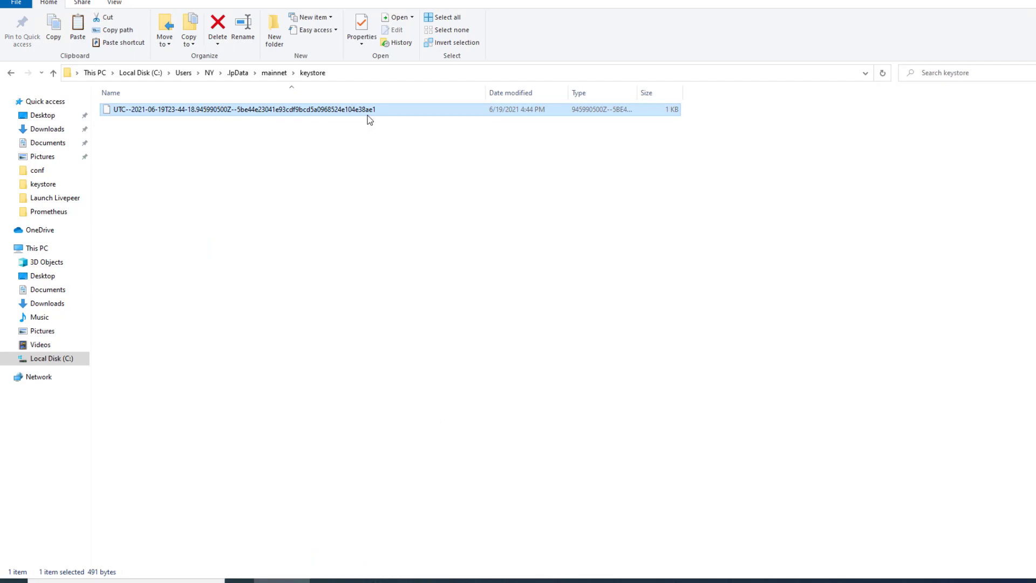
pyautogui.moveTo(376, 120)
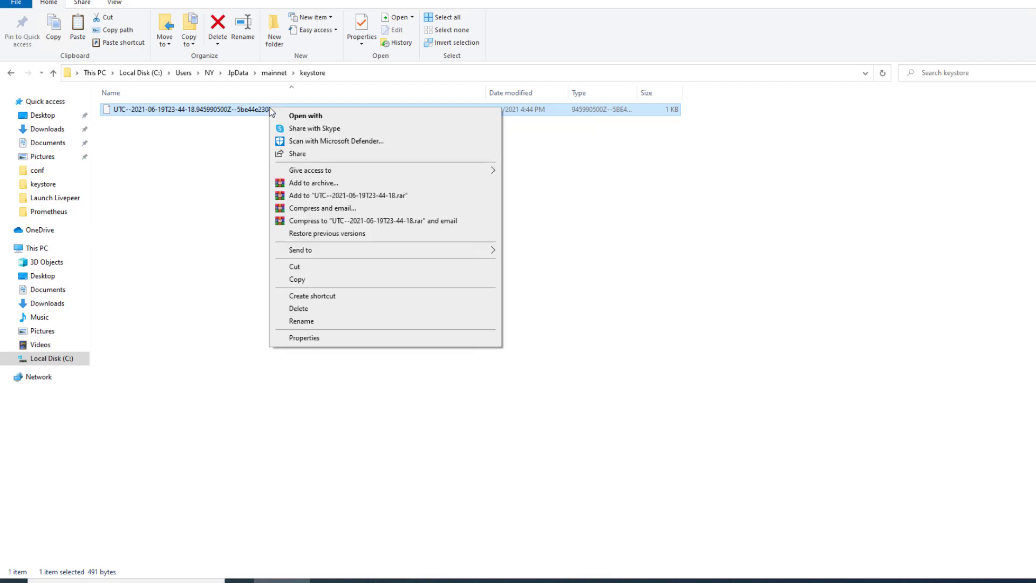
pyautogui.click(314, 288)
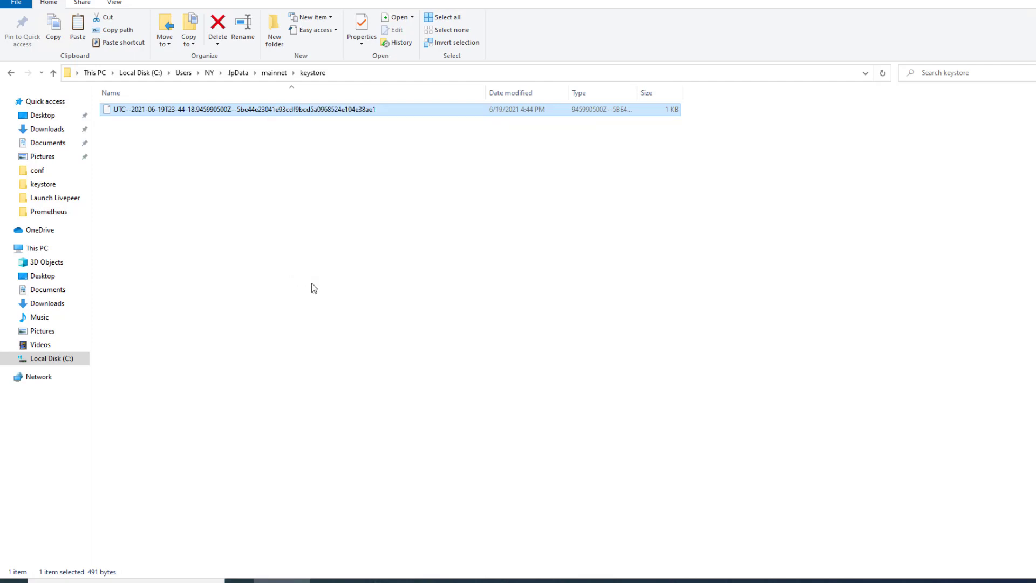
pyautogui.moveTo(374, 194)
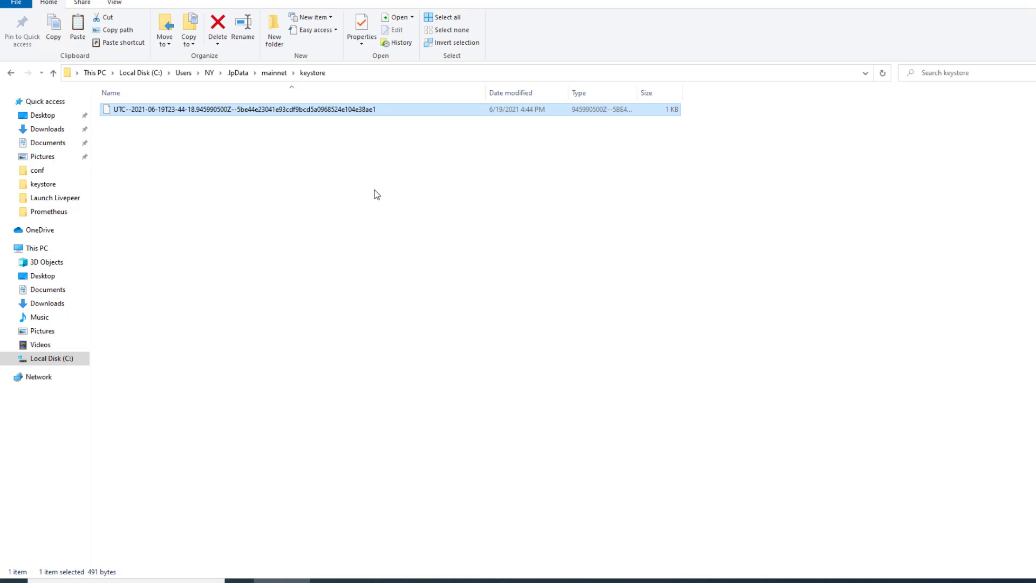
pyautogui.moveTo(255, 165)
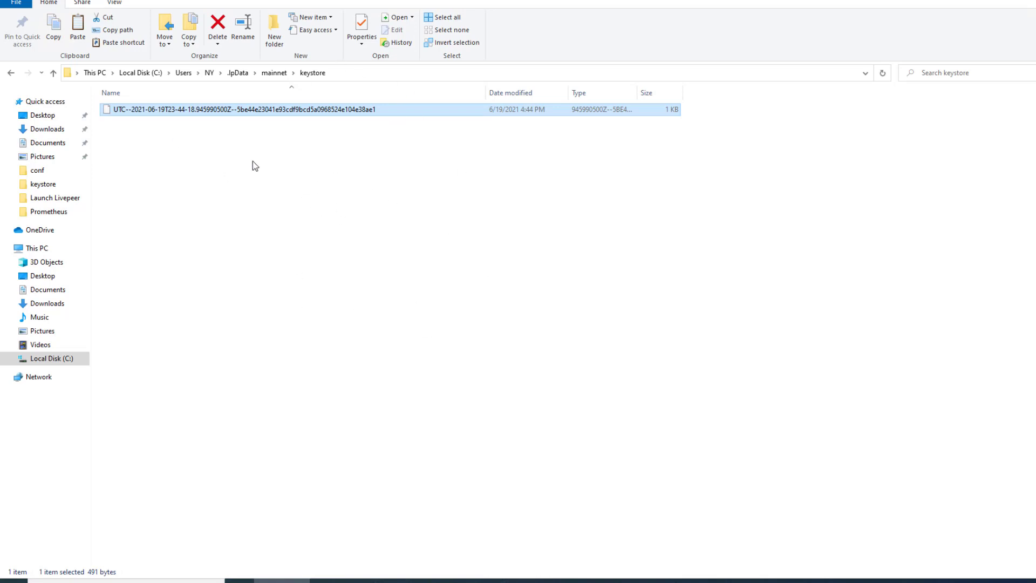
pyautogui.moveTo(209, 168)
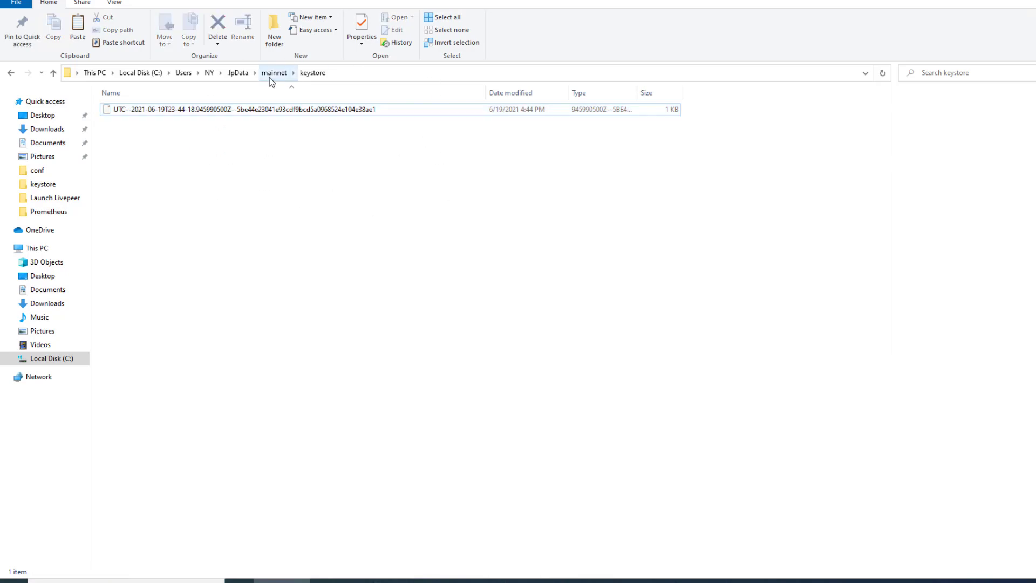
# Delete the new key in arbitrum-one-mainnet\keystore and paste in the June 2021 UTC key file.
pyautogui.click(238, 73)
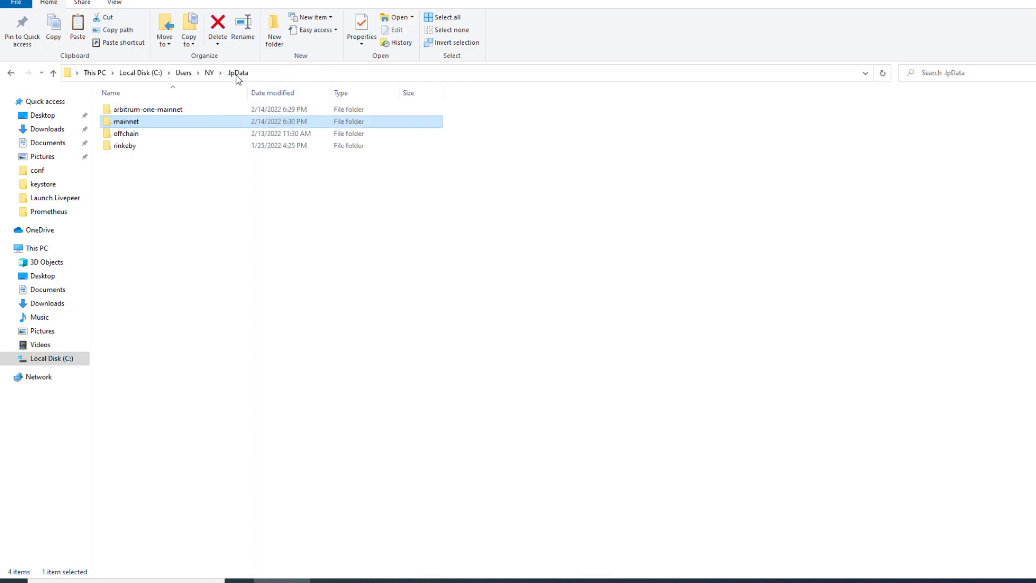
pyautogui.moveTo(152, 115)
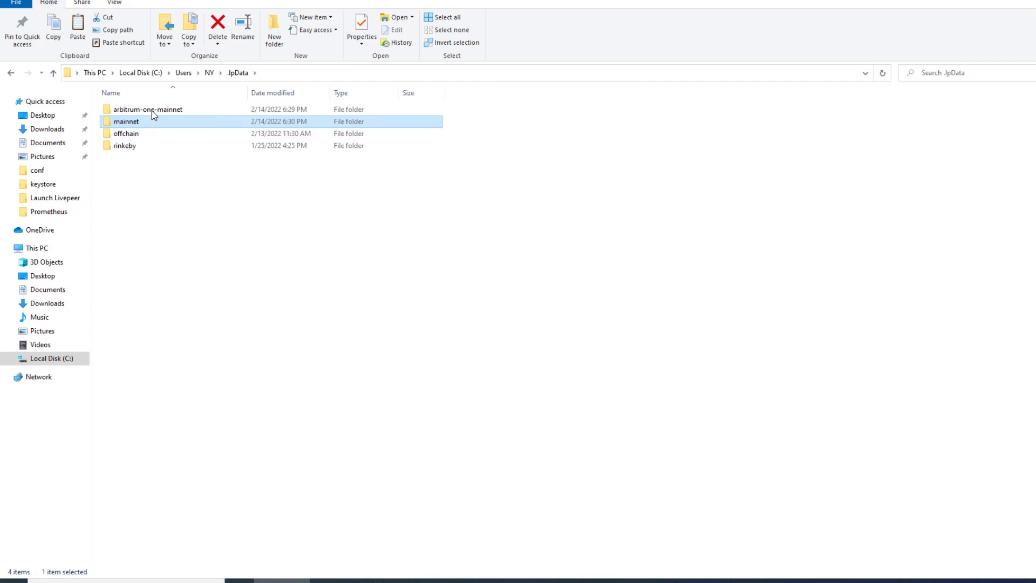
pyautogui.doubleClick(148, 109)
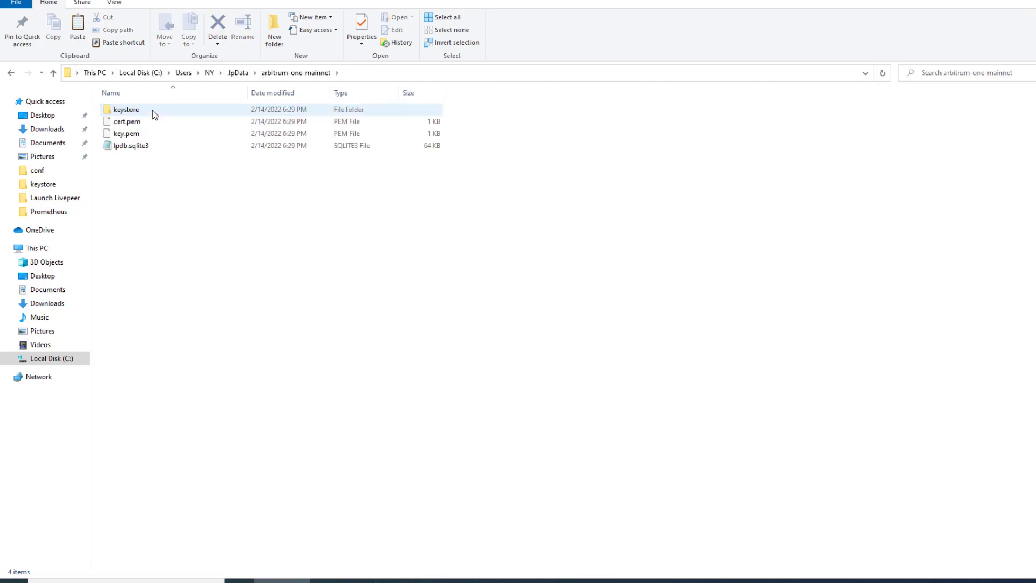
pyautogui.doubleClick(126, 109)
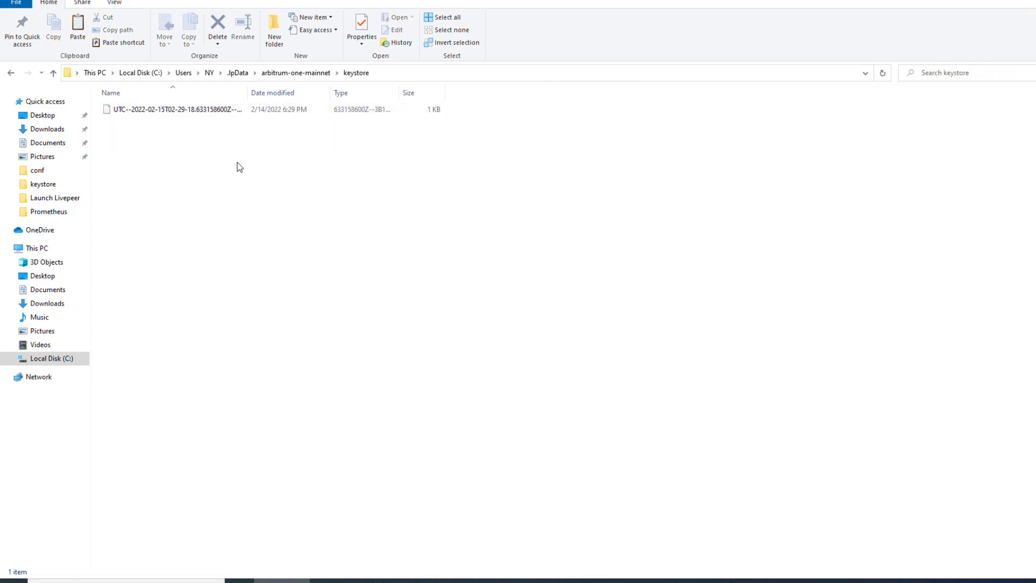
pyautogui.moveTo(247, 93); pyautogui.dragTo(407, 92)
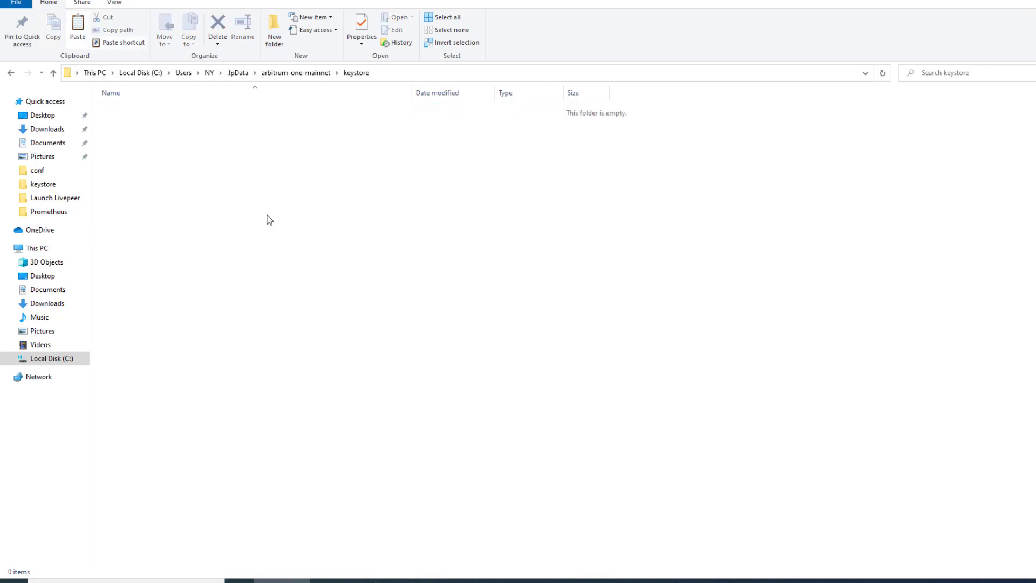
pyautogui.rightClick(269, 220)
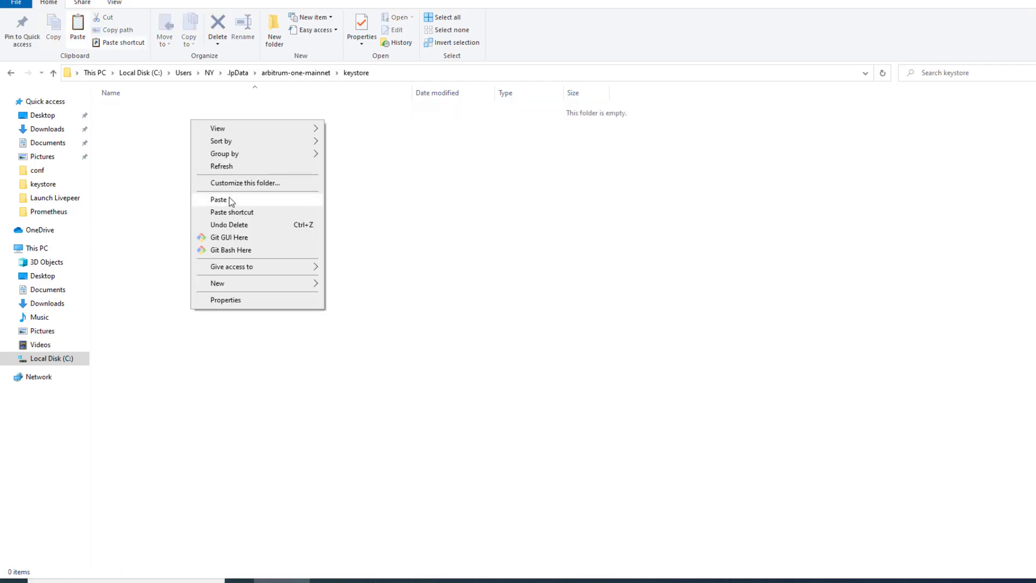
pyautogui.click(218, 199)
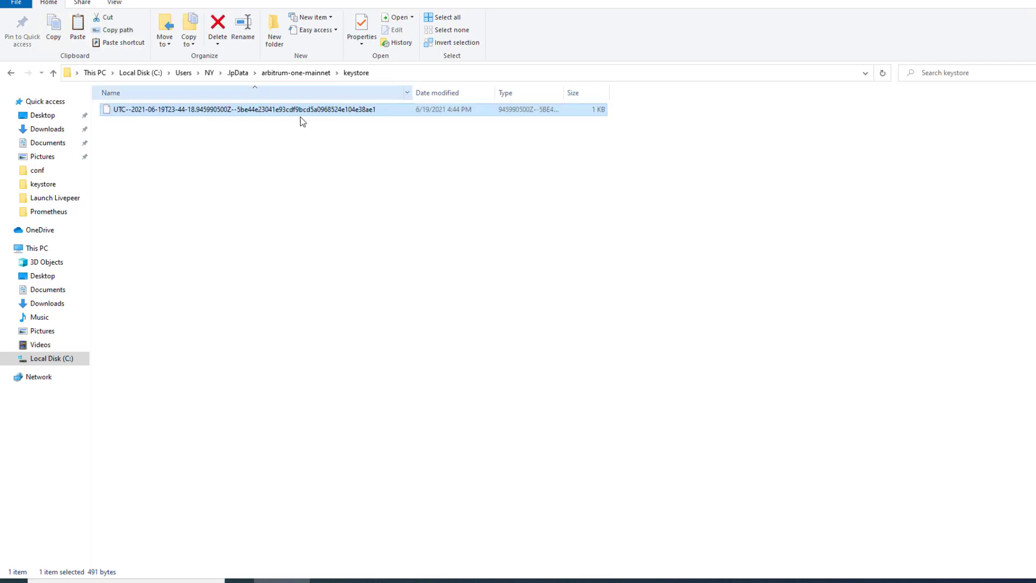
pyautogui.click(388, 167)
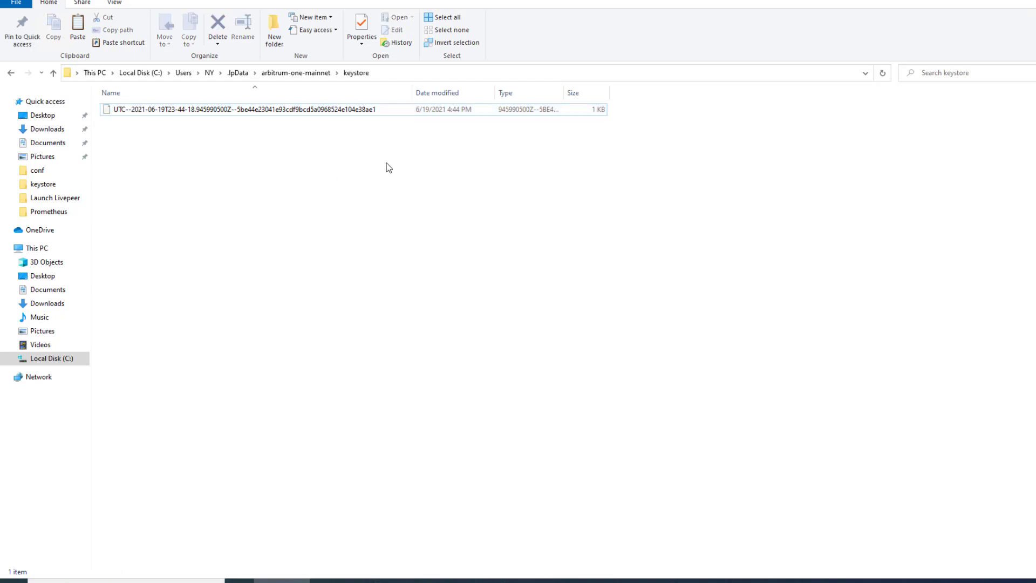
pyautogui.moveTo(258, 157)
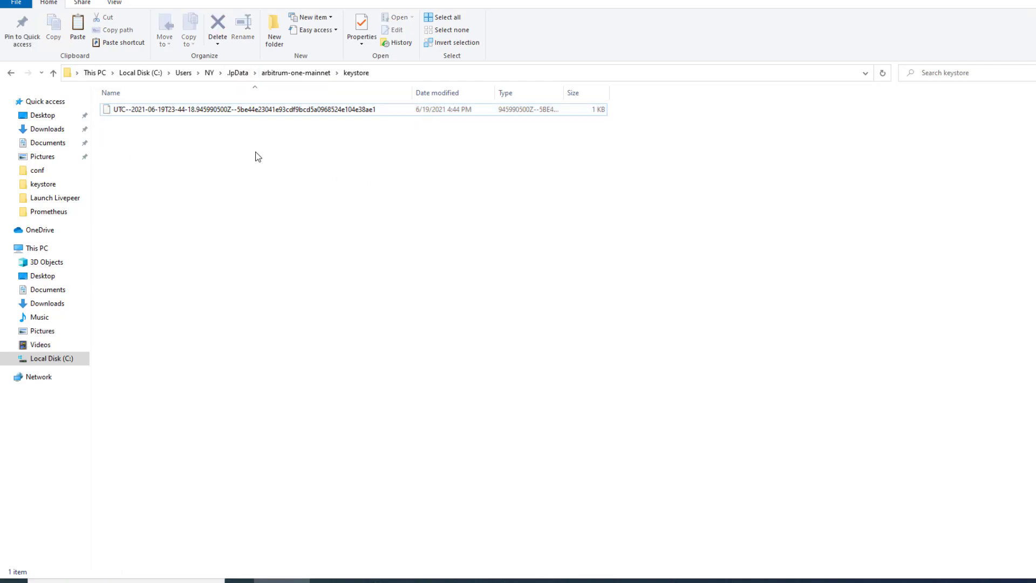
pyautogui.moveTo(352, 182)
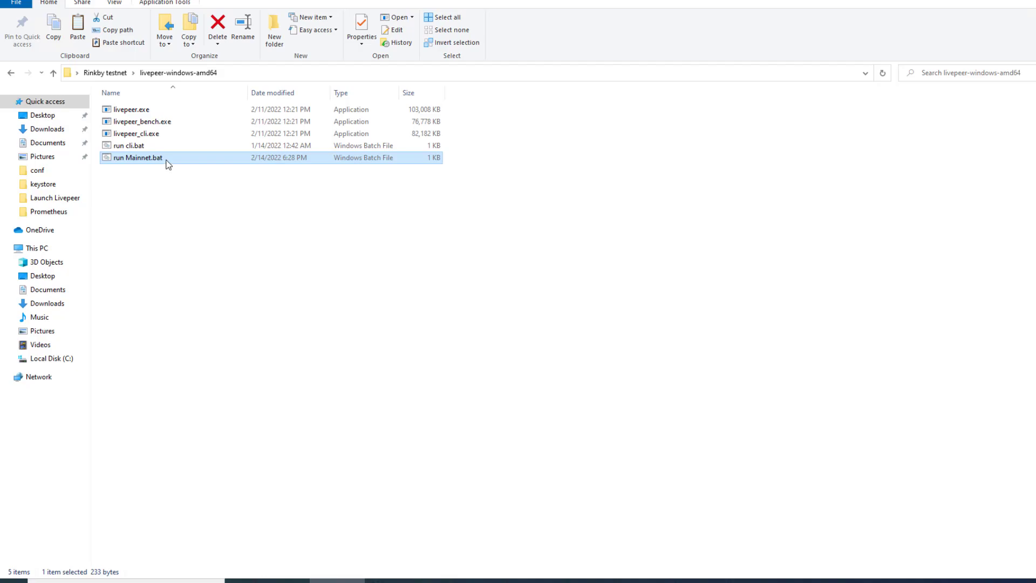
# Relaunch the node with run Mainnet.bat, now using the older 0x5bE44e… account.
pyautogui.doubleClick(137, 157)
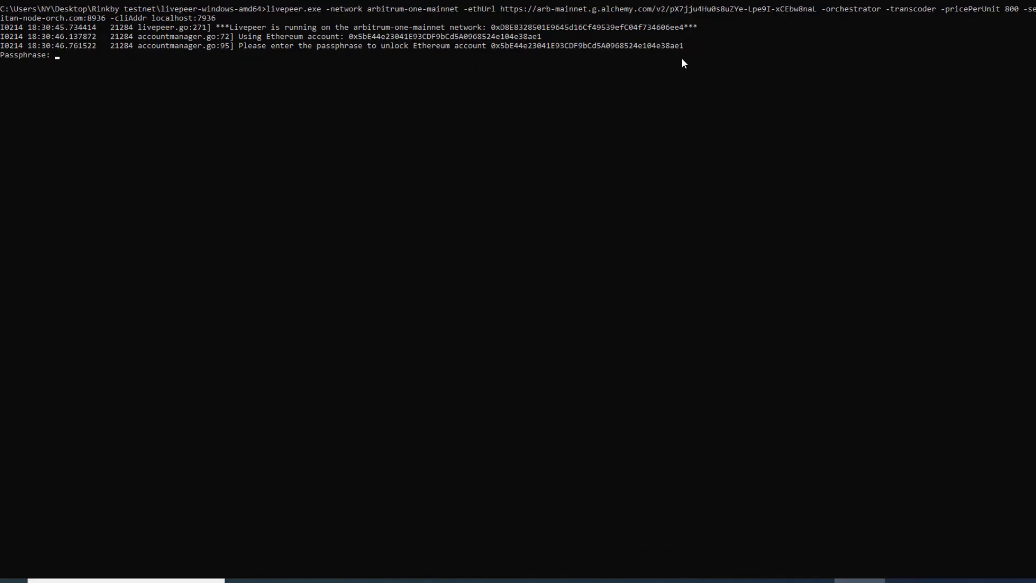
pyautogui.moveTo(686, 52)
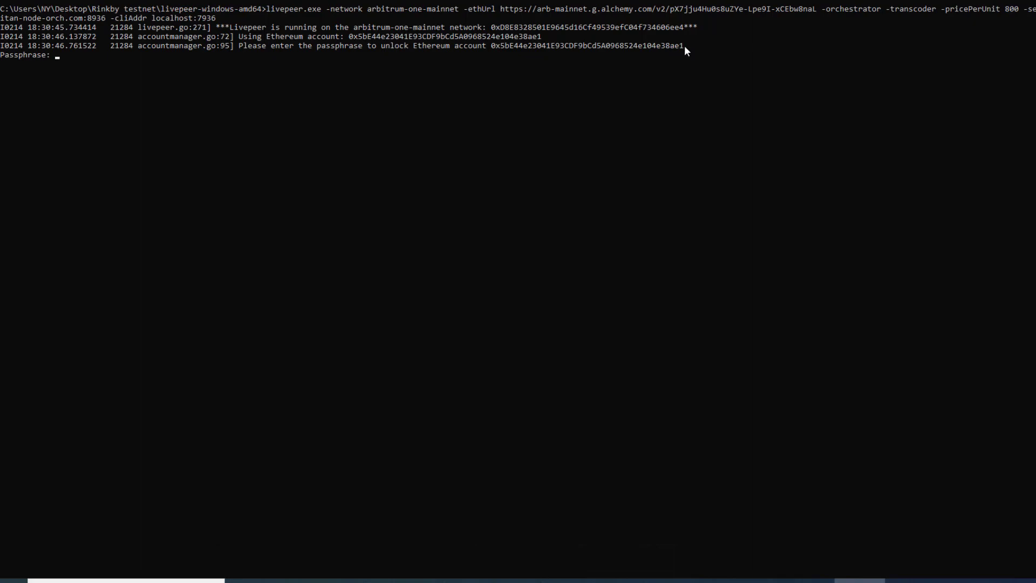
pyautogui.moveTo(427, 79)
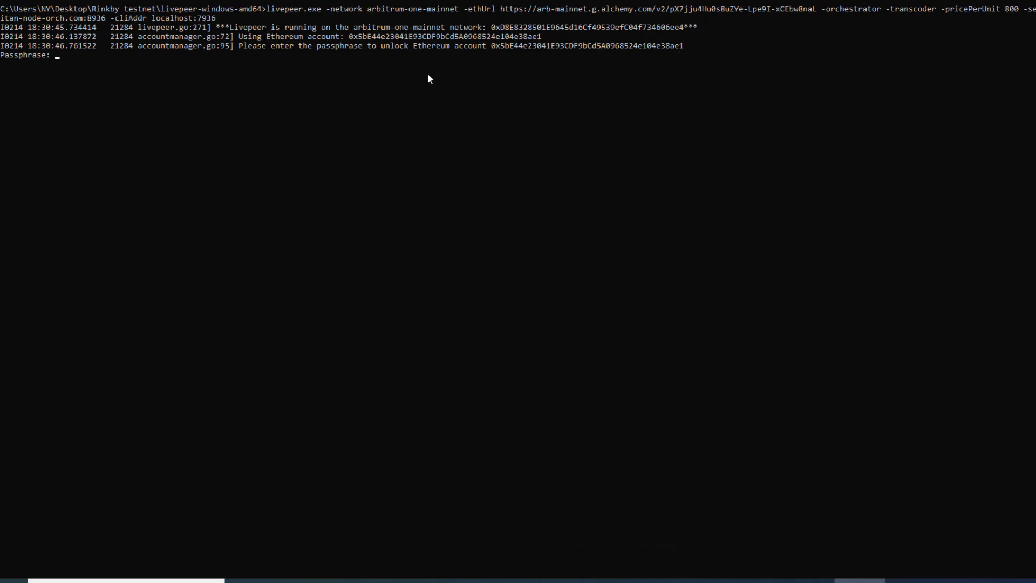
pyautogui.moveTo(127, 124)
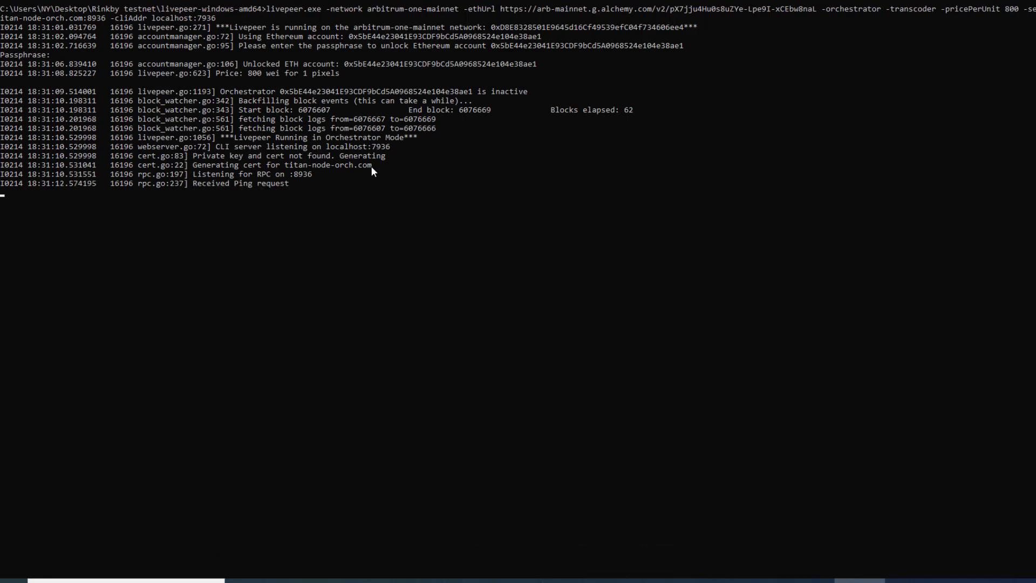
pyautogui.moveTo(287, 230)
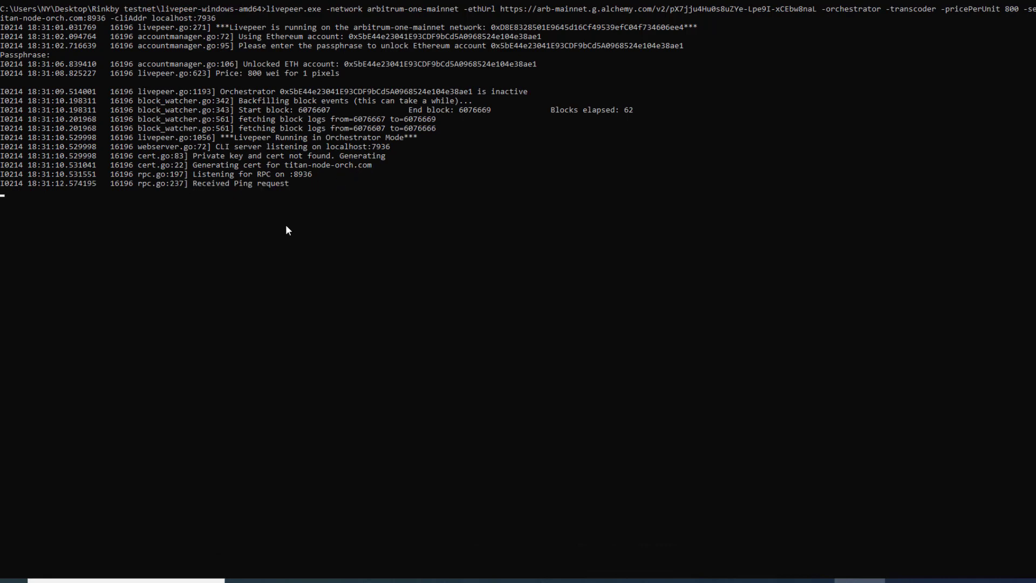
pyautogui.moveTo(547, 121)
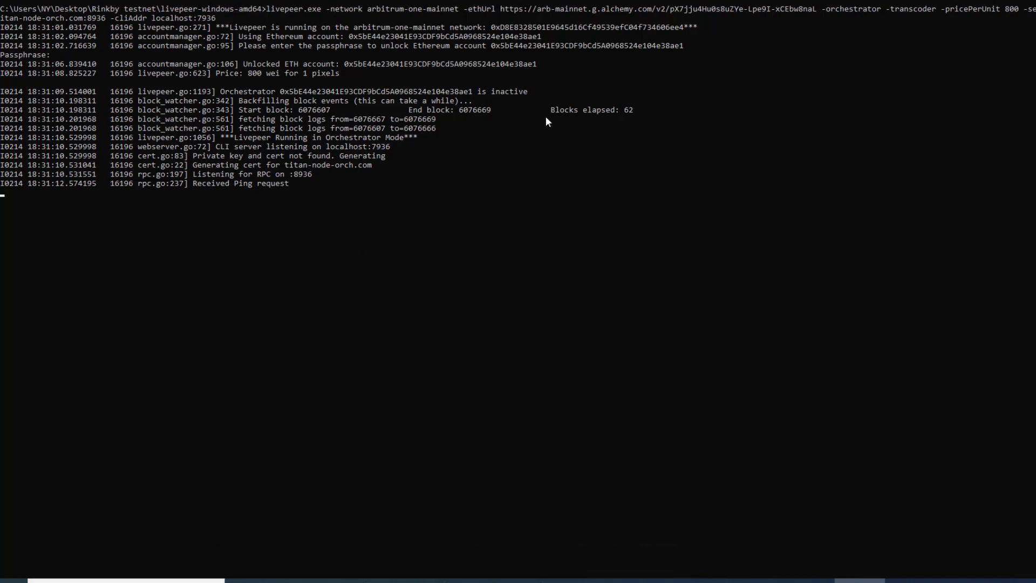
pyautogui.moveTo(476, 97)
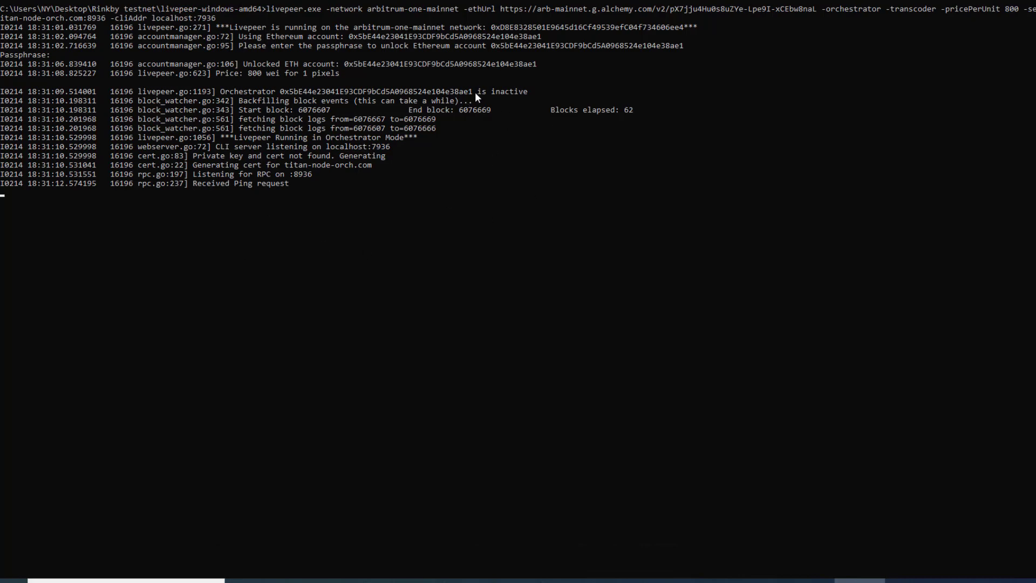
pyautogui.moveTo(487, 99)
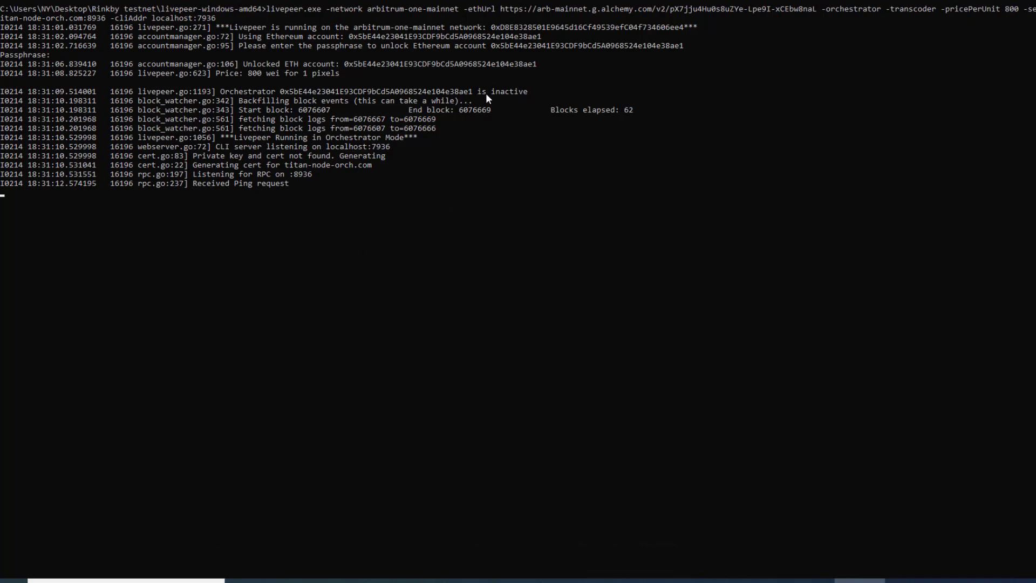
pyautogui.moveTo(397, 167)
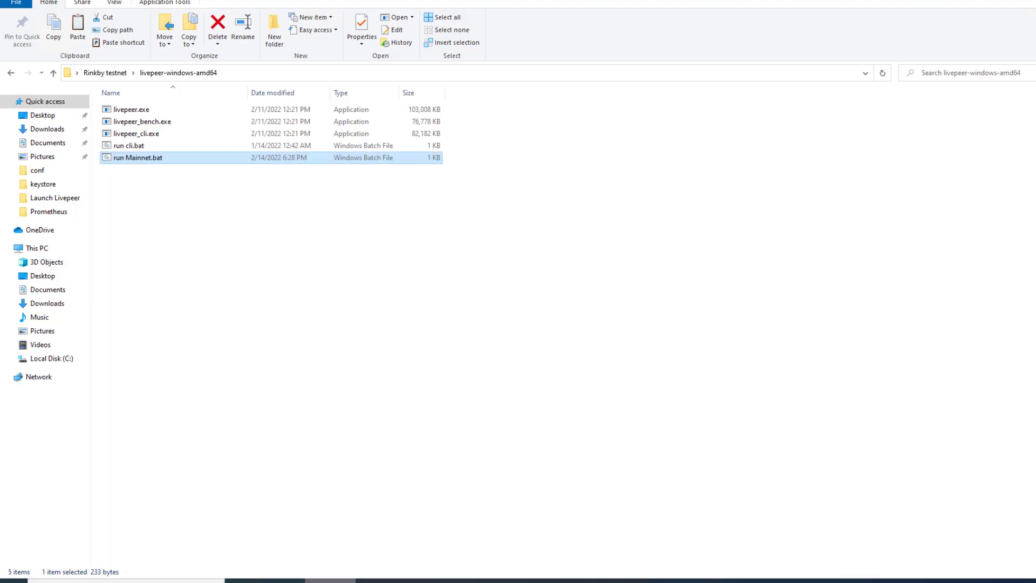
# Run cli.bat from livepeer-windows-amd64 to view the orchestrator's status in the Livepeer CLI.
pyautogui.click(129, 145)
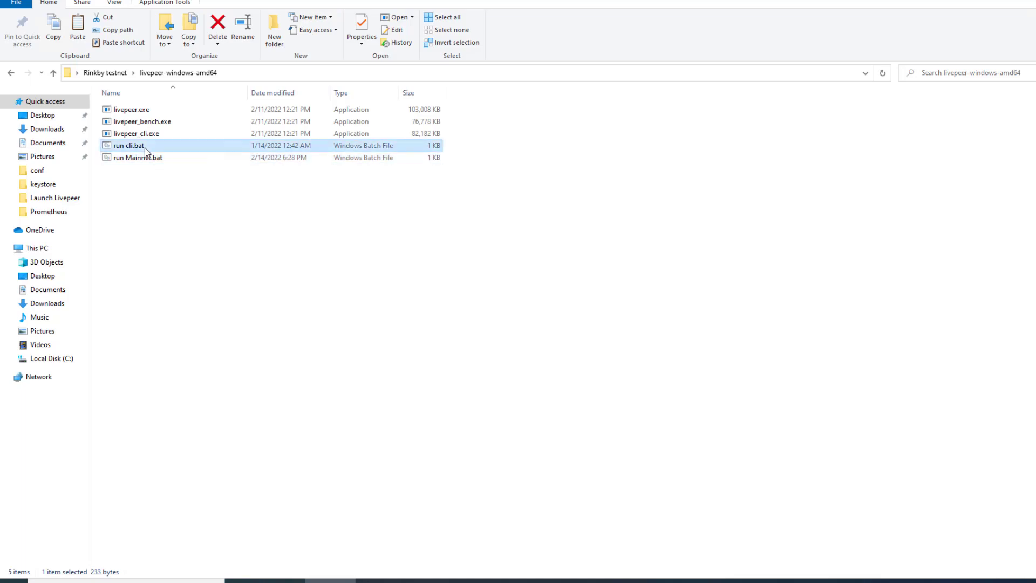
pyautogui.doubleClick(127, 145)
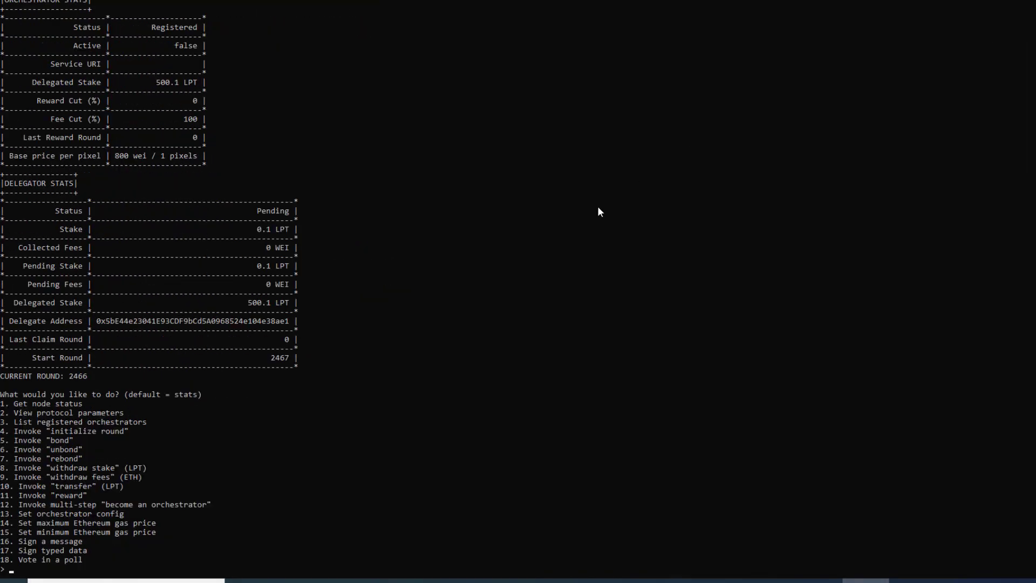
pyautogui.moveTo(454, 283)
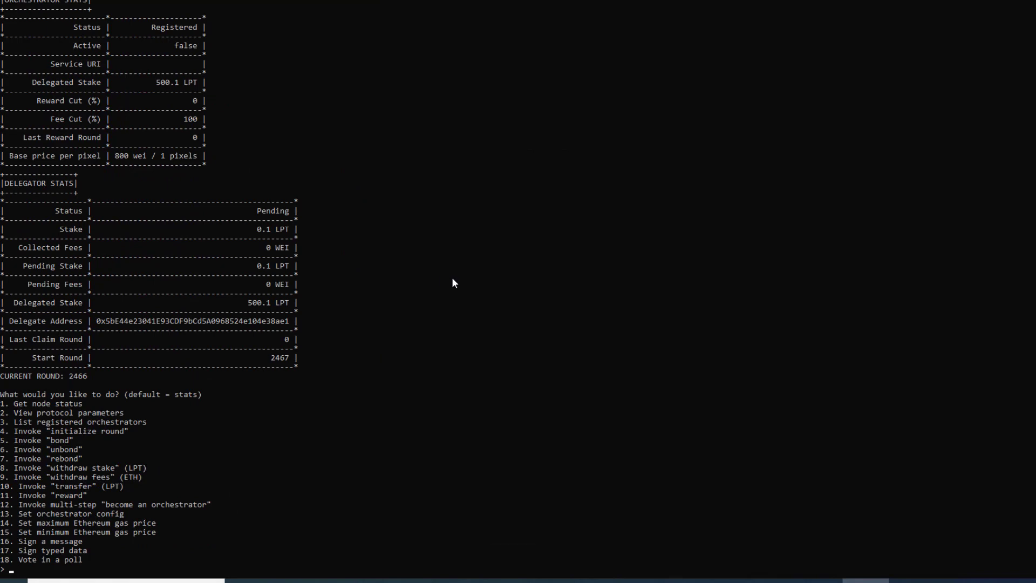
pyautogui.moveTo(444, 277)
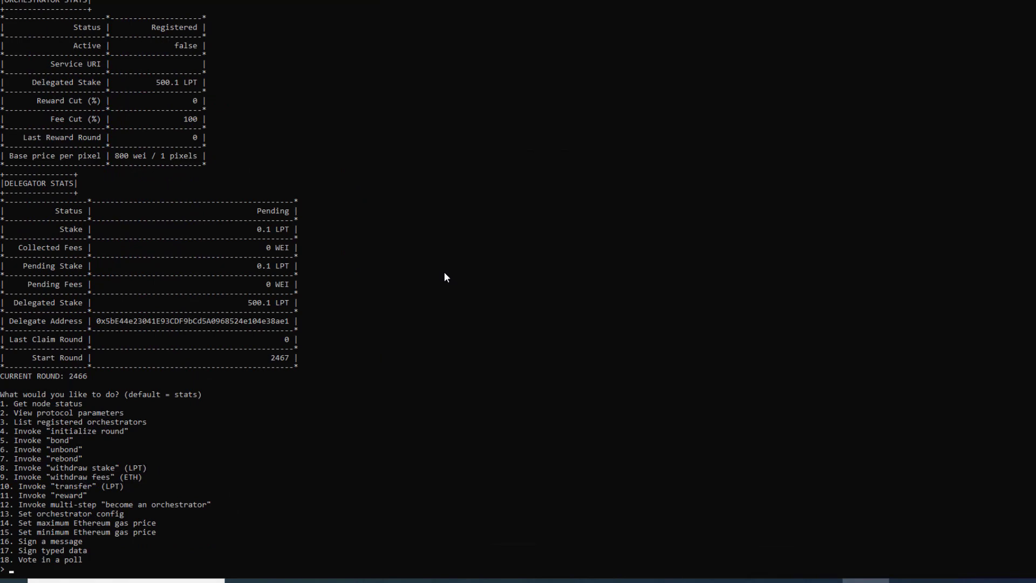
pyautogui.moveTo(422, 275)
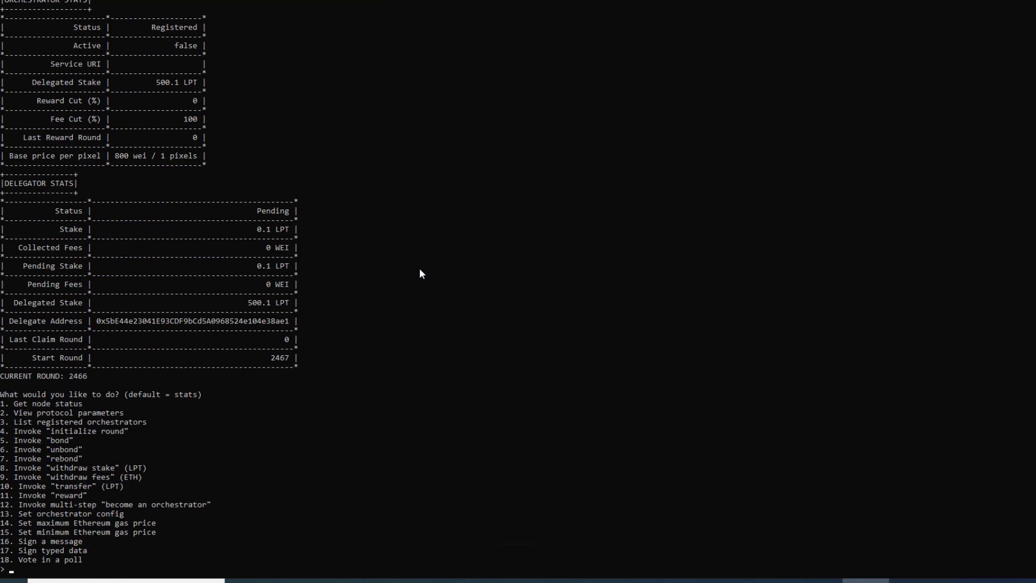
pyautogui.moveTo(454, 303)
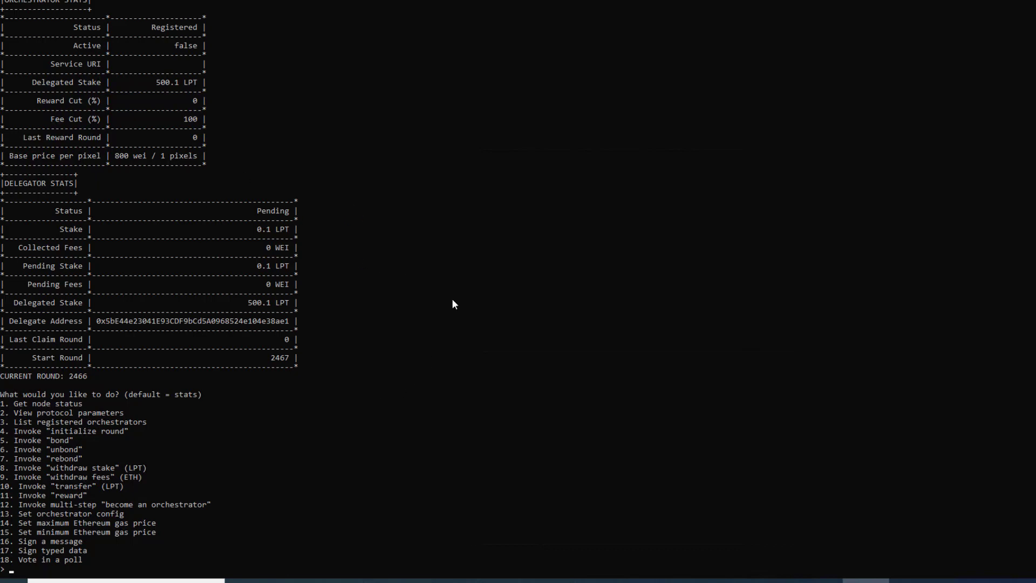
pyautogui.moveTo(266, 265)
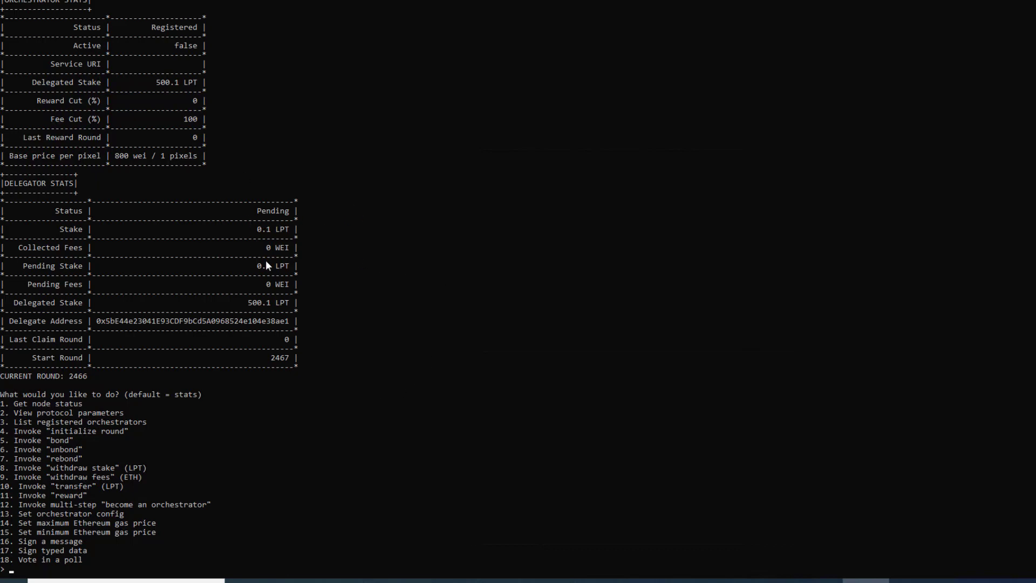
pyautogui.moveTo(441, 346)
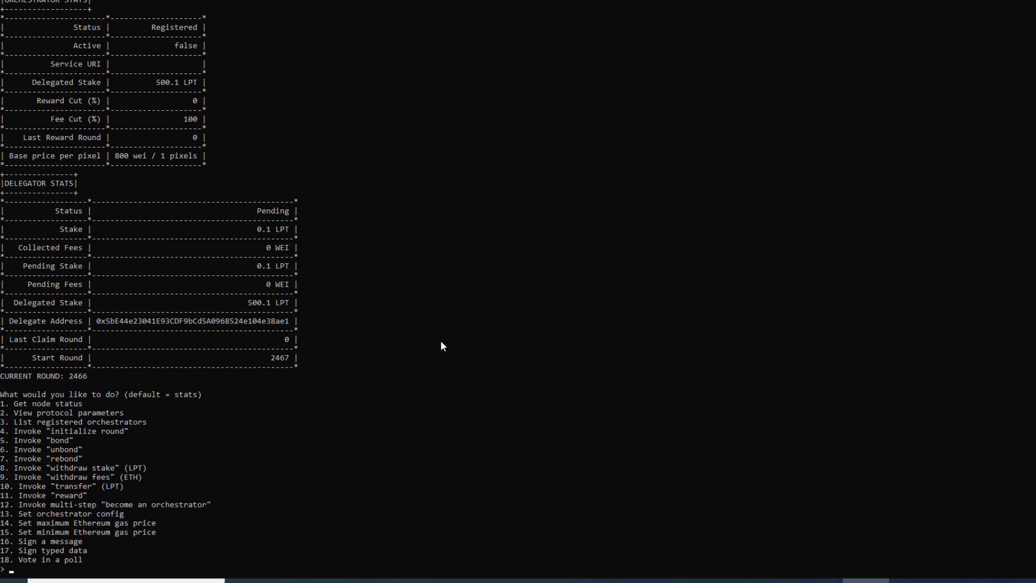
pyautogui.moveTo(325, 395)
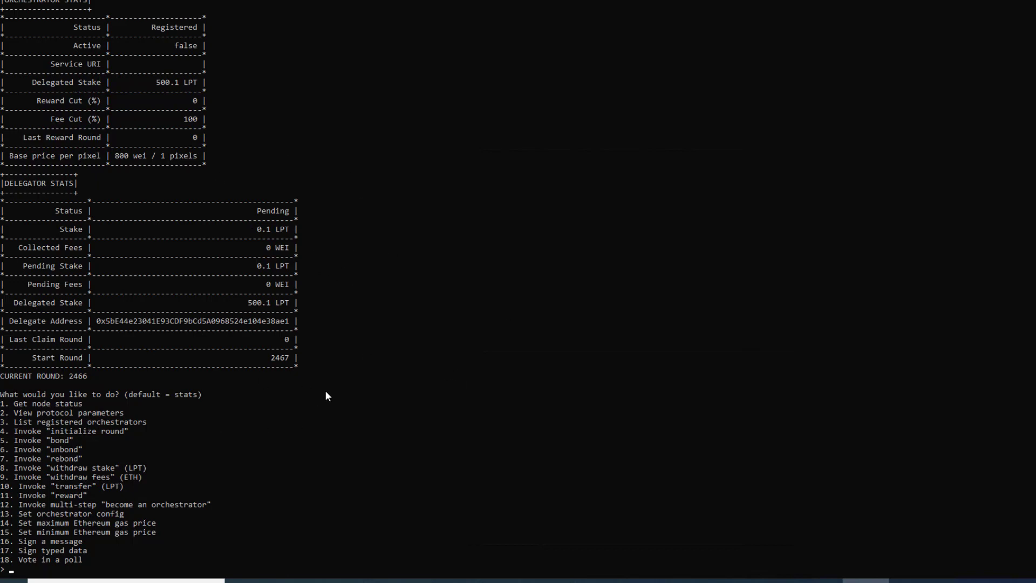
pyautogui.moveTo(349, 282)
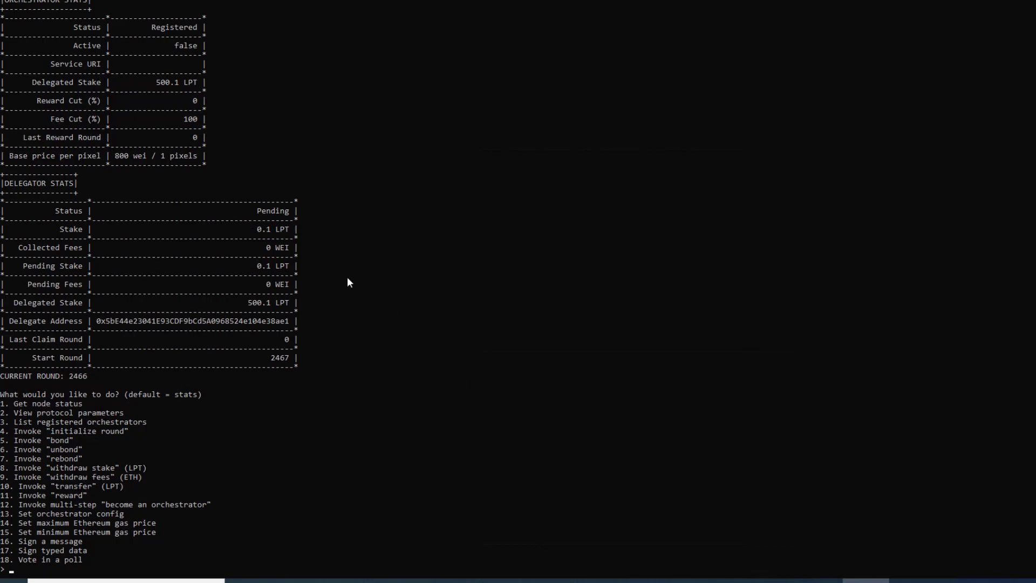
pyautogui.moveTo(12, 528)
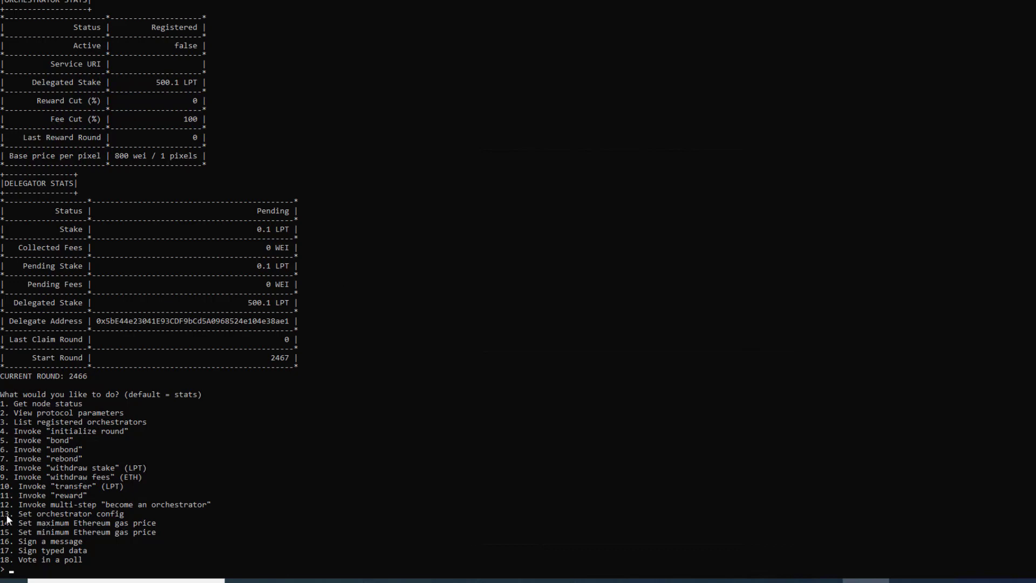
pyautogui.moveTo(127, 519)
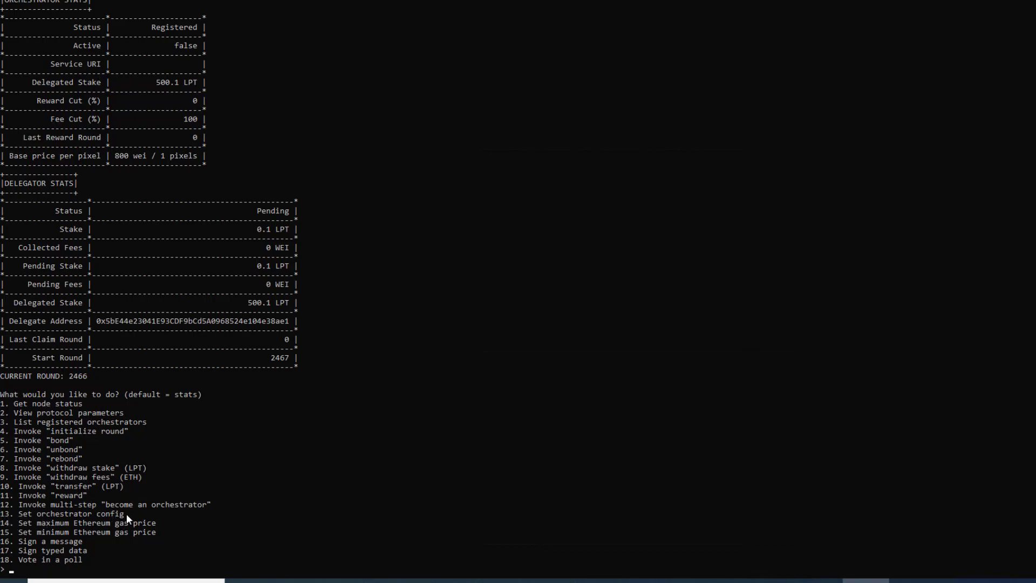
pyautogui.moveTo(387, 406)
pyautogui.write('13')
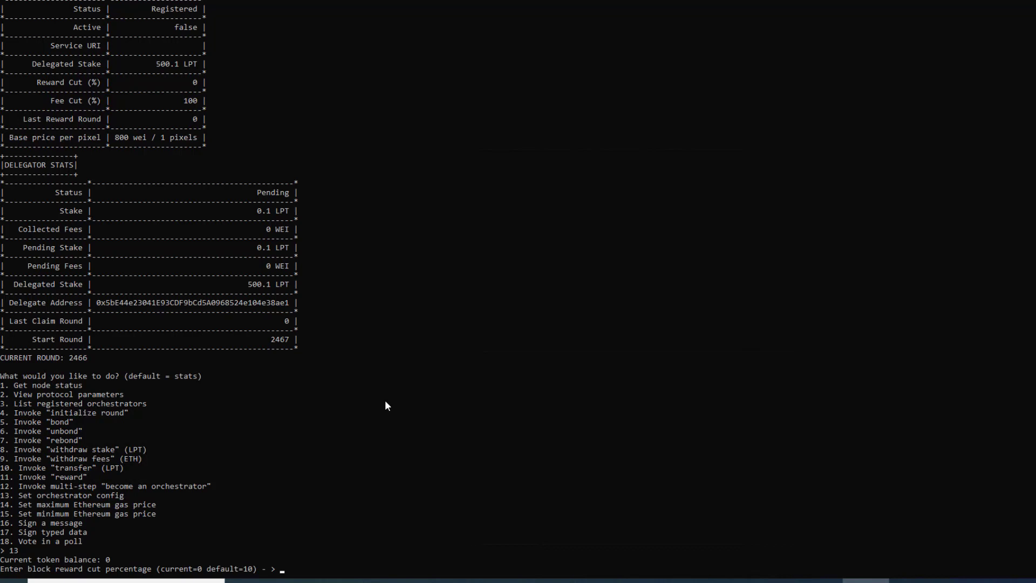
pyautogui.moveTo(316, 569)
pyautogui.write('0')
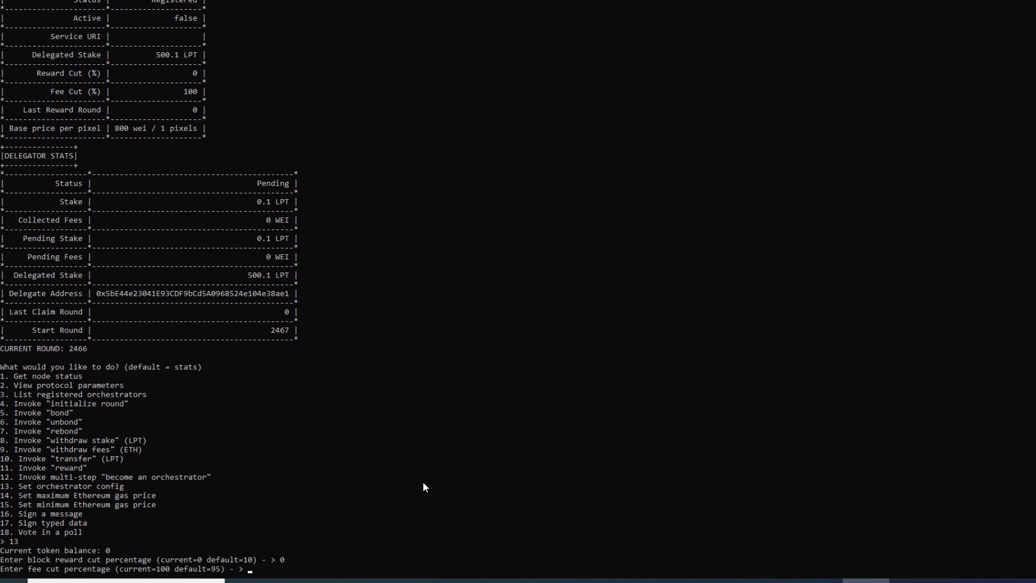
# Enter the orchestrator config values: 1 pixel per pricing unit at 800 wei.
pyautogui.write('100')
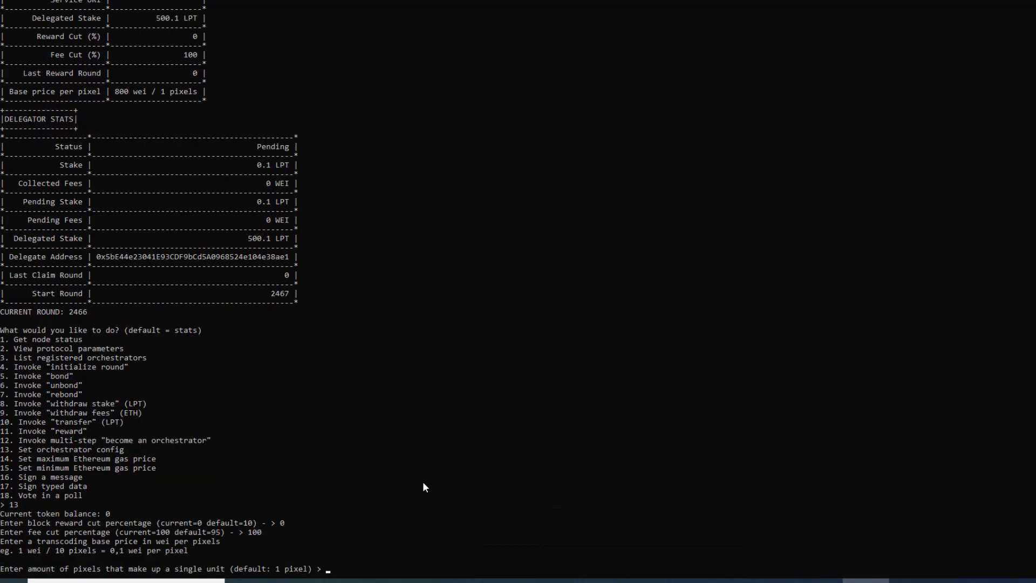
pyautogui.write('1')
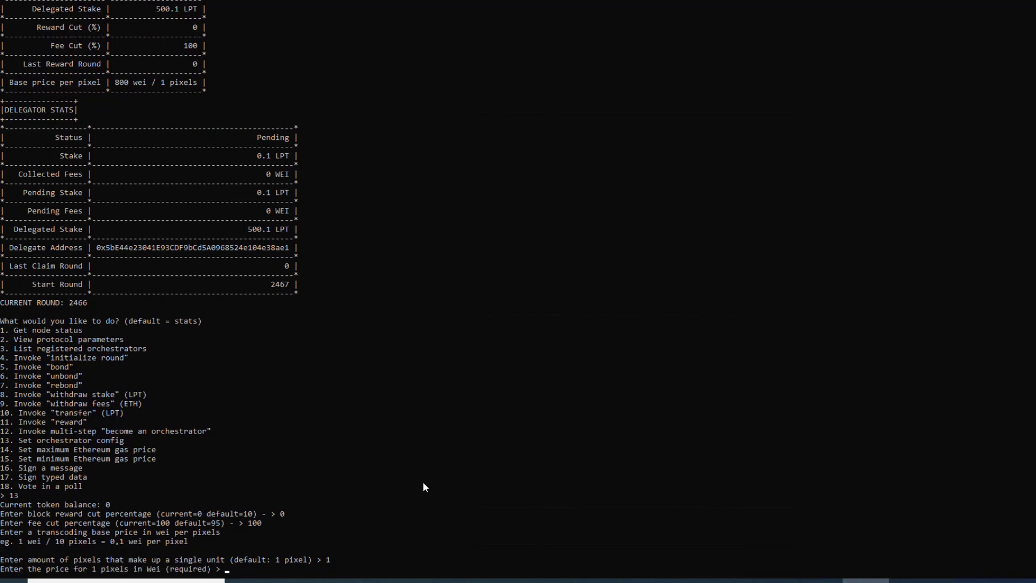
pyautogui.write('800')
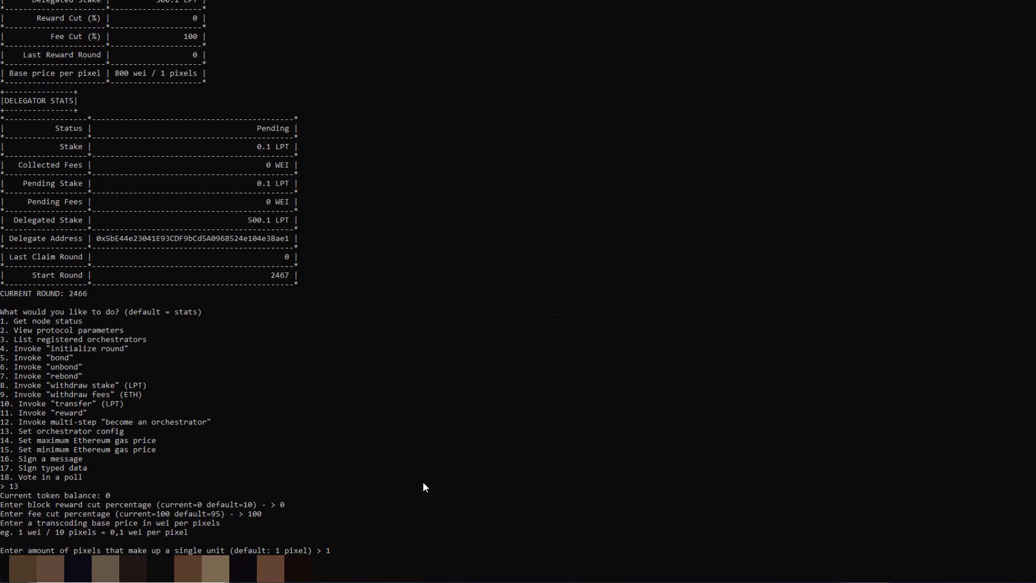
pyautogui.press('Return')
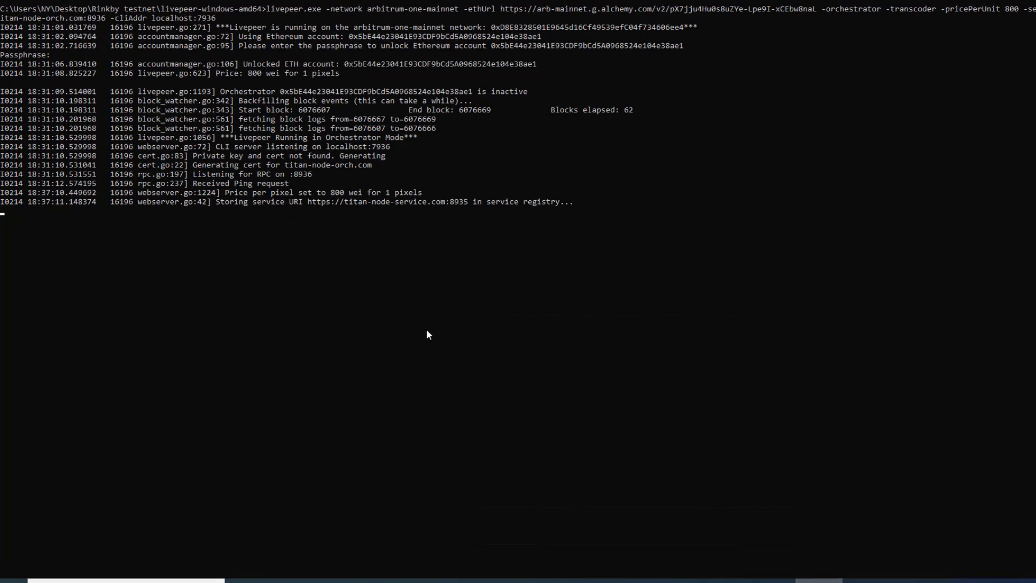
pyautogui.moveTo(238, 218)
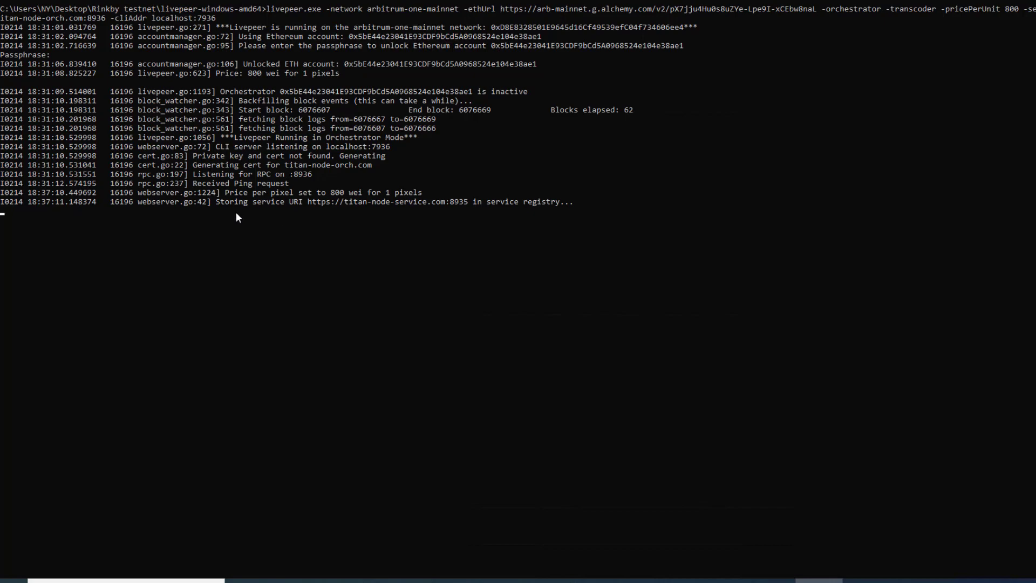
pyautogui.moveTo(395, 220)
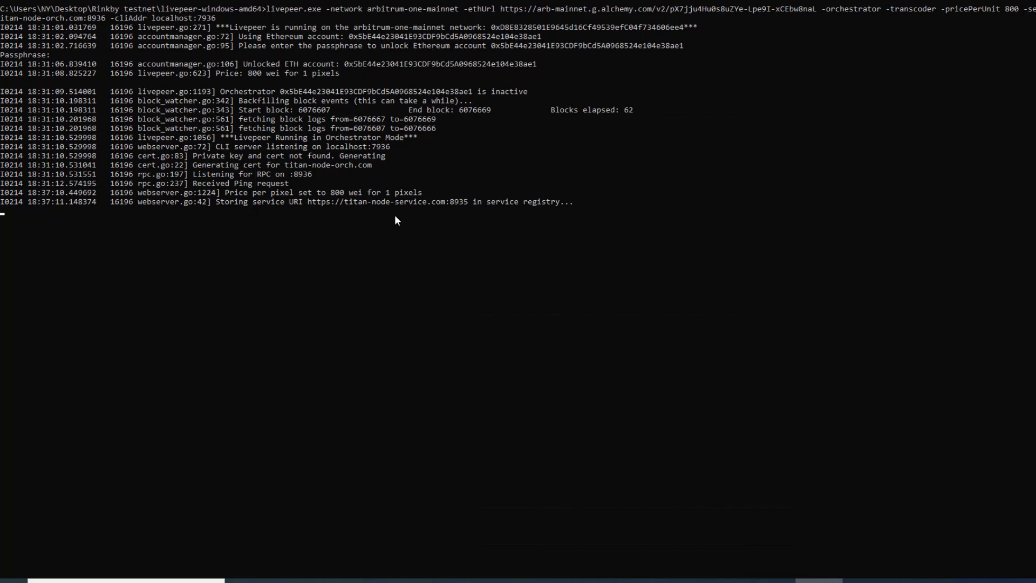
pyautogui.moveTo(233, 209)
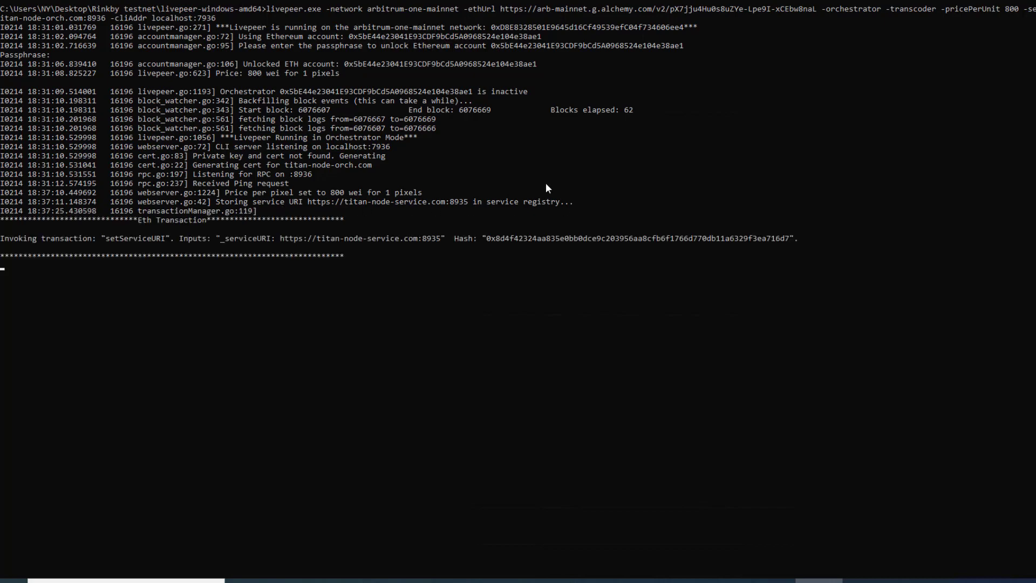
pyautogui.moveTo(5, 228)
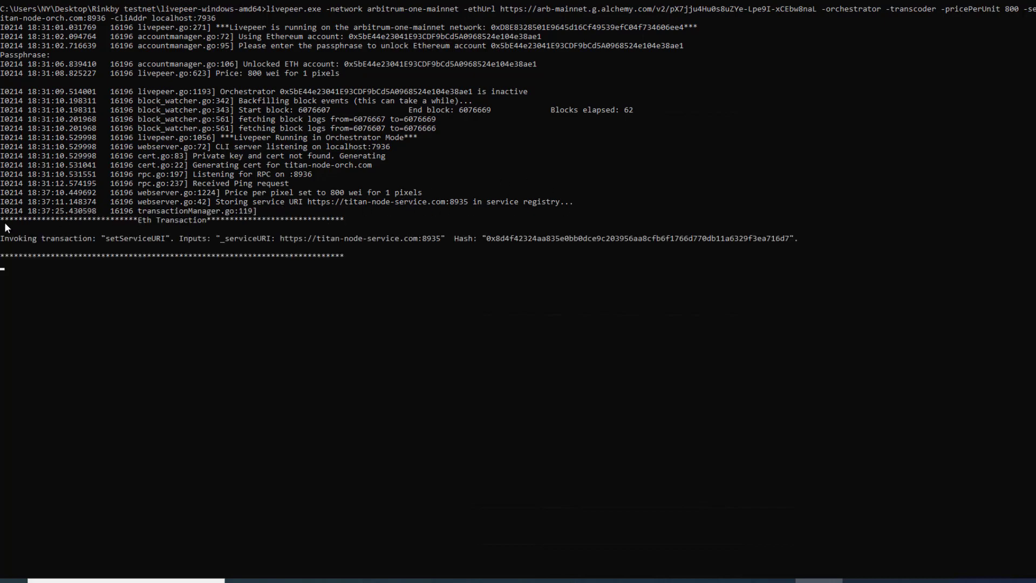
pyautogui.moveTo(23, 294)
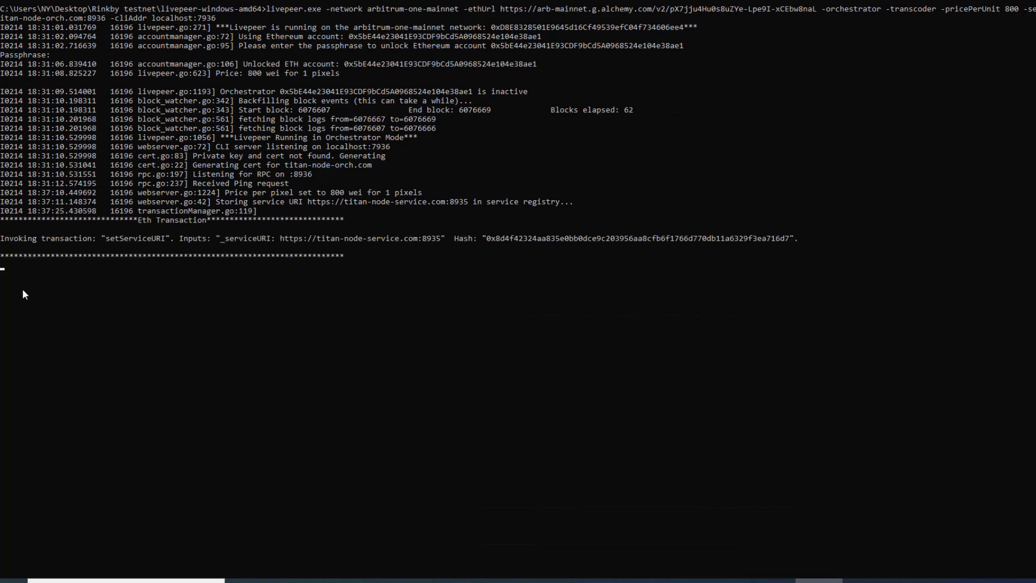
pyautogui.moveTo(598, 294)
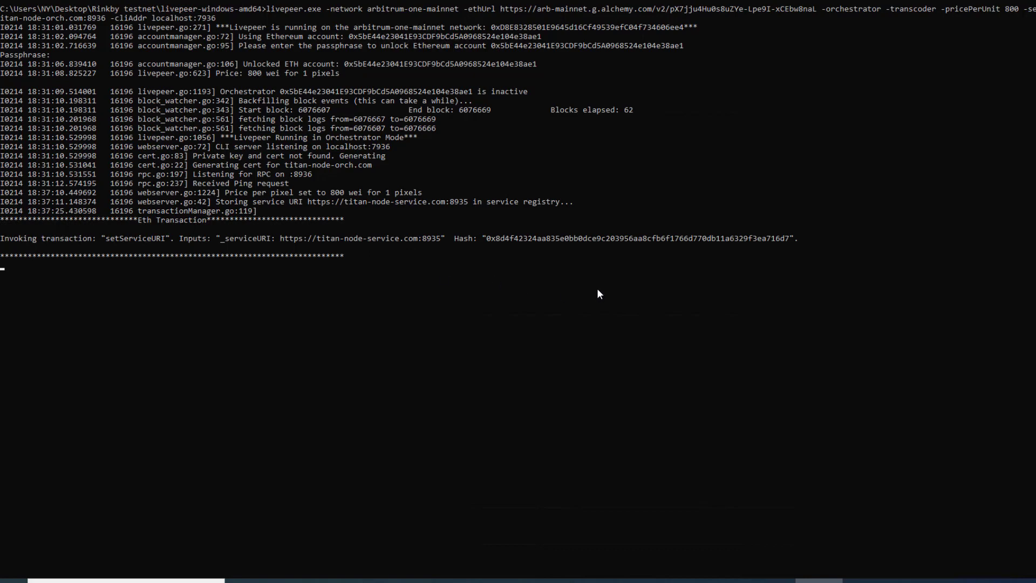
pyautogui.moveTo(277, 193)
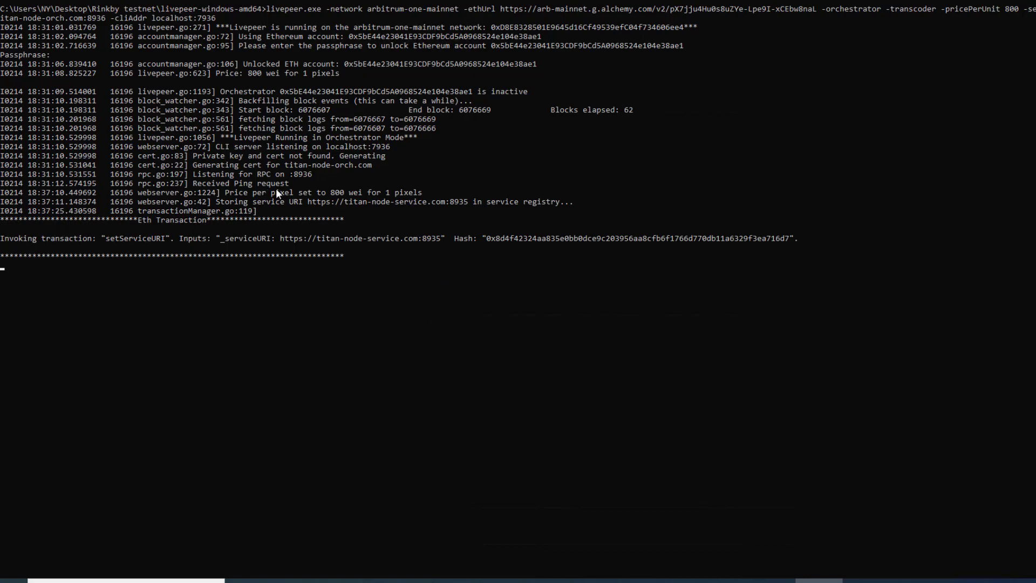
pyautogui.moveTo(752, 541)
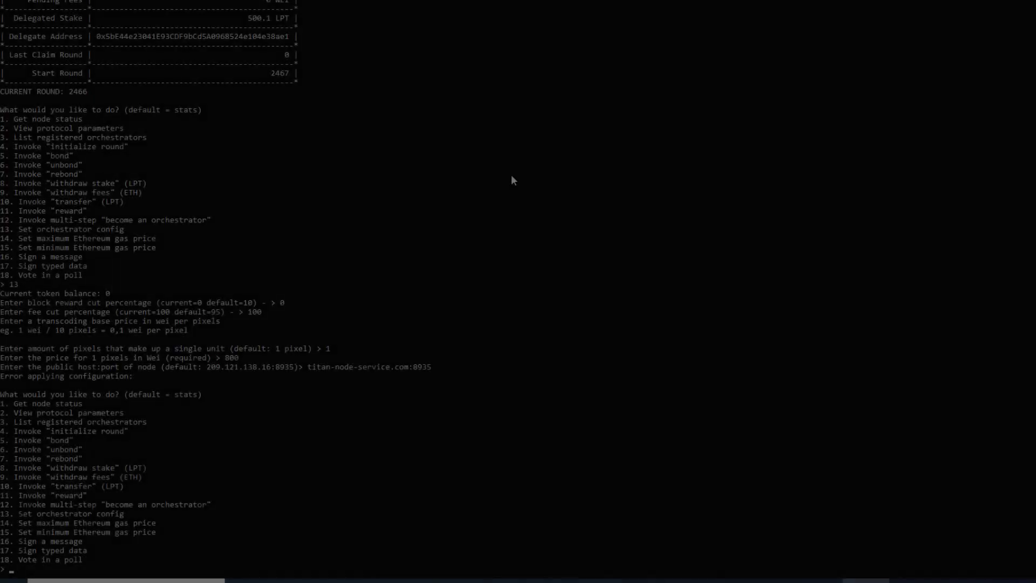
pyautogui.moveTo(813, 520)
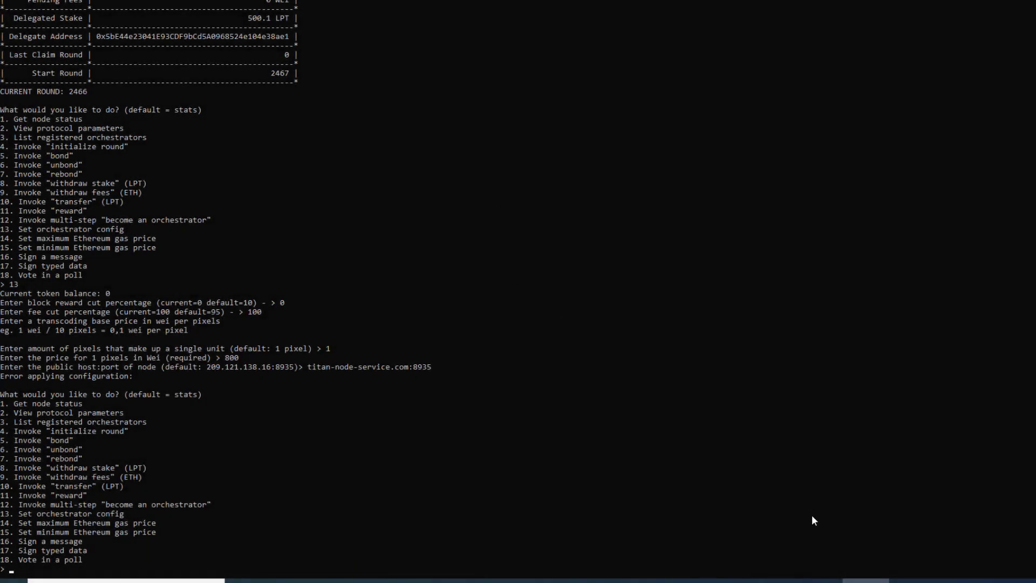
pyautogui.moveTo(323, 448)
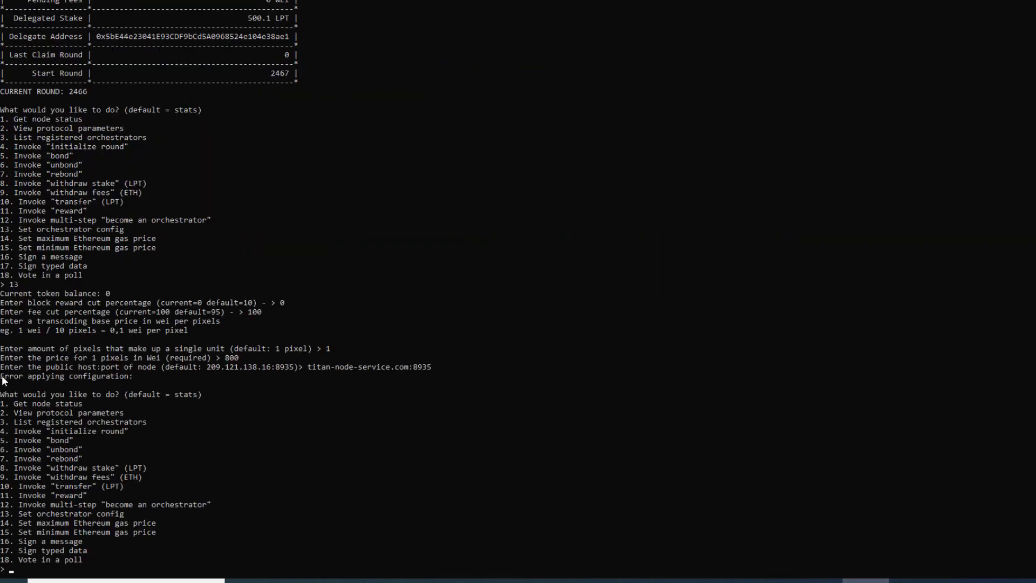
pyautogui.moveTo(90, 275)
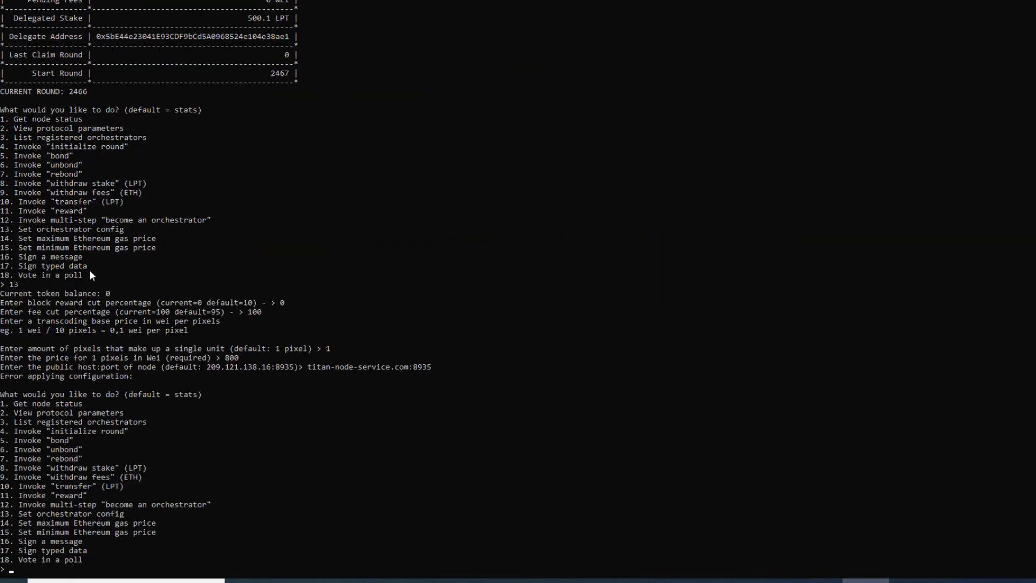
pyautogui.moveTo(414, 324)
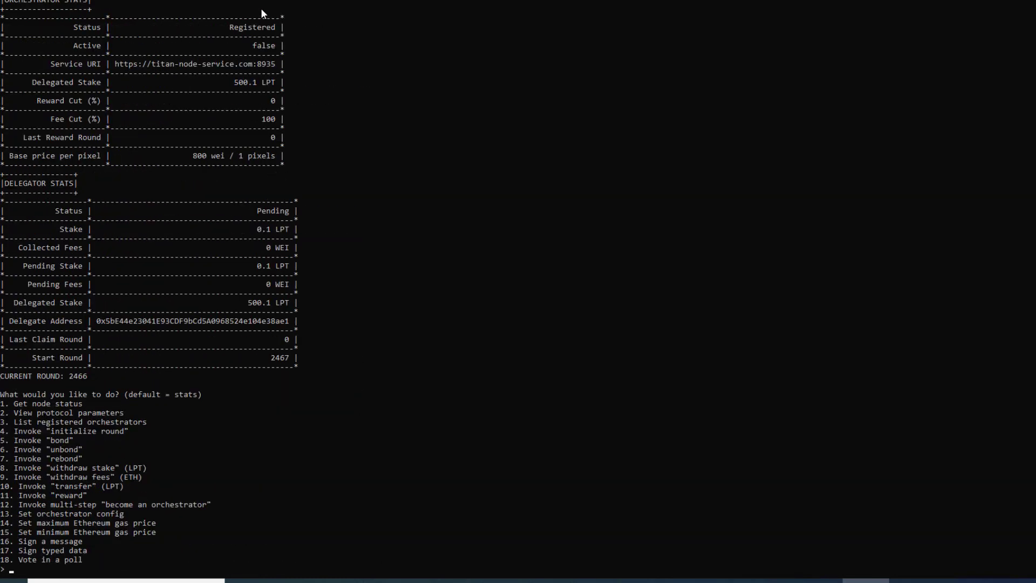
pyautogui.moveTo(301, 56)
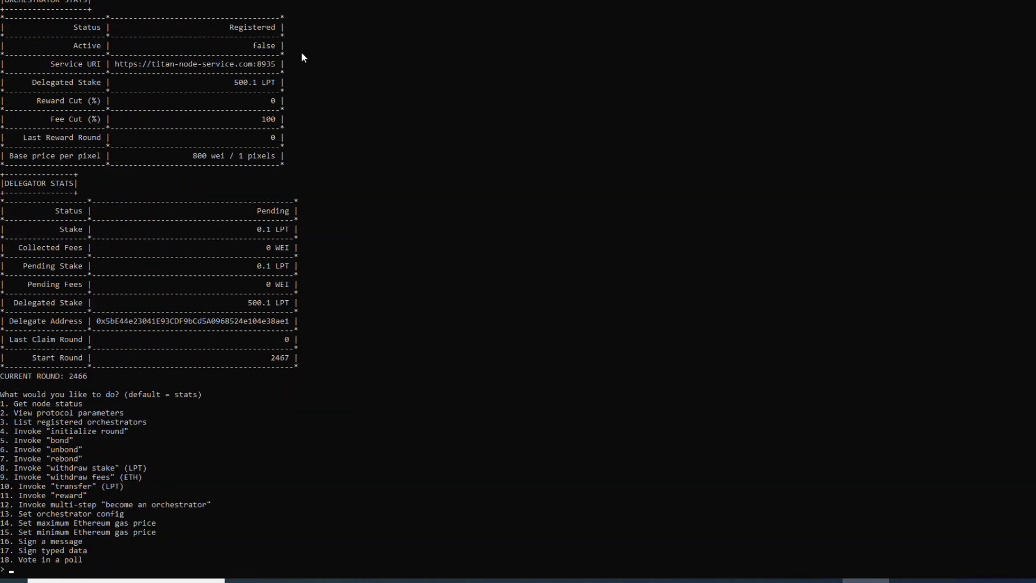
pyautogui.moveTo(243, 60)
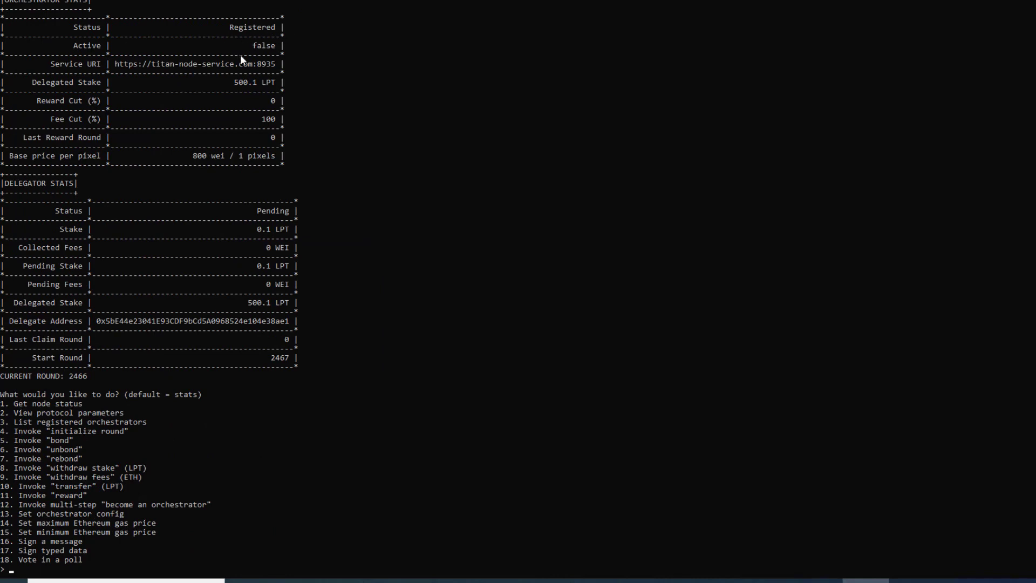
pyautogui.moveTo(274, 54)
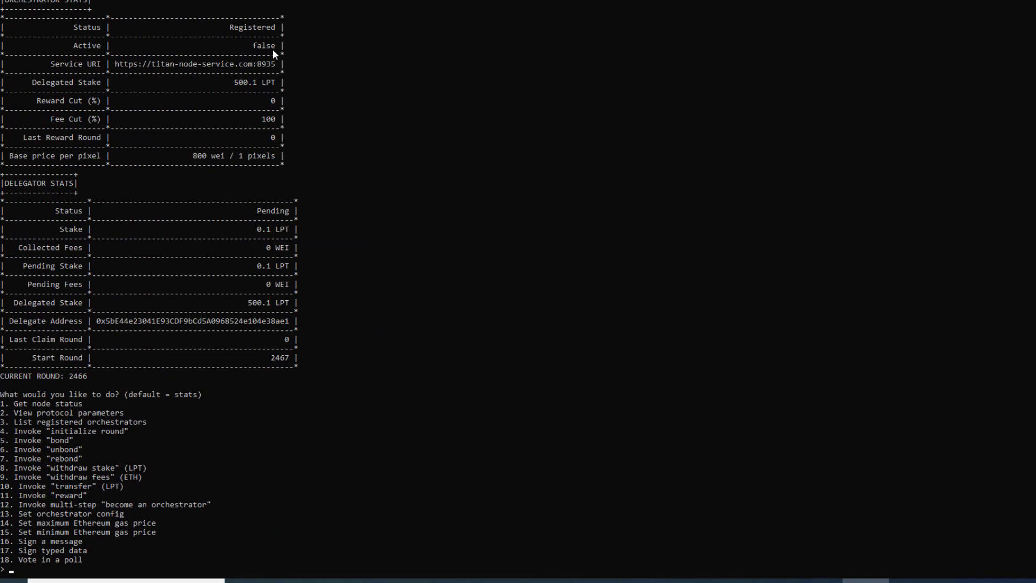
pyautogui.moveTo(257, 208)
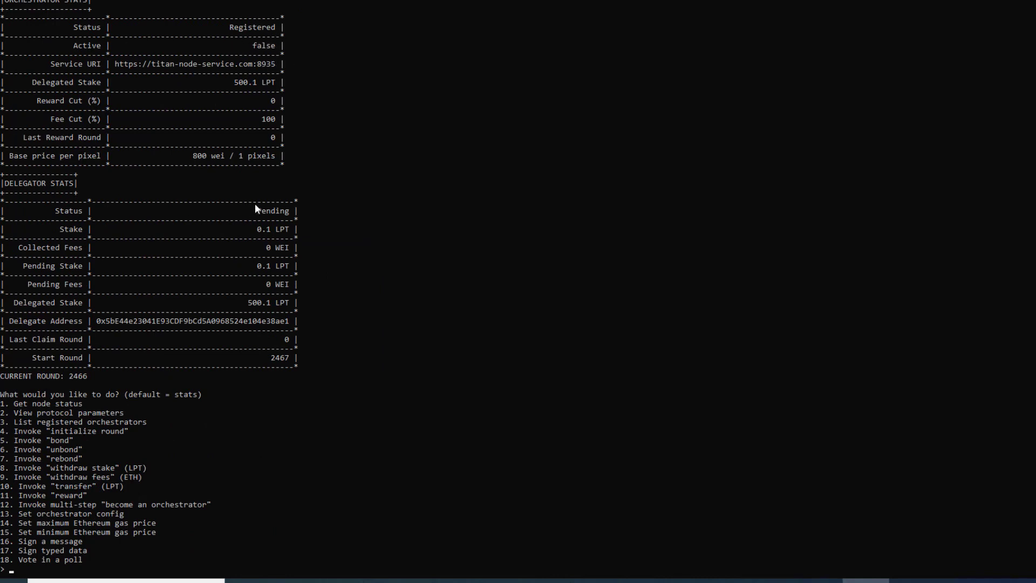
pyautogui.moveTo(233, 198)
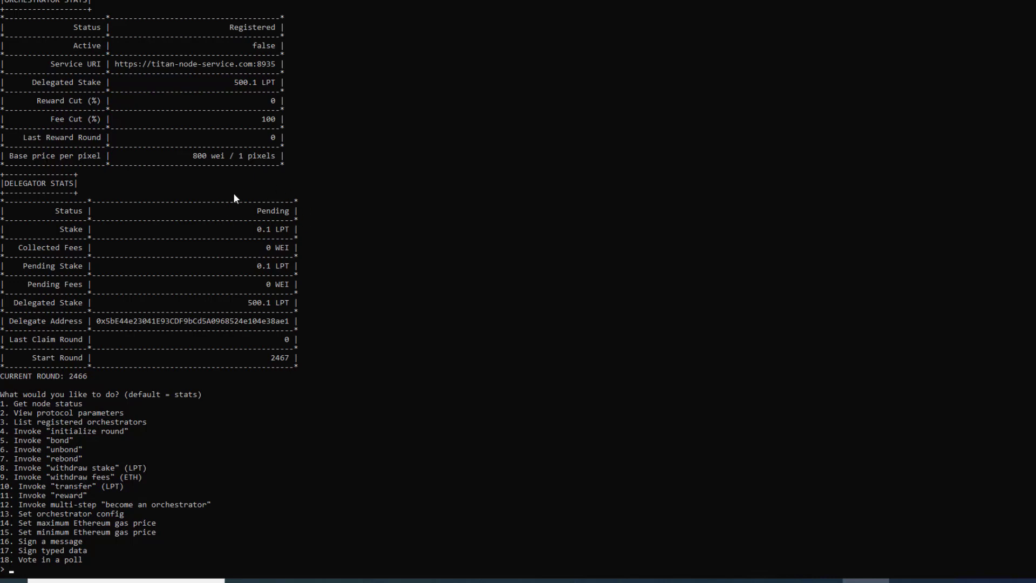
pyautogui.moveTo(277, 240)
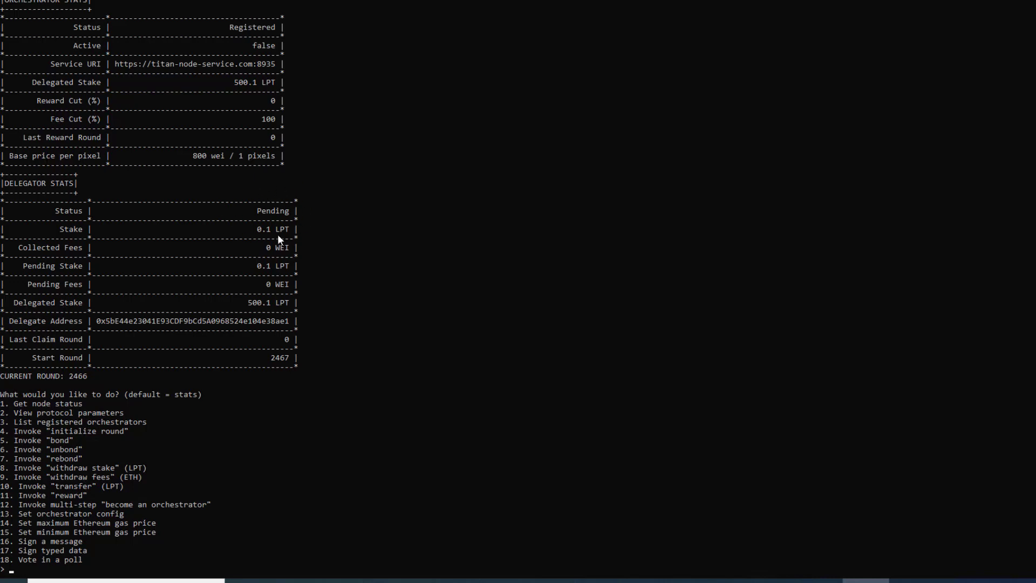
pyautogui.moveTo(244, 298)
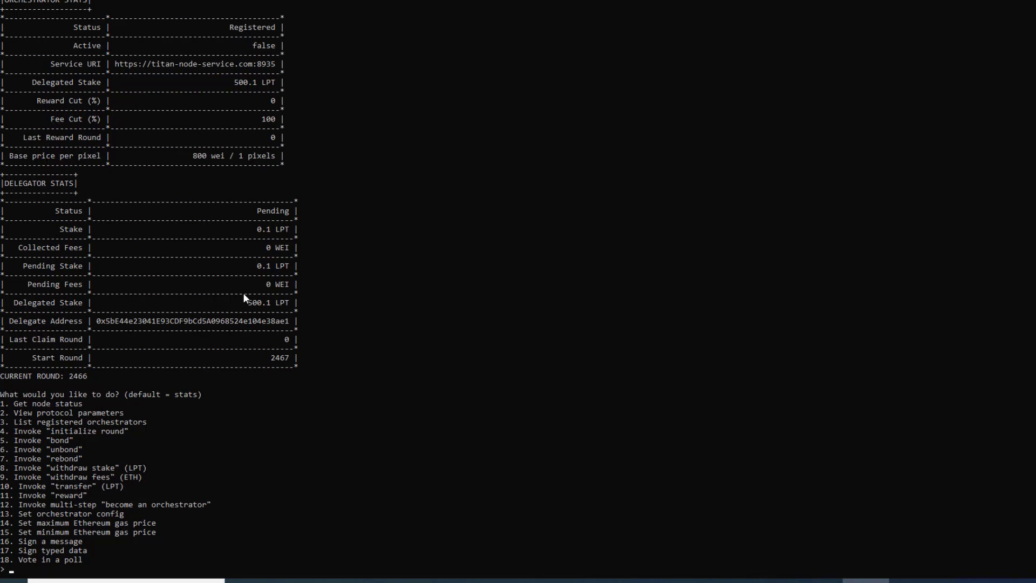
pyautogui.moveTo(305, 228)
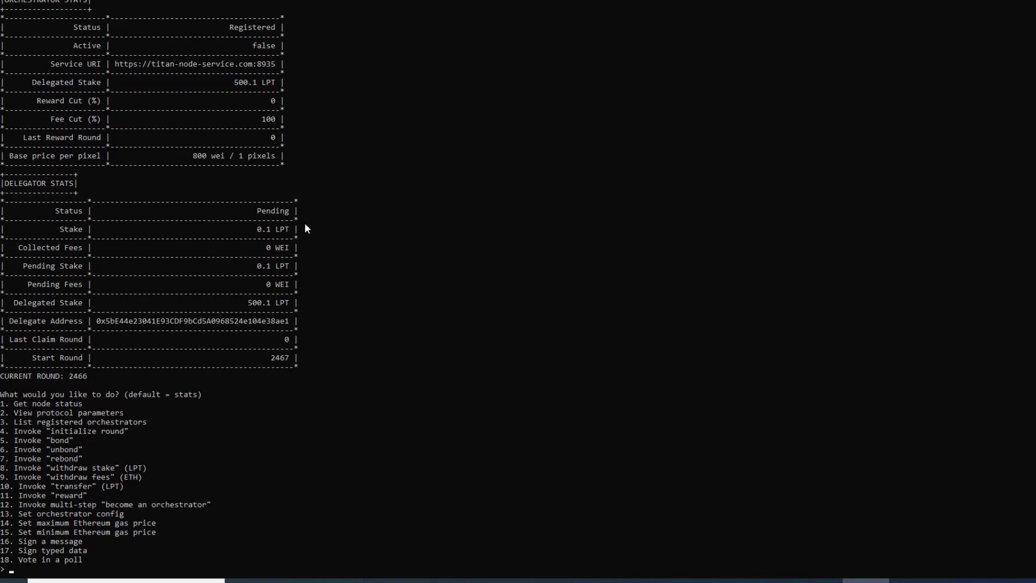
pyautogui.moveTo(404, 286)
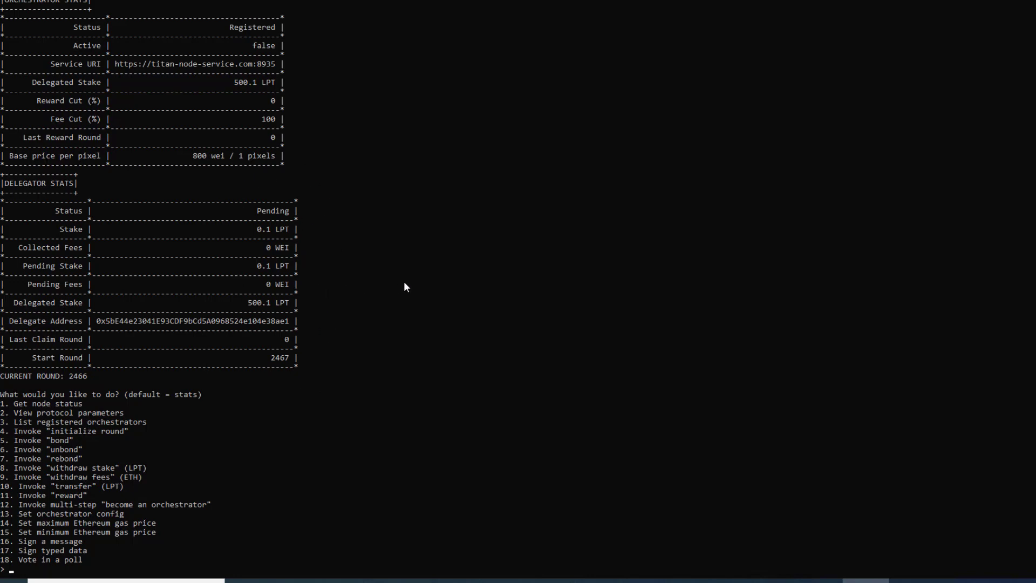